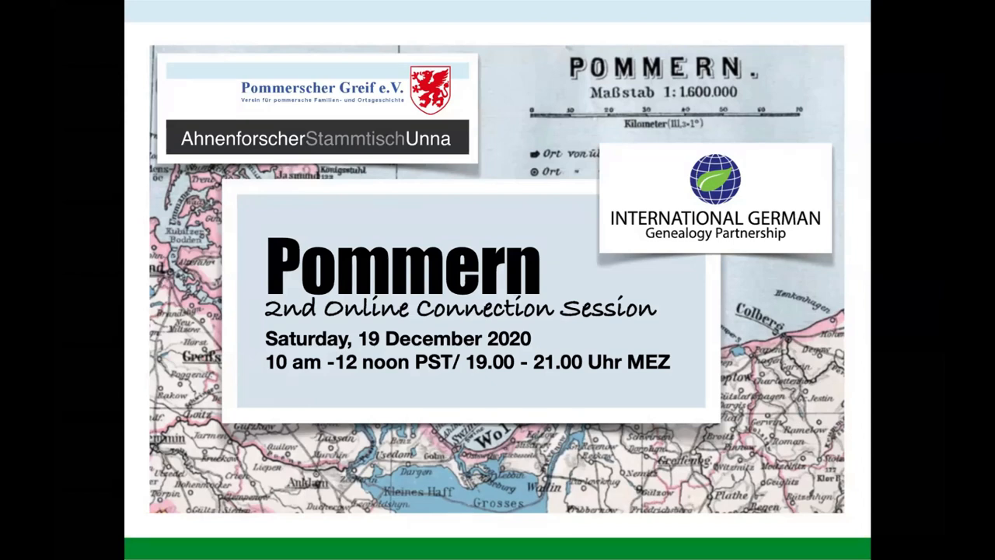
mouse_move(632, 412)
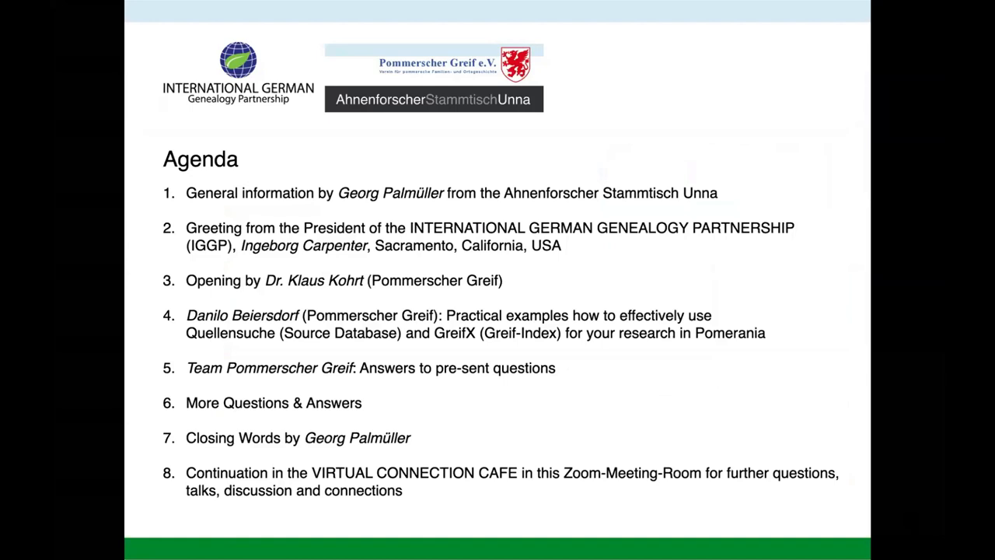
mouse_move(738, 395)
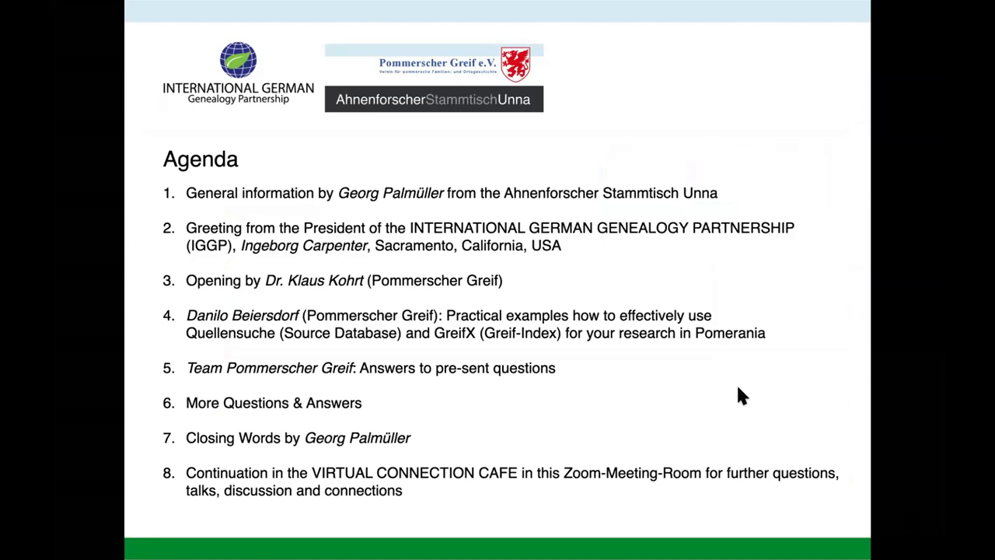
mouse_move(729, 395)
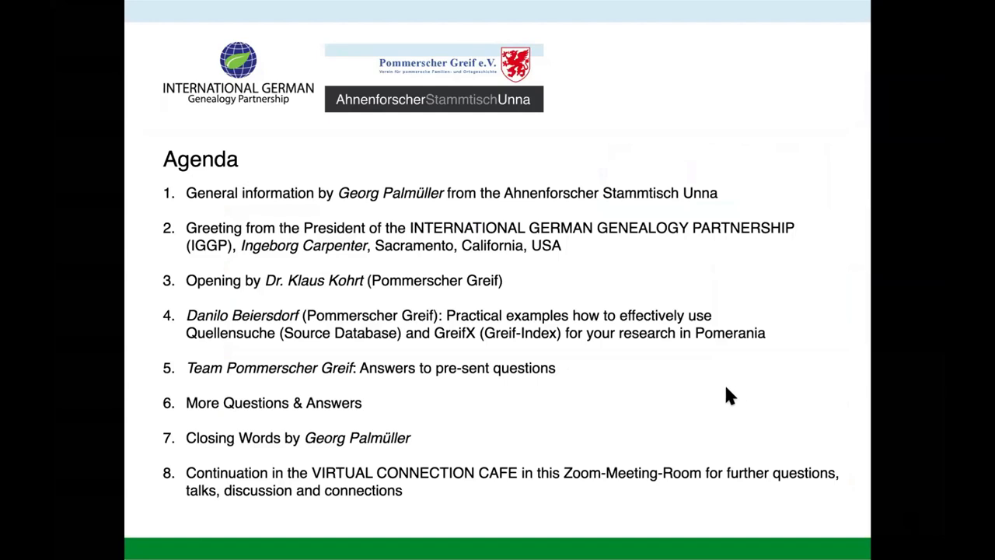
mouse_move(655, 382)
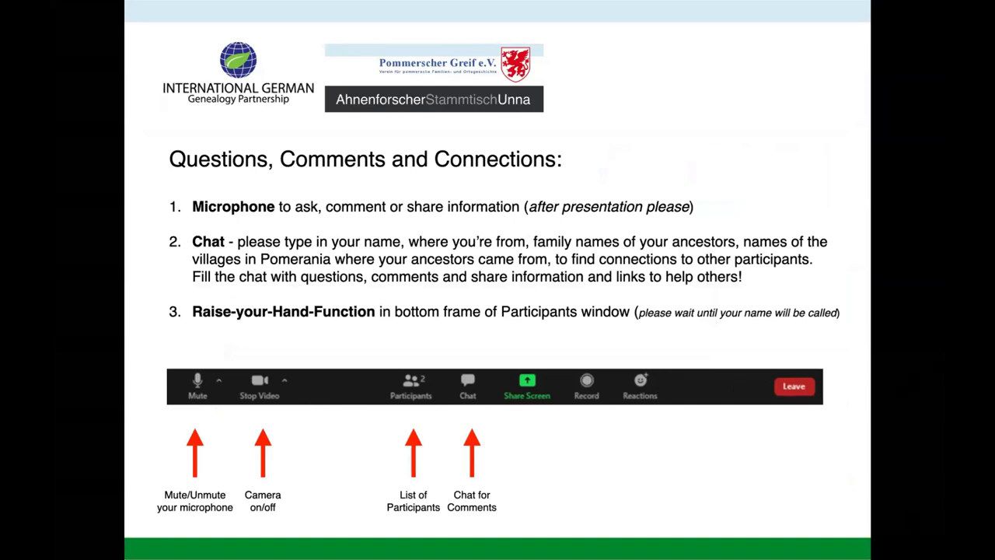
mouse_move(820, 174)
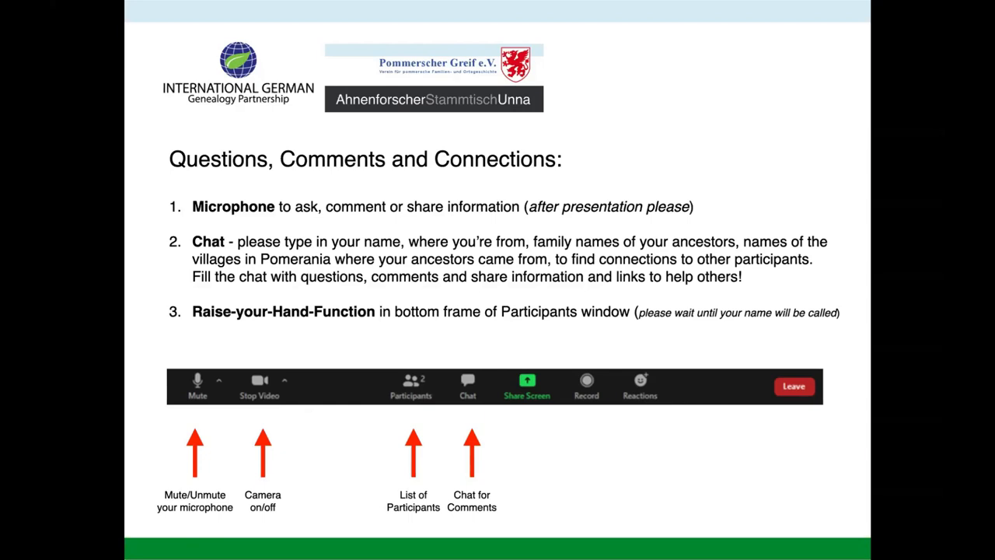
mouse_move(593, 434)
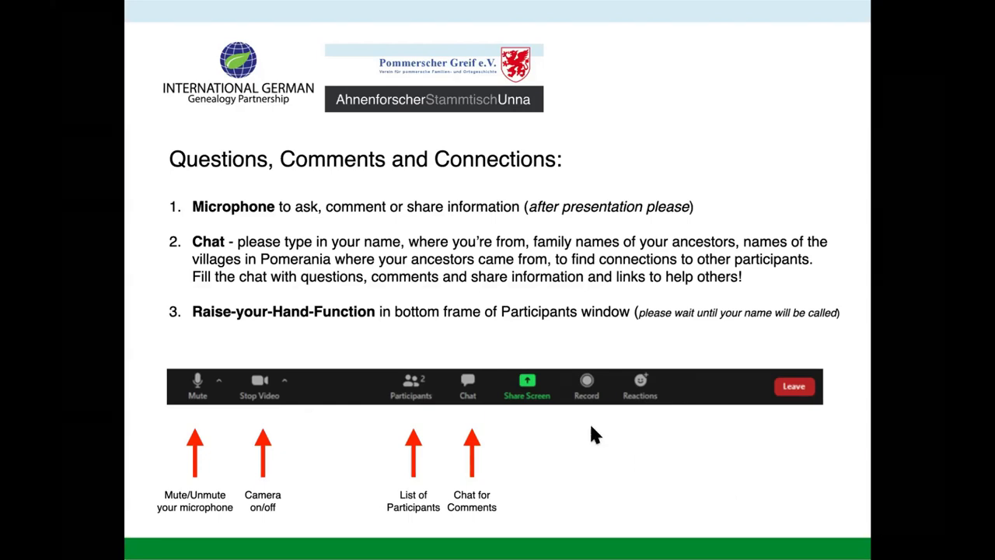
mouse_move(432, 391)
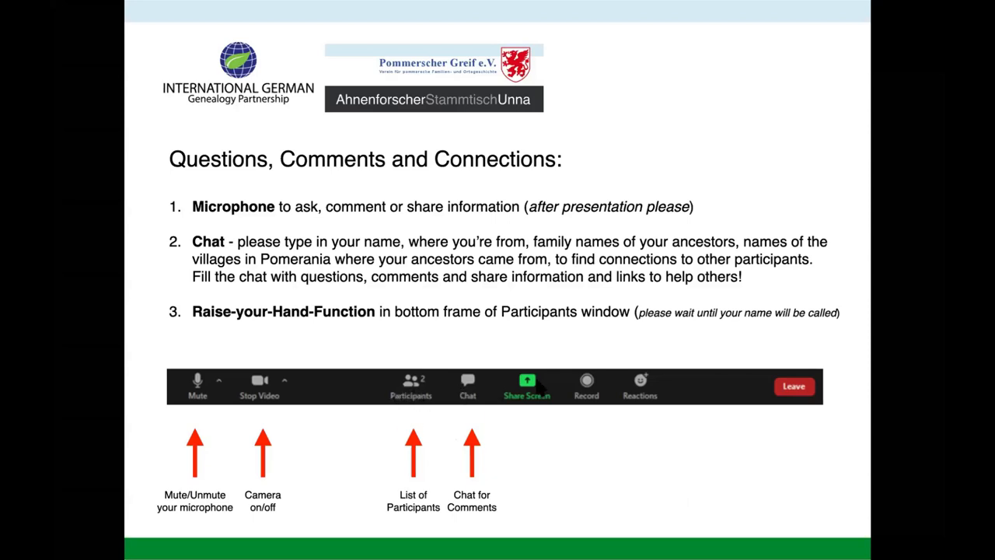
mouse_move(541, 389)
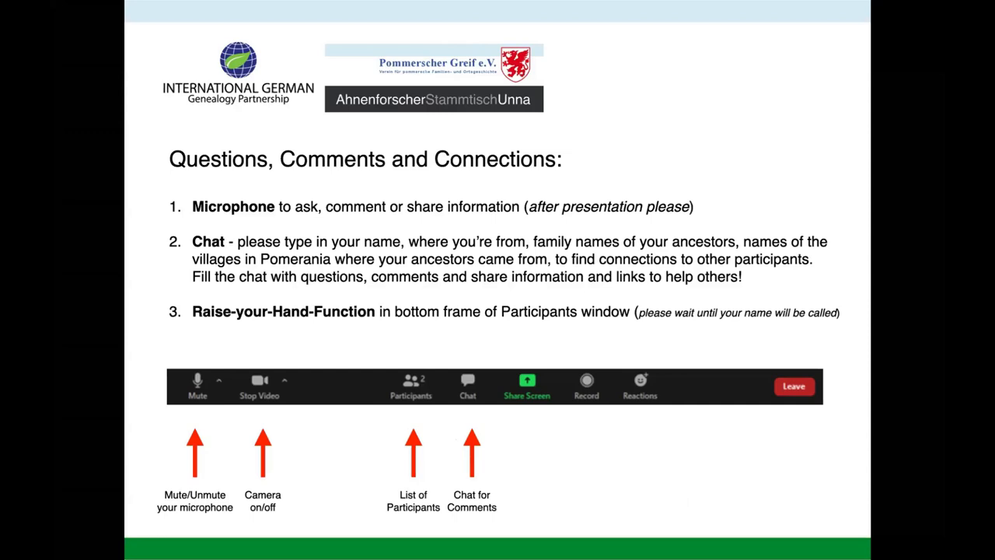
mouse_move(575, 336)
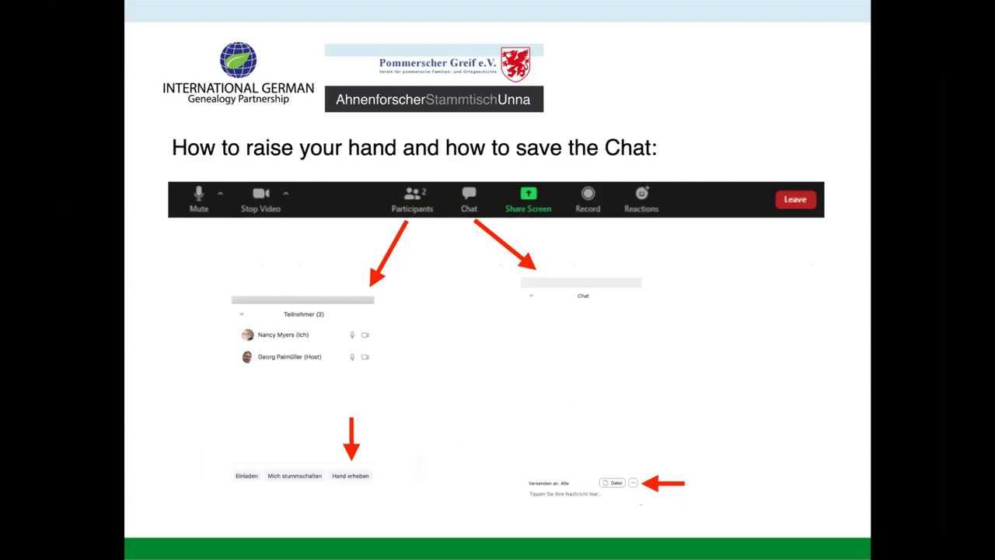
mouse_move(477, 445)
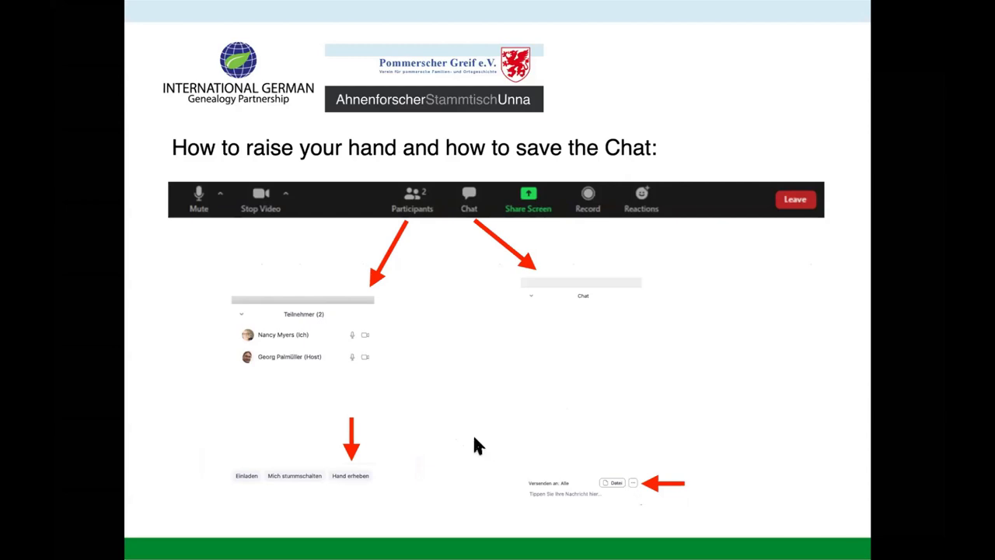
mouse_move(466, 326)
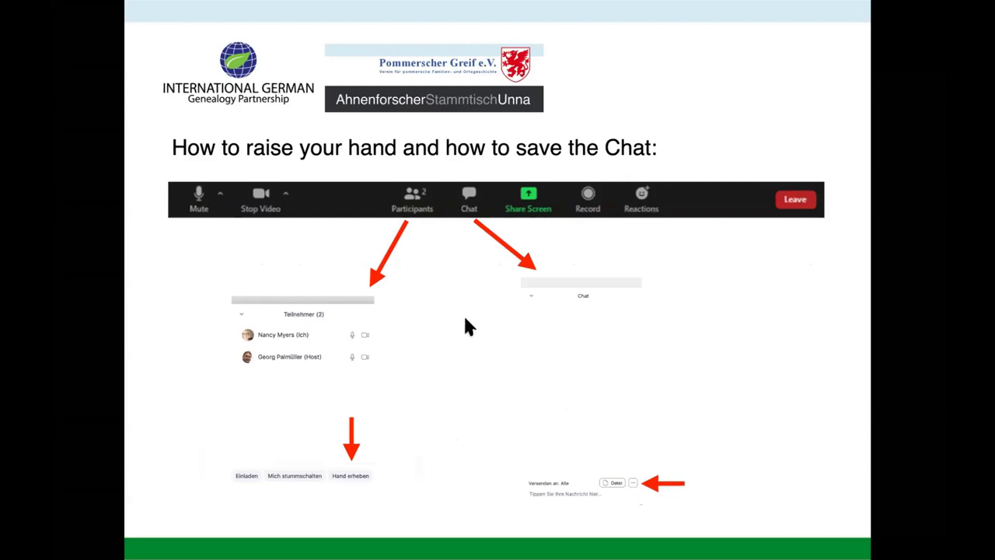
mouse_move(365, 435)
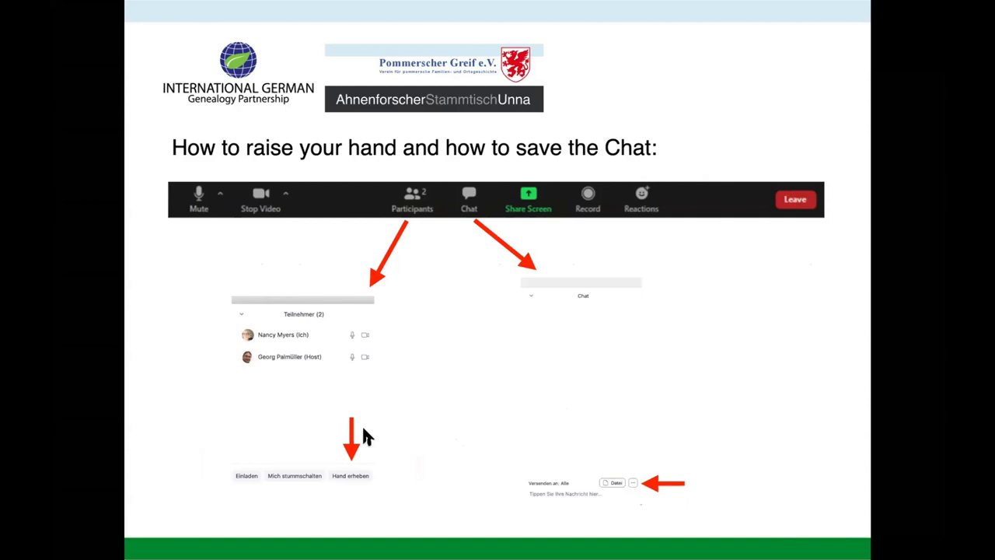
mouse_move(370, 450)
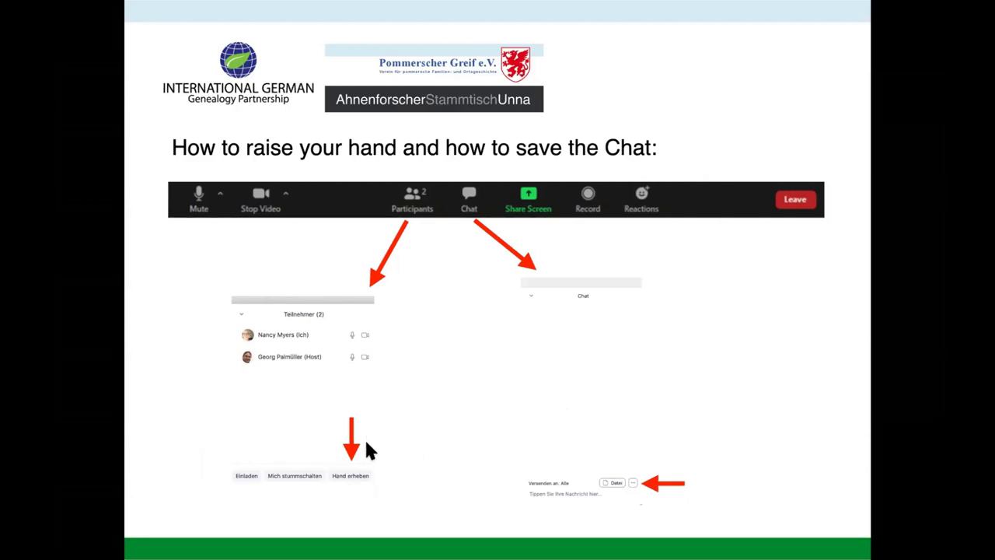
mouse_move(392, 460)
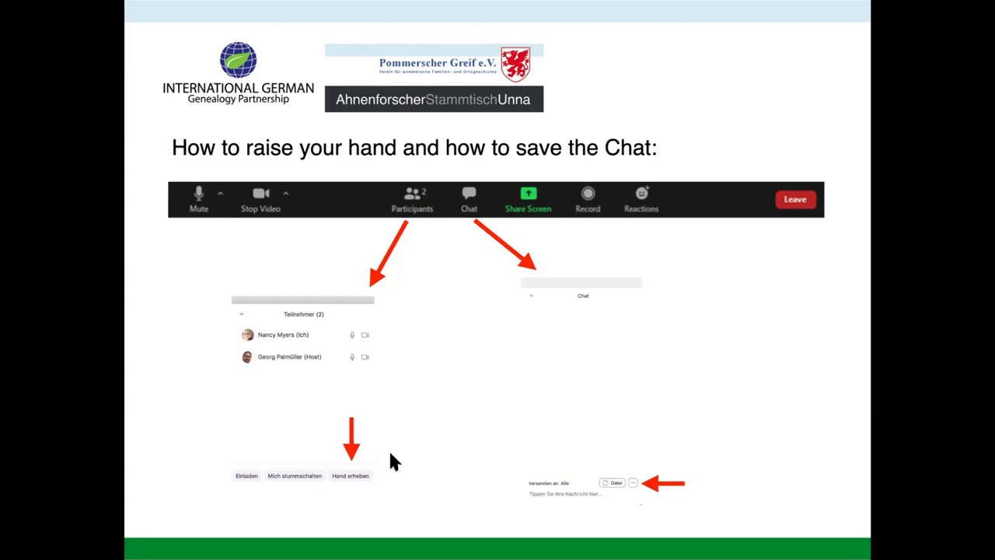
mouse_move(357, 469)
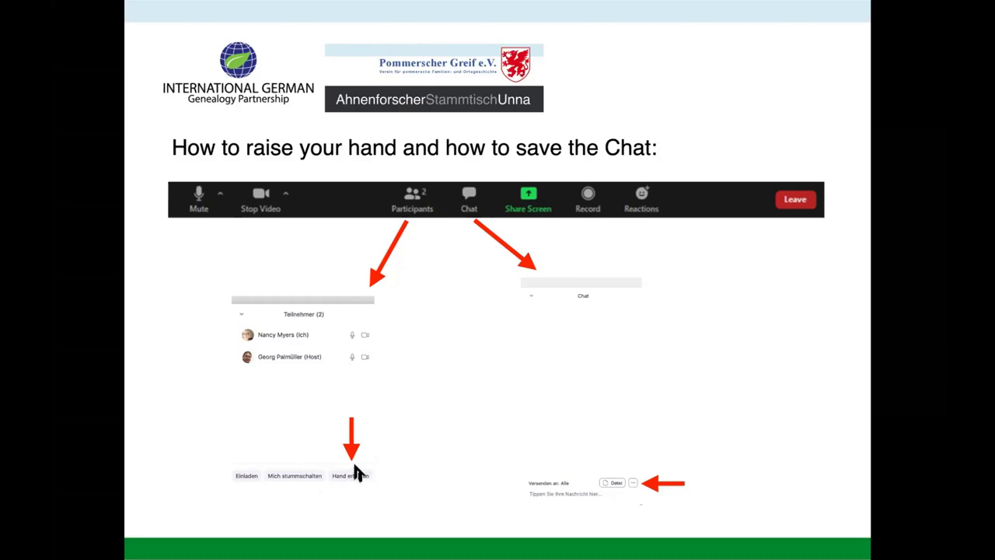
mouse_move(389, 443)
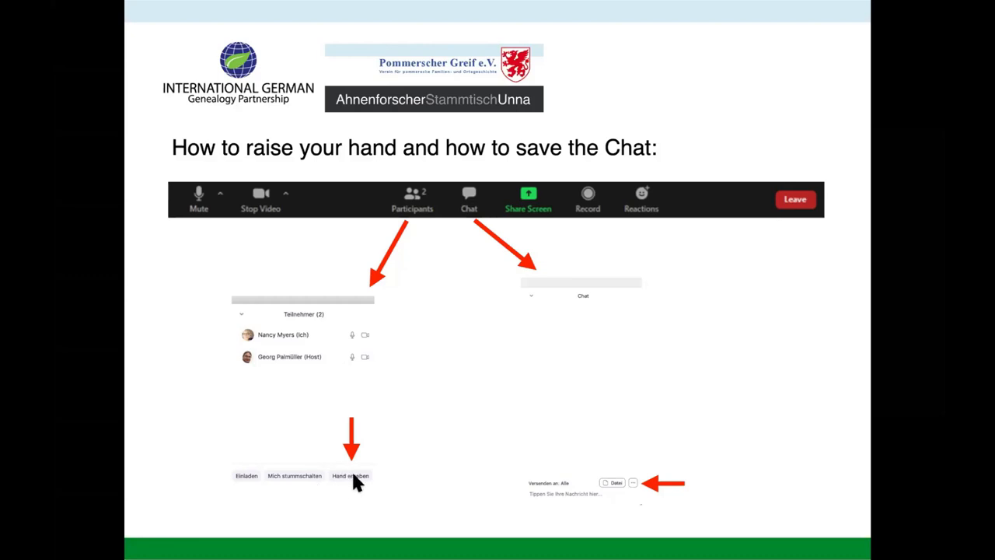
mouse_move(361, 401)
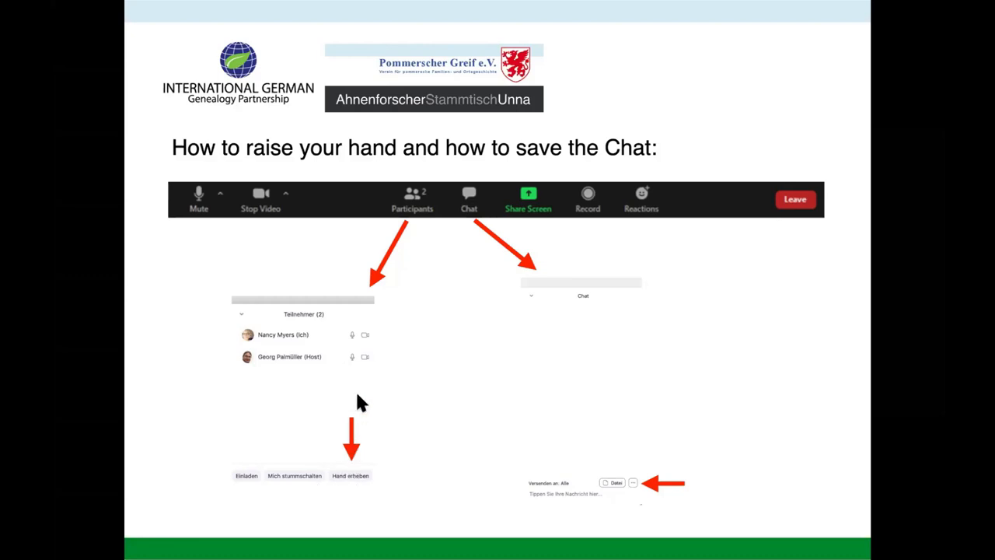
mouse_move(350, 505)
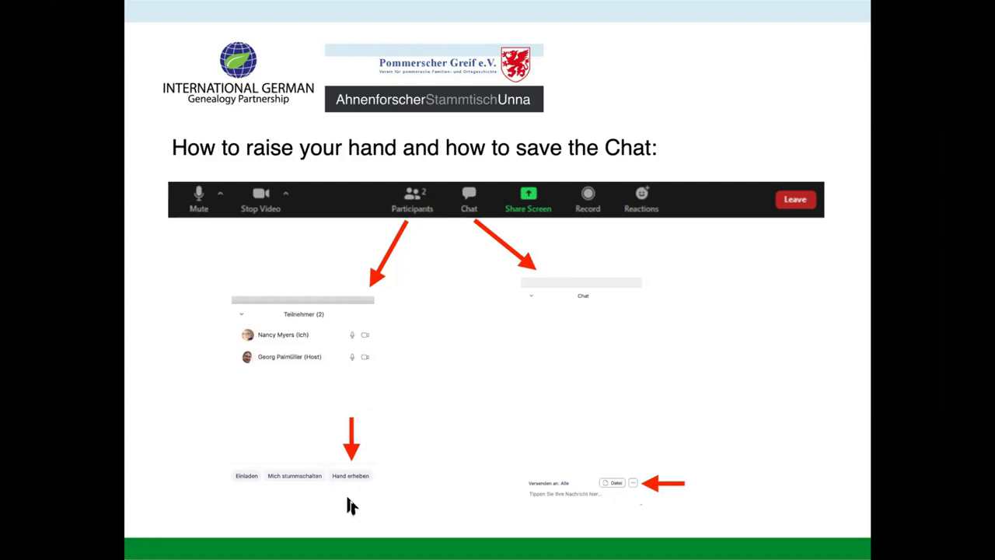
mouse_move(350, 479)
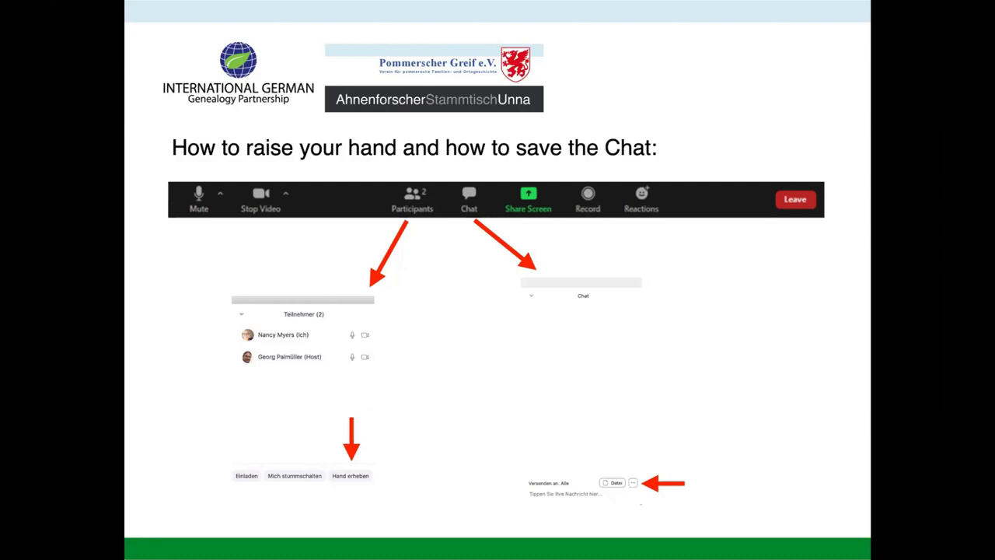
mouse_move(594, 282)
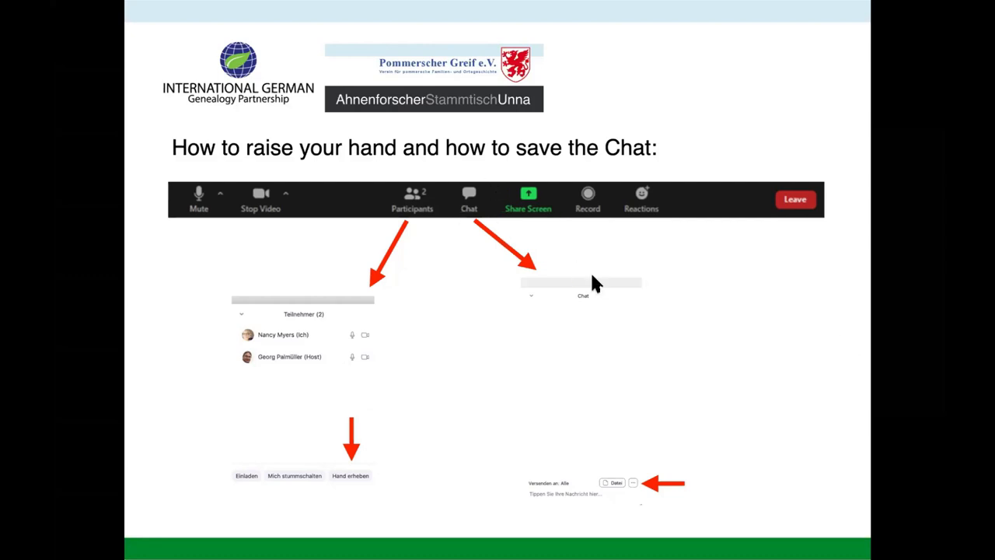
mouse_move(680, 355)
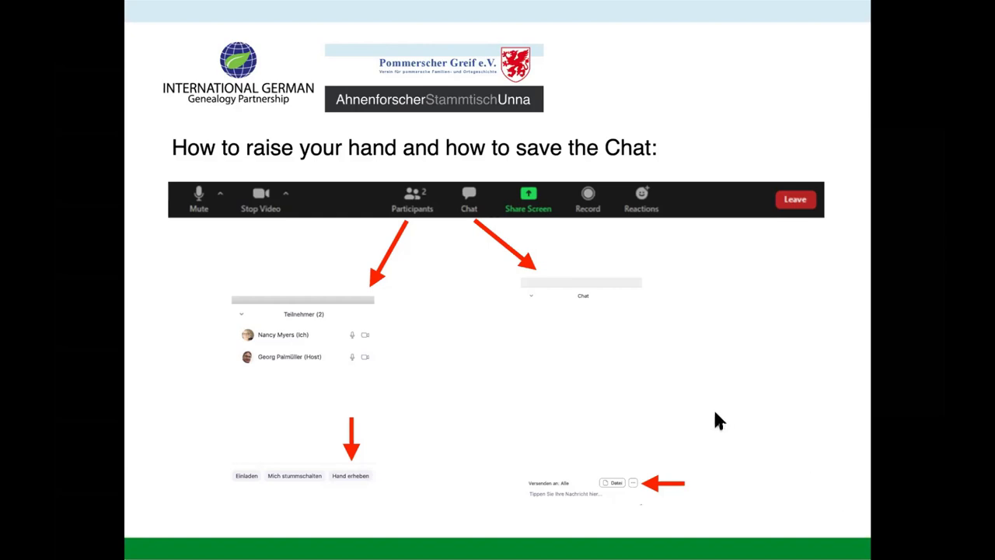
mouse_move(587, 350)
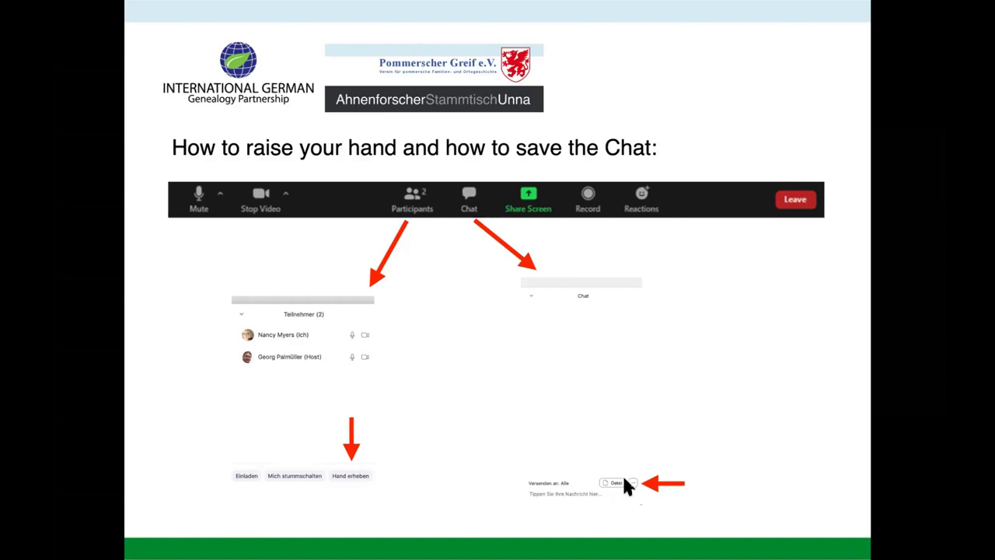
mouse_move(643, 500)
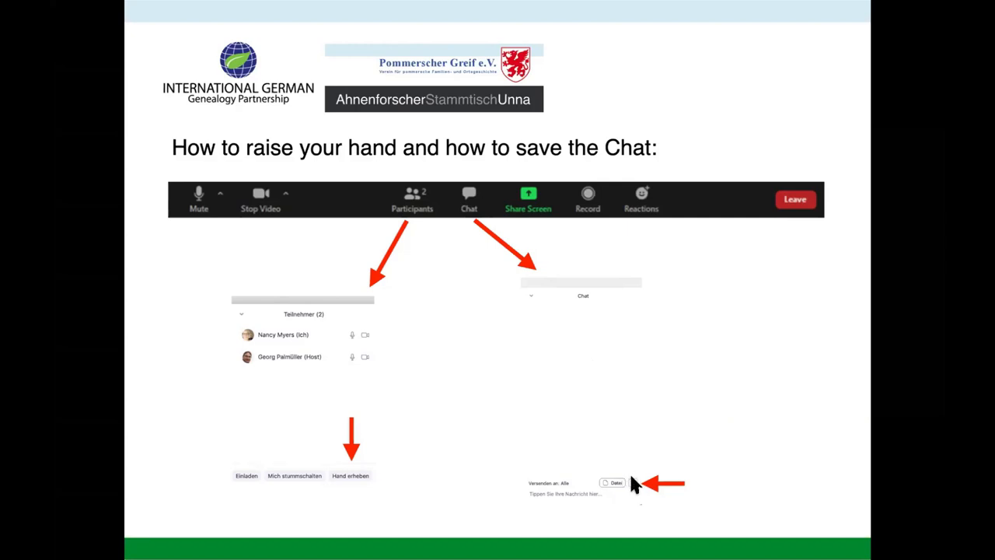
mouse_move(635, 488)
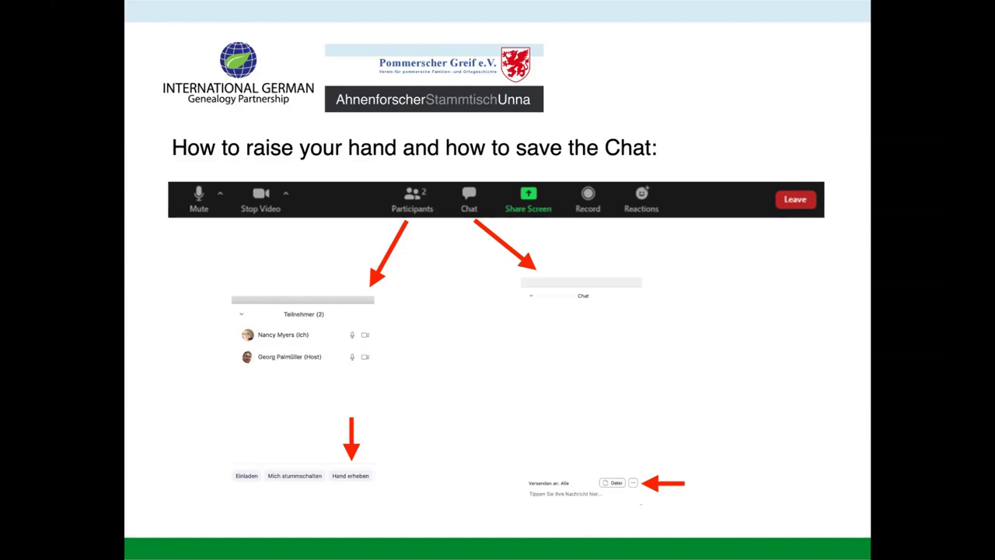
mouse_move(630, 463)
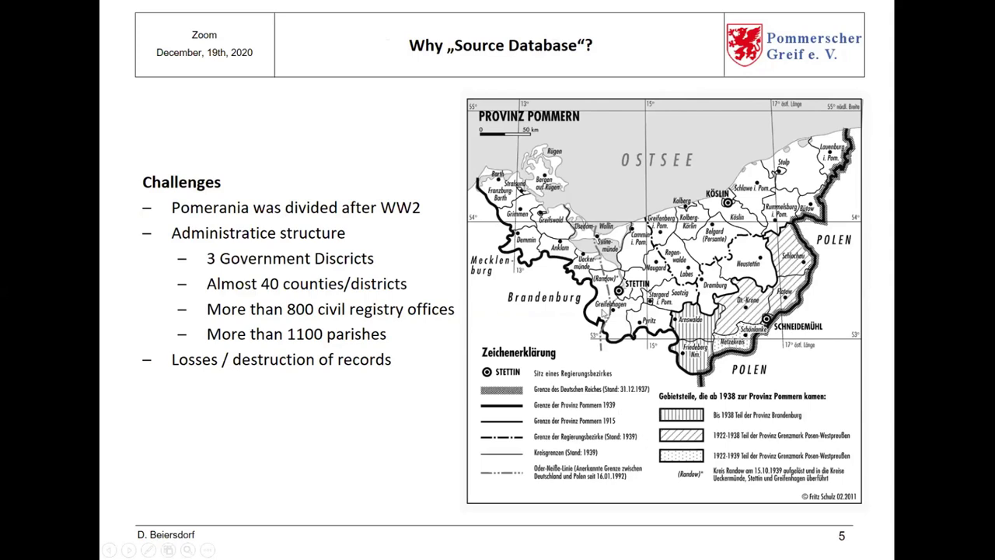
mouse_move(358, 454)
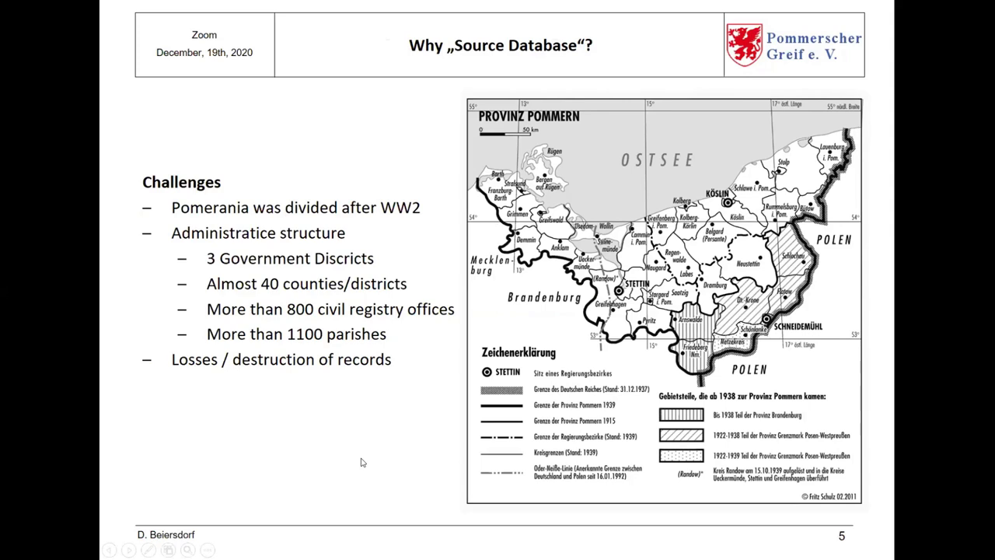
mouse_move(351, 398)
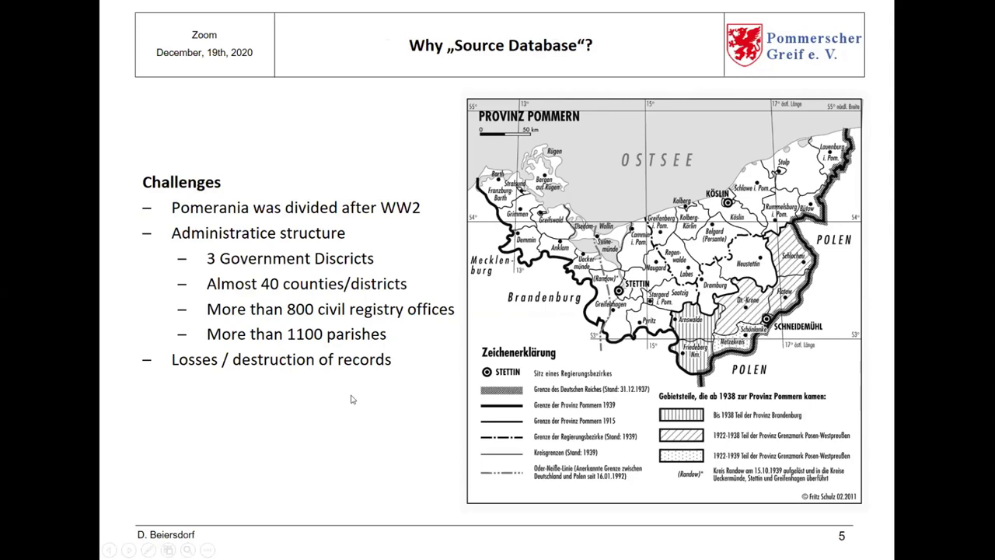
mouse_move(360, 410)
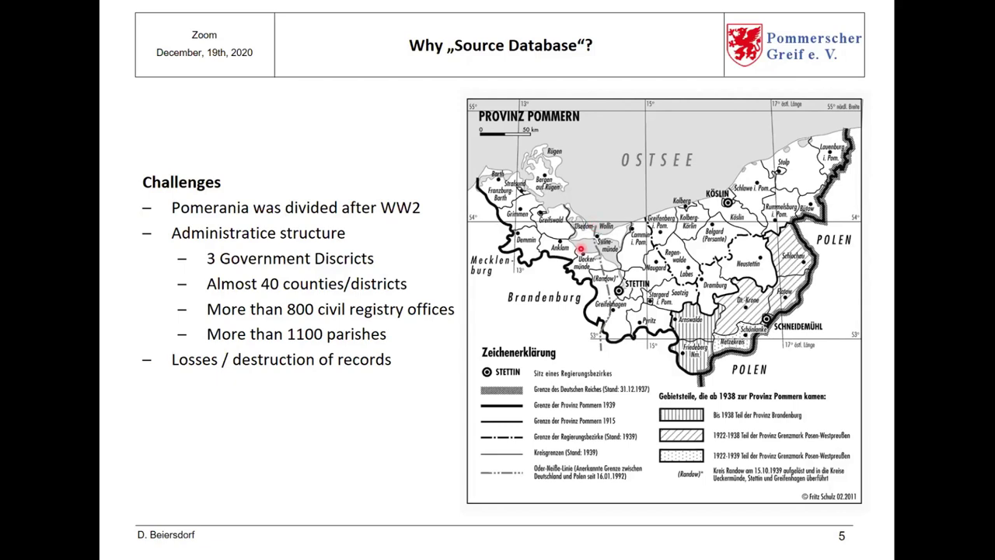
mouse_move(706, 270)
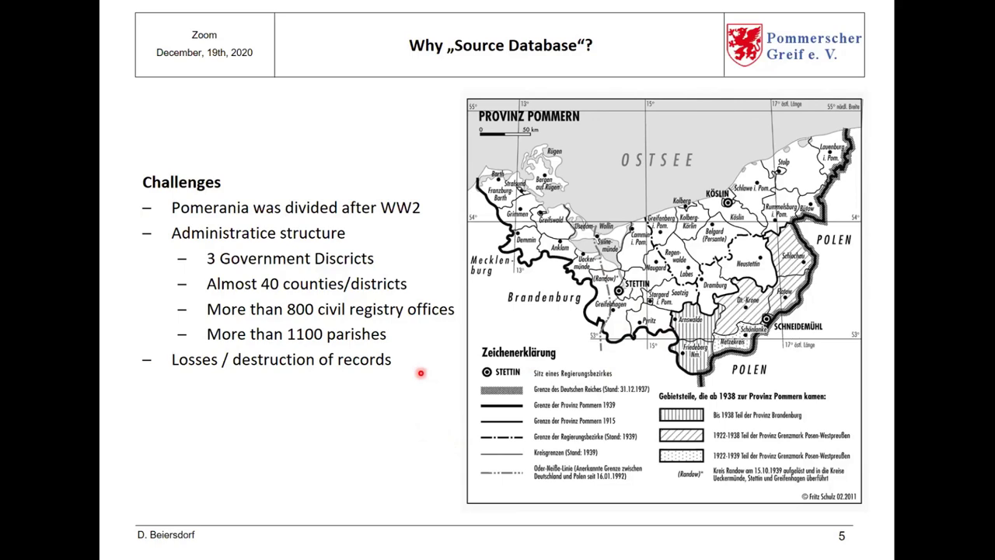
mouse_move(457, 339)
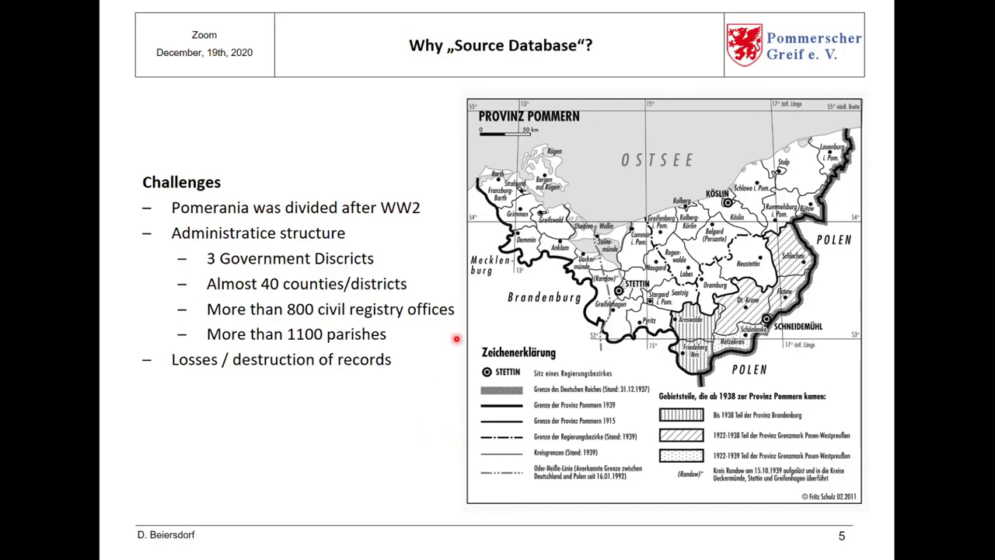
key("Right")
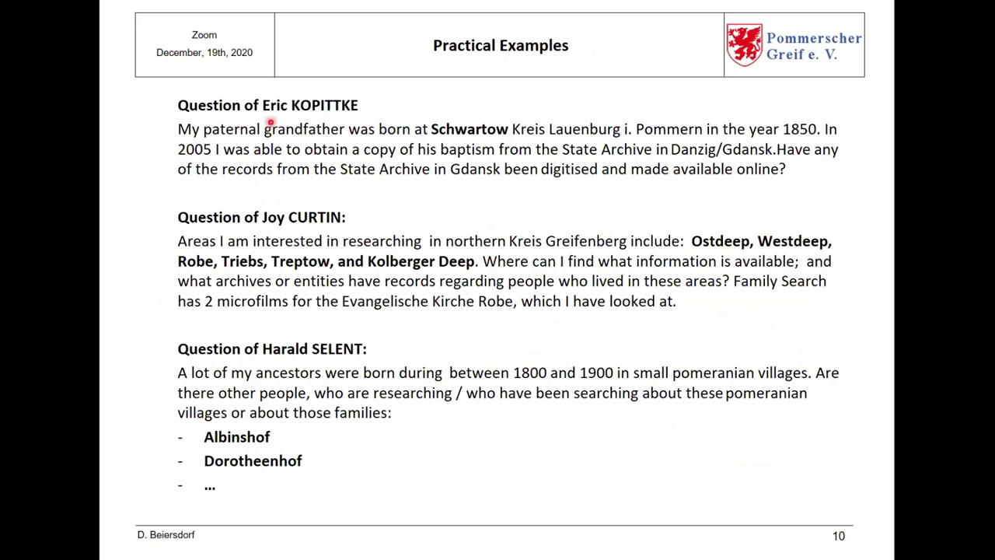
mouse_move(283, 223)
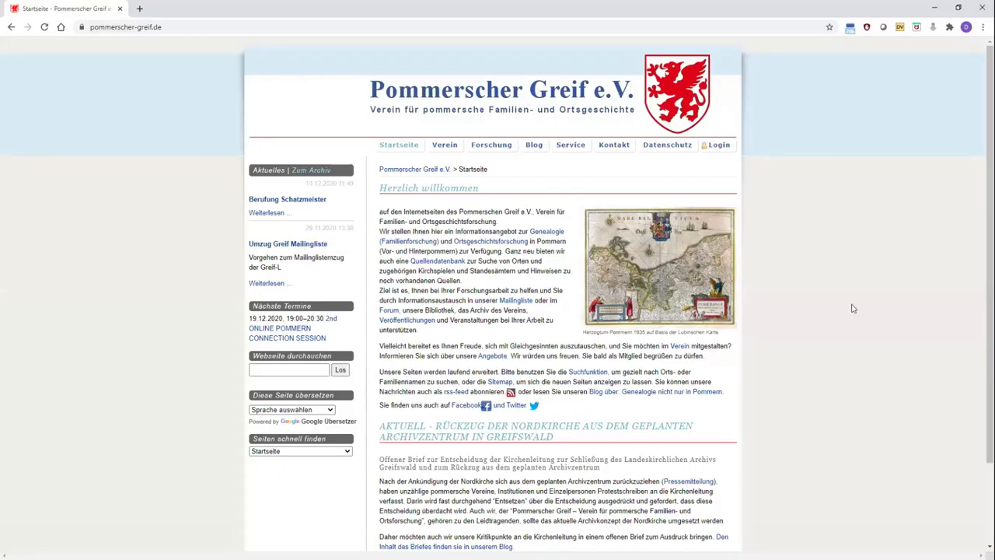
mouse_move(737, 286)
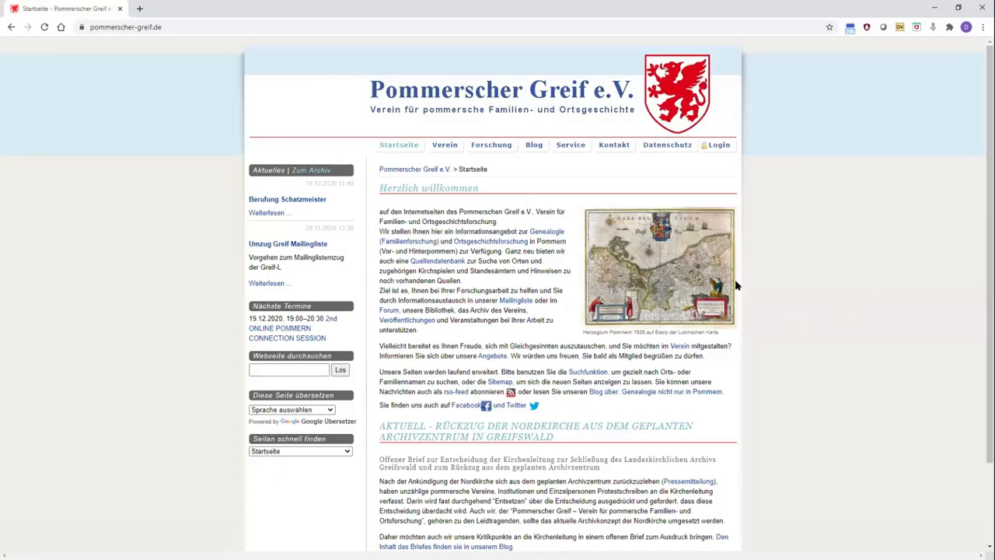
mouse_move(893, 214)
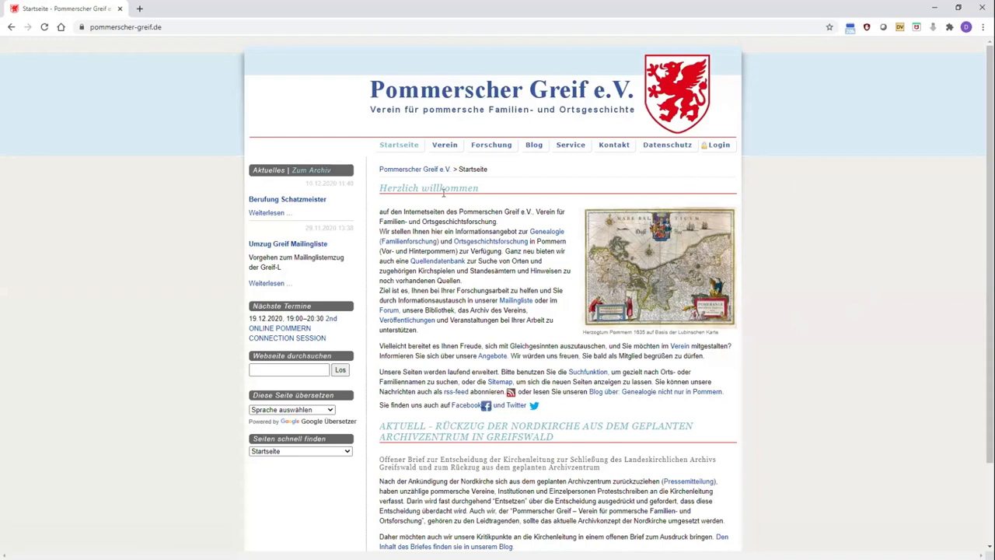
mouse_move(544, 186)
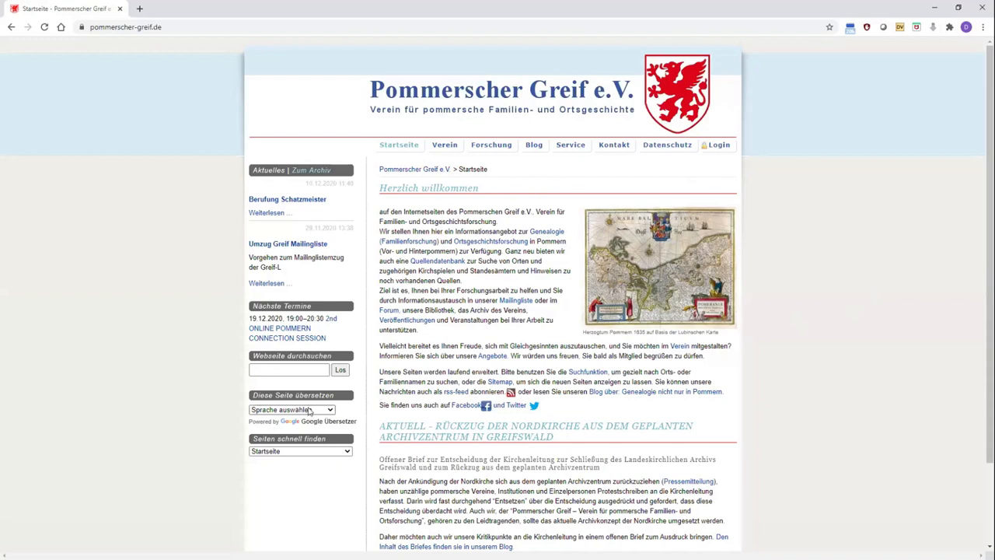
mouse_move(305, 410)
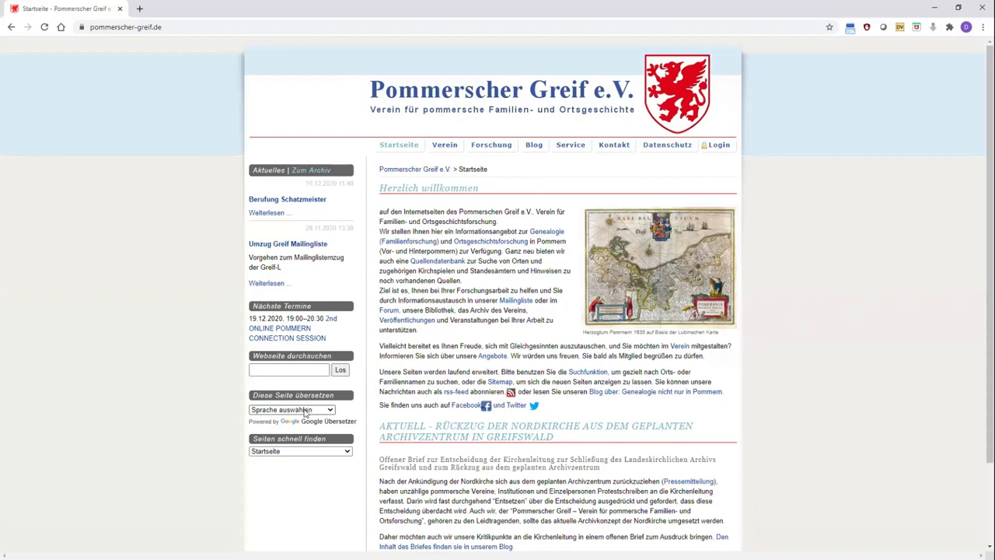
mouse_move(309, 410)
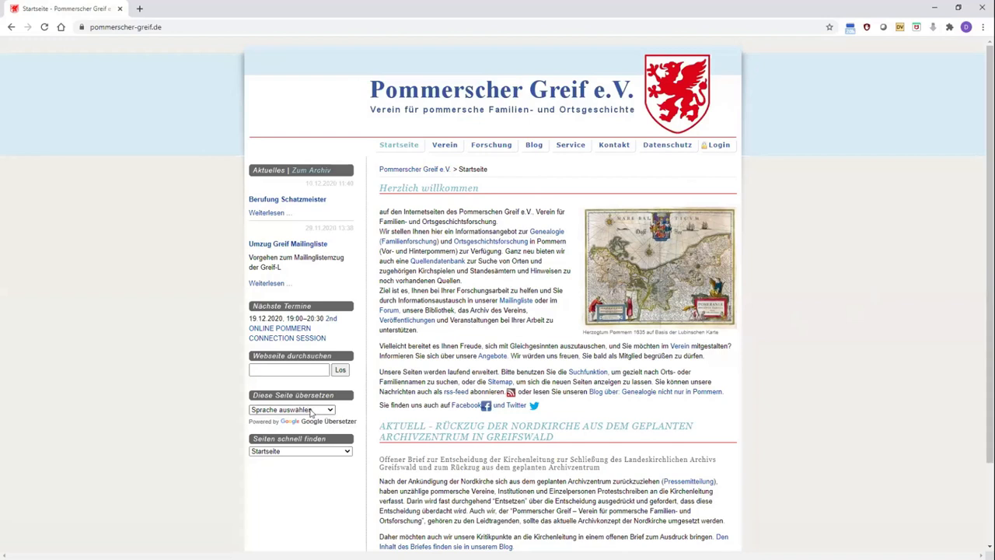
Translate the Pommerscher Greif site into English and go to its research section
left_click(292, 409)
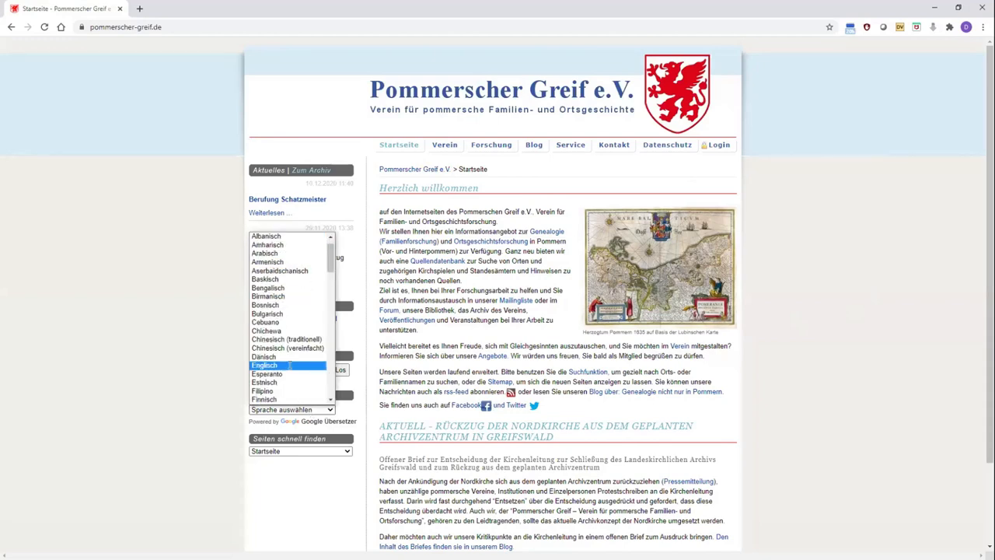
left_click(265, 364)
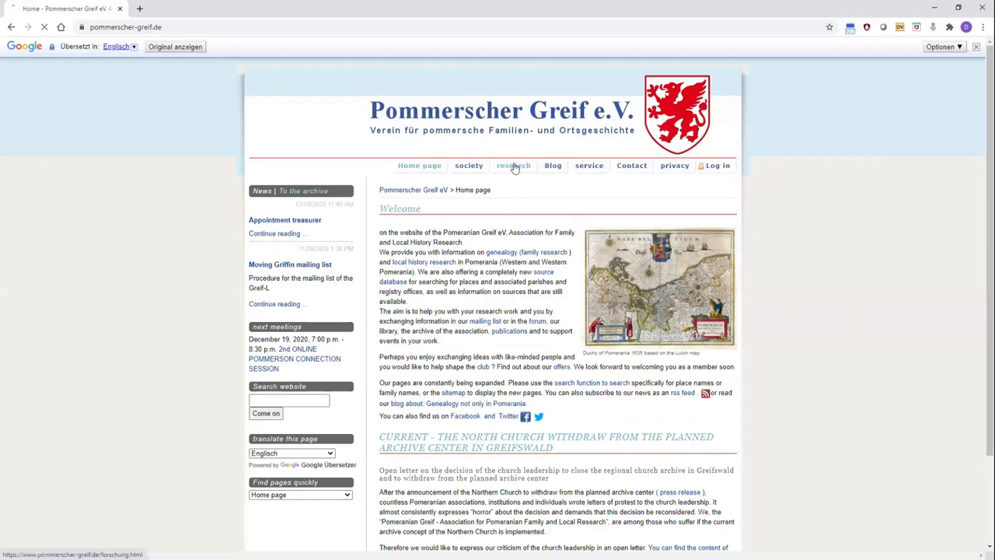
left_click(513, 165)
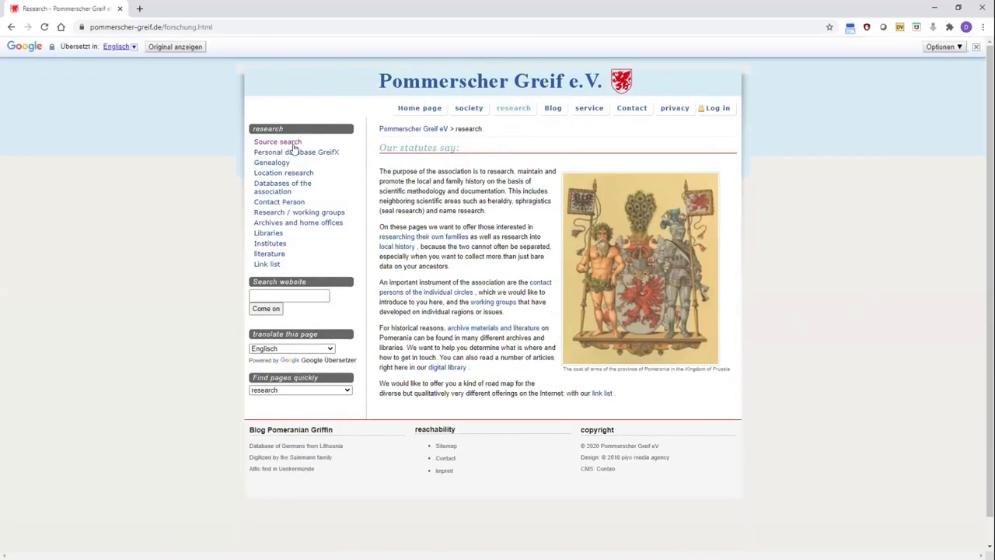
Go to the Source search page and reach the place/parish/registry office search form
left_click(276, 139)
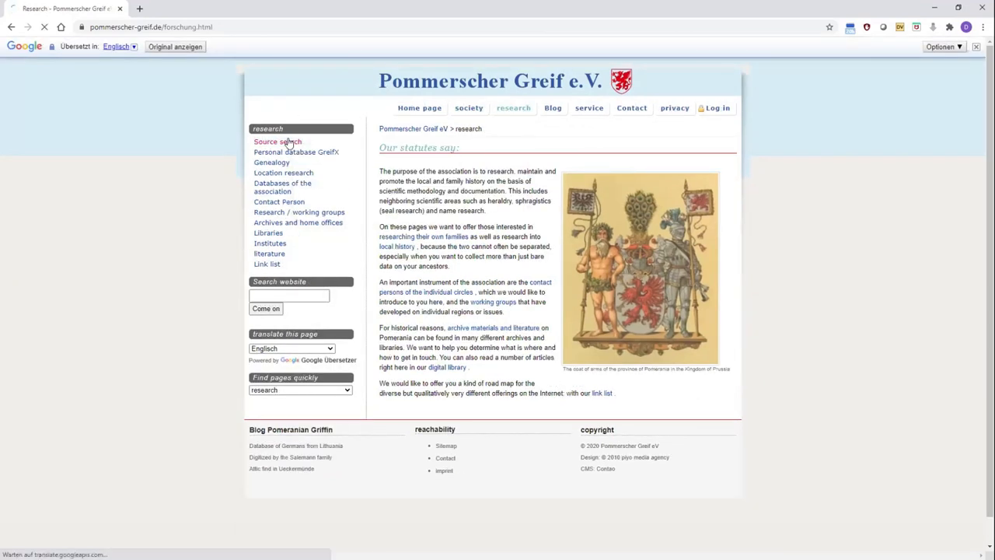
left_click(277, 140)
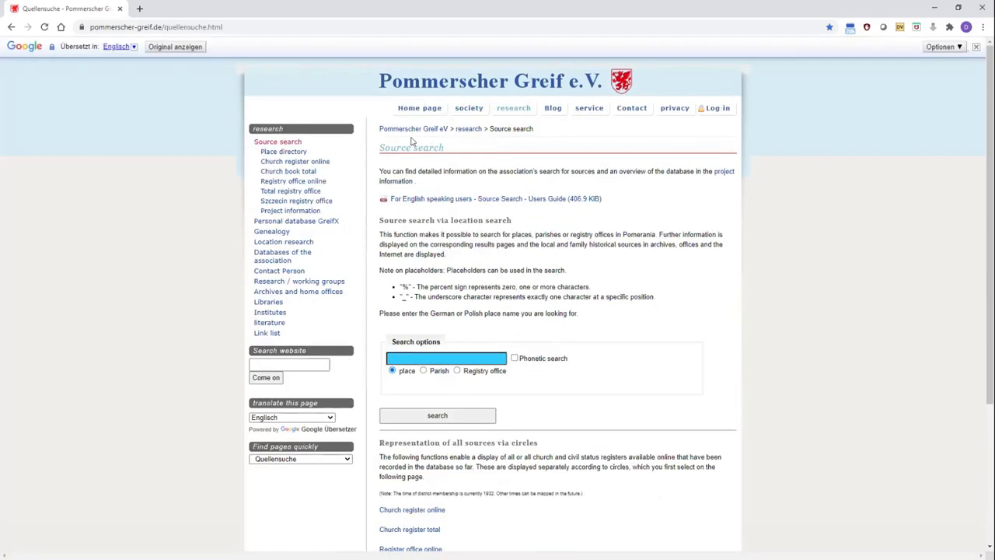
mouse_move(553, 200)
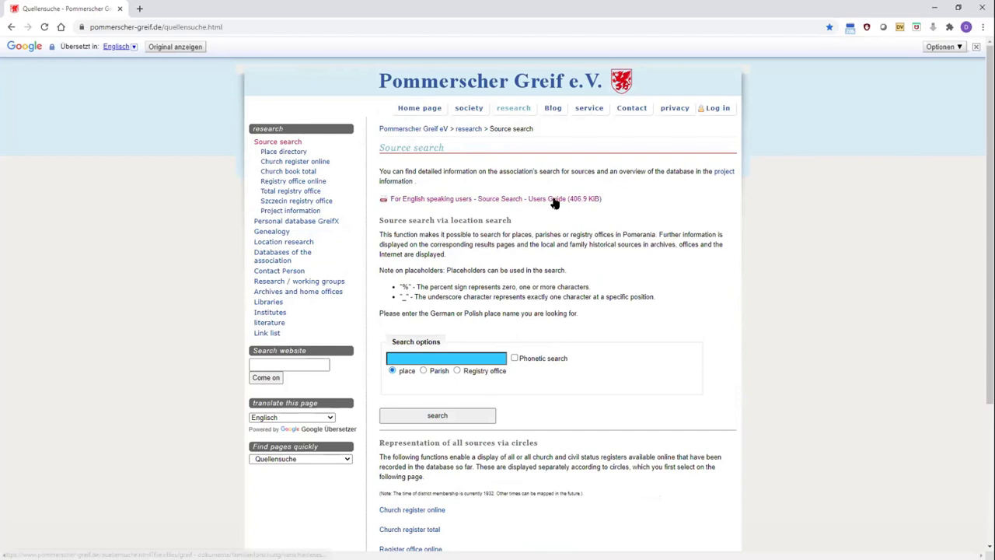
mouse_move(554, 285)
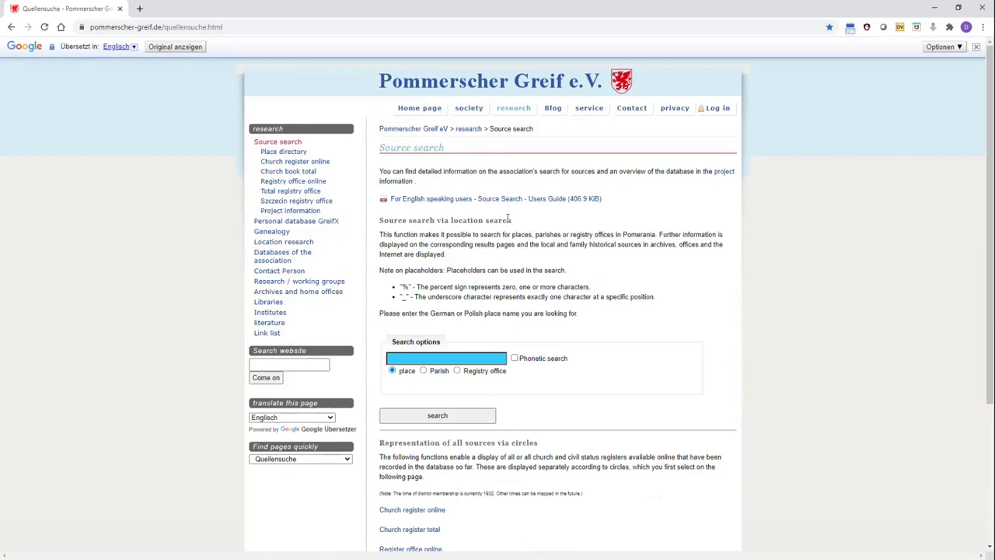
scroll("down", 3)
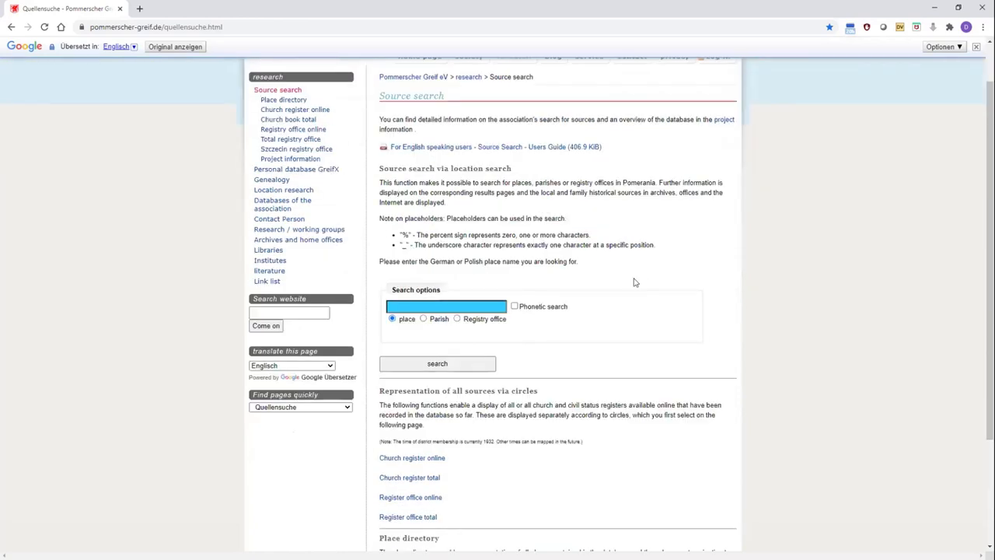
mouse_move(718, 283)
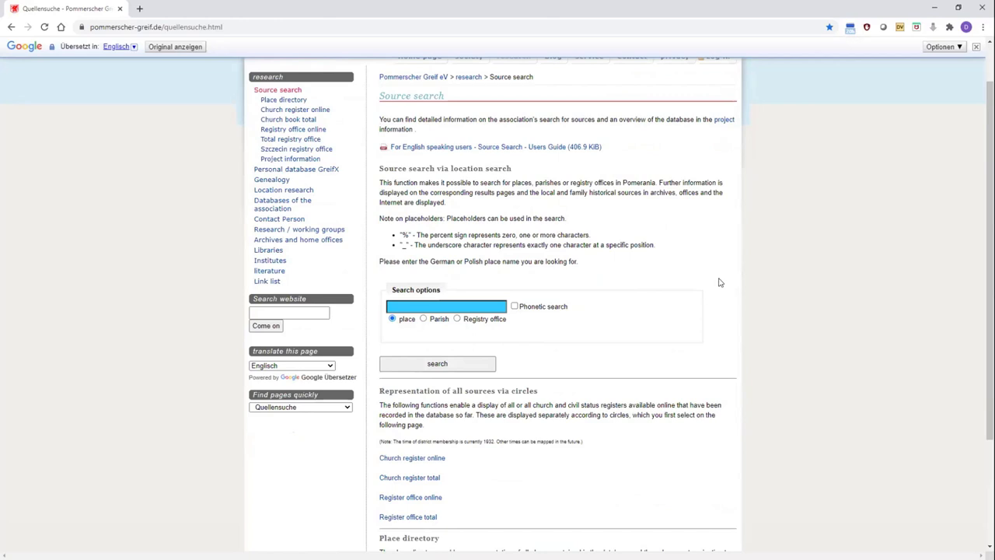
left_click(446, 305)
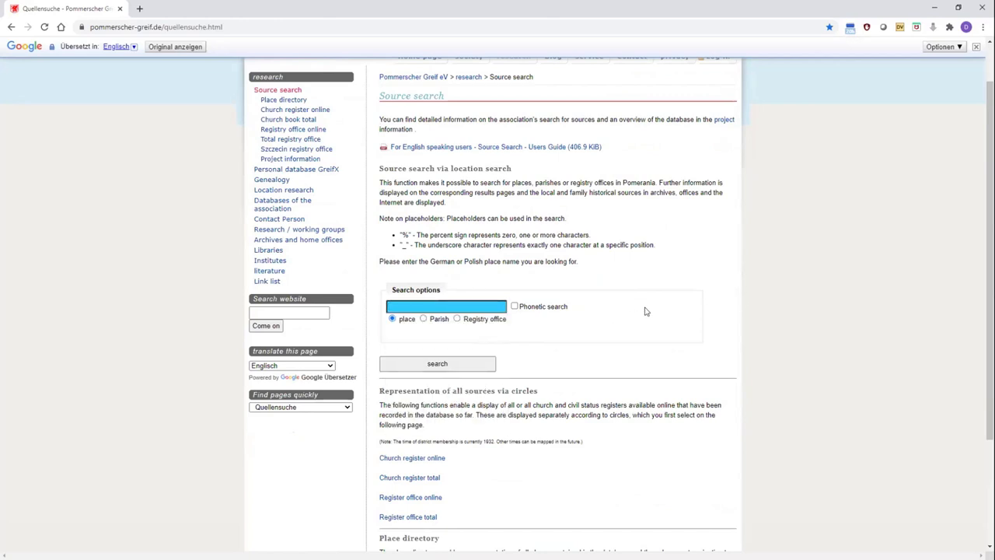
mouse_move(469, 328)
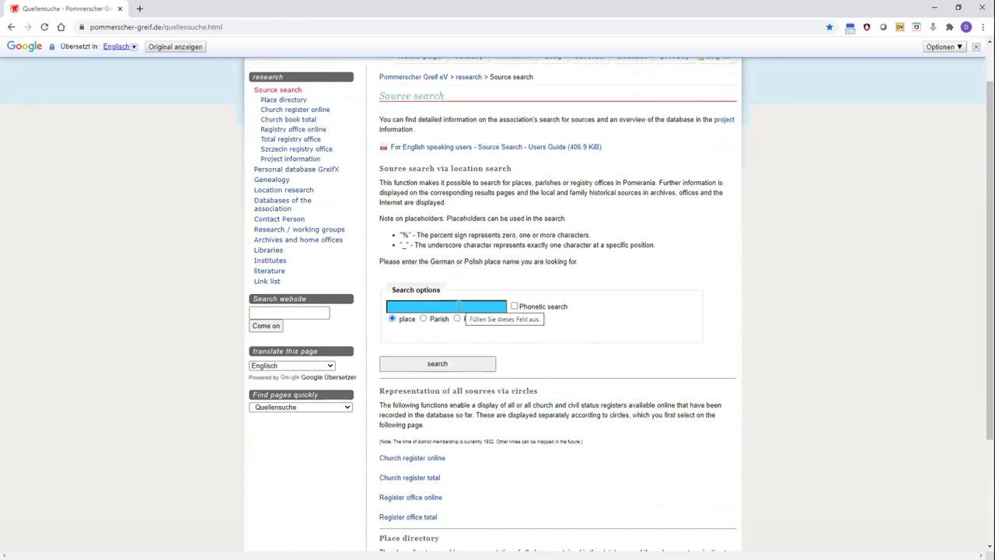
Search places for 'Schwartow', returning three hits in Kolberg-Körlin, Lauenburg and Neustettin
left_click(445, 304)
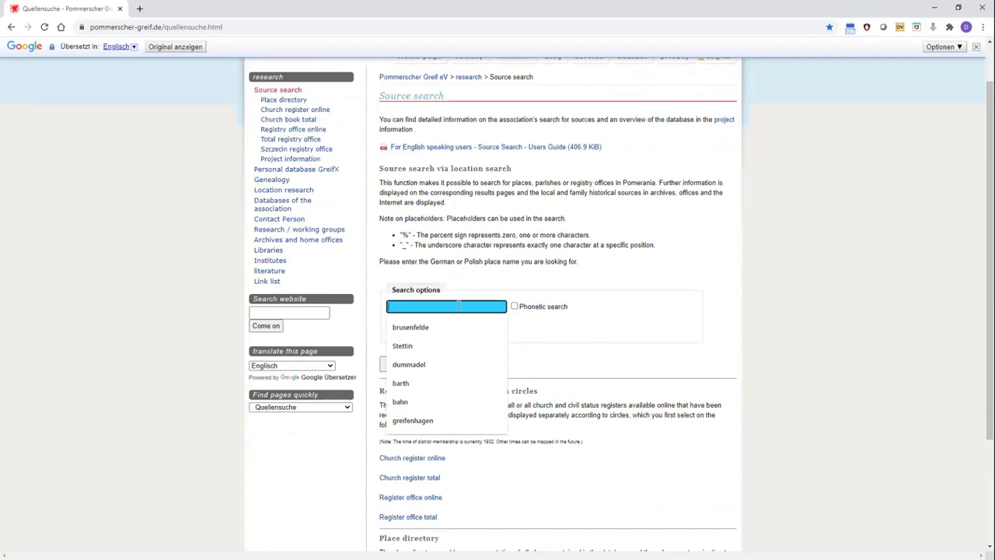
type("Sch")
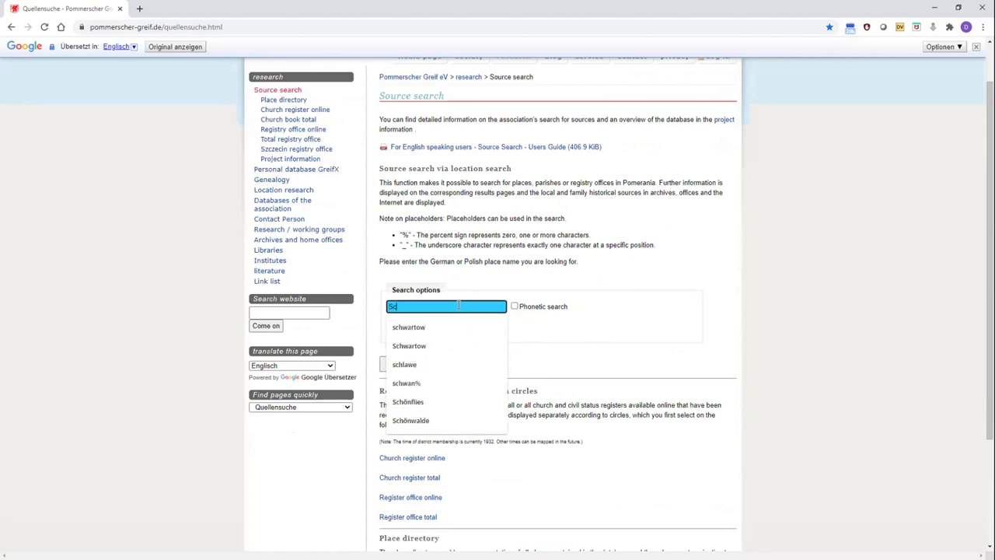
type("Schwartow")
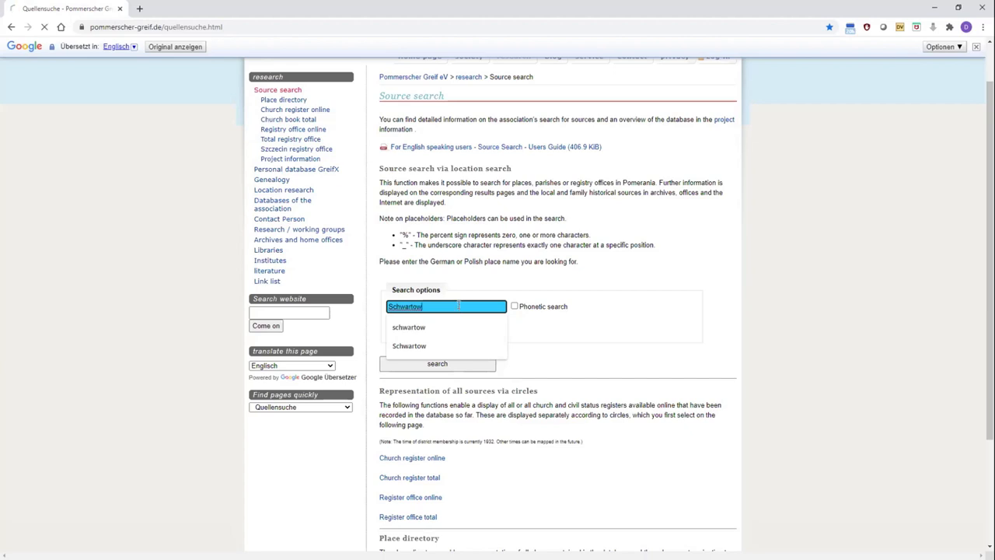
left_click(437, 364)
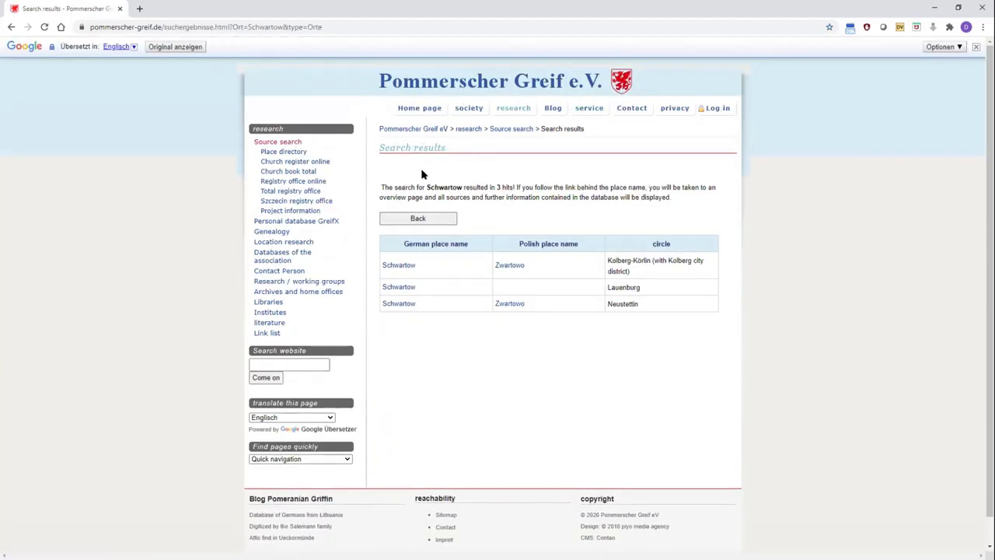
mouse_move(454, 287)
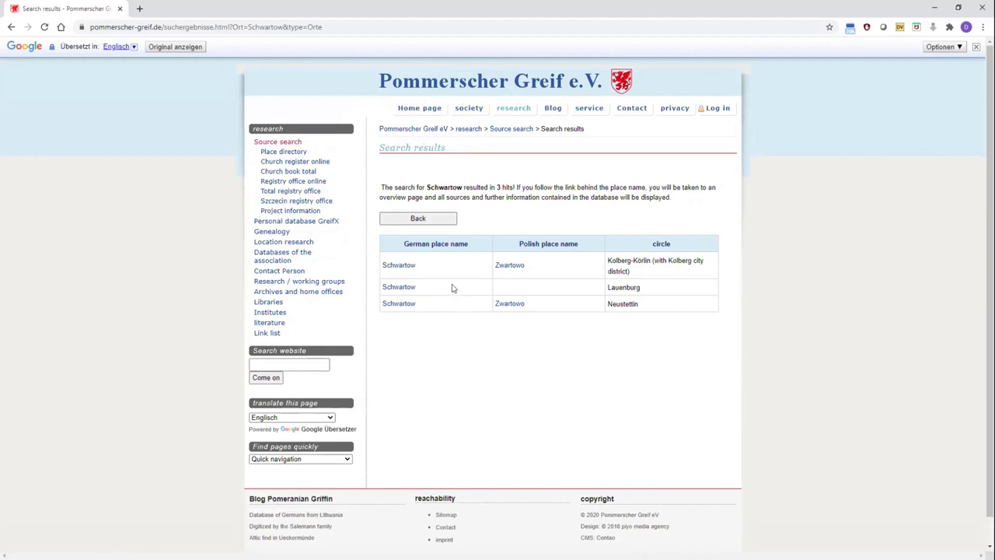
mouse_move(440, 271)
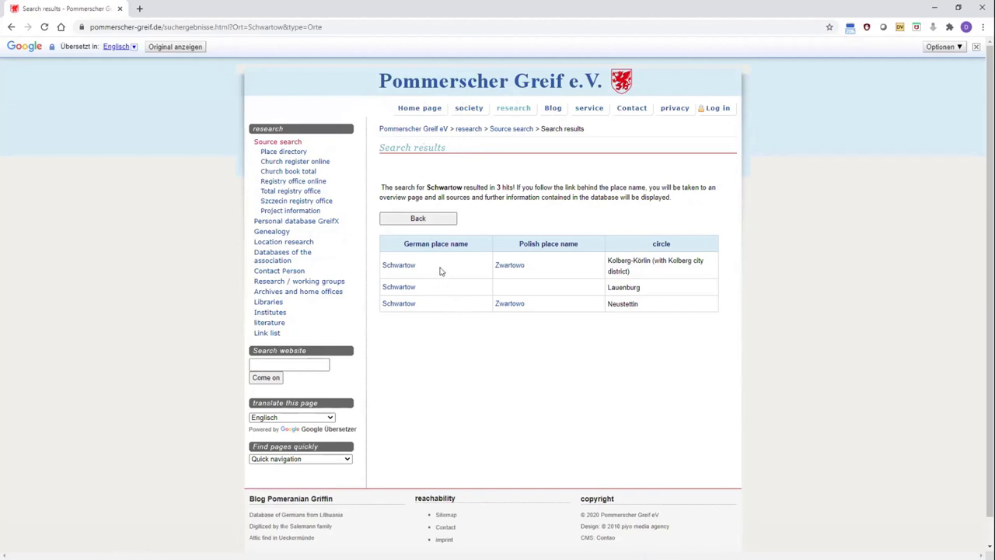
mouse_move(435, 299)
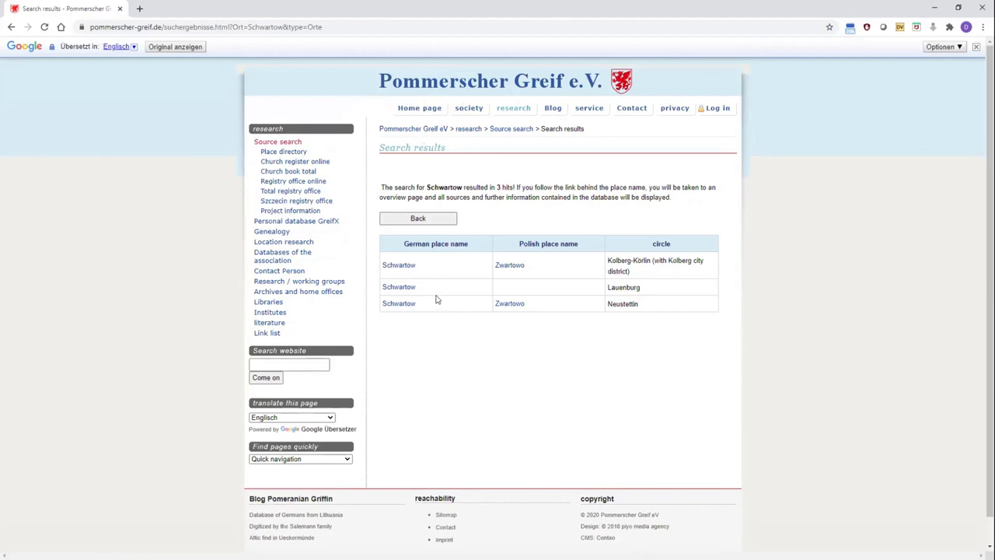
mouse_move(434, 288)
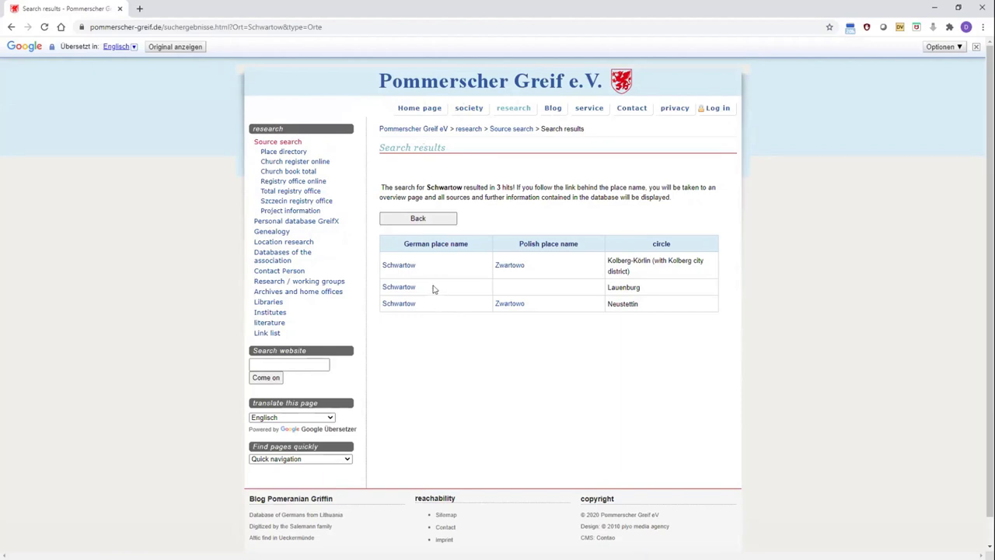
mouse_move(438, 288)
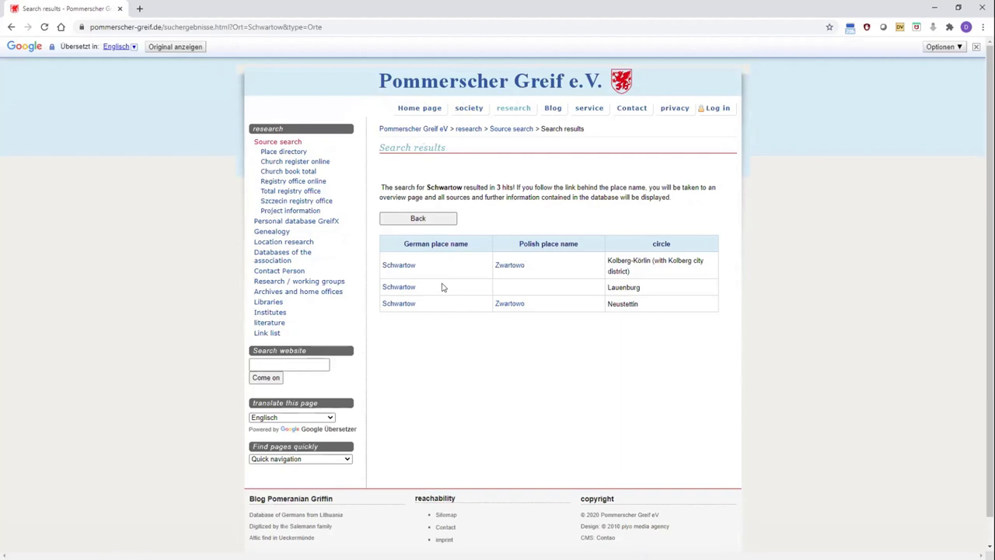
mouse_move(454, 317)
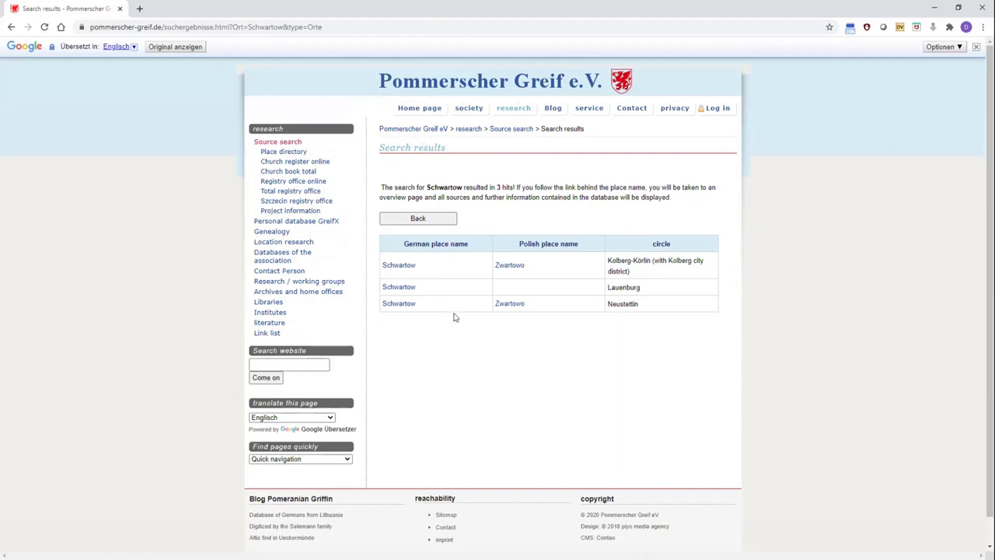
mouse_move(439, 264)
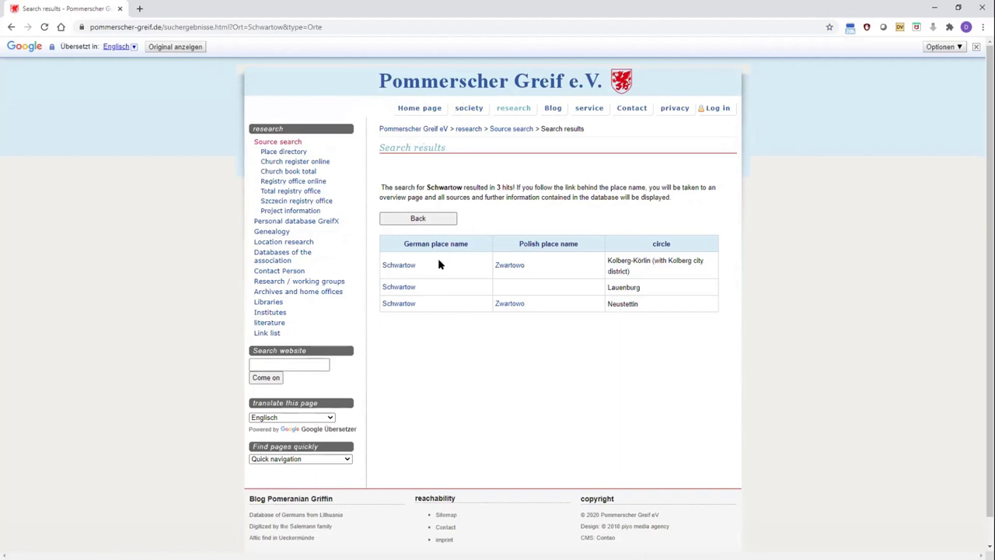
mouse_move(619, 298)
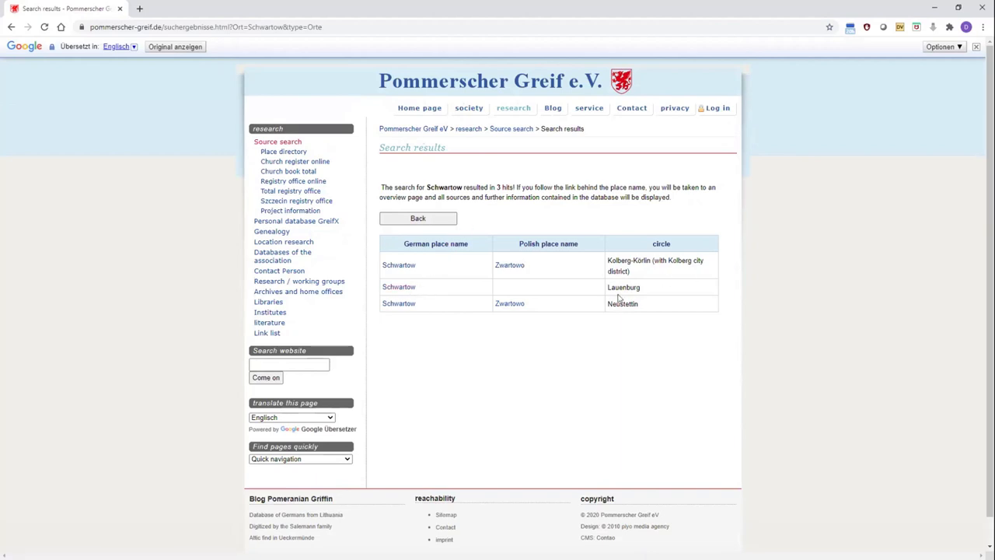
mouse_move(354, 289)
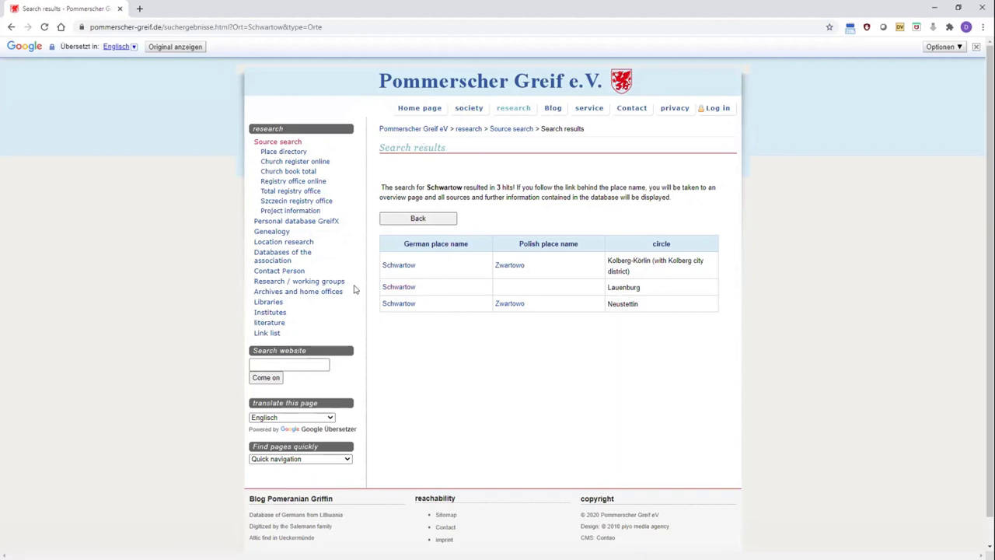
View the location overview for Schwartow in Lauenburg district down to its brief overview table
left_click(398, 286)
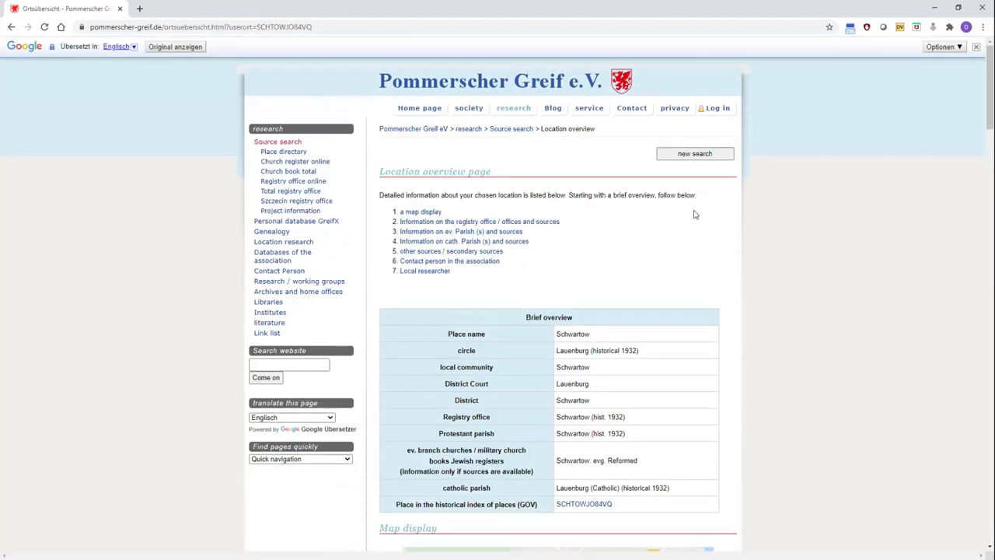
mouse_move(659, 205)
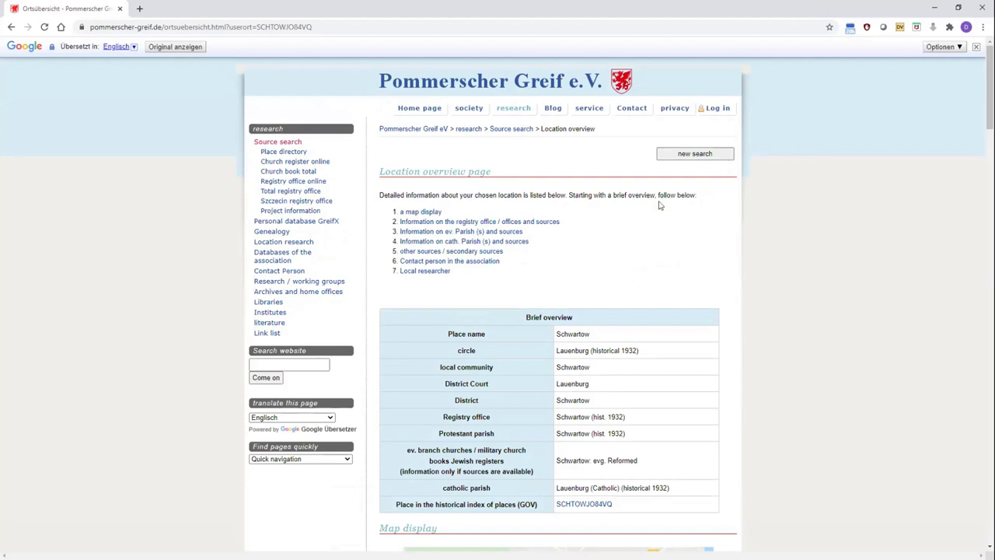
mouse_move(764, 246)
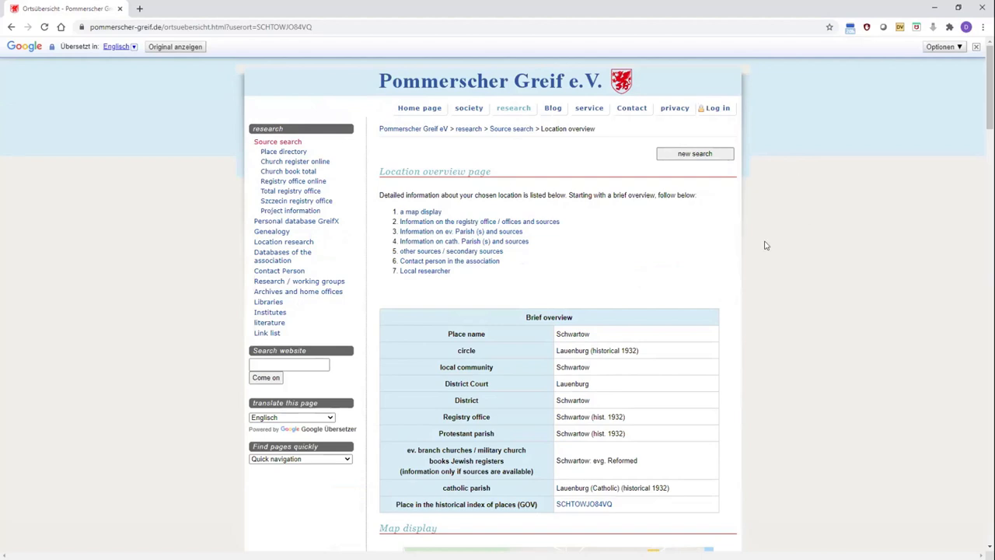
scroll("down", 3)
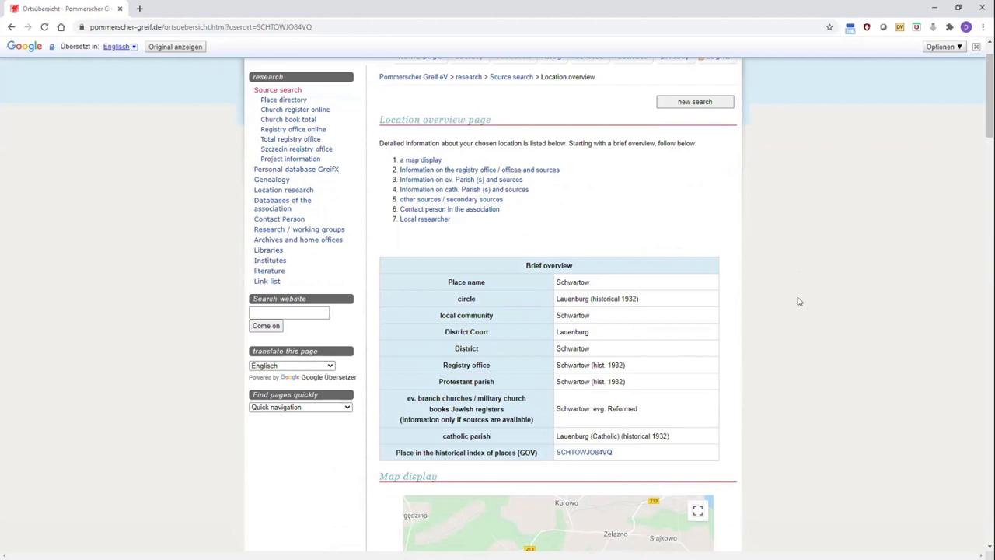
mouse_move(534, 236)
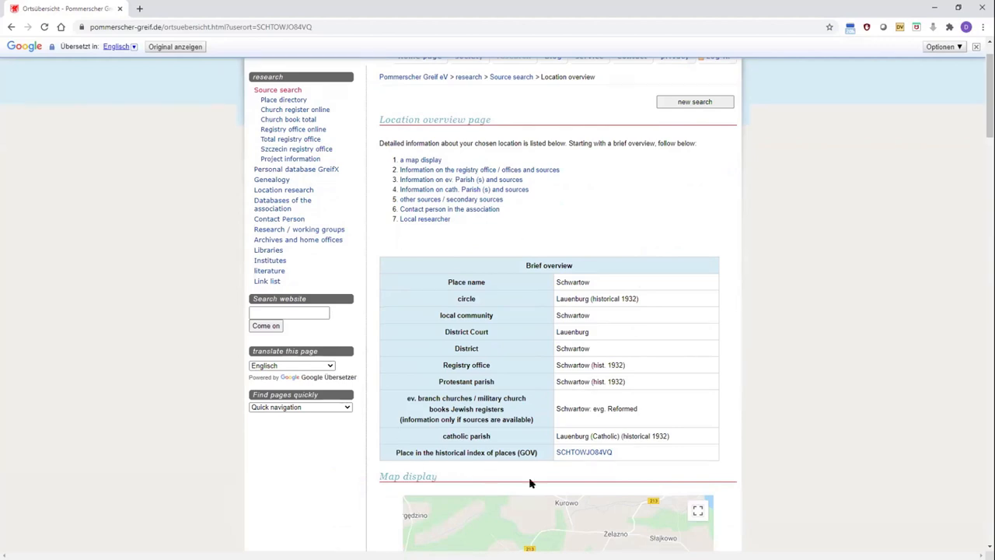
scroll("down", 3)
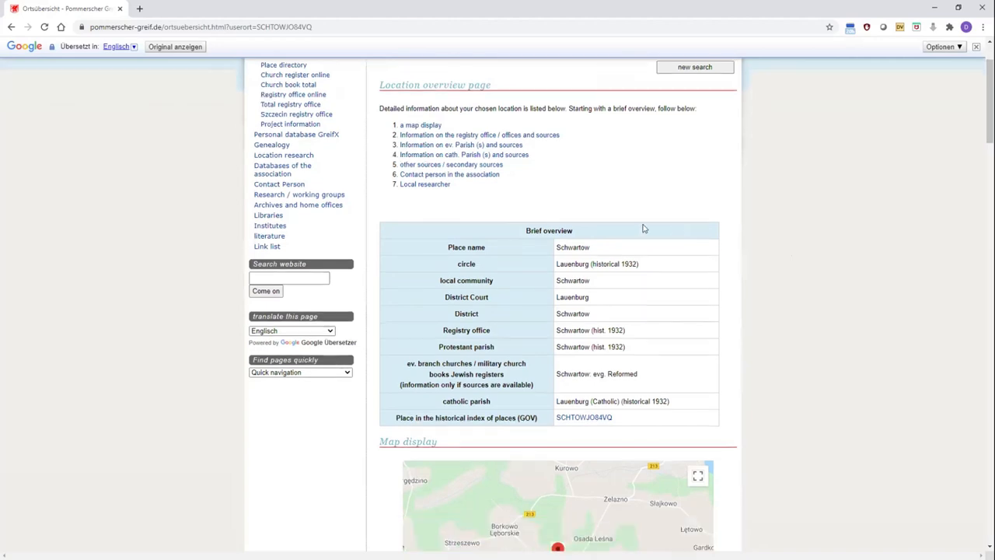
scroll("down", 3)
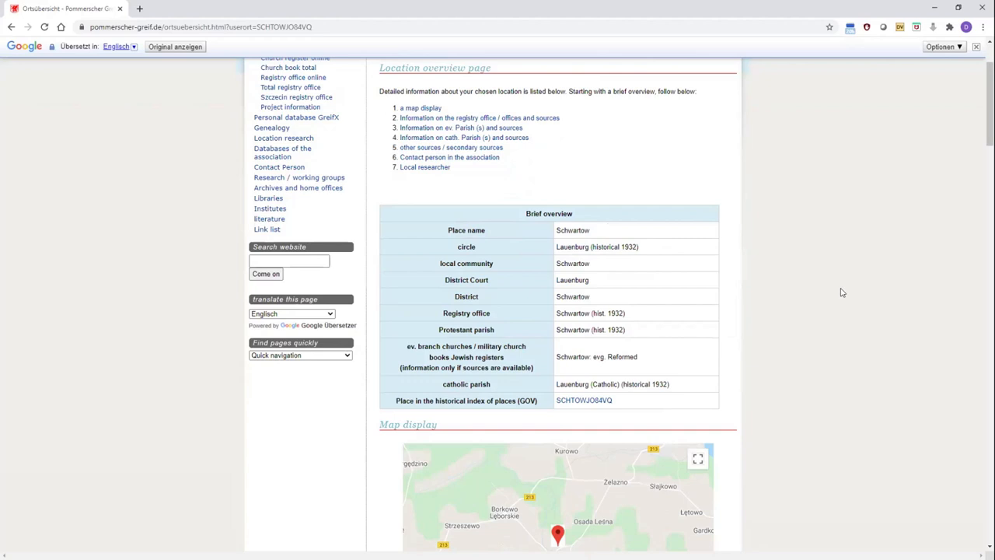
mouse_move(645, 317)
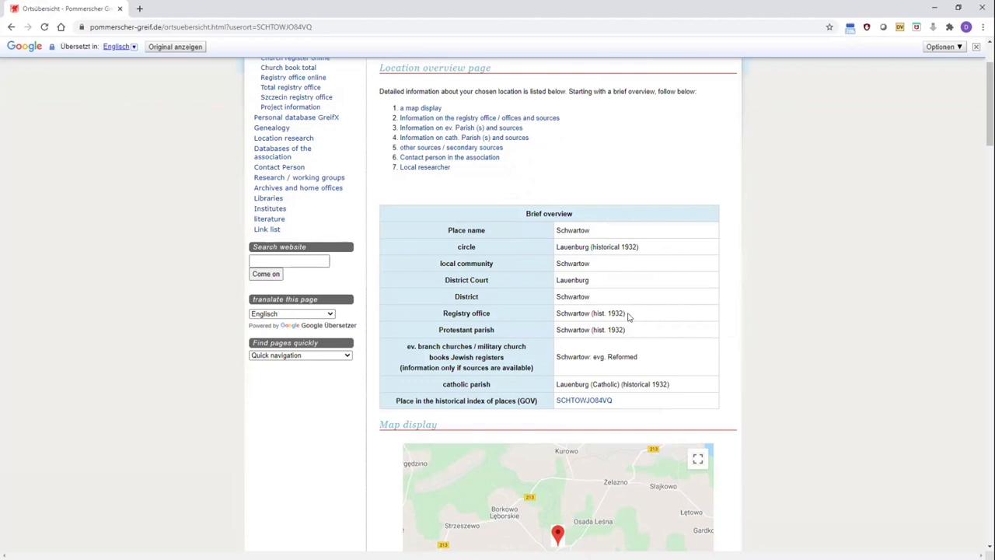
mouse_move(642, 348)
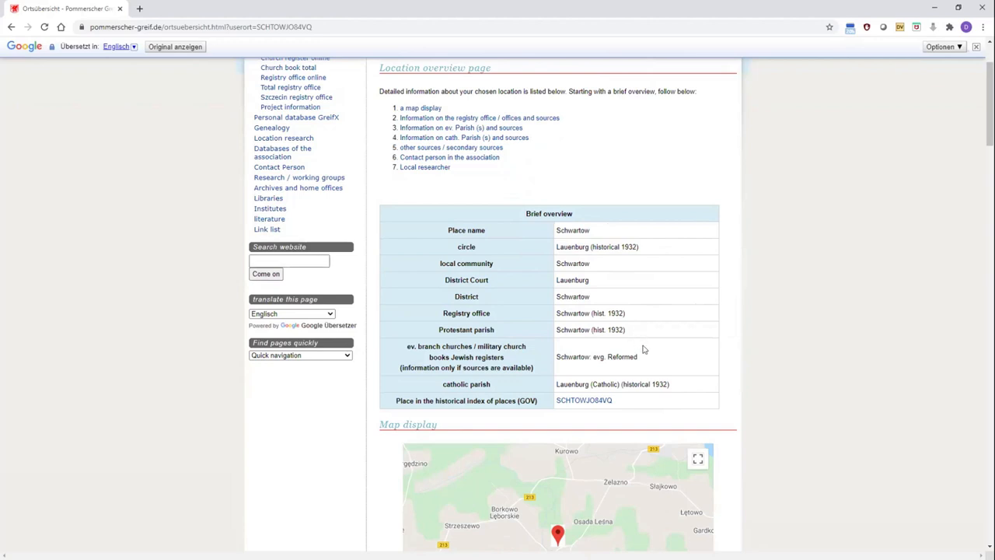
Zoom the Schwartow map out to the Lauenburg–Gdynia region and reach the registry office sources
scroll("down", 3)
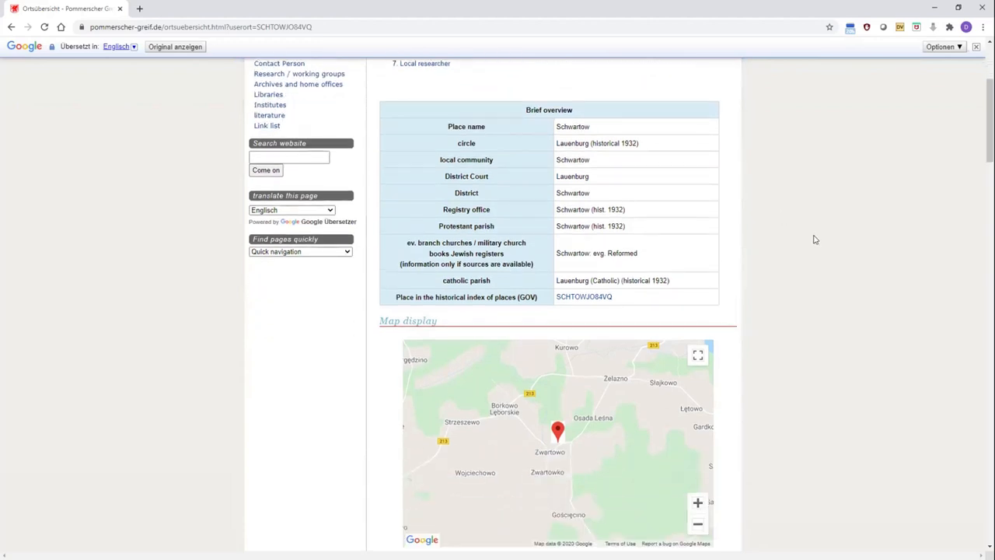
scroll("down", 3)
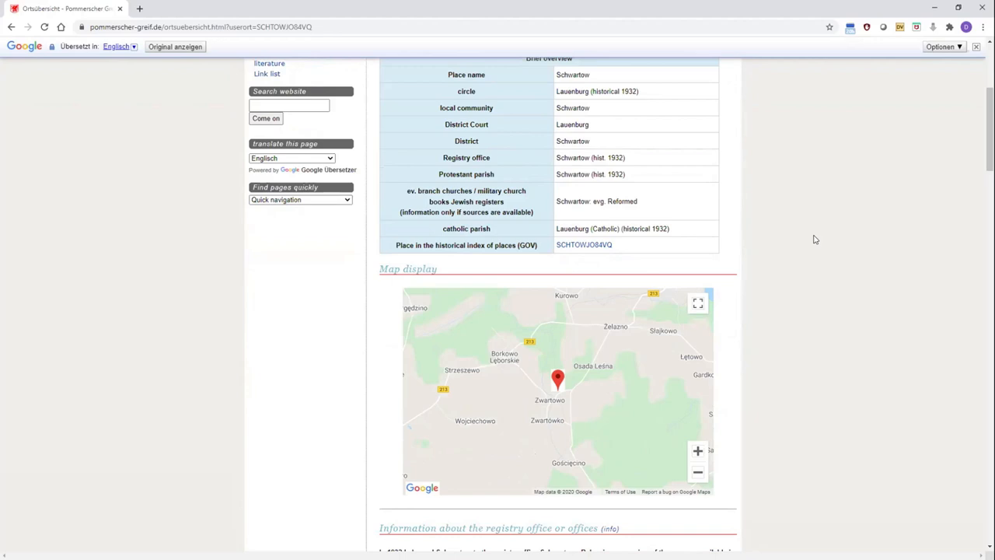
scroll("down", 3)
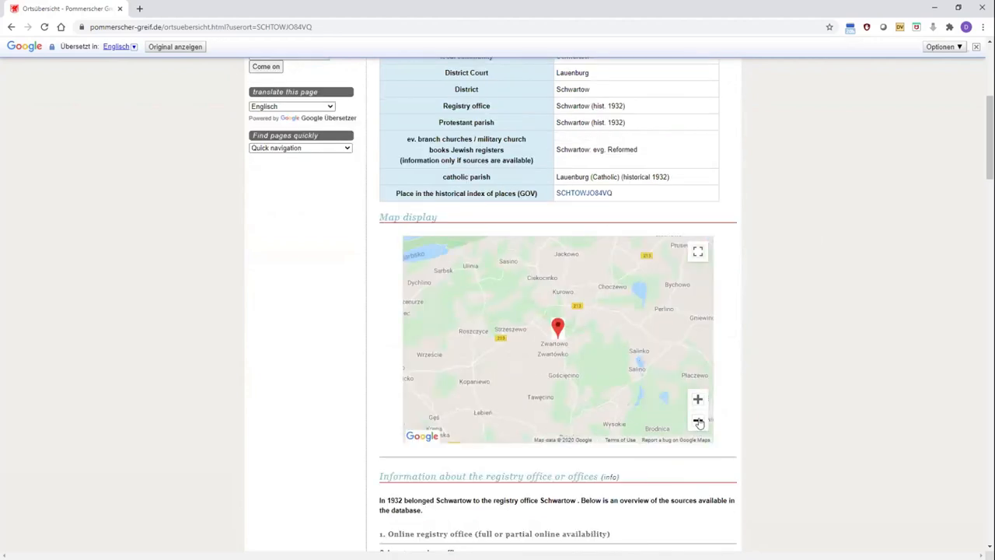
left_click(697, 422)
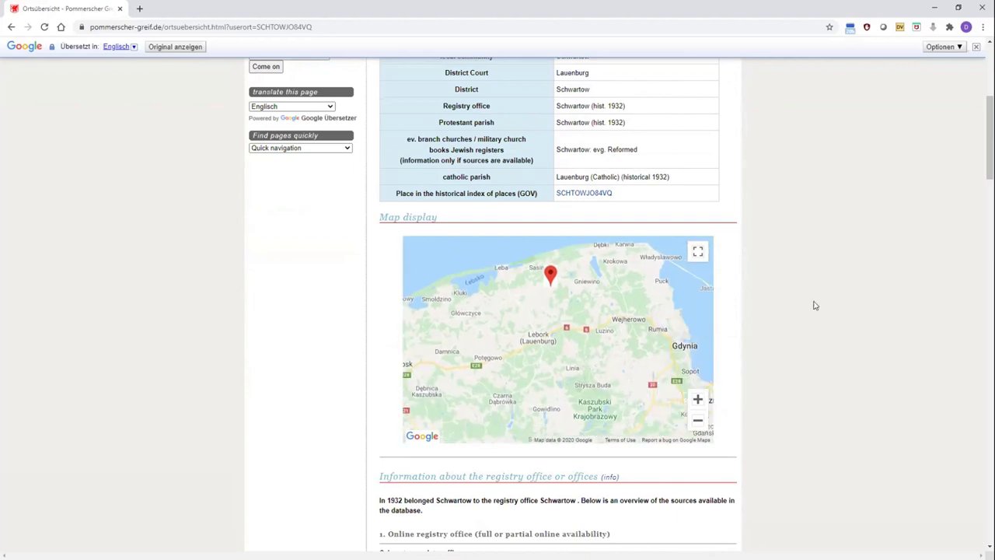
scroll("down", 3)
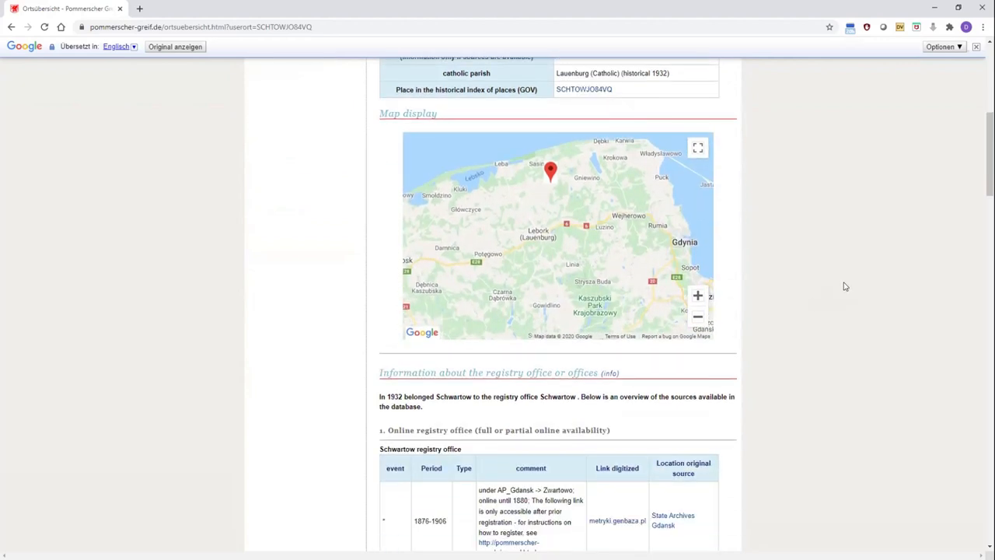
scroll("down", 3)
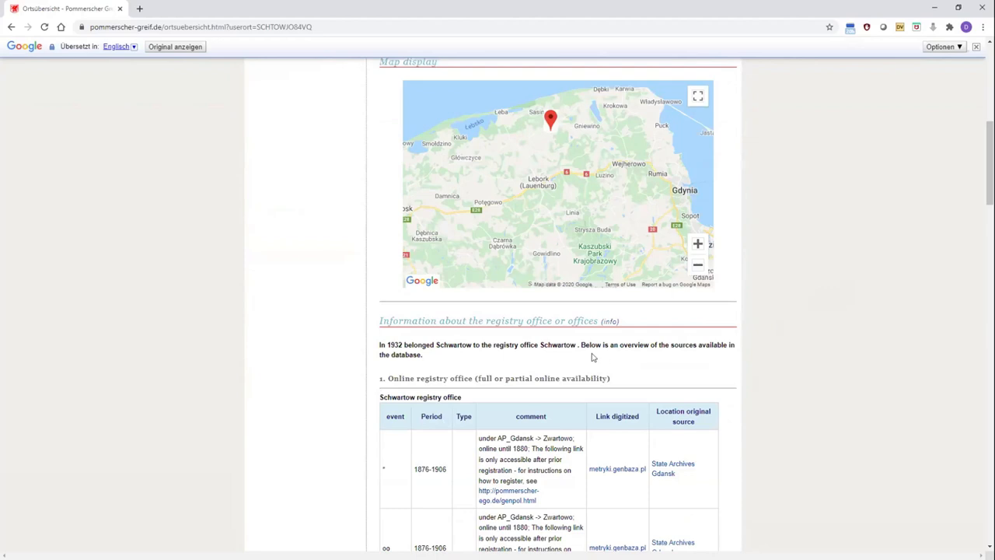
scroll("down", 3)
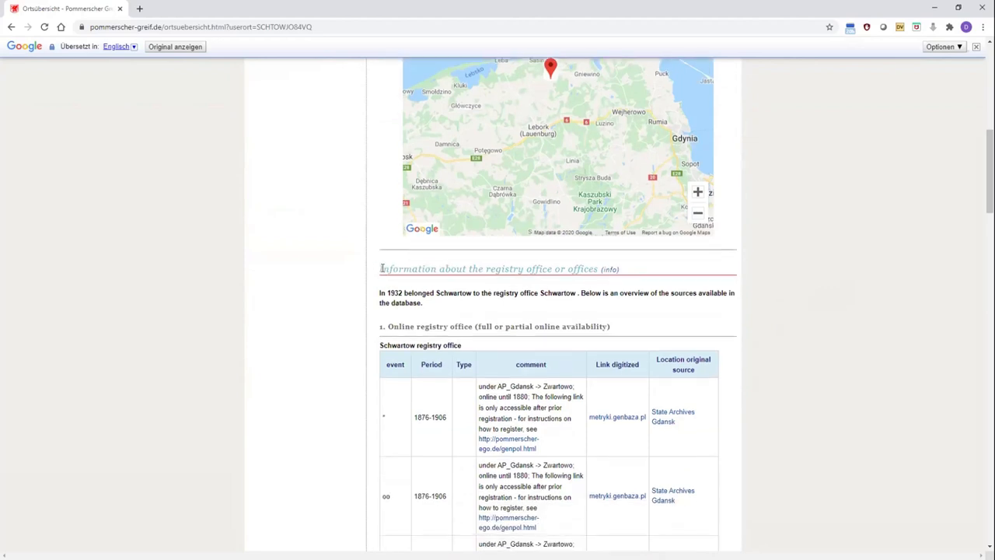
mouse_move(381, 277)
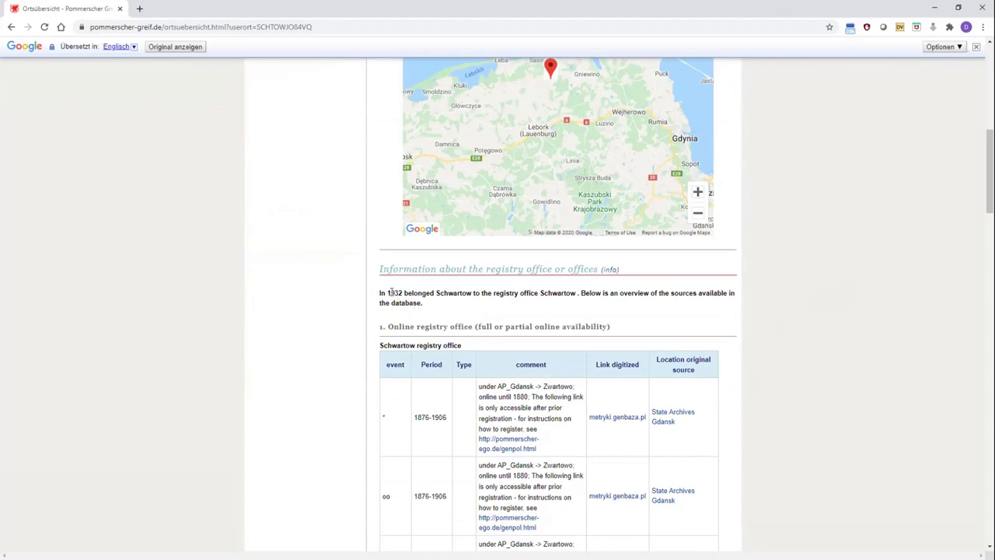
left_click(478, 292)
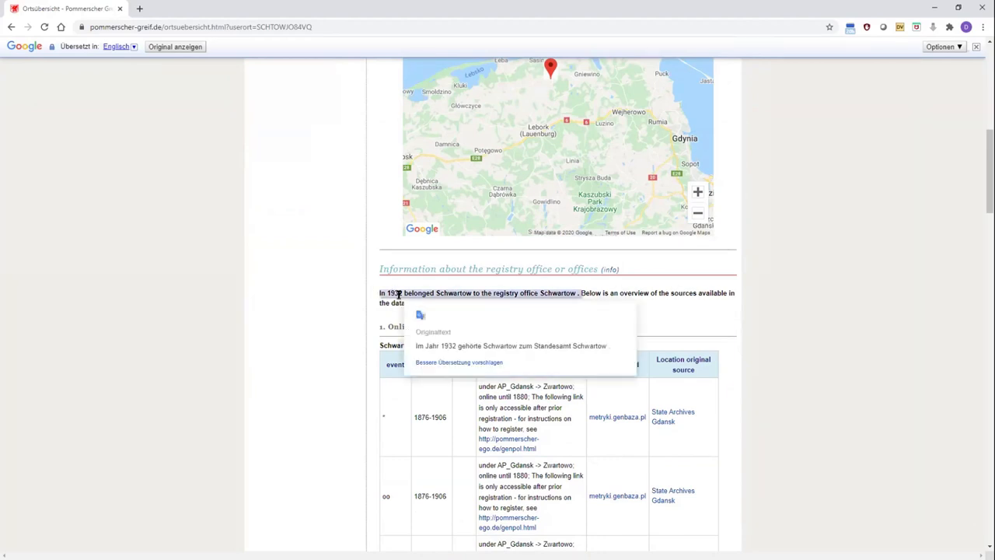
scroll("down", 3)
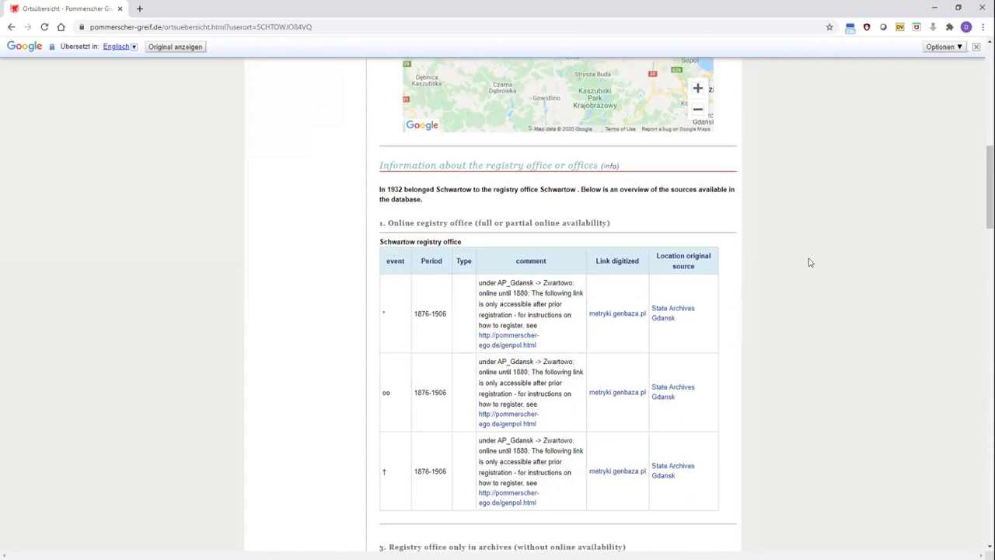
mouse_move(369, 219)
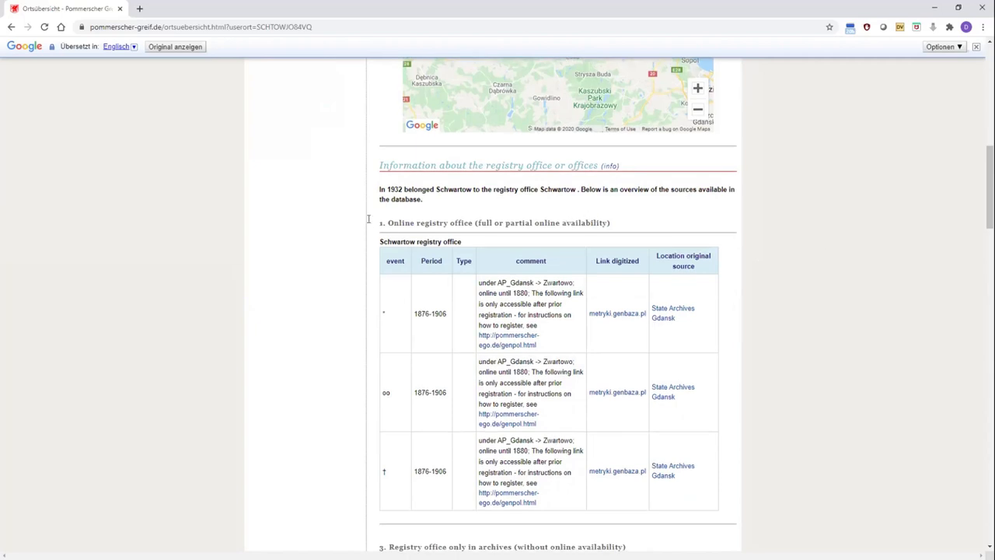
mouse_move(374, 227)
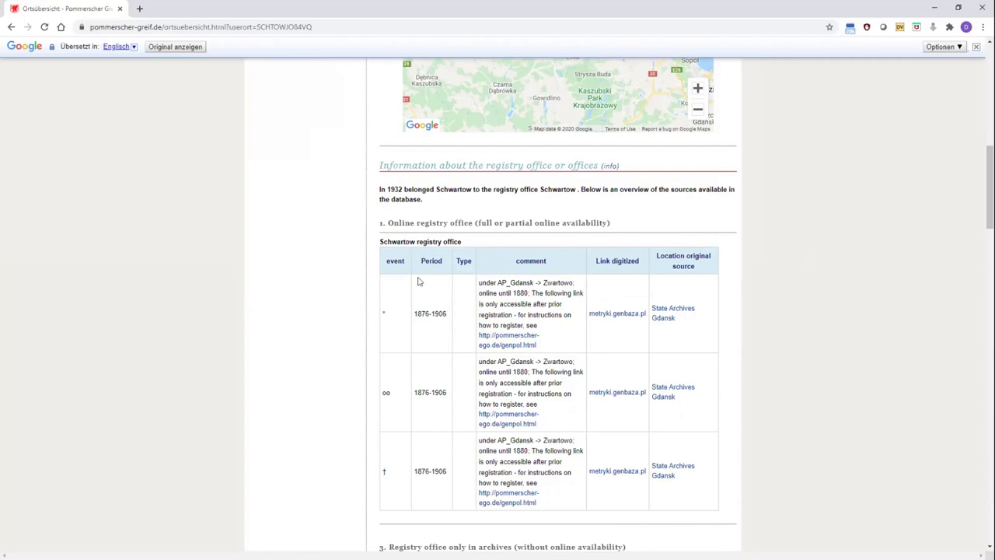
double_click(429, 313)
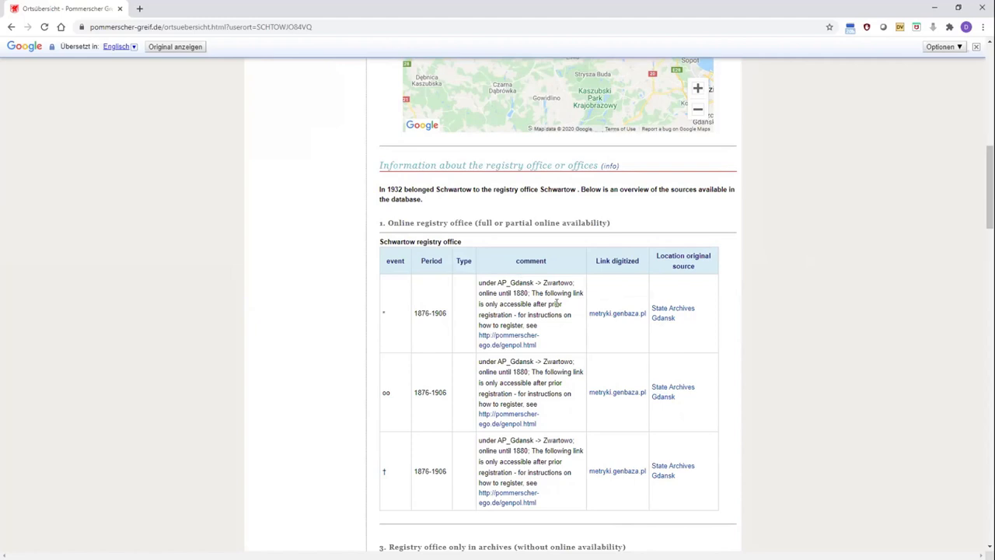
mouse_move(621, 293)
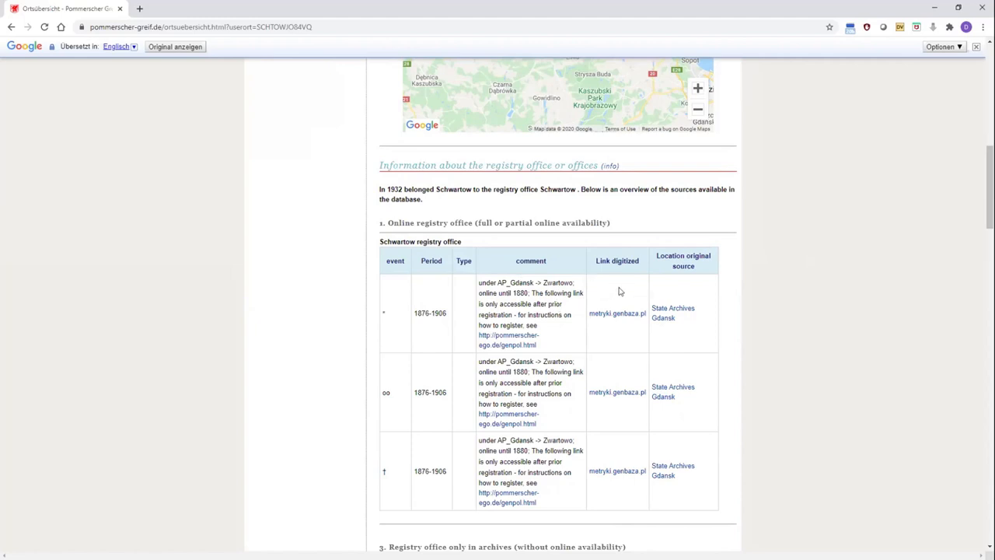
mouse_move(593, 336)
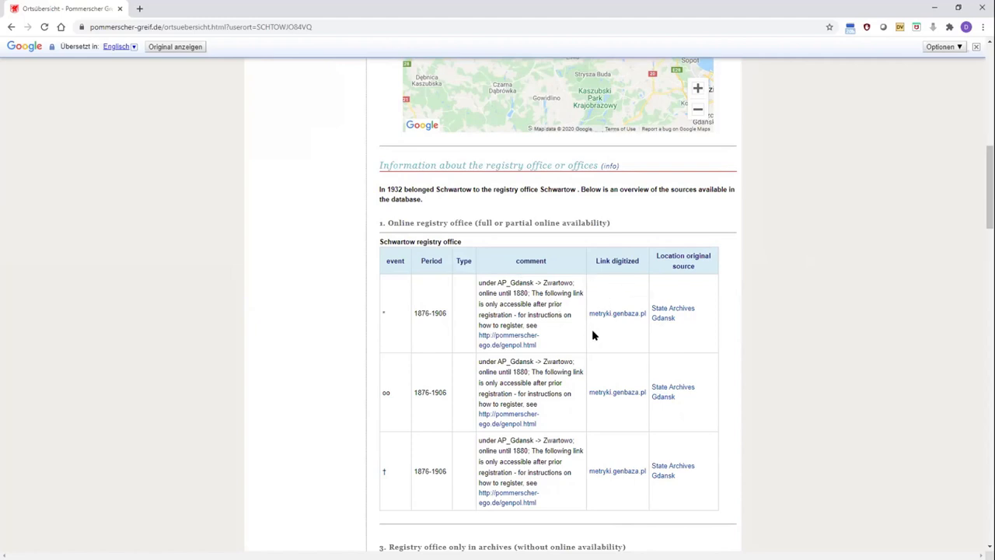
mouse_move(718, 296)
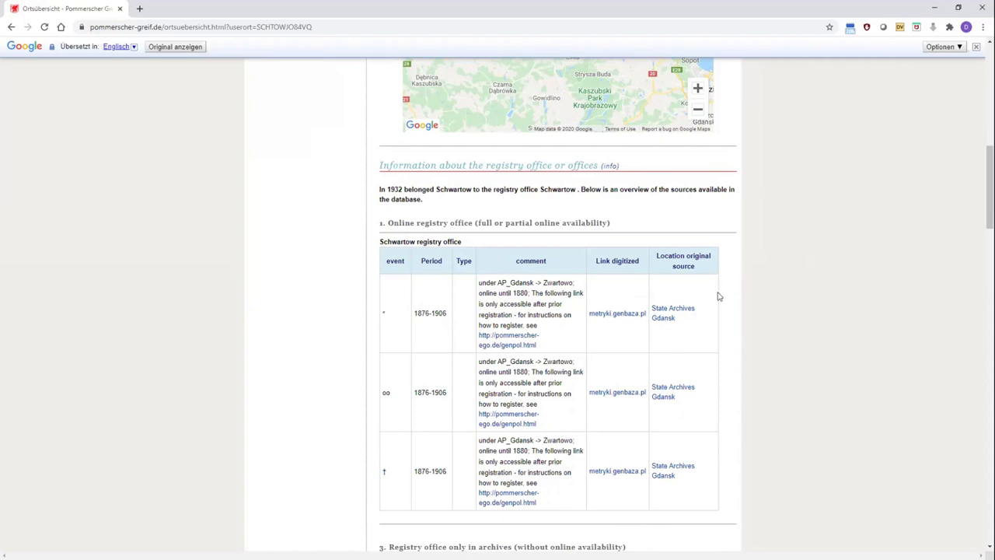
scroll("down", 3)
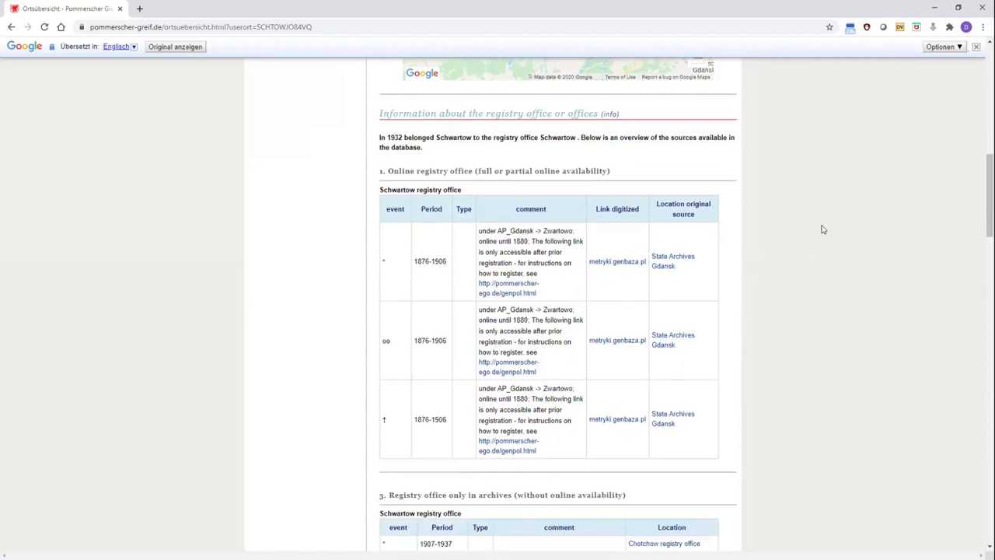
mouse_move(466, 265)
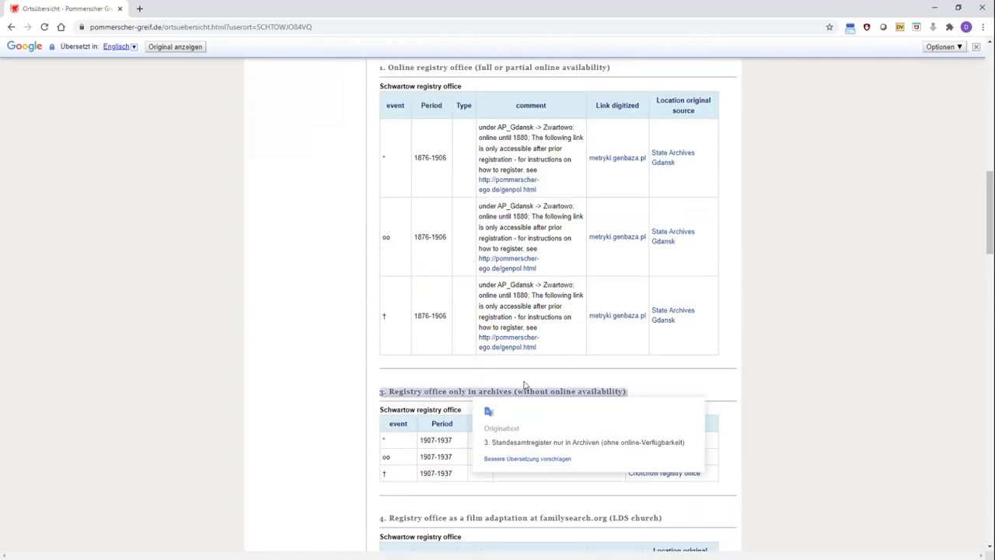
scroll("down", 3)
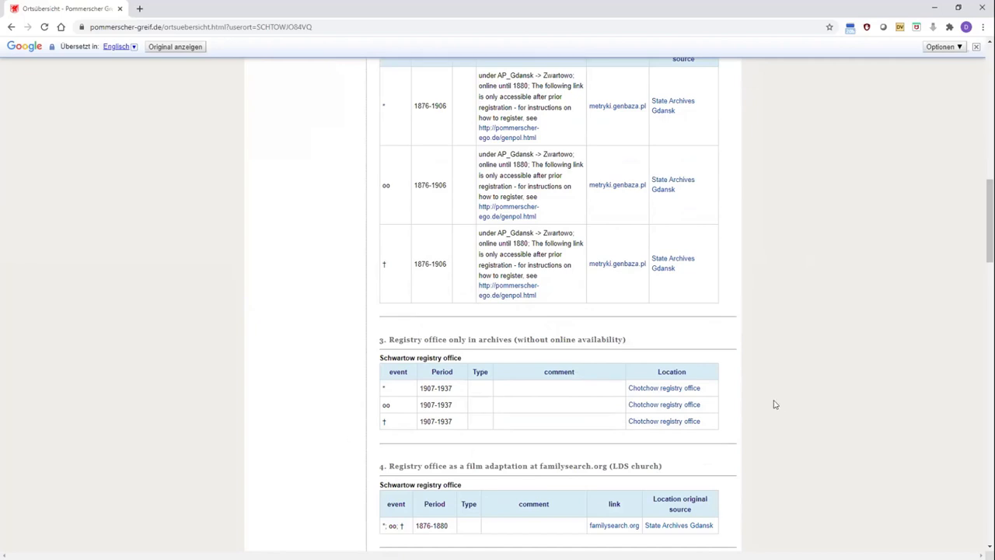
mouse_move(821, 419)
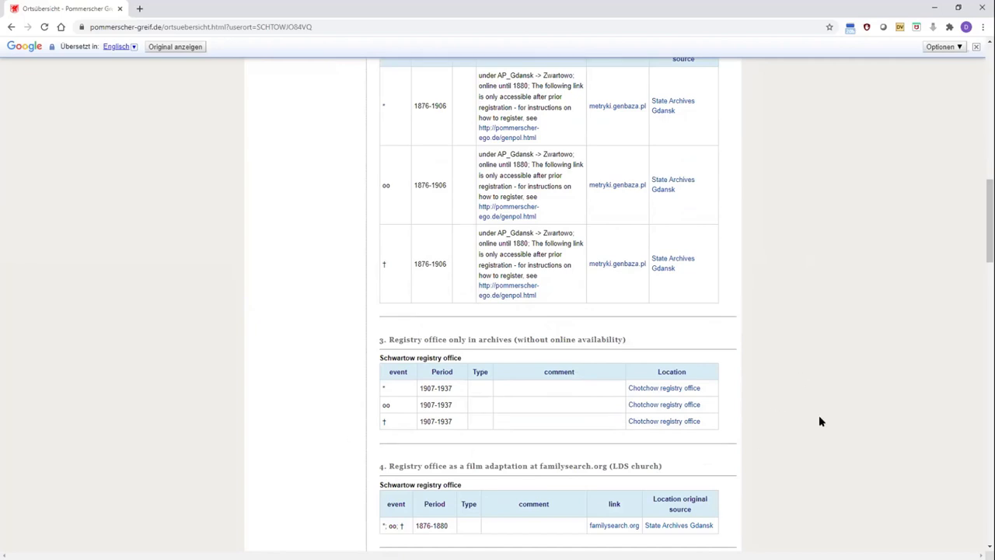
scroll("down", 3)
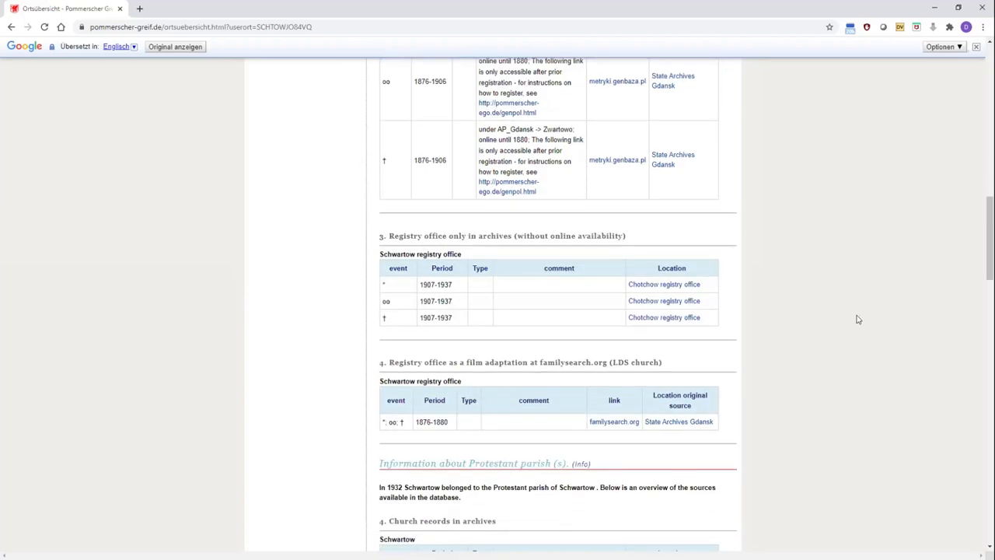
scroll("down", 3)
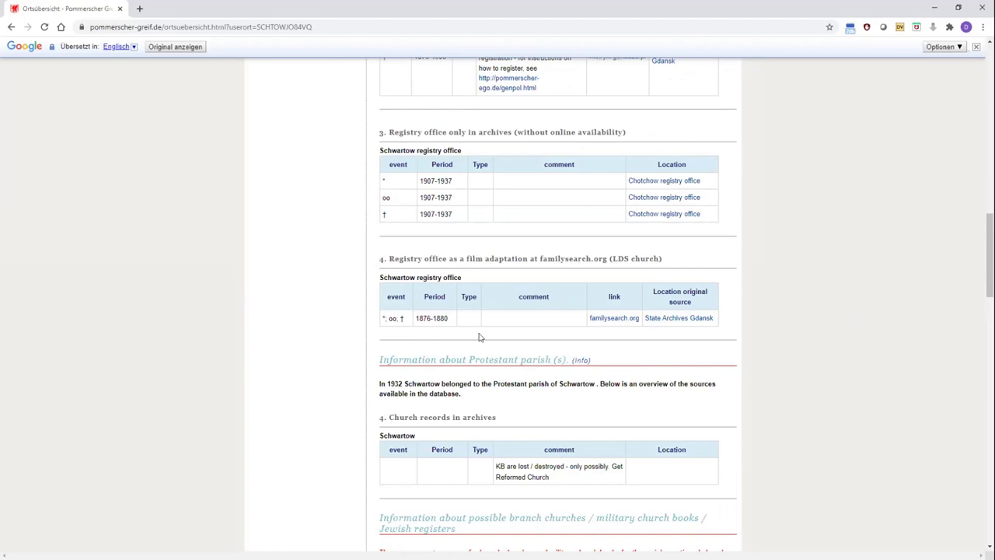
mouse_move(617, 331)
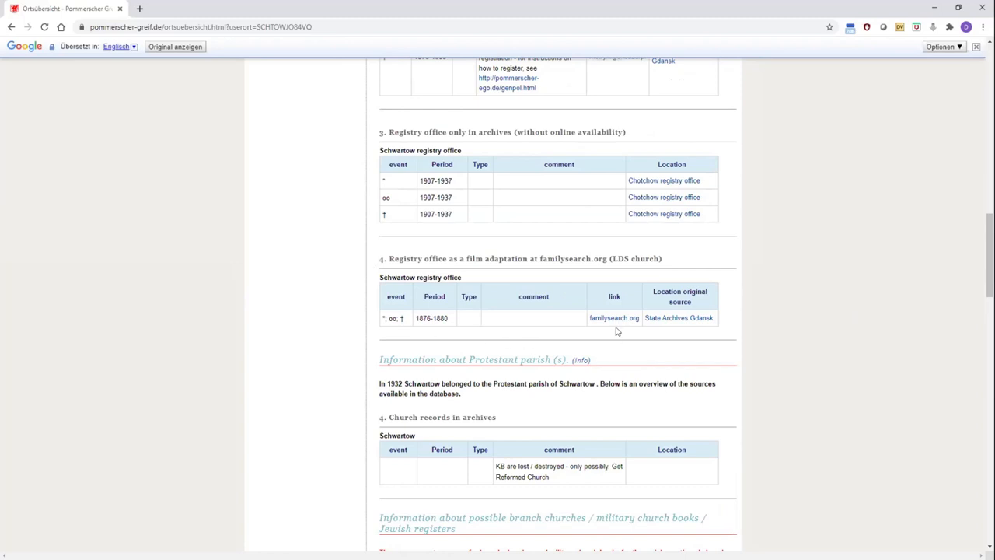
scroll("down", 3)
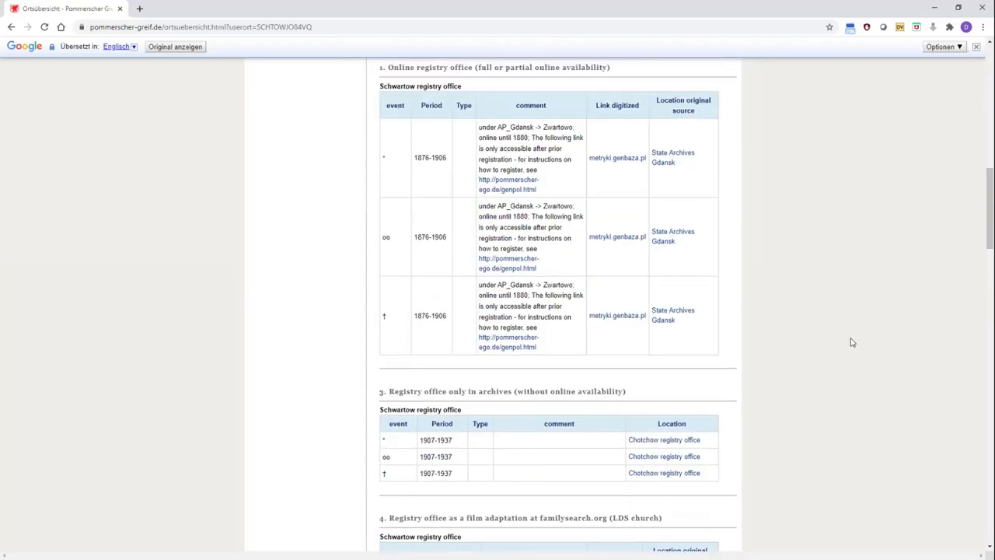
scroll("down", 3)
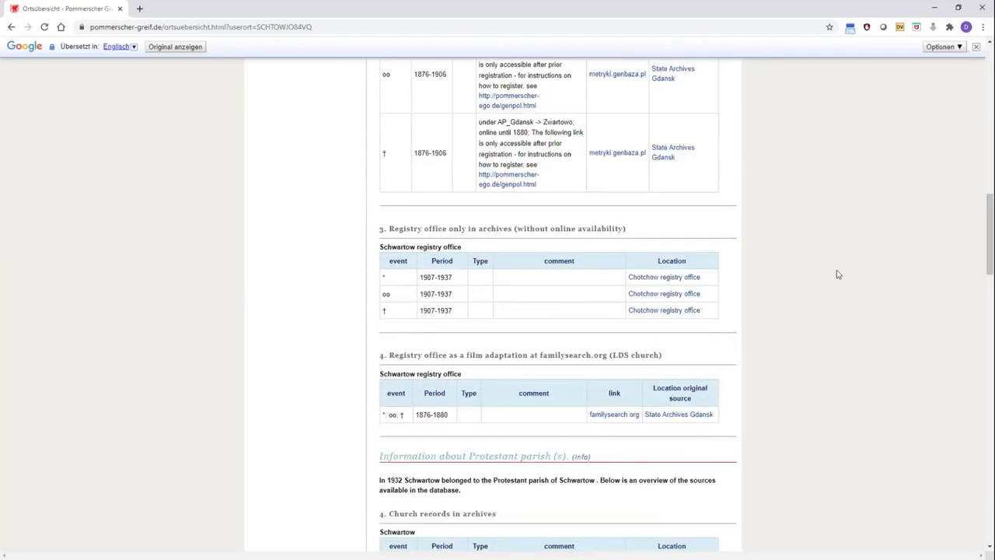
scroll("down", 3)
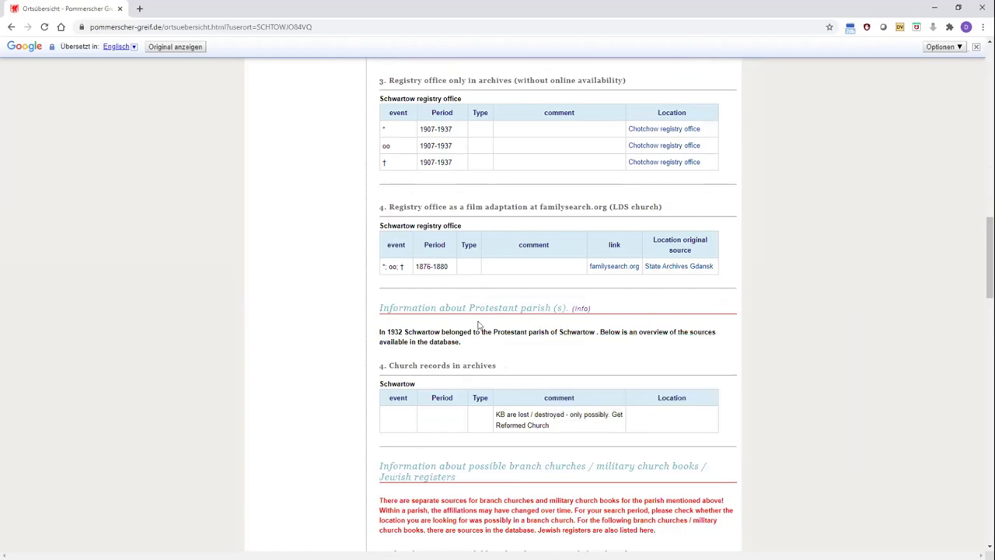
mouse_move(506, 323)
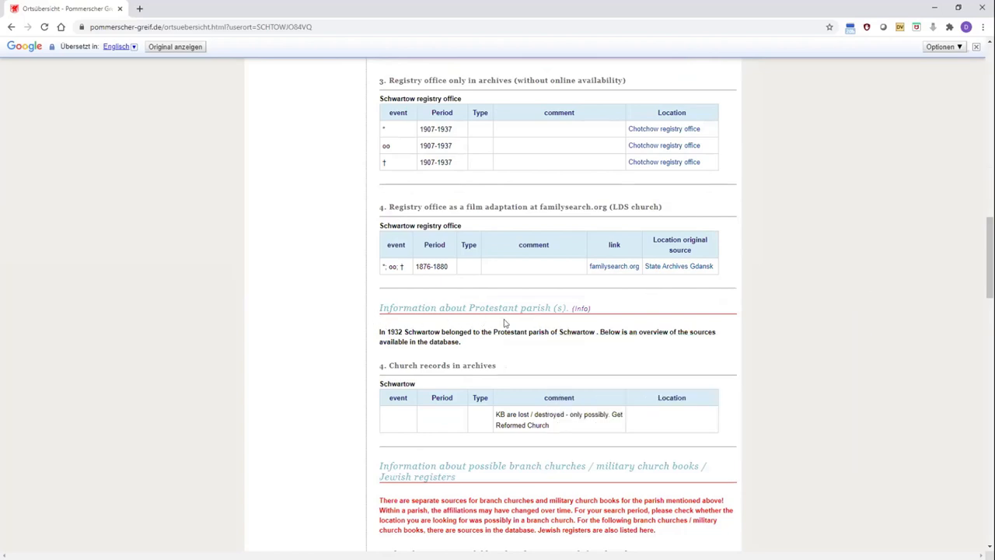
mouse_move(396, 339)
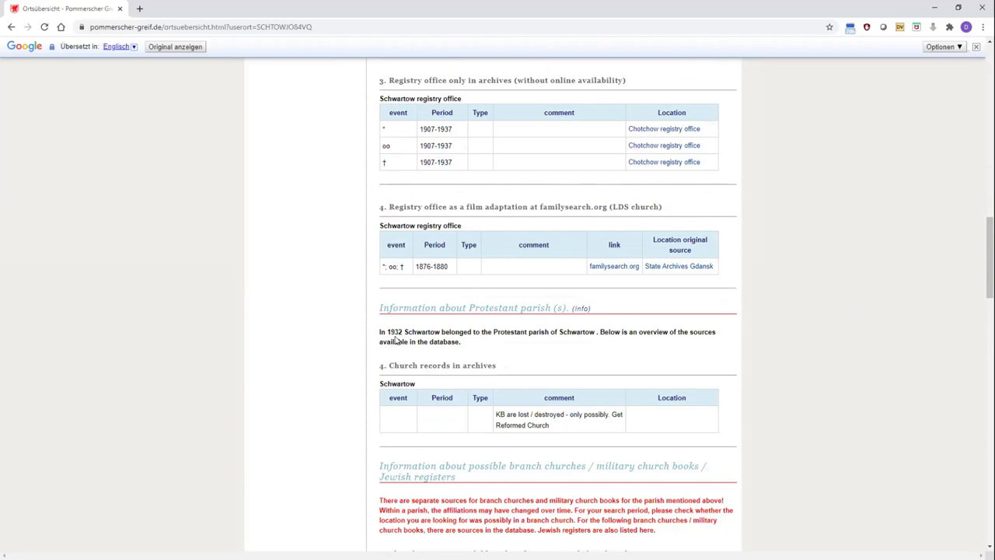
mouse_move(527, 339)
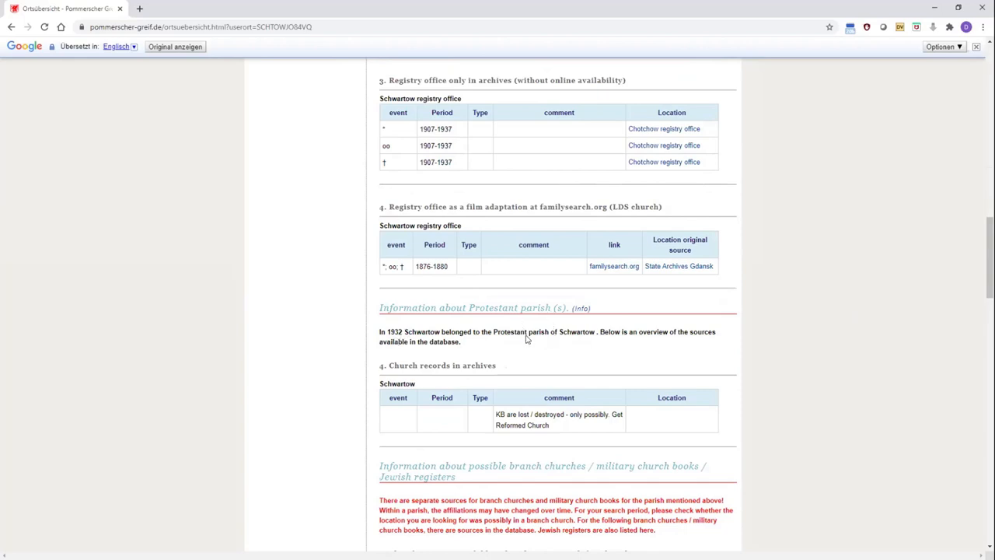
scroll("down", 3)
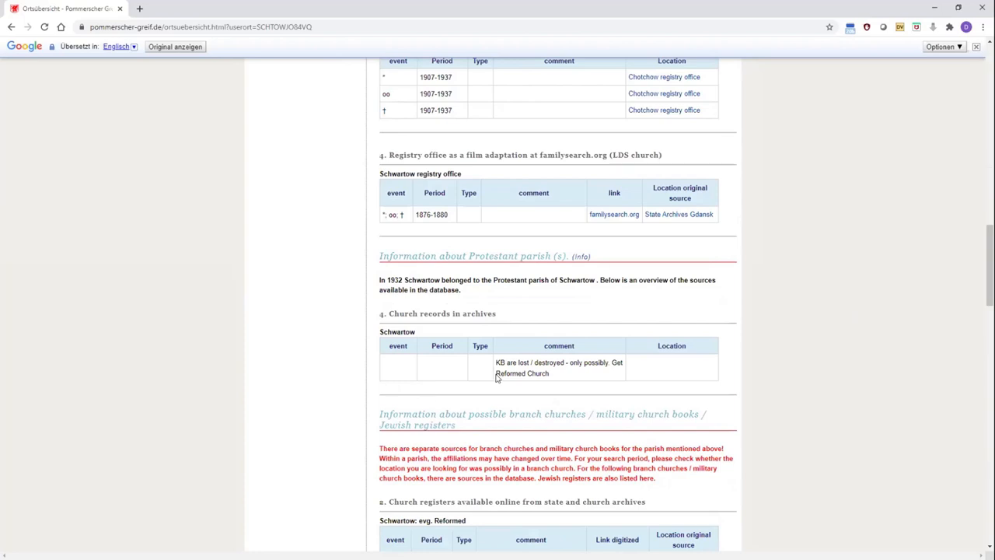
mouse_move(507, 382)
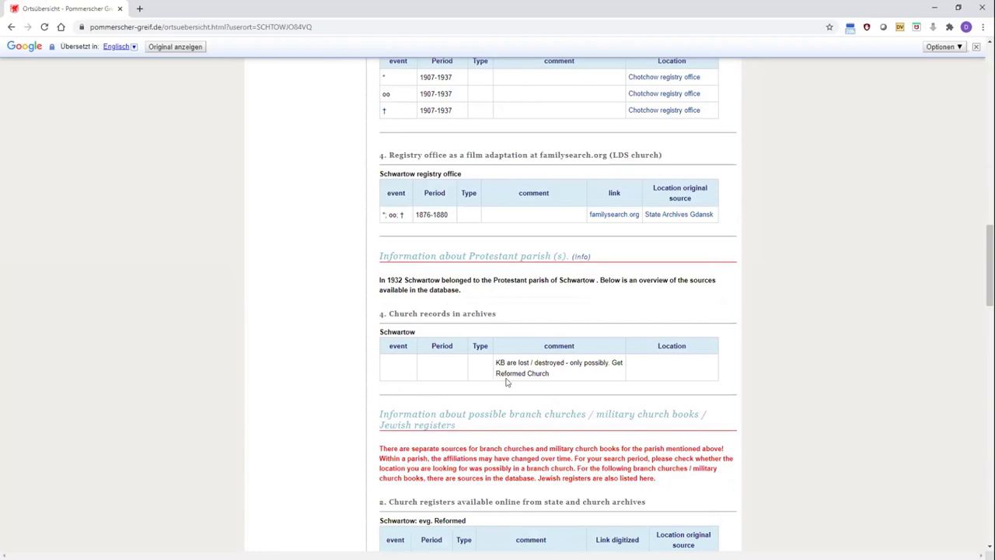
mouse_move(527, 373)
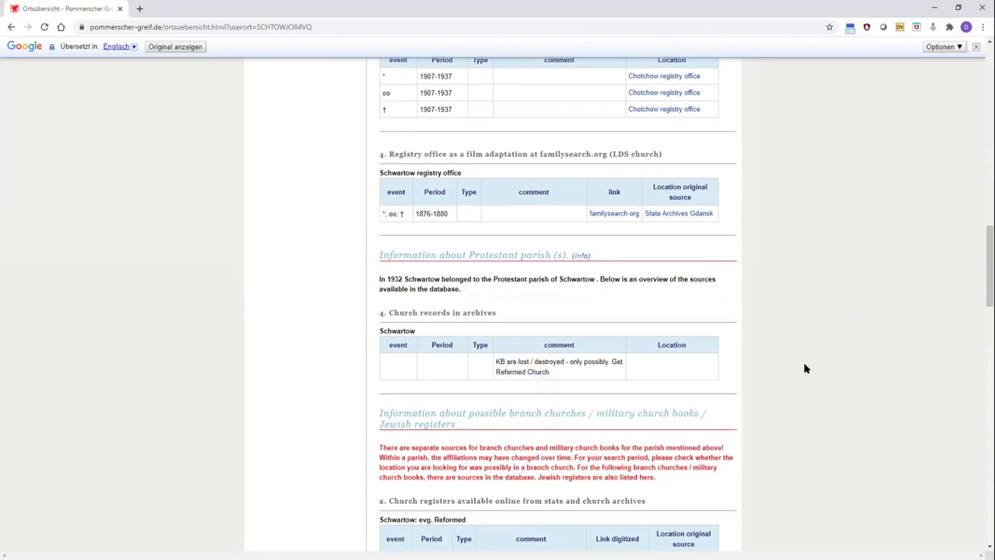
scroll("down", 3)
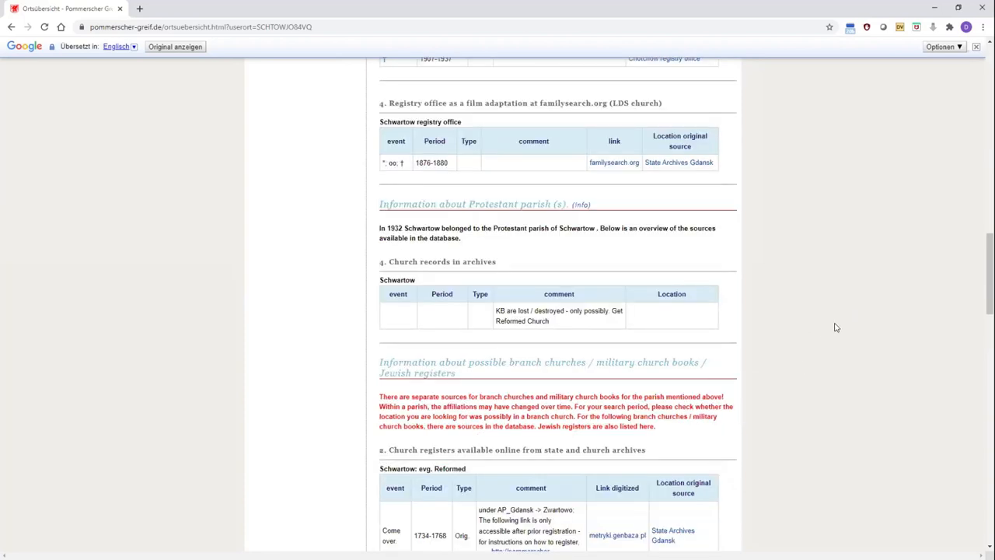
scroll("down", 3)
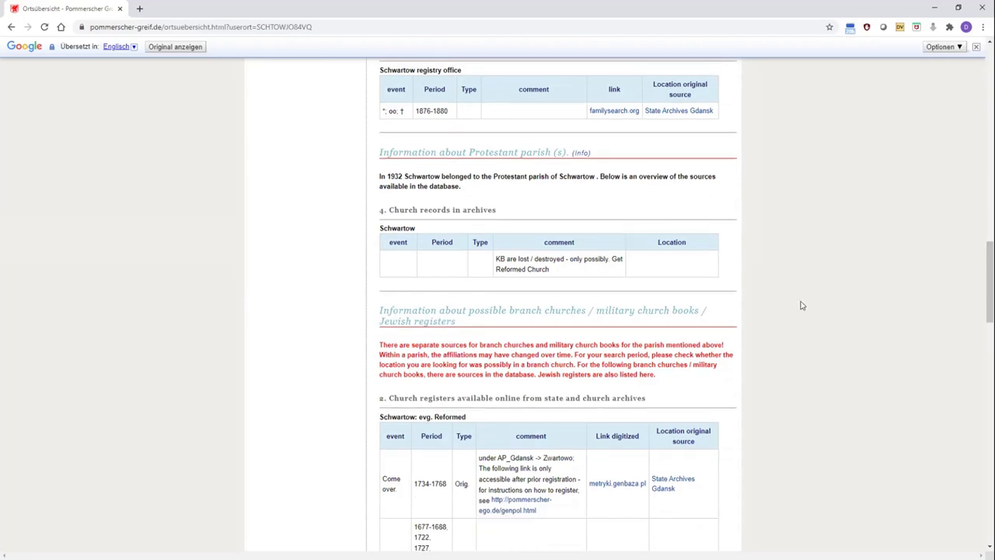
scroll("down", 3)
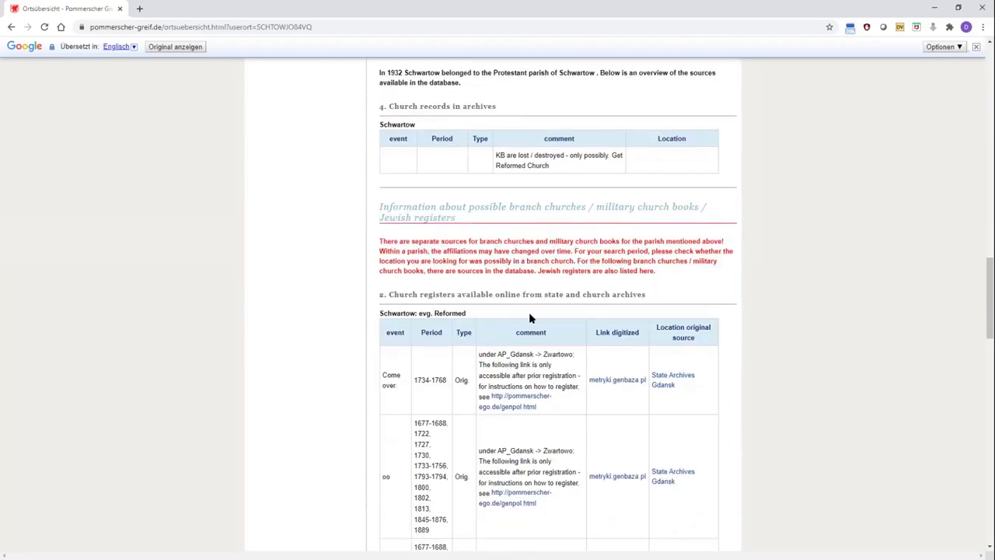
scroll("down", 3)
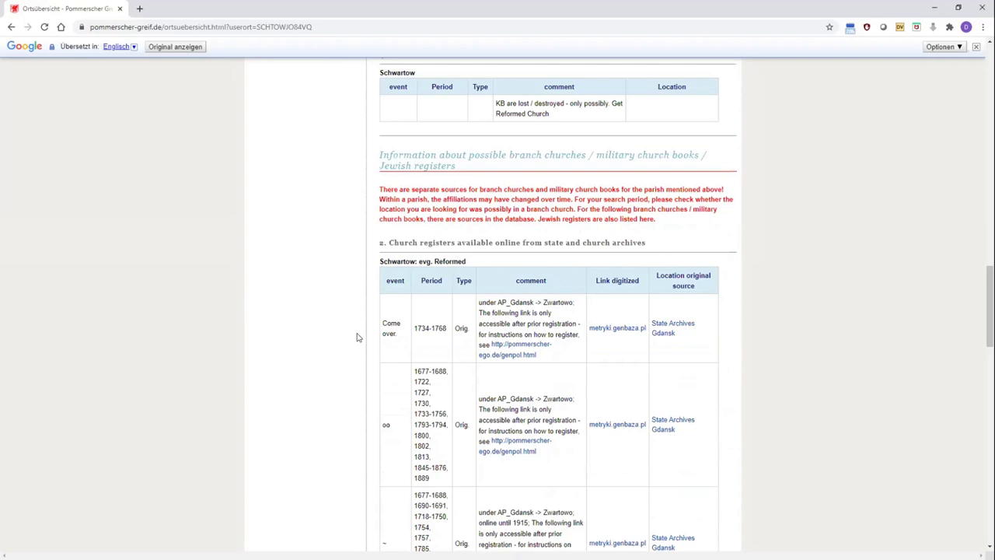
scroll("down", 3)
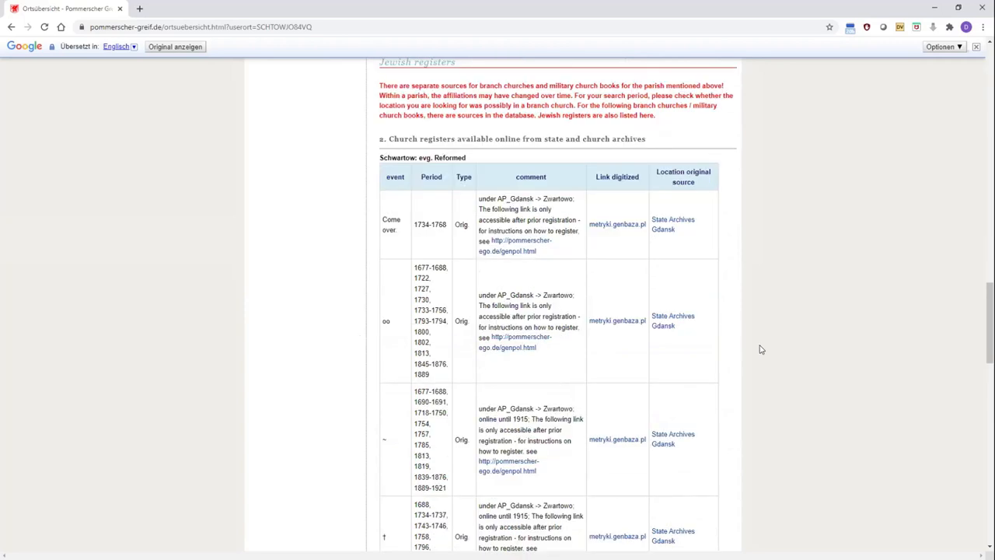
mouse_move(632, 357)
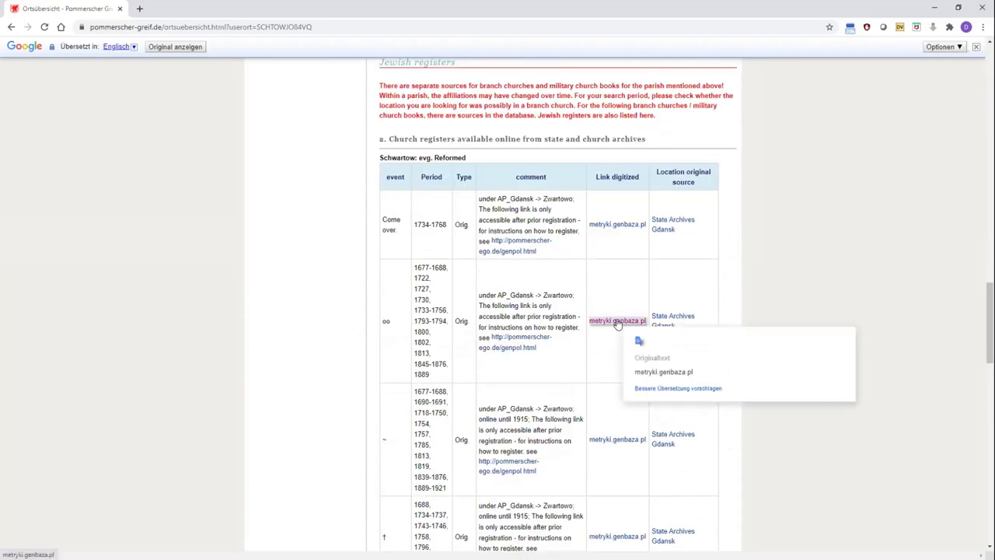
Follow the Schwartow marriage-register link to Metryki.GenBaza.pl, log in and find 'zwart' in the album list
left_click(617, 321)
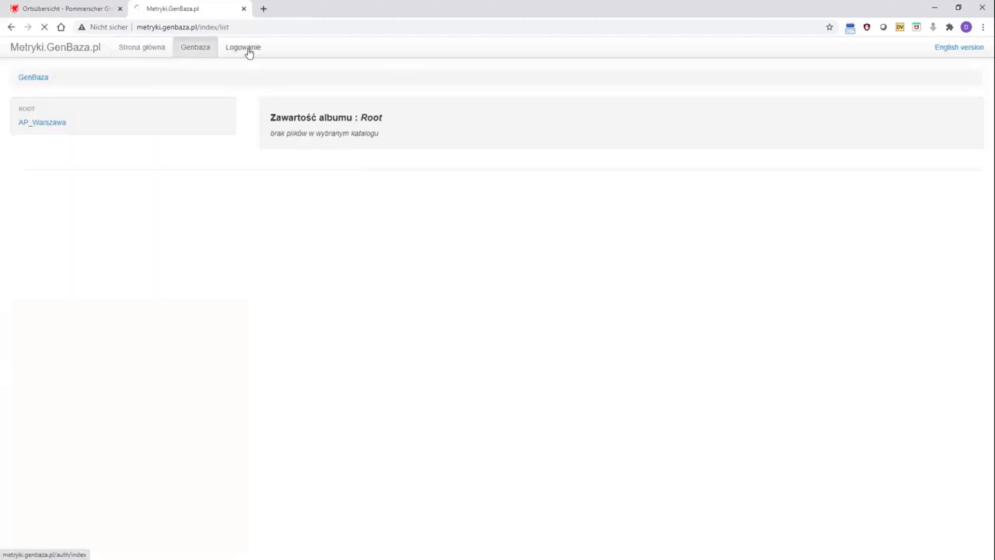
left_click(243, 47)
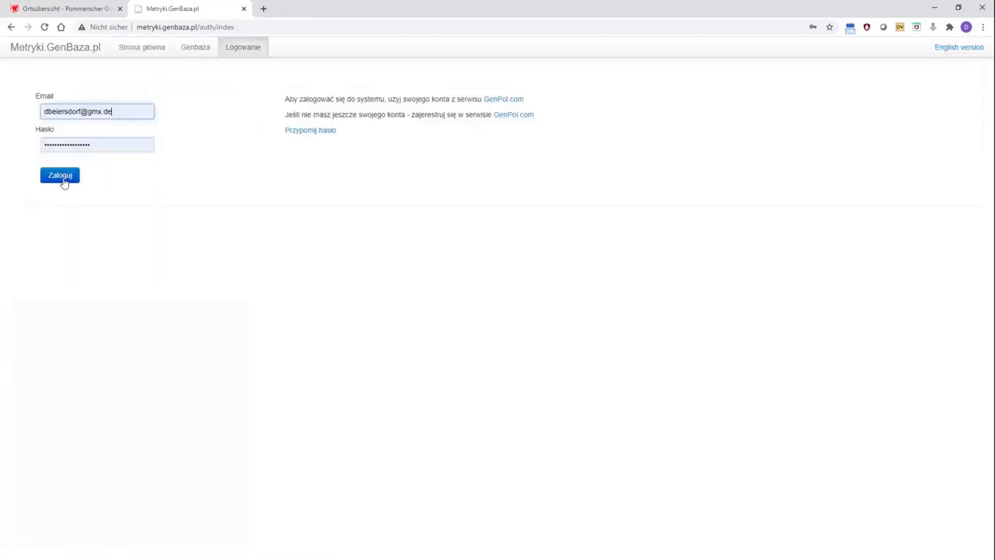
left_click(59, 174)
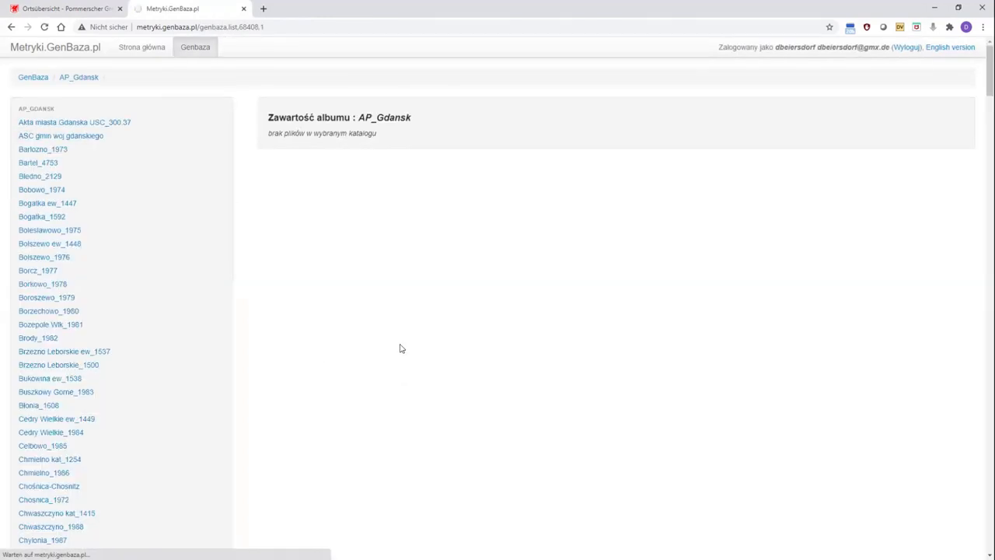
key("ctrl+f")
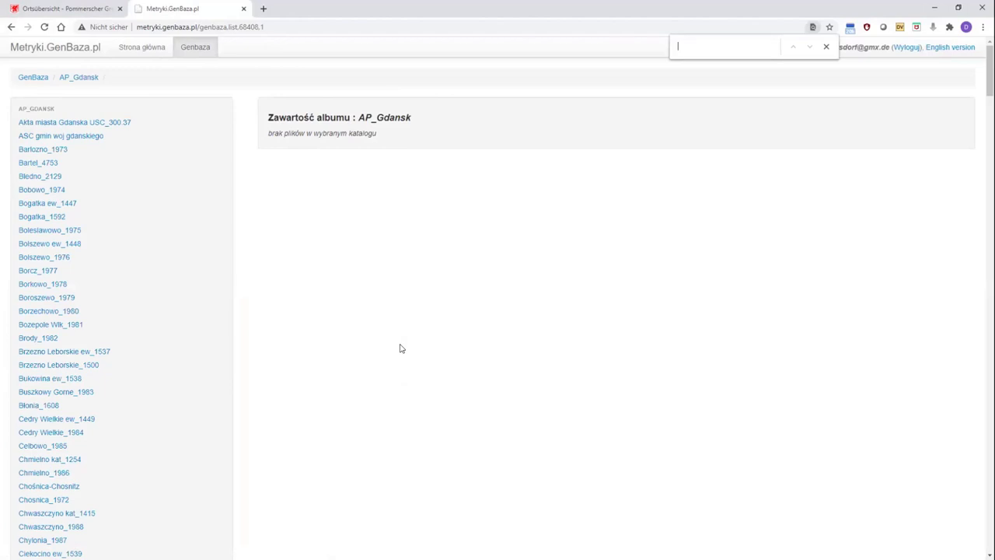
type("zwart")
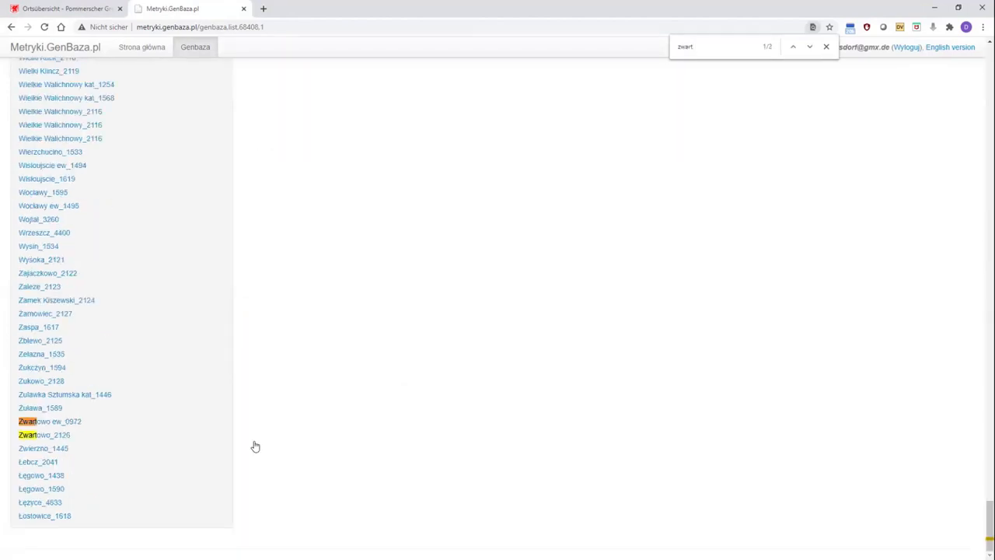
Display a scanned page of the Zwartowo ew_0972 register 1677–1819, then return to the source search
left_click(49, 420)
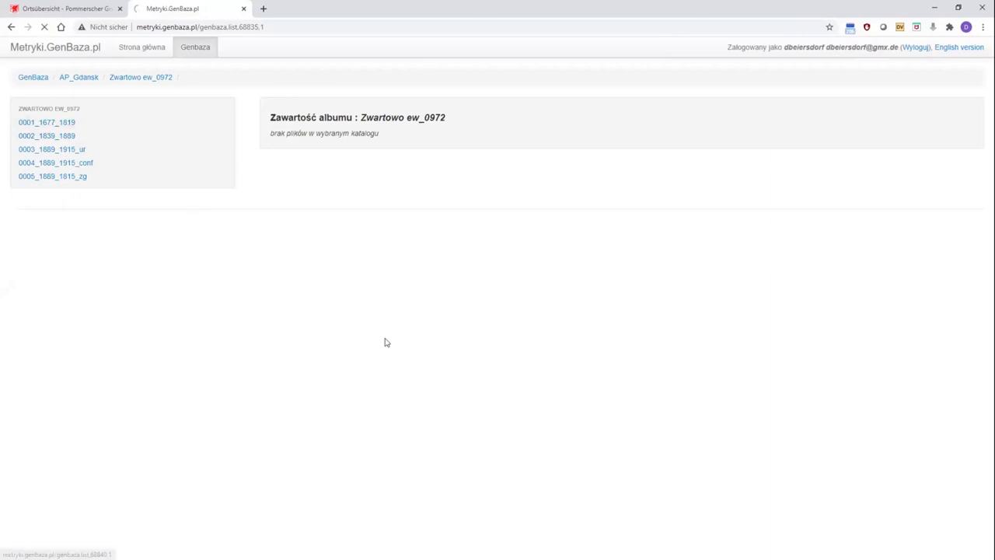
left_click(47, 121)
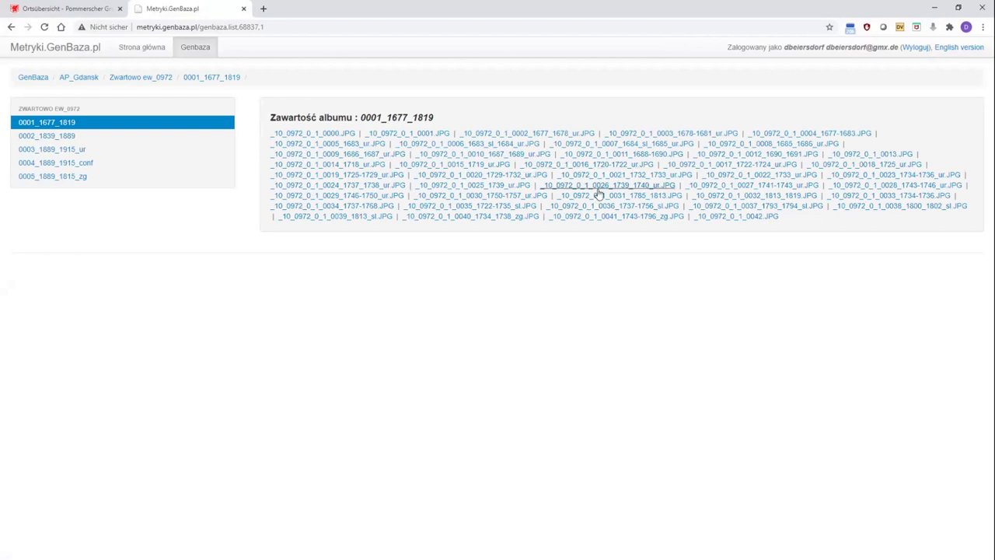
left_click(606, 184)
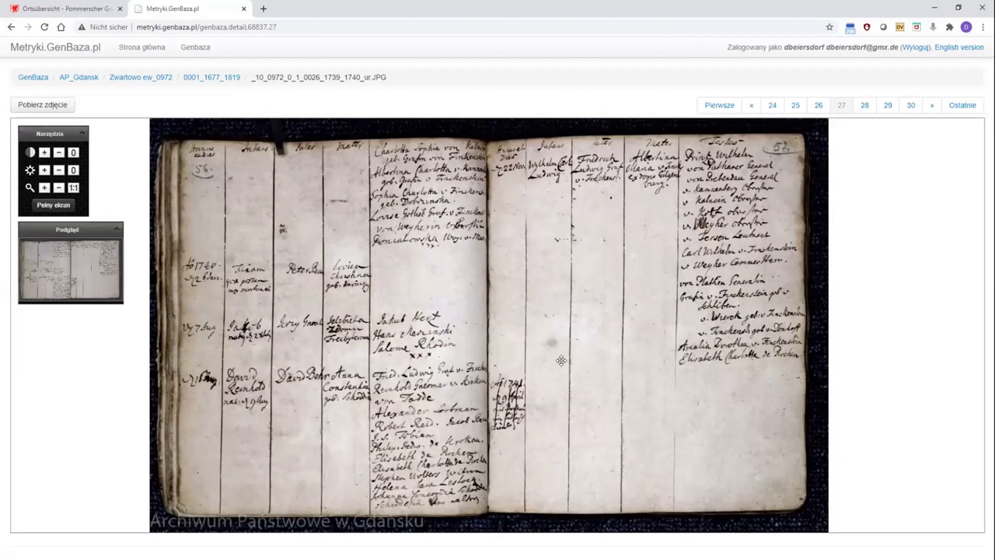
mouse_move(516, 345)
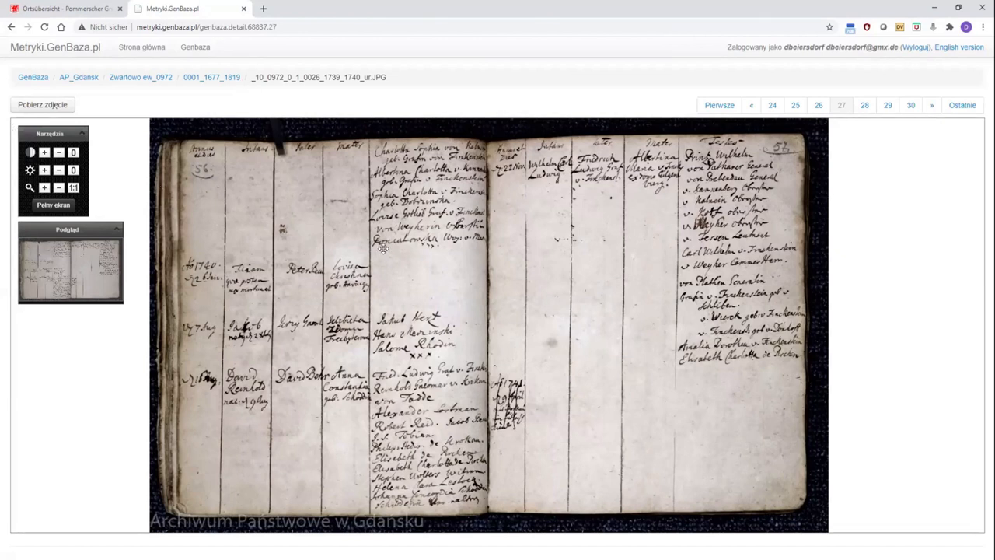
left_click(66, 9)
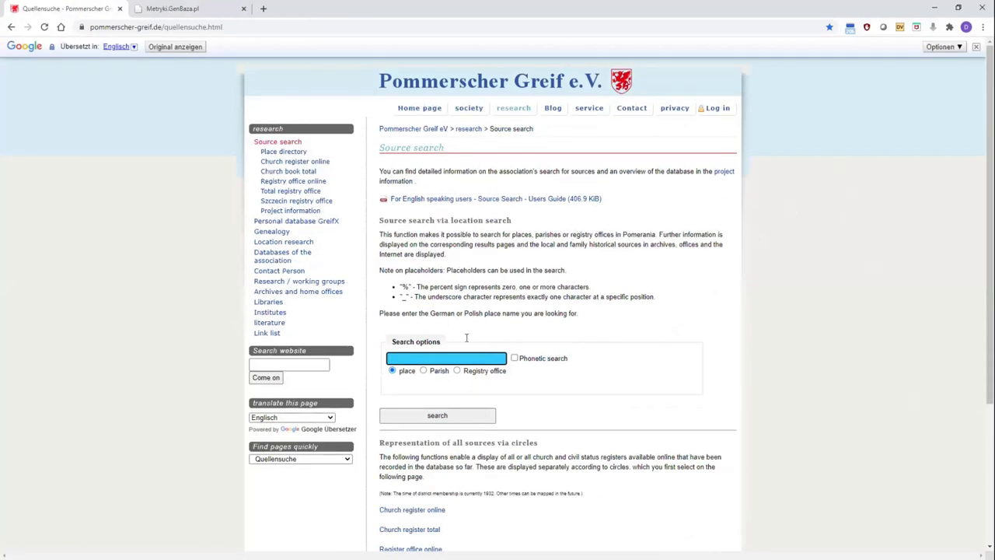
Search 'Sch', pick Schwartow, and reopen its Lauenburg overview down to the map
type("Sch")
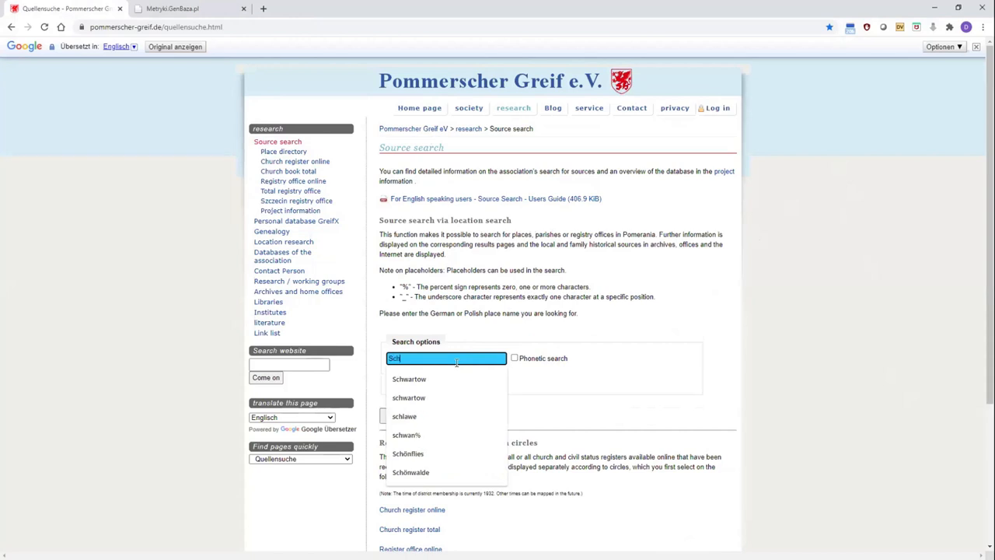
left_click(409, 379)
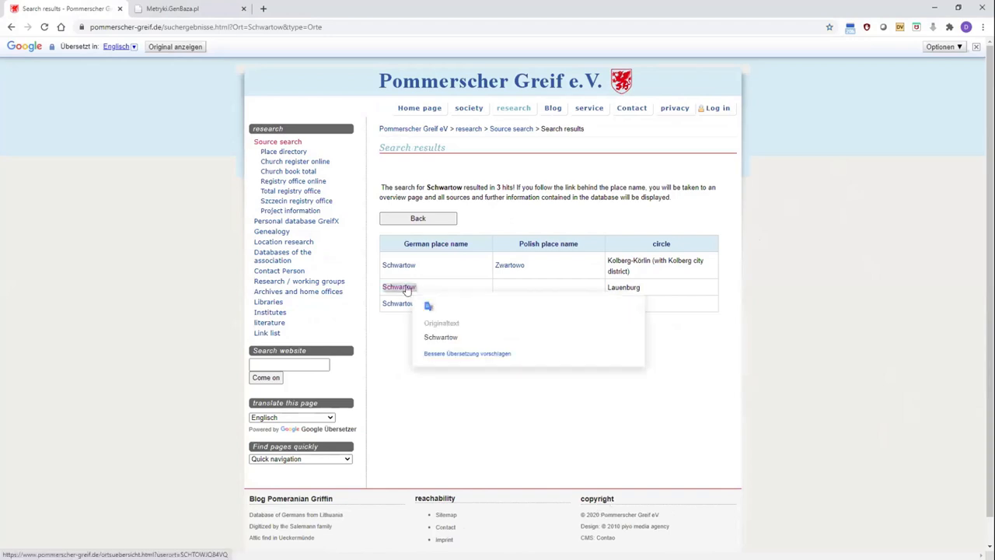
left_click(398, 286)
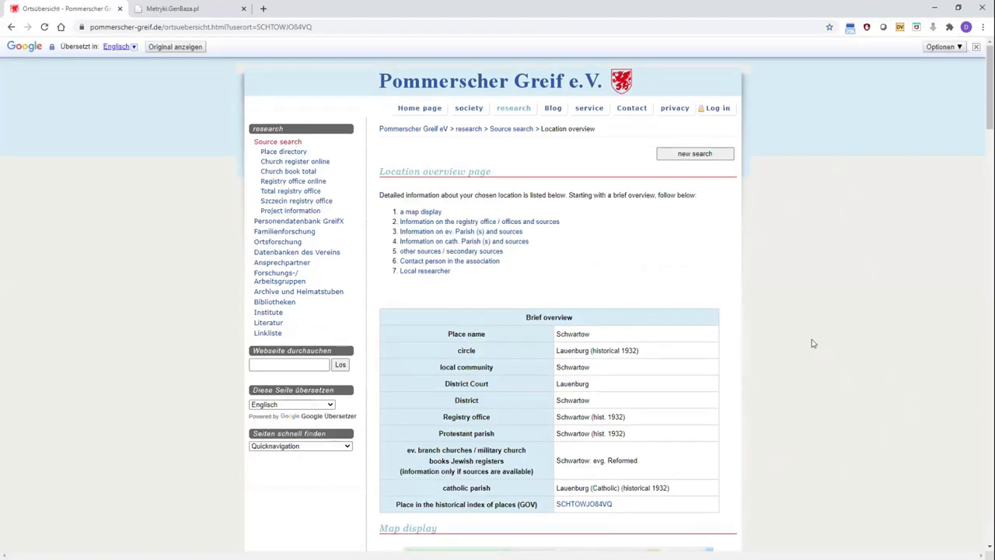
scroll("down", 3)
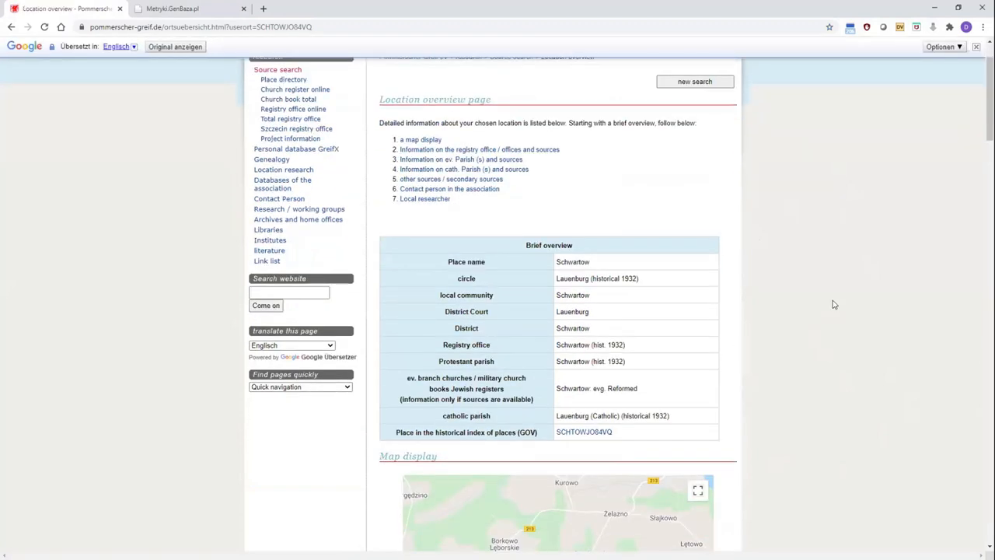
scroll("down", 3)
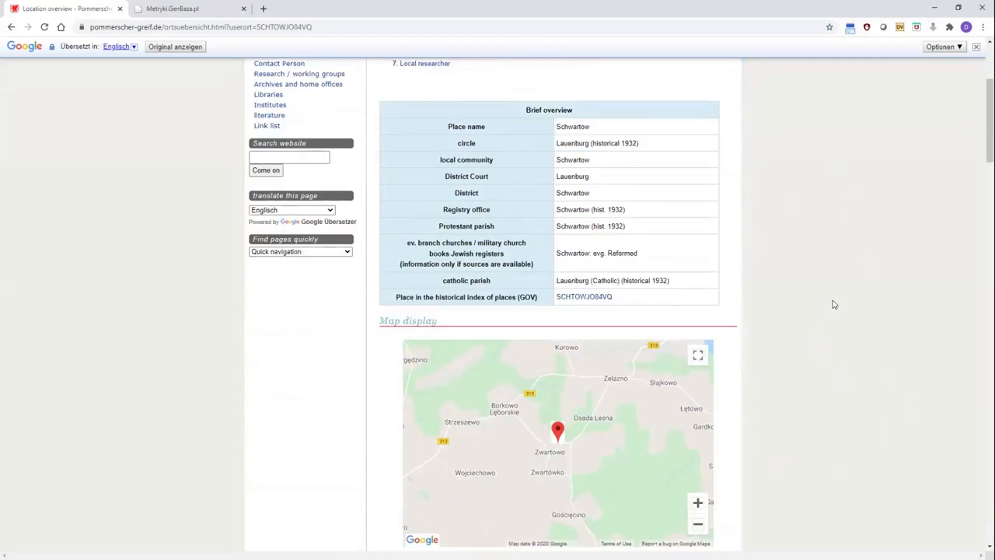
scroll("down", 3)
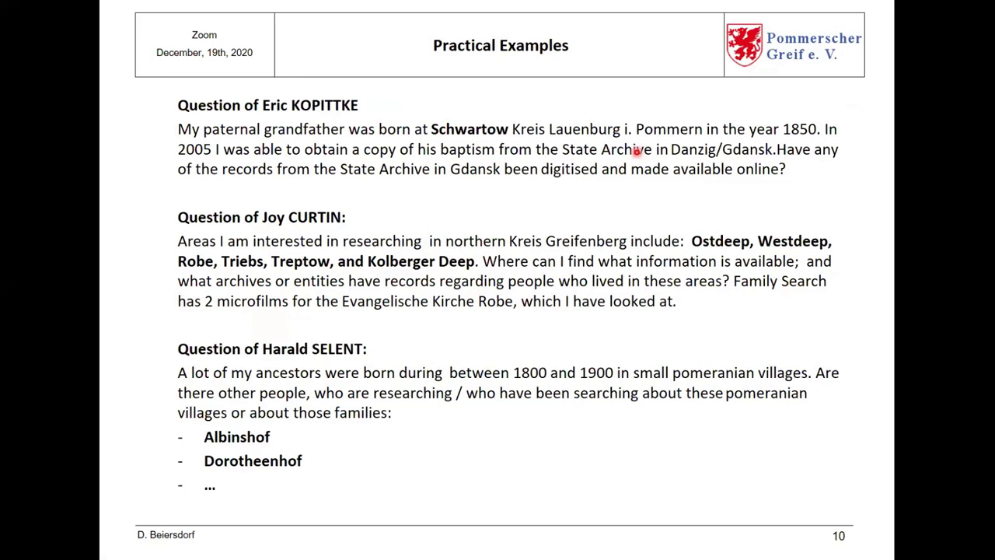
mouse_move(769, 246)
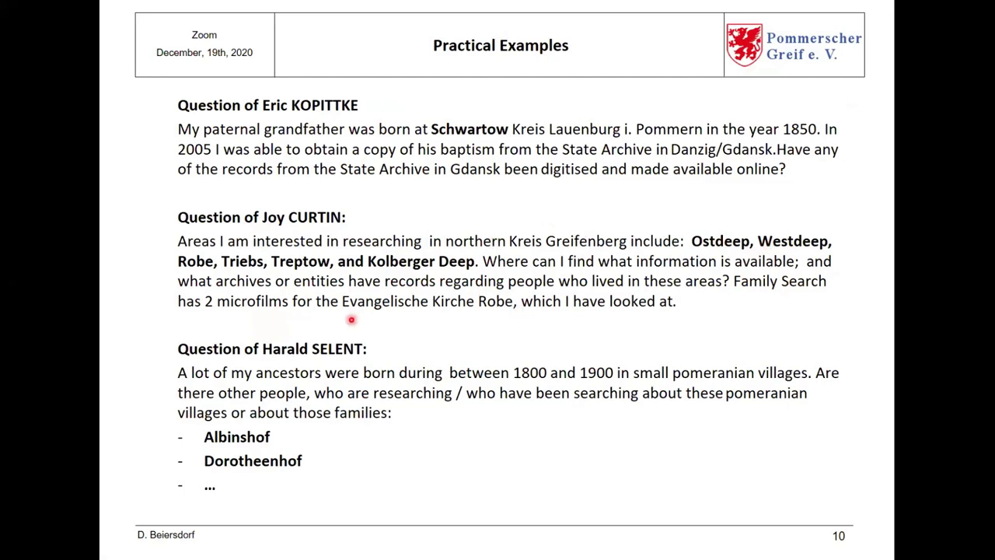
mouse_move(516, 301)
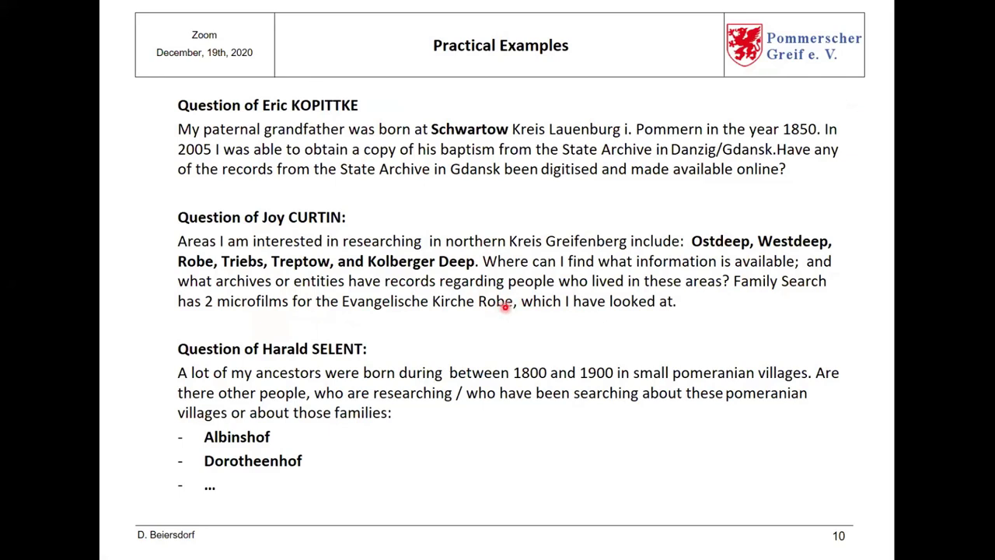
mouse_move(236, 309)
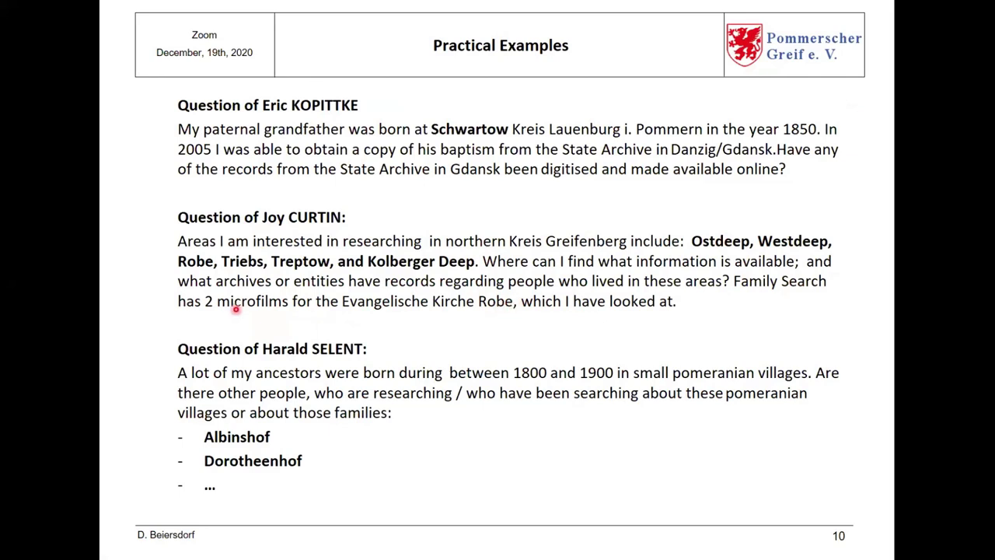
mouse_move(534, 273)
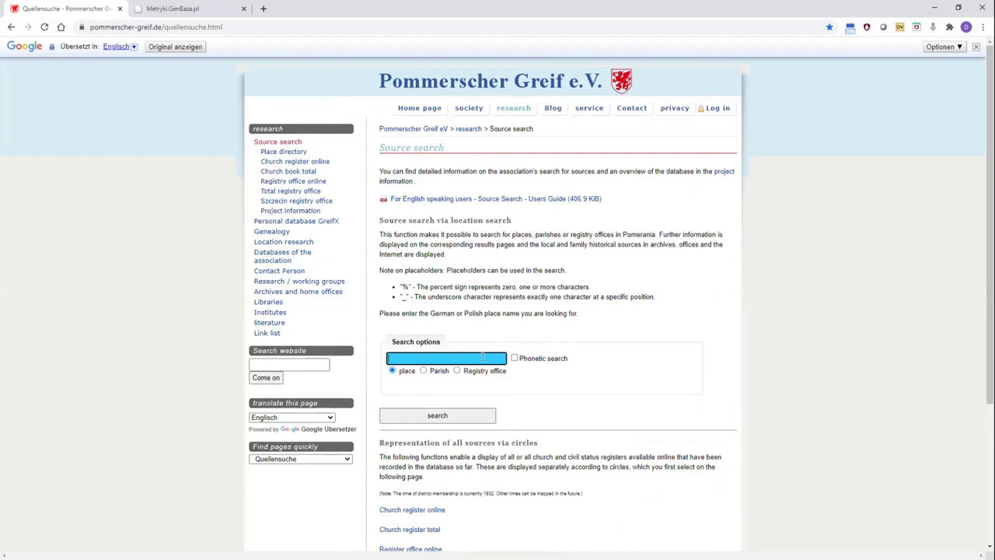
Run a parish search for 'Robe', returning one hit in Greifenberg district
type("Robe")
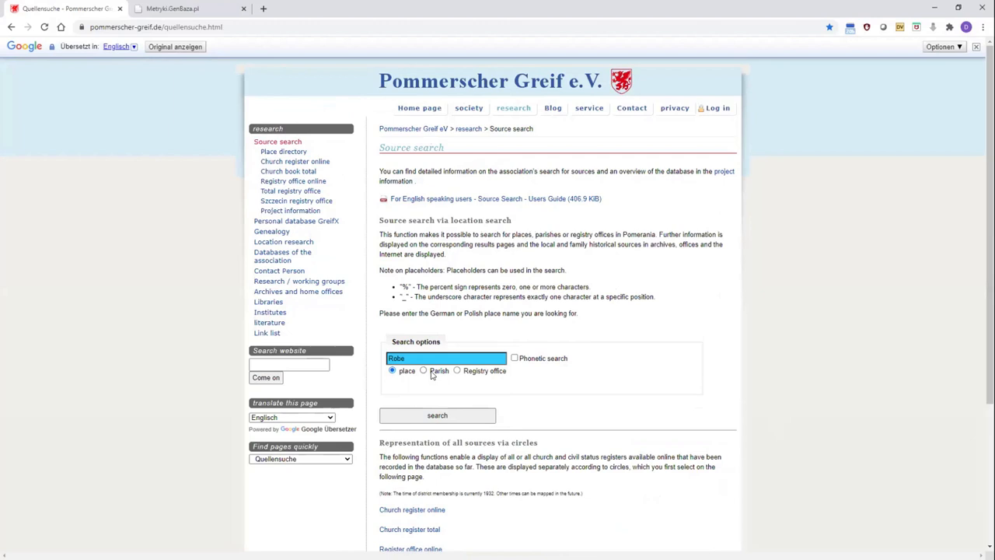
mouse_move(429, 386)
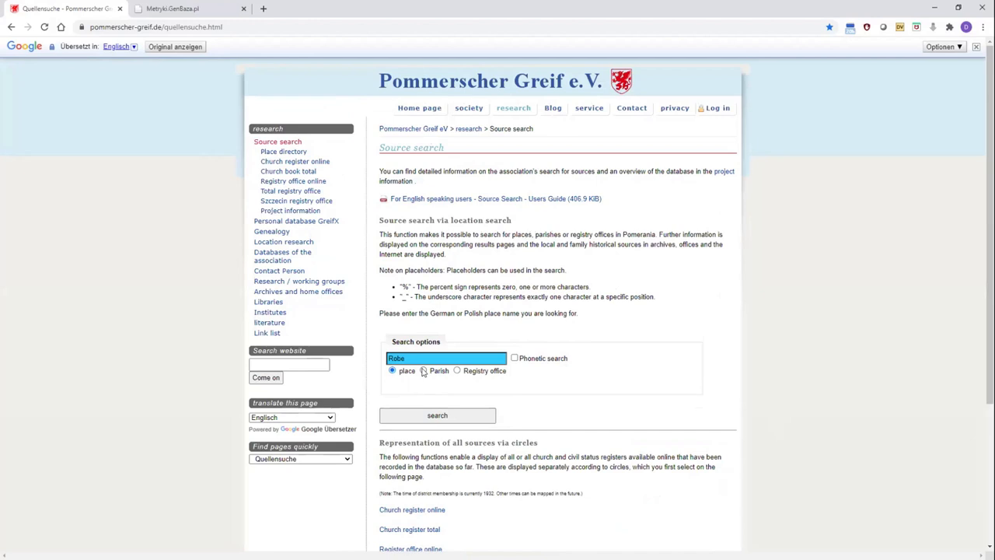
left_click(423, 370)
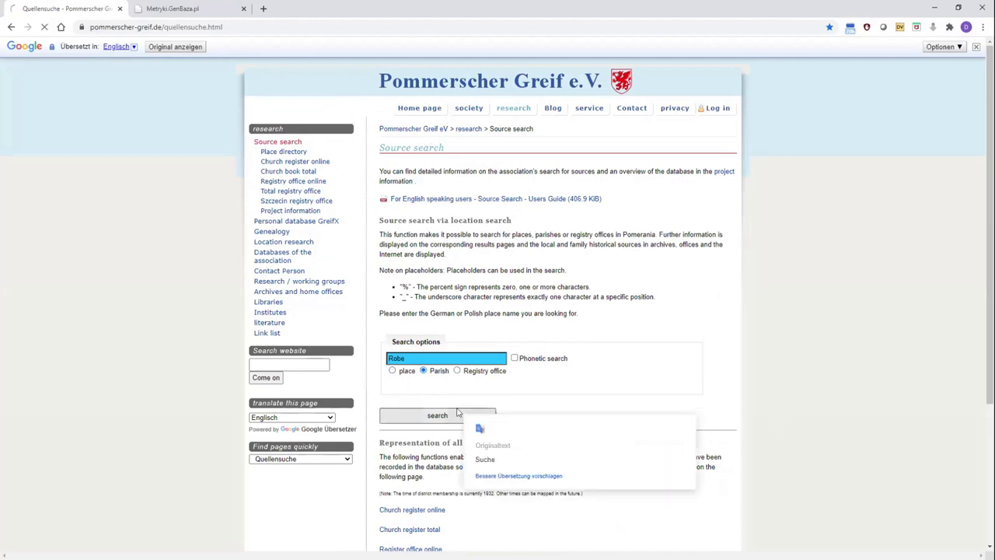
left_click(437, 415)
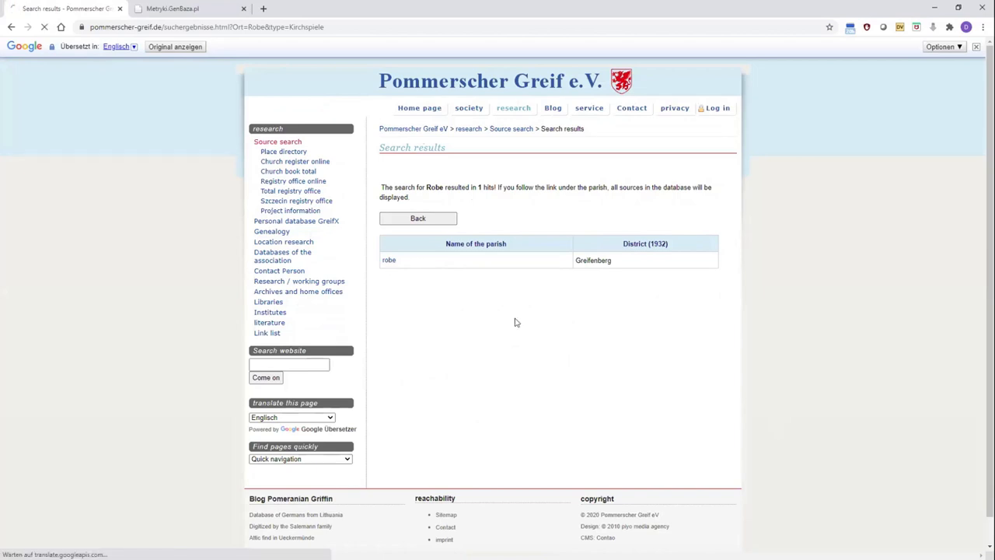
From the Robe parish sources page, follow the FamilySearch link for the 1810–1855 register
left_click(389, 260)
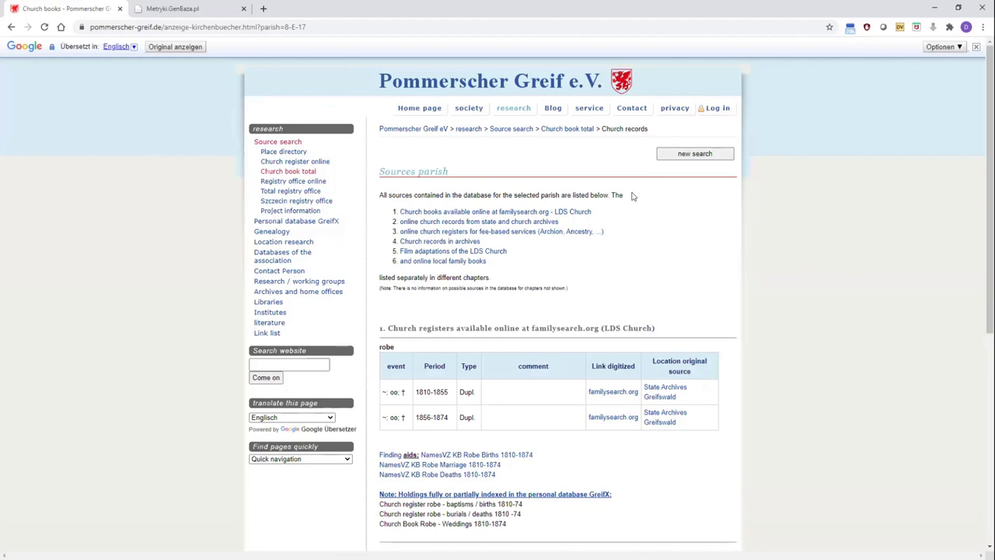
scroll("down", 3)
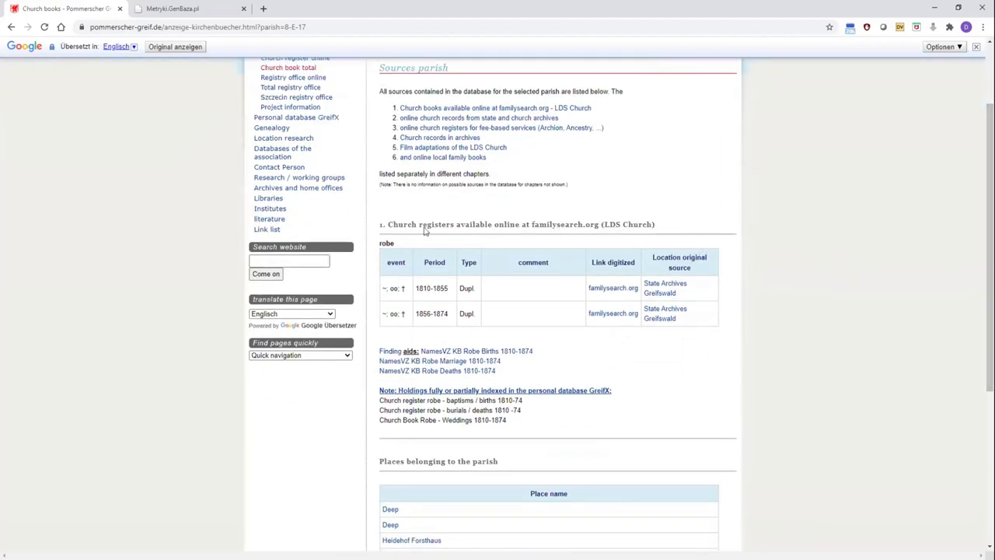
mouse_move(382, 318)
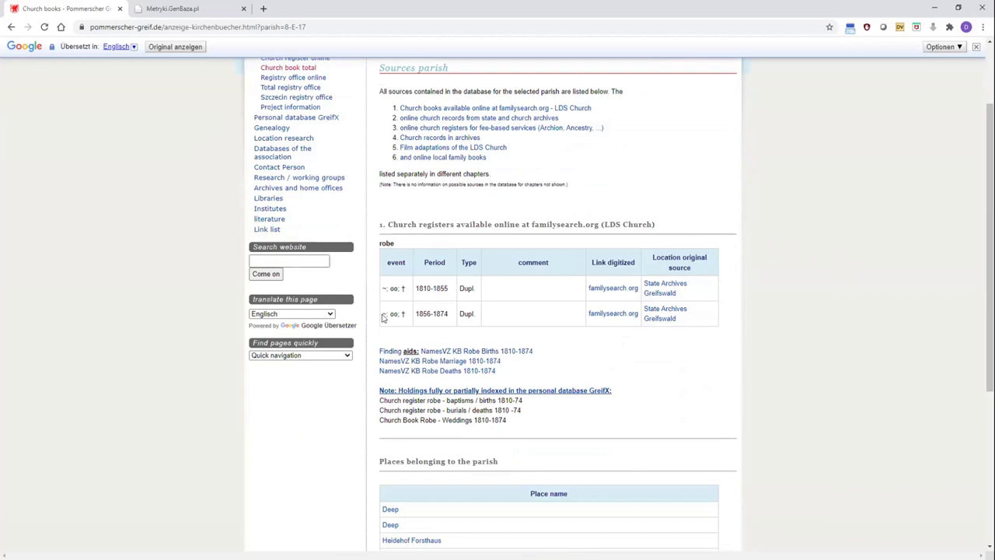
mouse_move(637, 356)
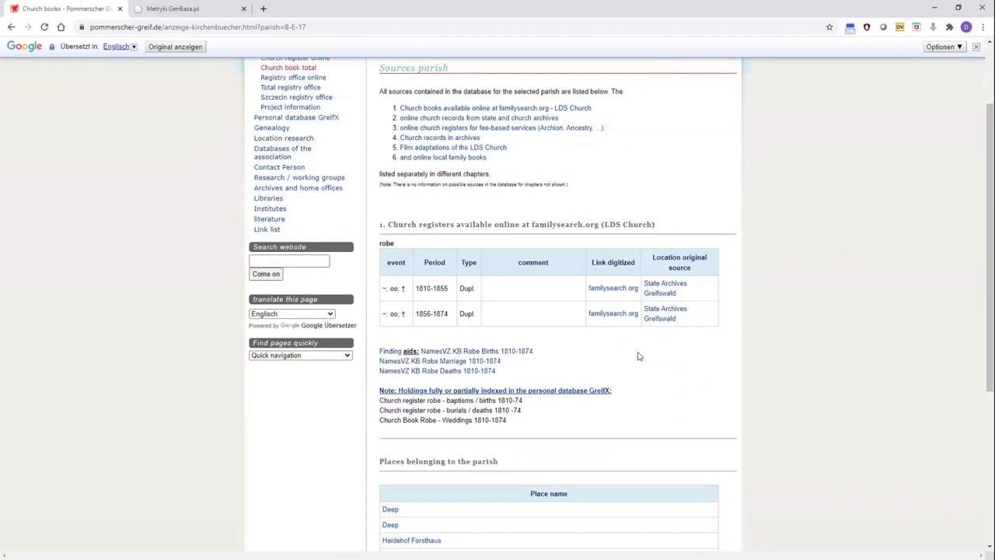
scroll("down", 3)
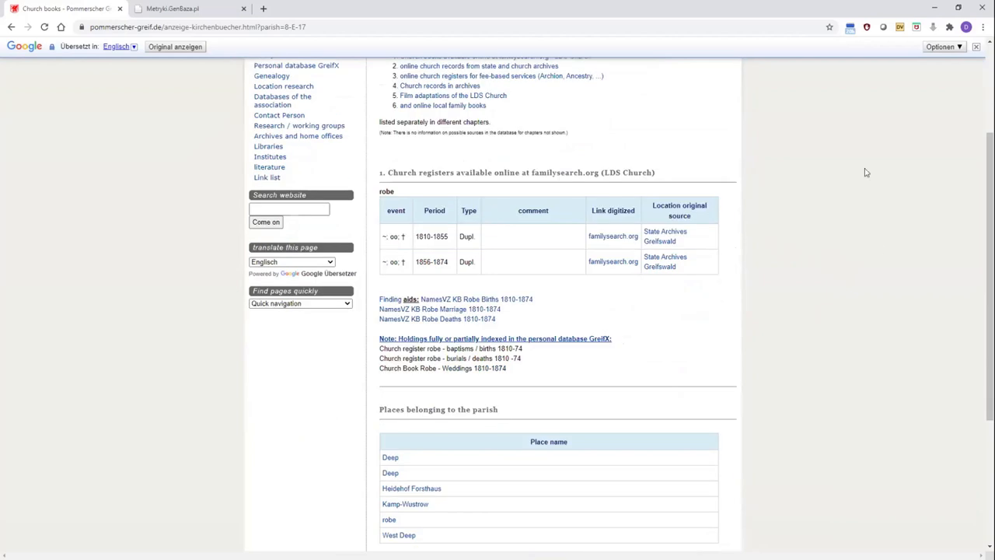
mouse_move(613, 237)
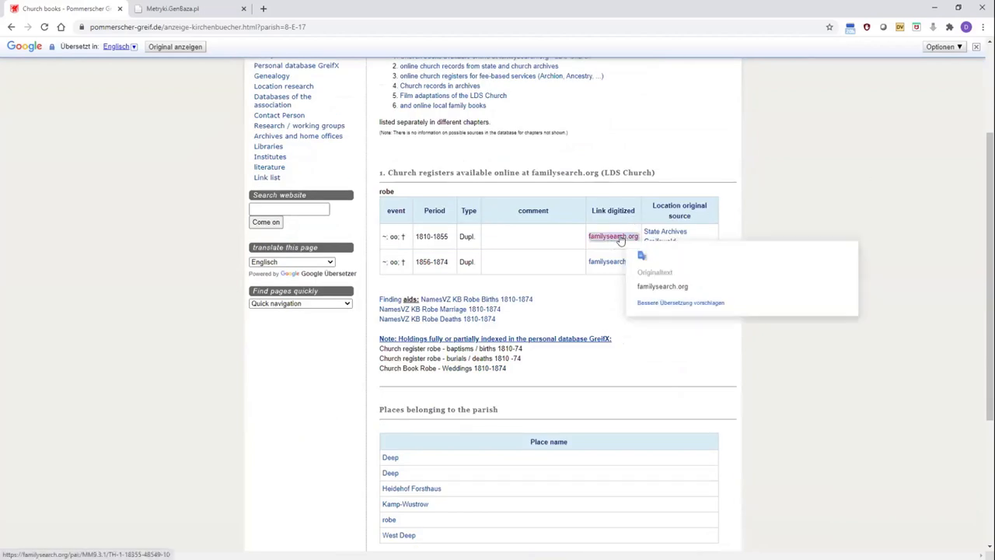
left_click(613, 236)
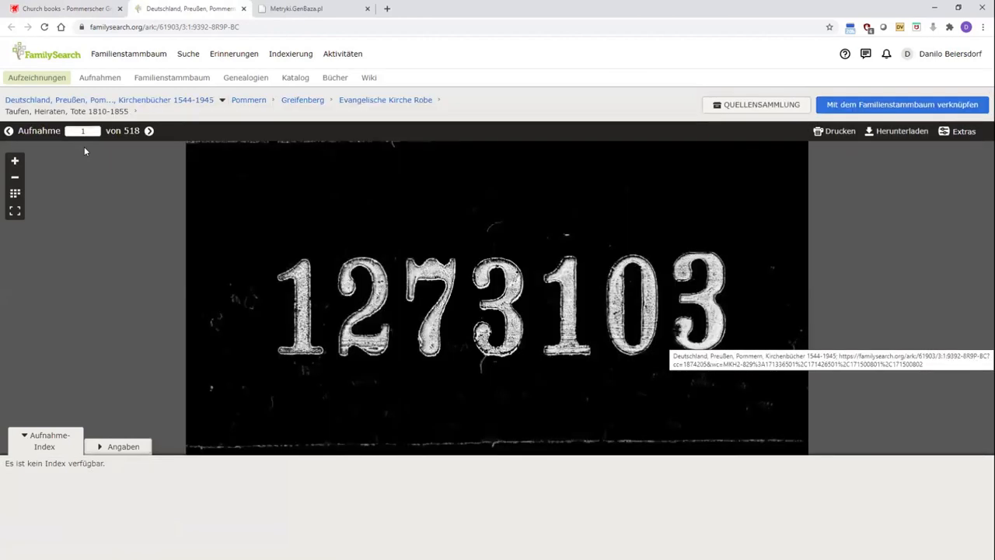
Return from the FamilySearch Robe film viewer to the Robe parish sources page
left_click(14, 193)
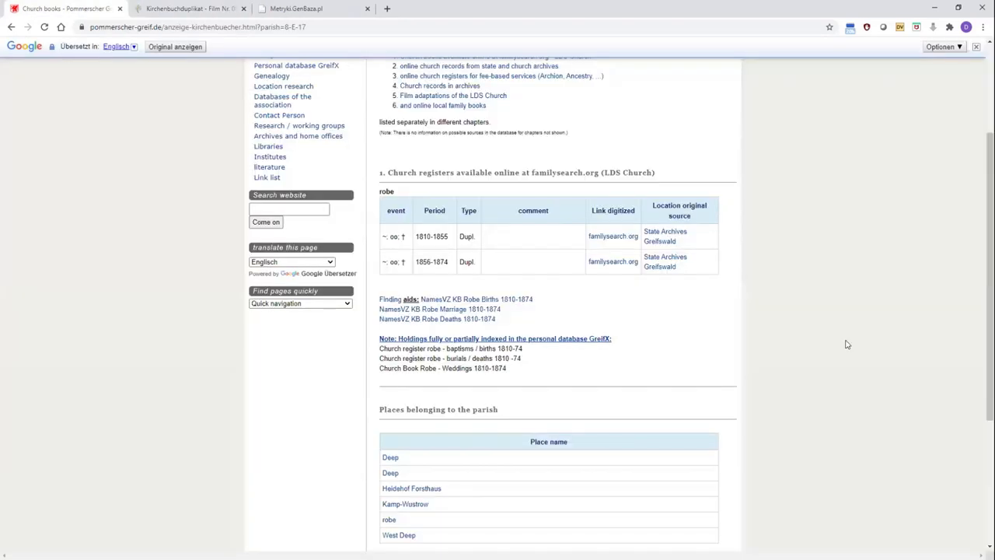
mouse_move(511, 277)
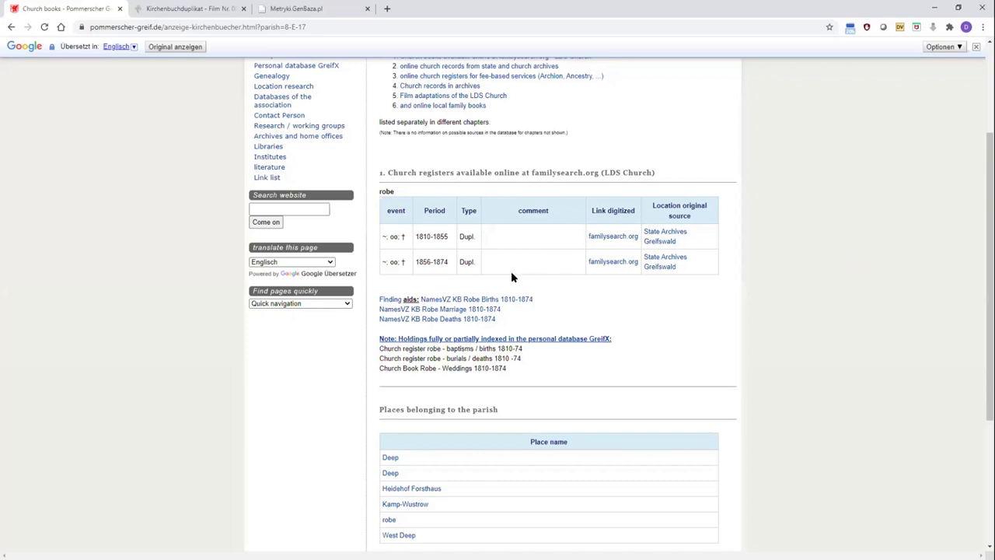
mouse_move(485, 281)
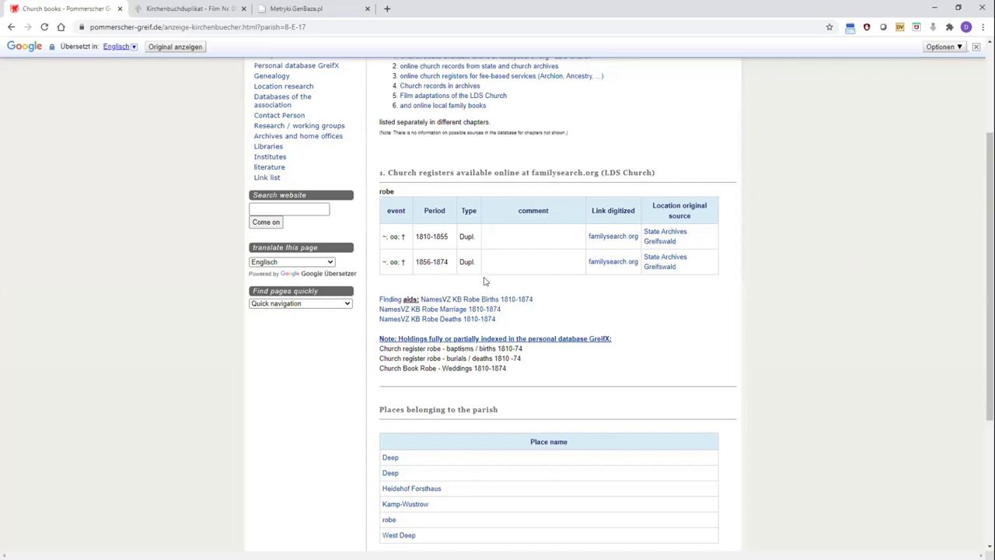
mouse_move(360, 313)
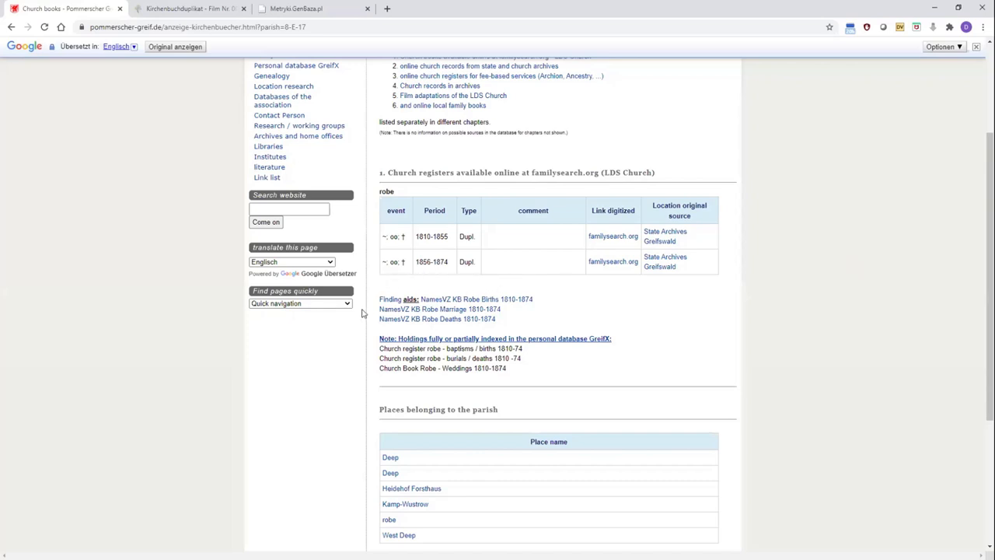
mouse_move(594, 303)
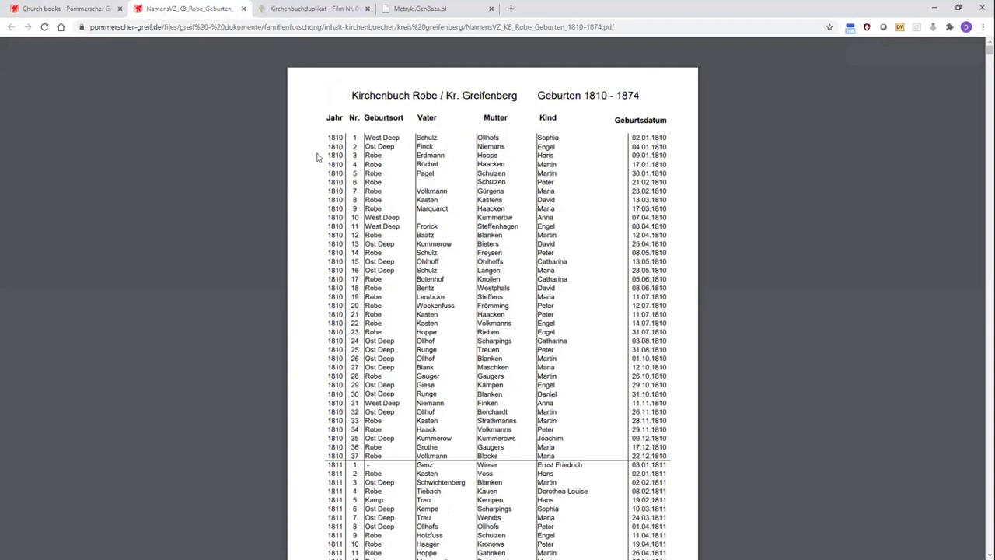
mouse_move(366, 111)
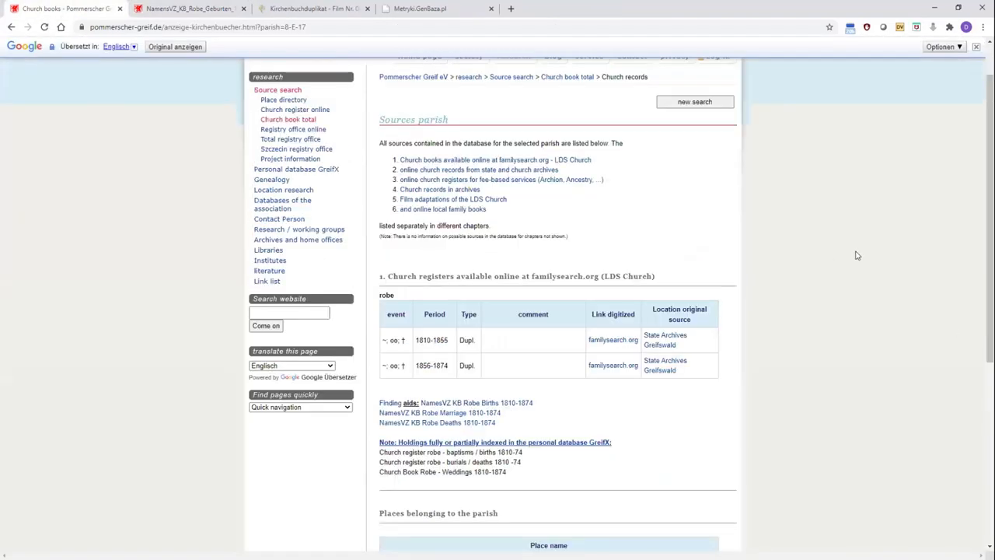
mouse_move(855, 277)
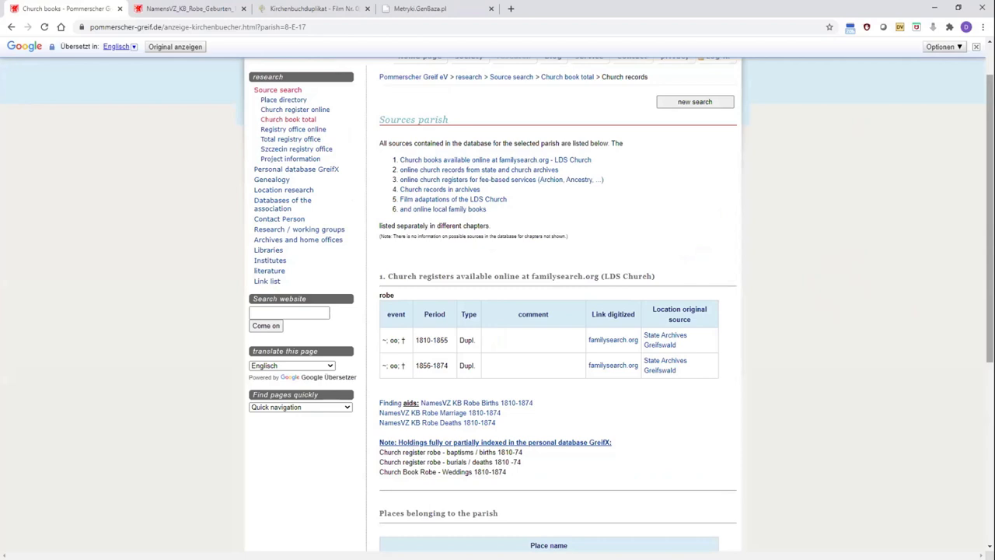
mouse_move(830, 348)
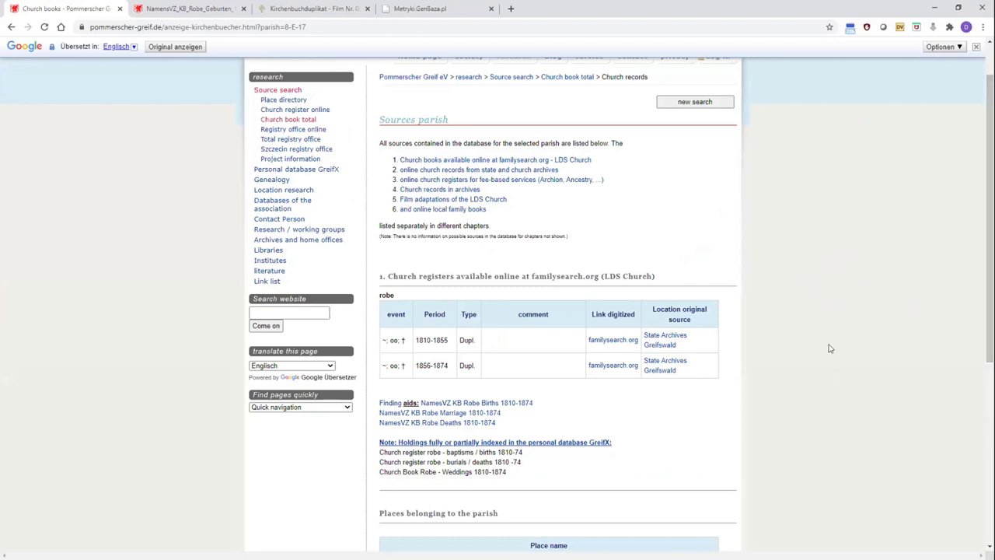
mouse_move(789, 352)
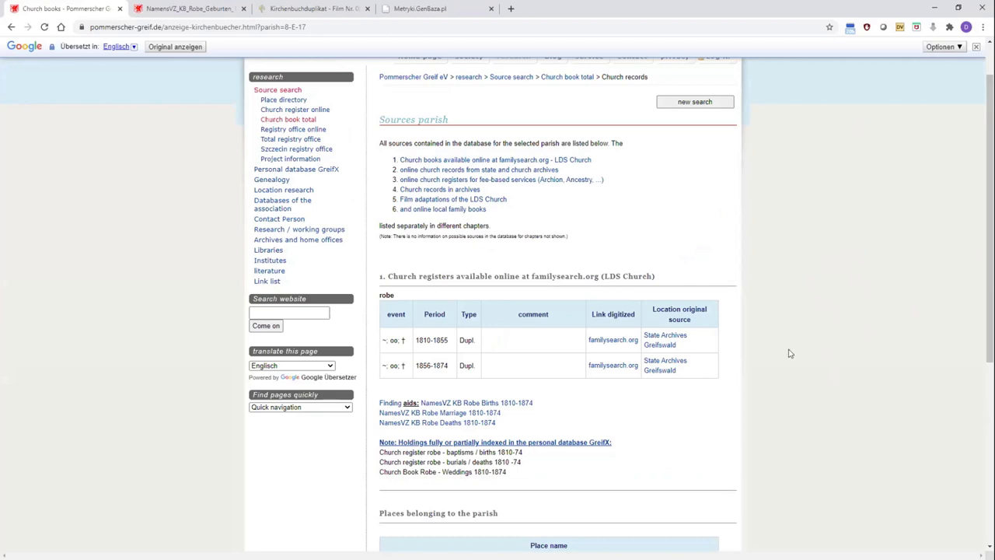
mouse_move(740, 444)
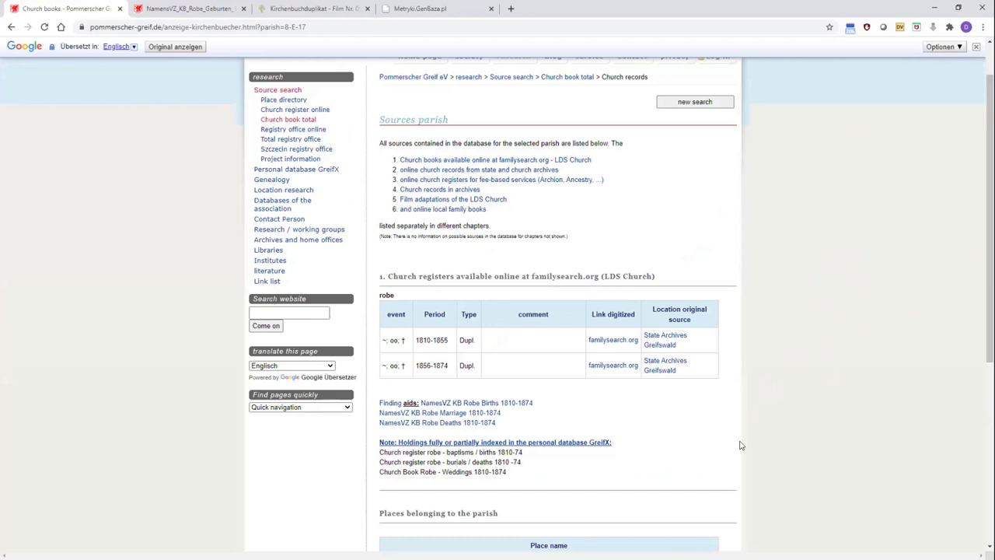
mouse_move(679, 393)
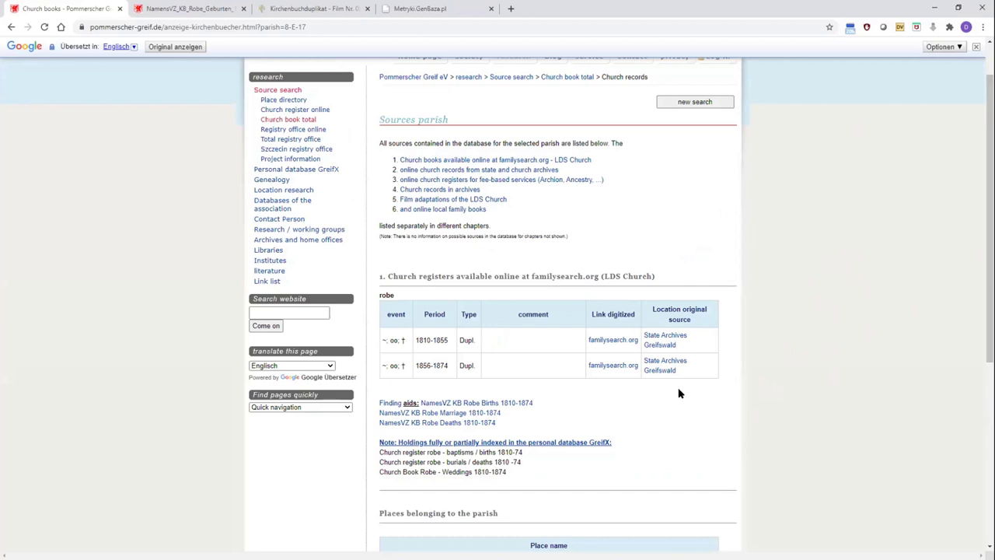
scroll("down", 3)
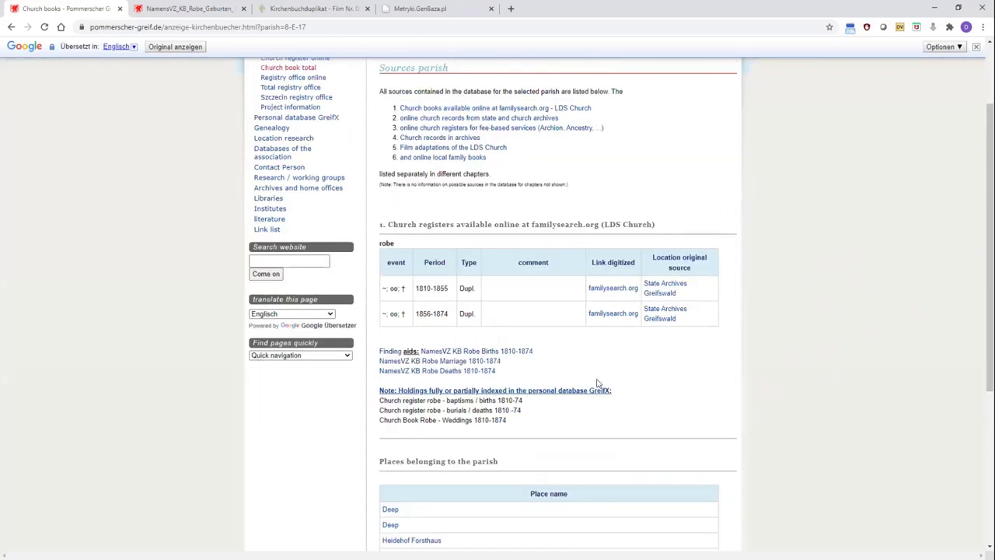
mouse_move(376, 426)
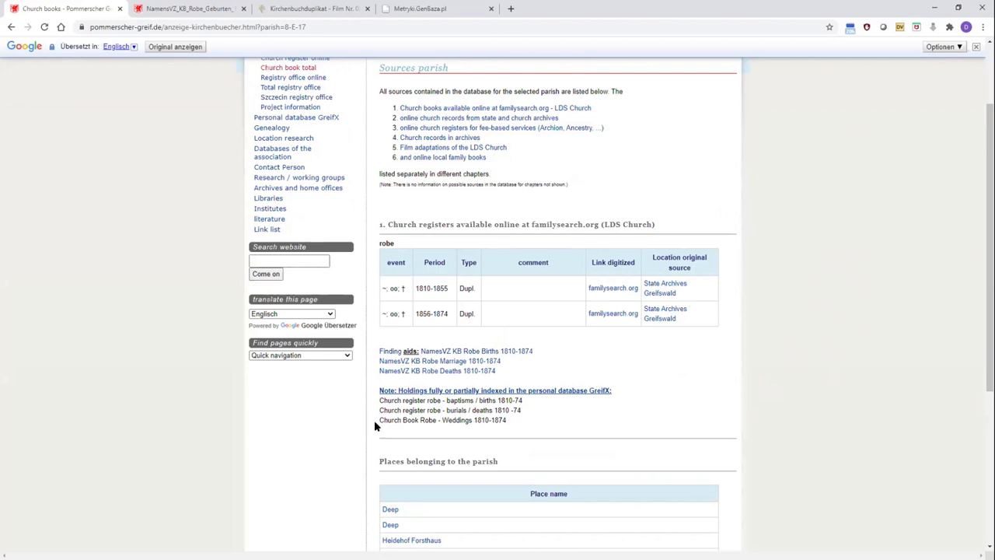
mouse_move(381, 405)
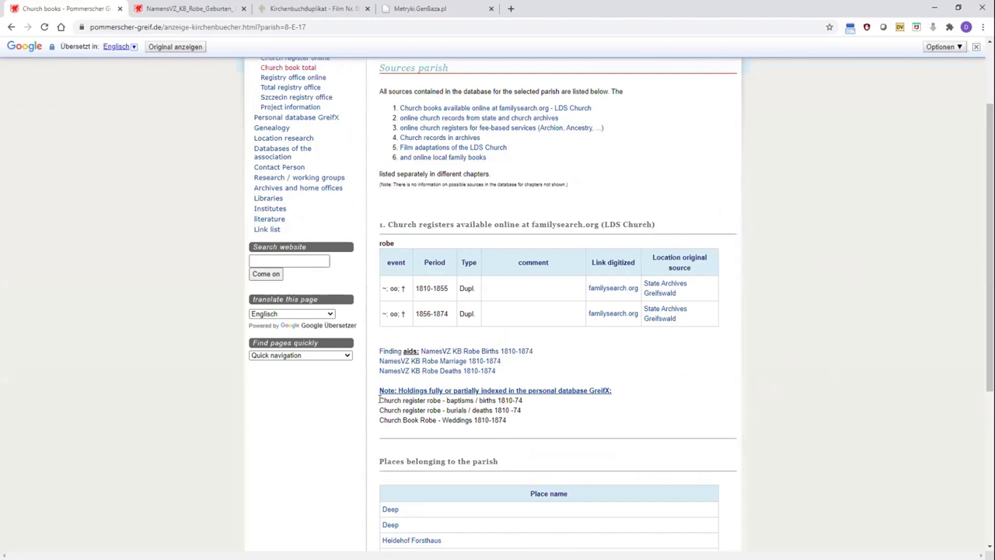
mouse_move(653, 411)
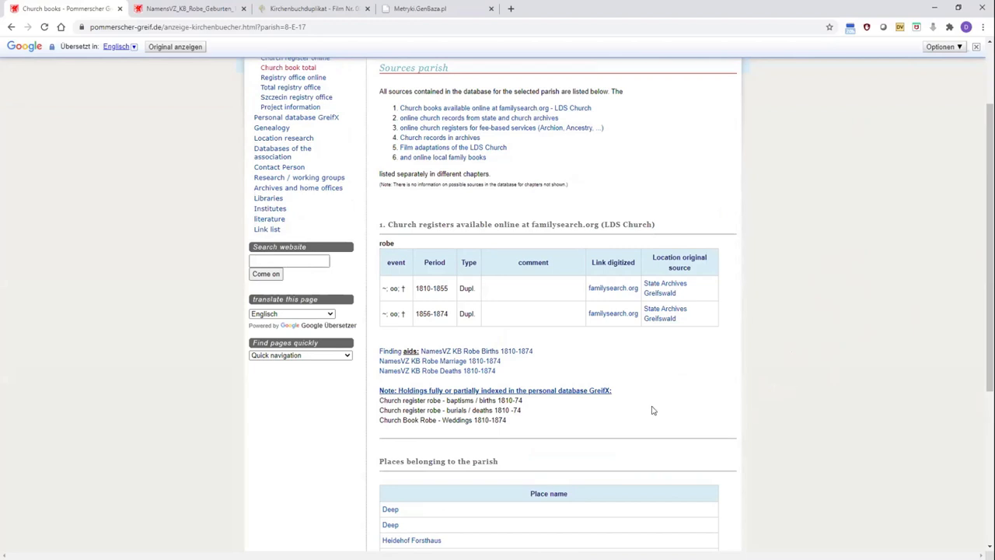
mouse_move(707, 355)
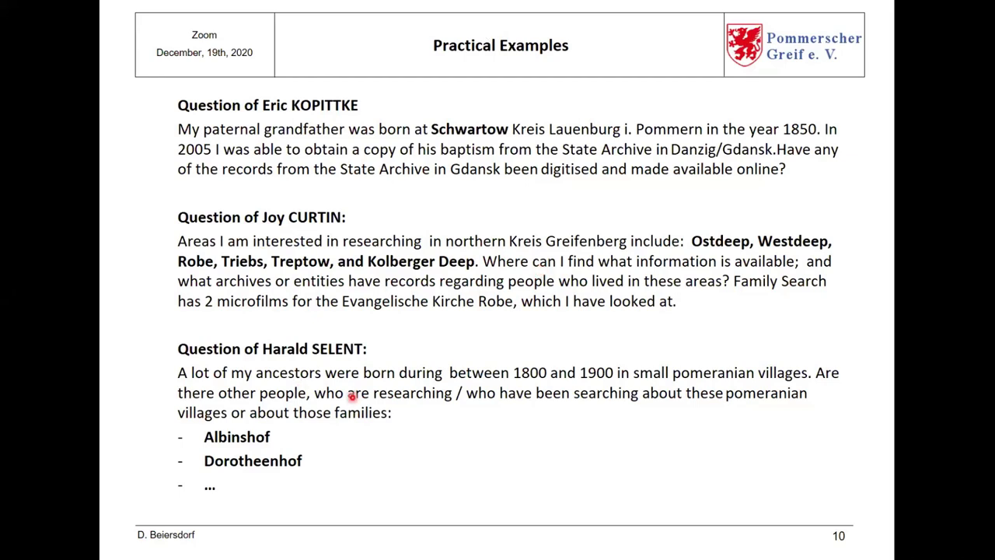
mouse_move(439, 404)
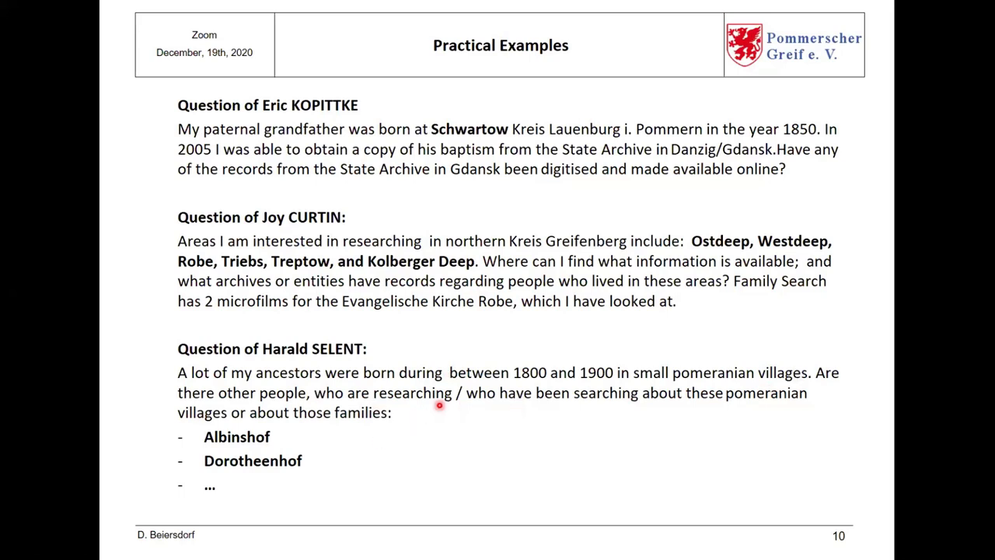
mouse_move(589, 424)
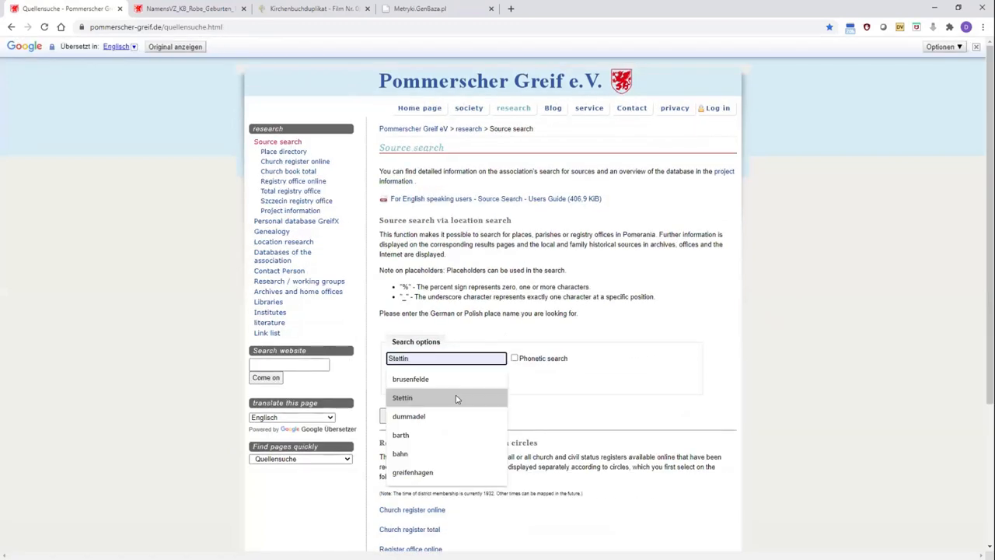
Search the place name Albinshof, picked from the 'Alb' suggestions, returning two Anklam hits
type("Albinsh")
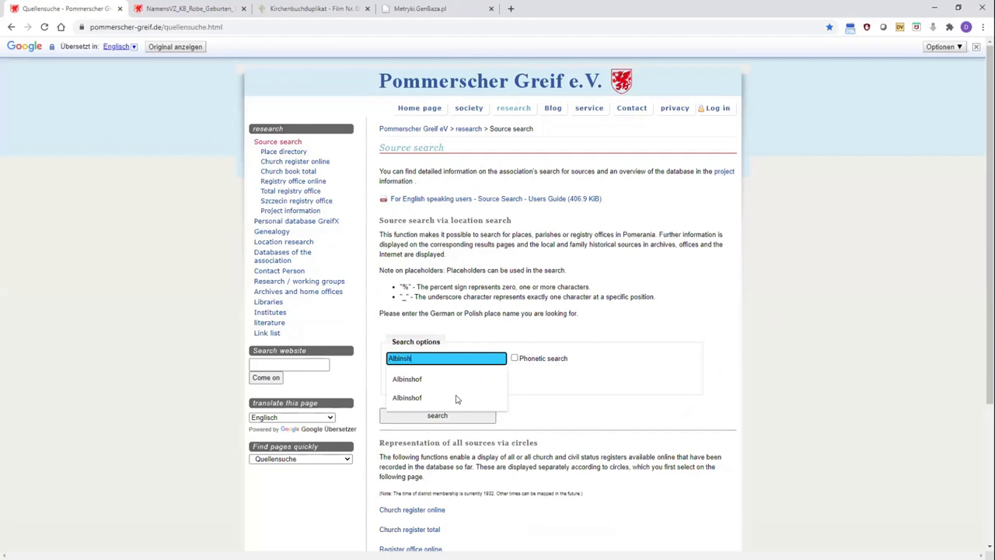
left_click(407, 379)
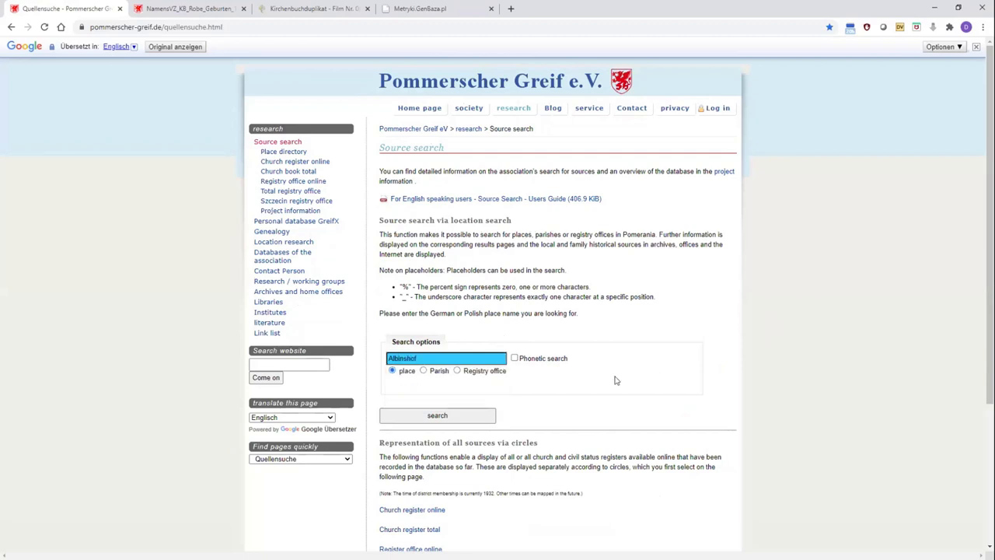
left_click(437, 413)
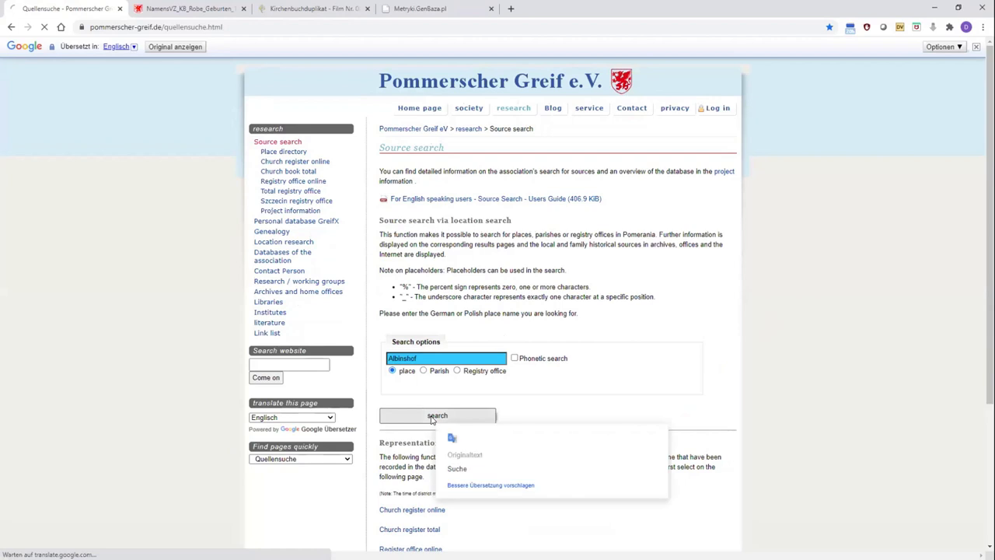
left_click(436, 415)
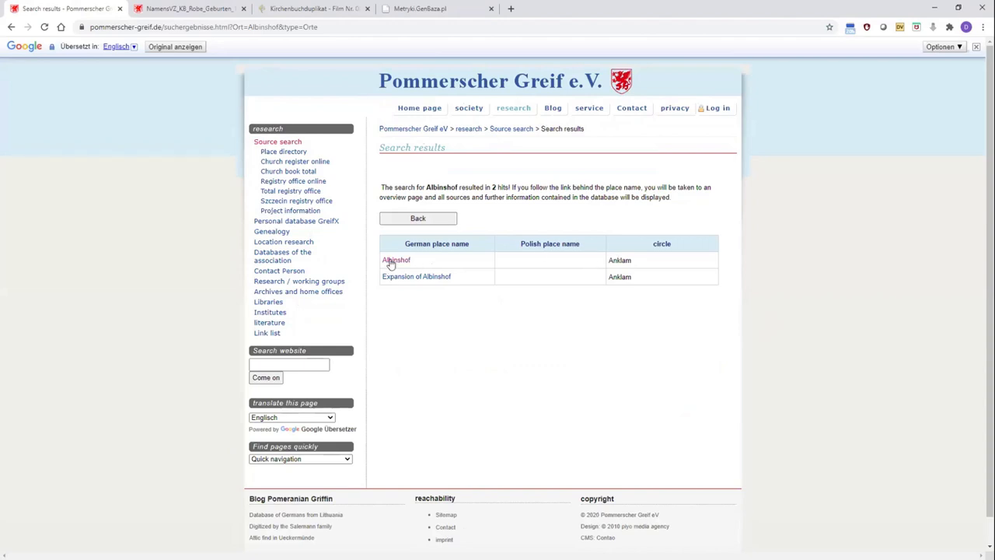
View the Albinshof overview: map, registry office, Krien parish sources, Catholic Anklam records and contact person
left_click(395, 260)
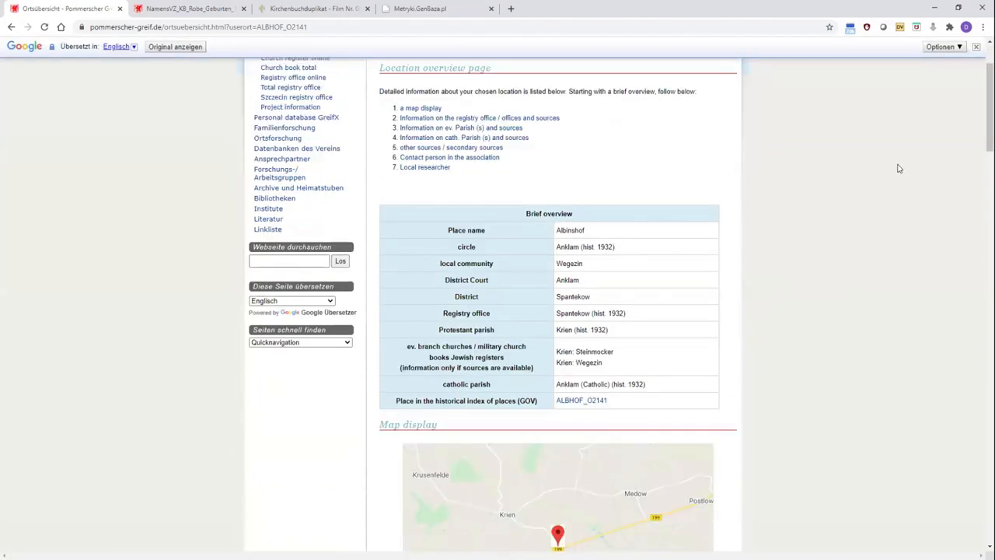
scroll("down", 3)
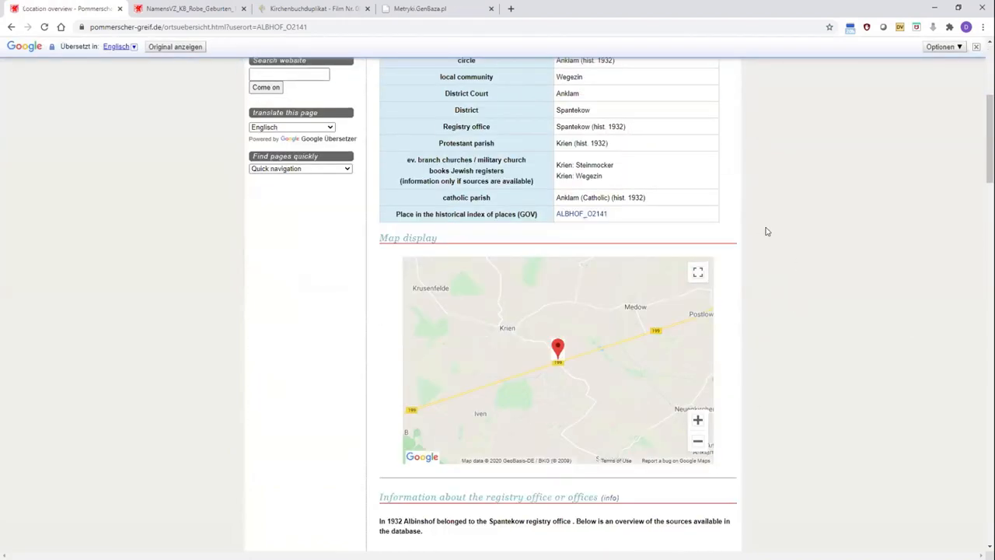
scroll("down", 3)
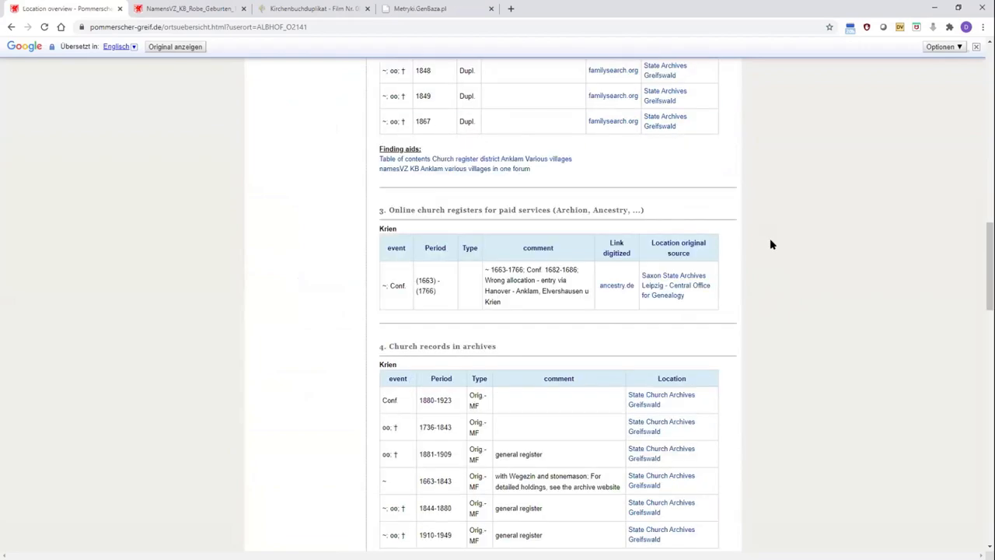
scroll("down", 3)
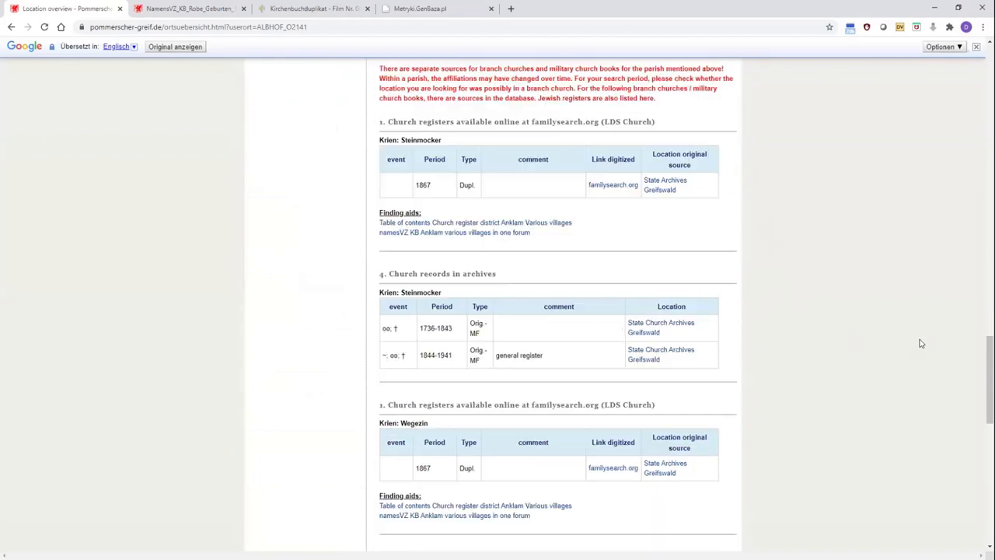
scroll("down", 3)
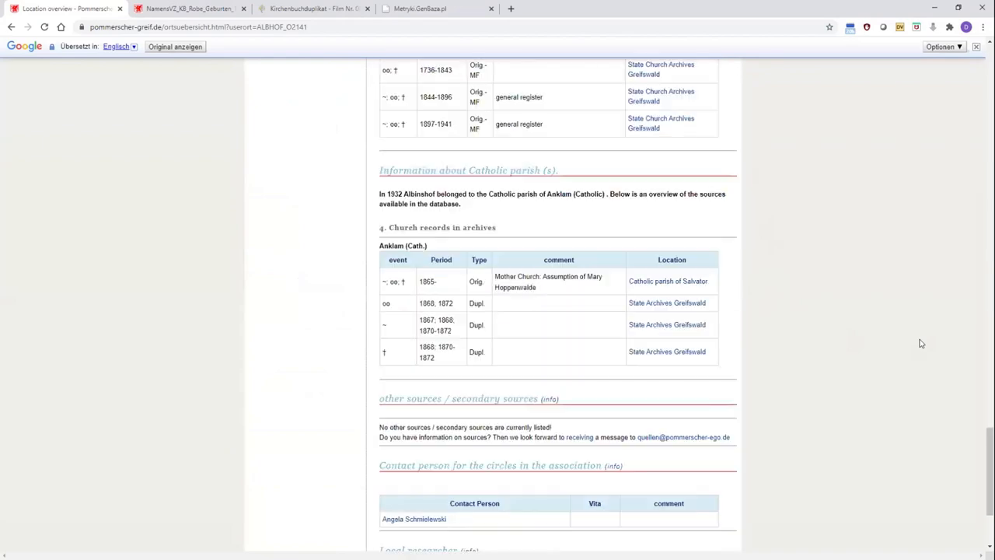
scroll("down", 3)
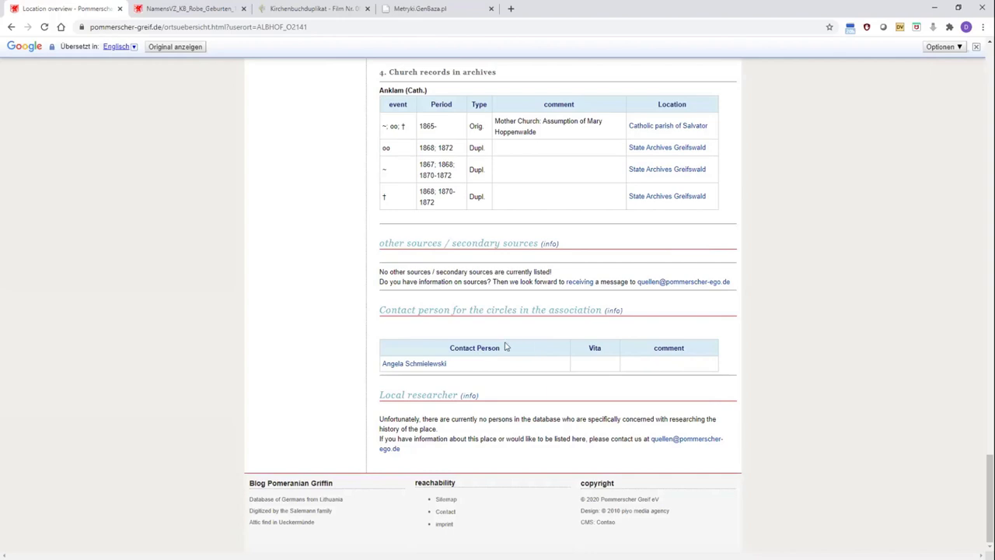
mouse_move(519, 357)
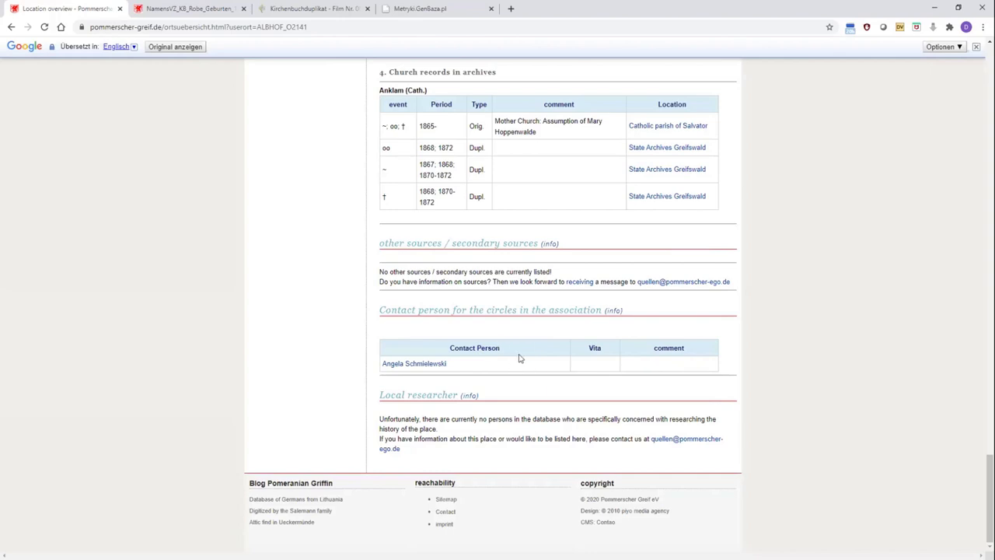
mouse_move(526, 370)
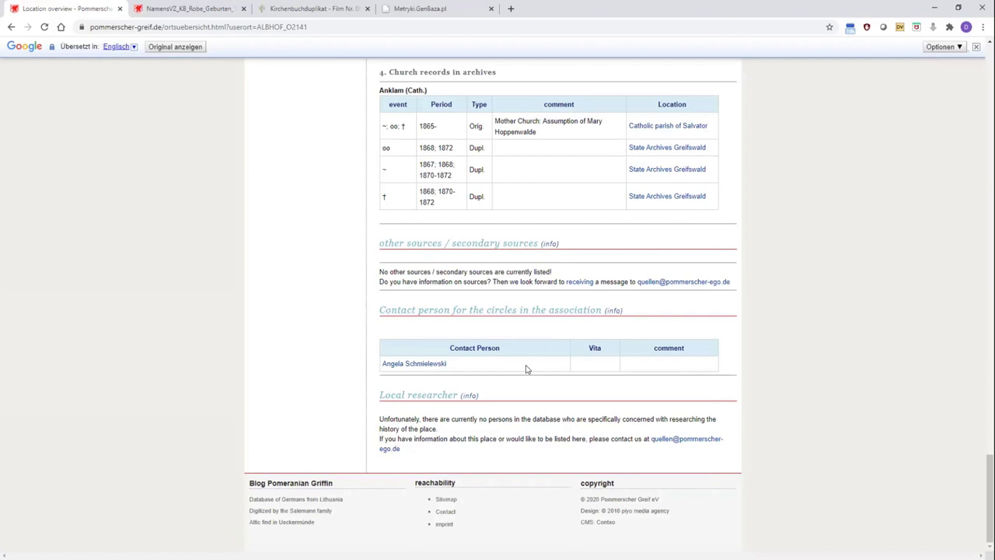
mouse_move(554, 380)
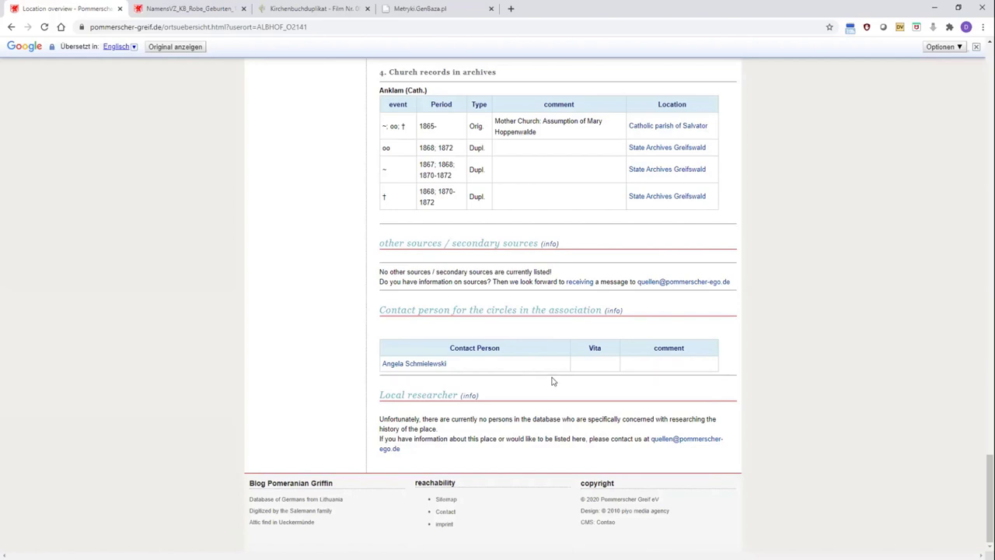
mouse_move(413, 364)
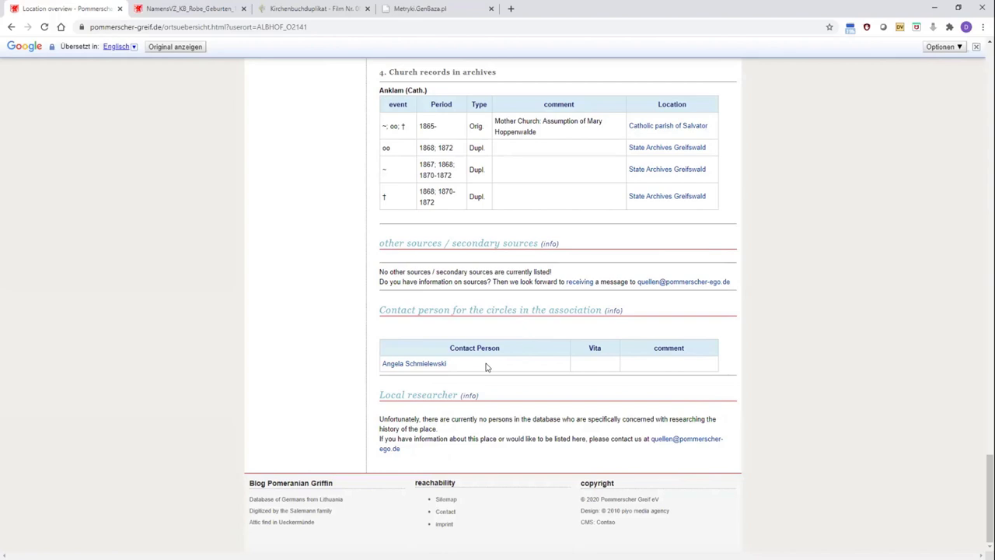
mouse_move(416, 280)
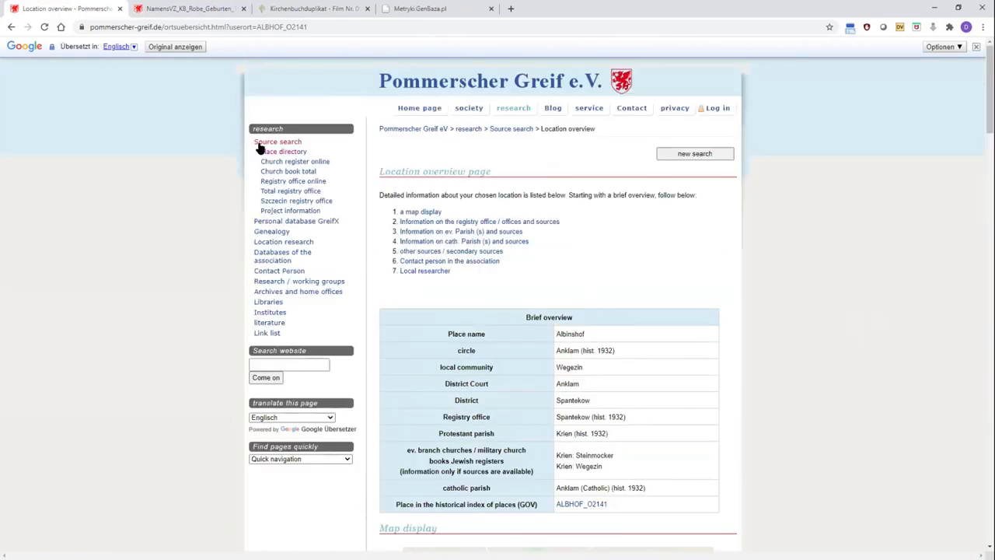
left_click(276, 141)
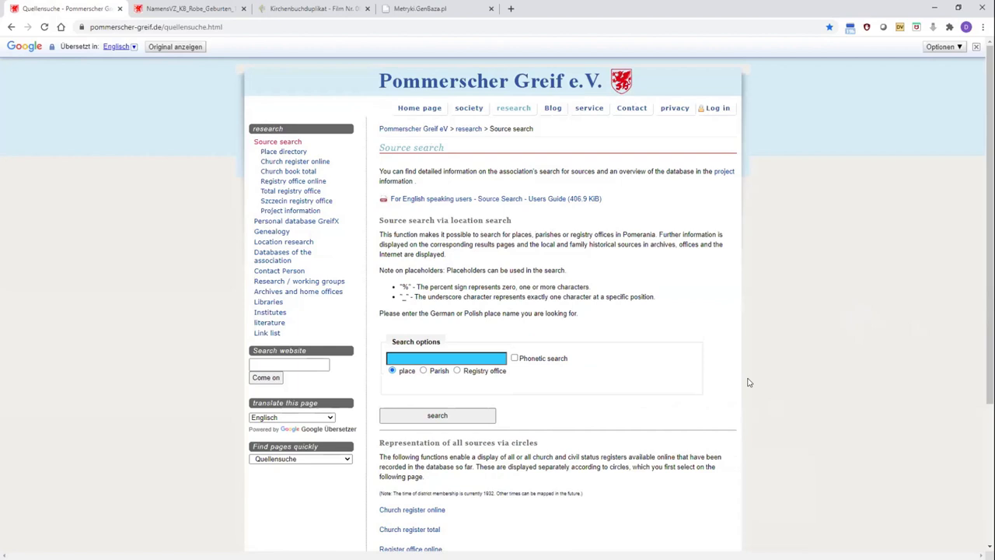
mouse_move(667, 410)
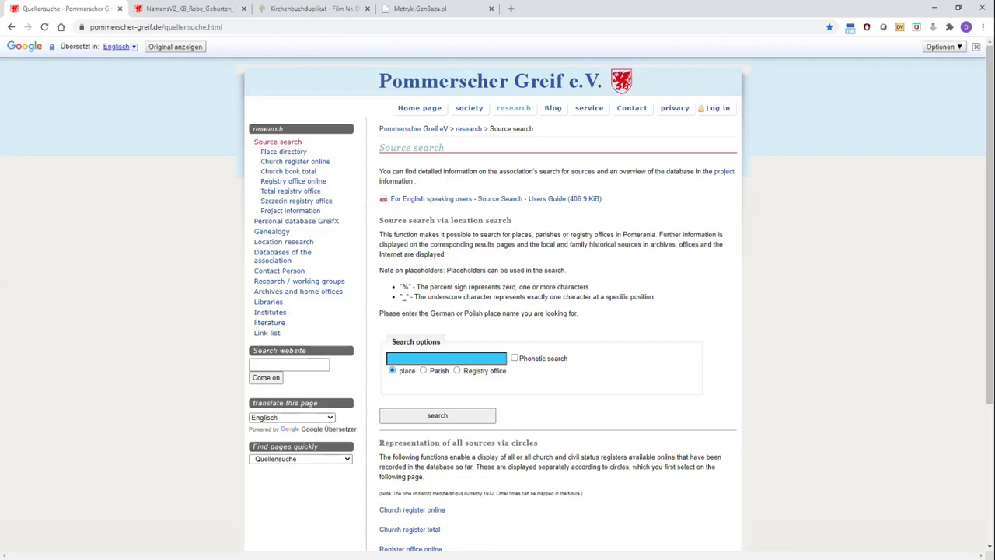
mouse_move(738, 356)
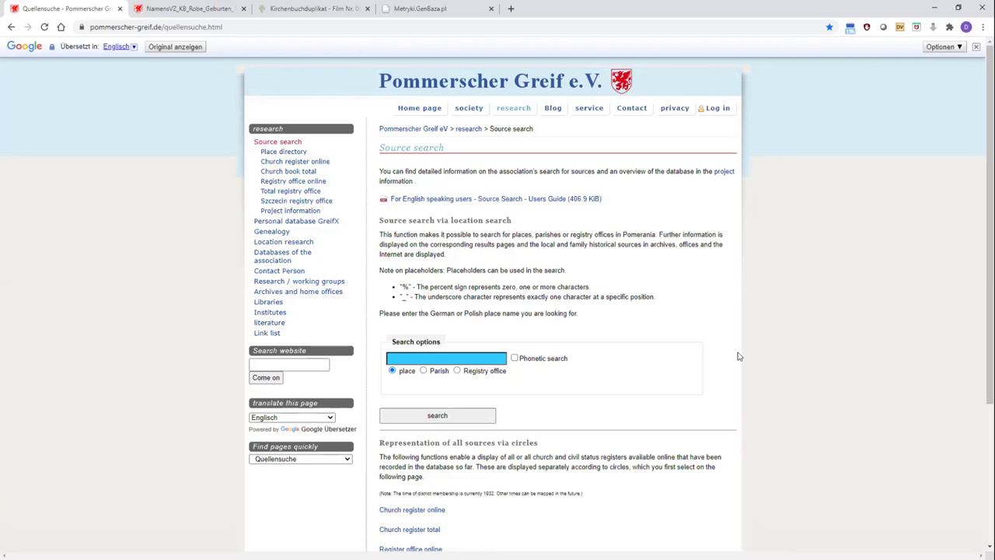
mouse_move(647, 288)
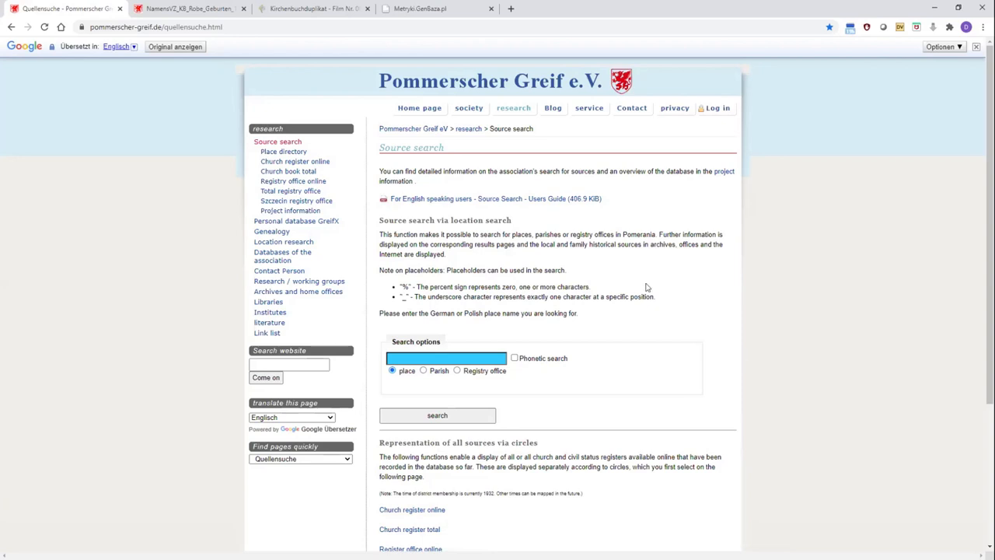
mouse_move(744, 311)
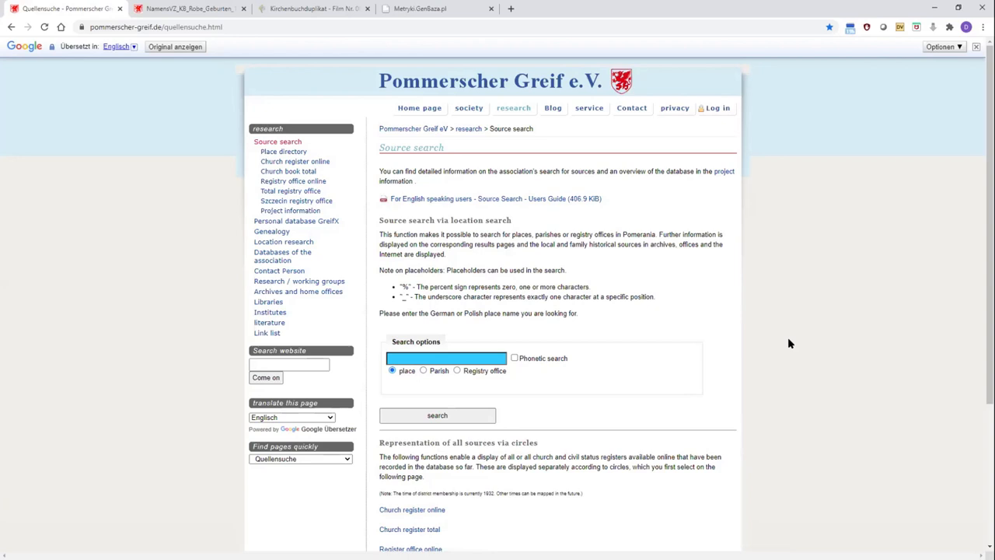
mouse_move(802, 354)
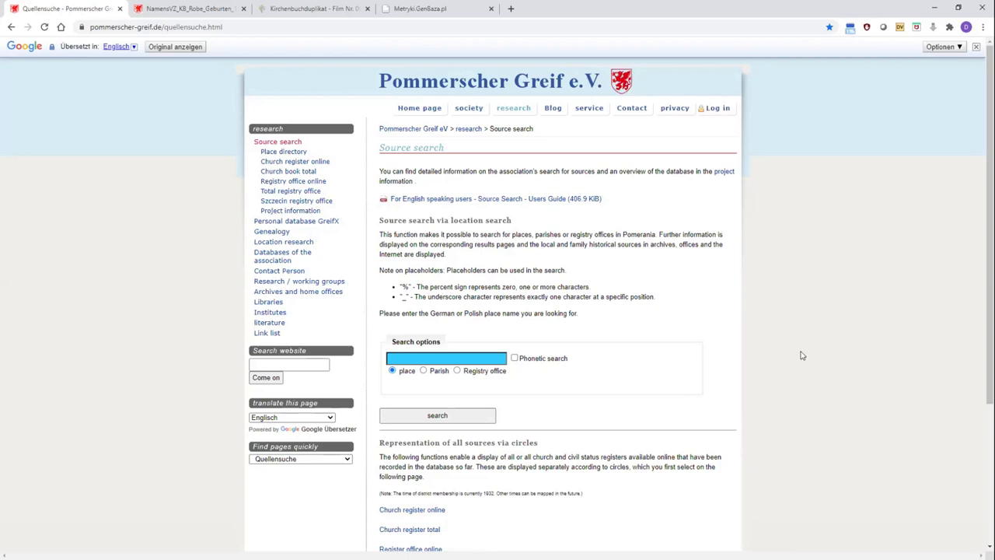
mouse_move(715, 298)
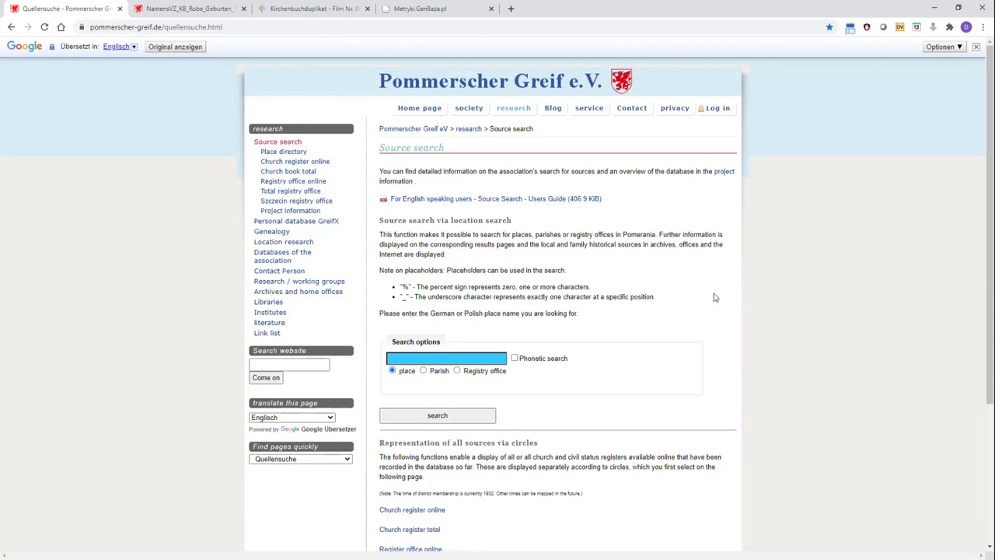
mouse_move(712, 298)
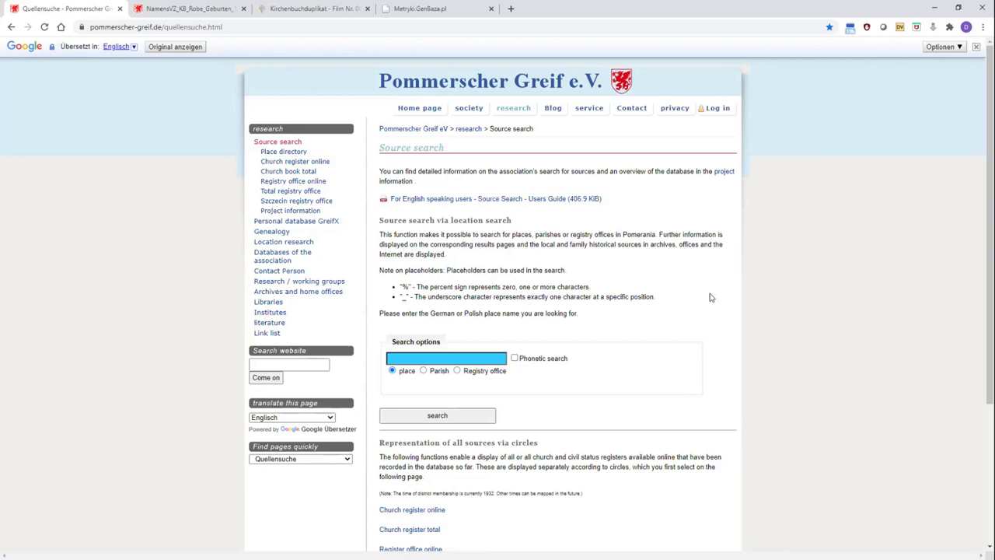
mouse_move(715, 398)
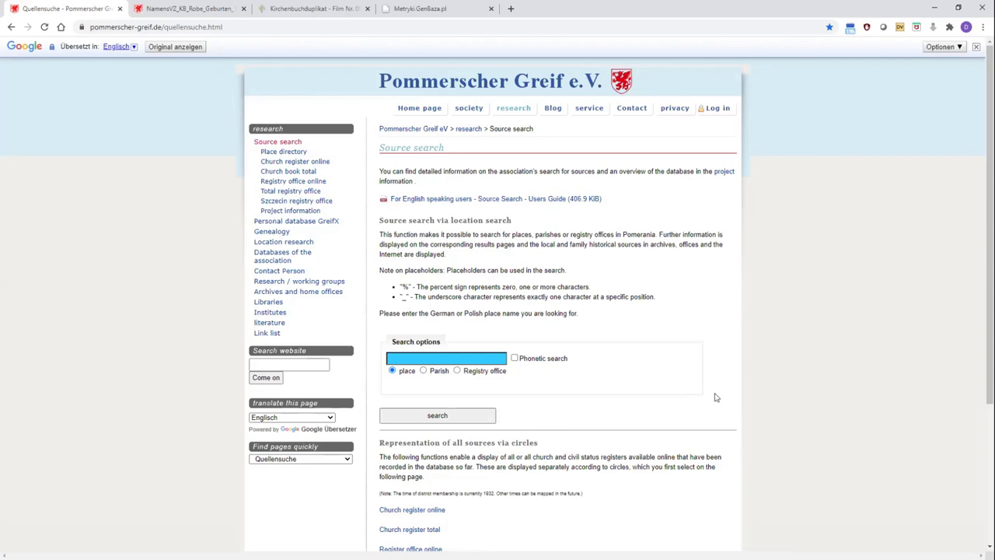
mouse_move(439, 310)
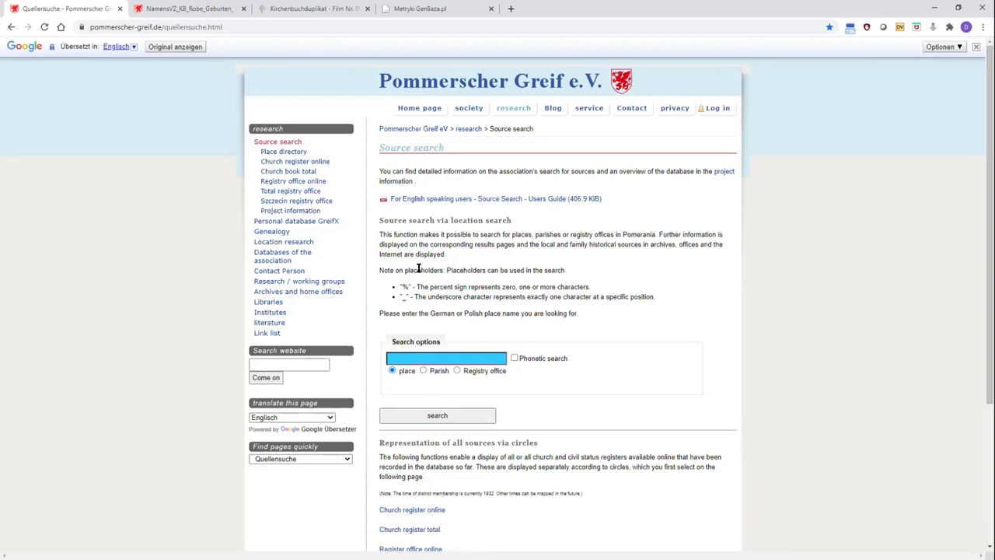
left_click_drag(379, 271, 656, 296)
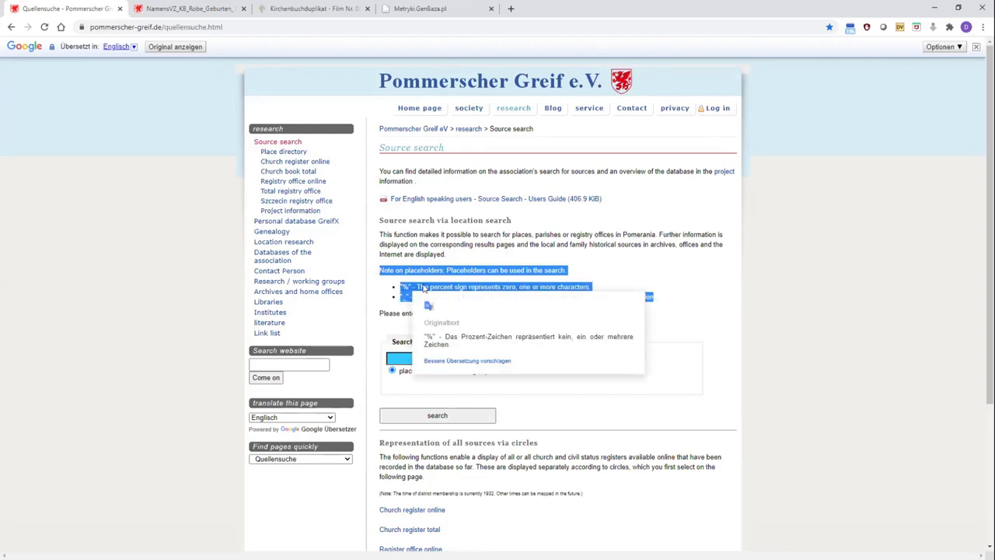
mouse_move(595, 276)
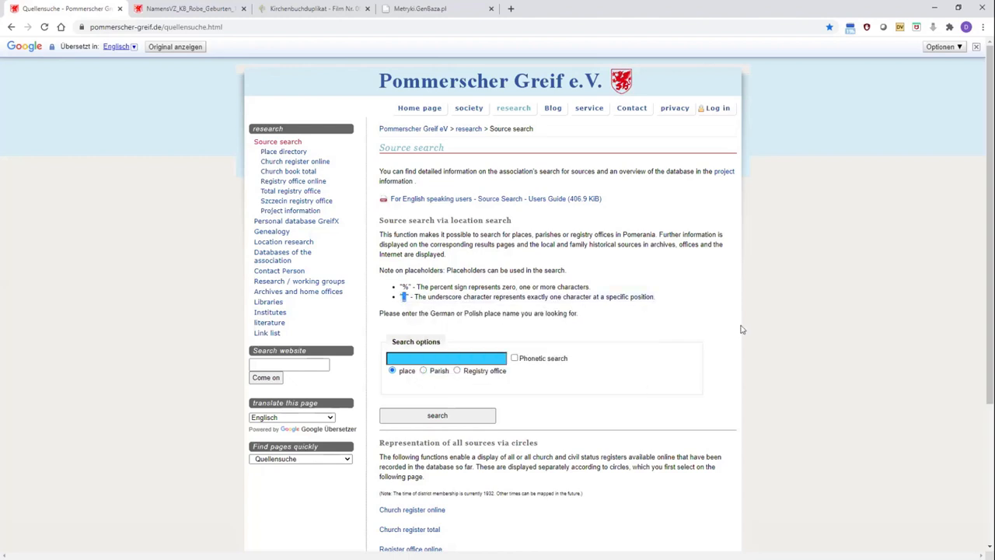
mouse_move(777, 510)
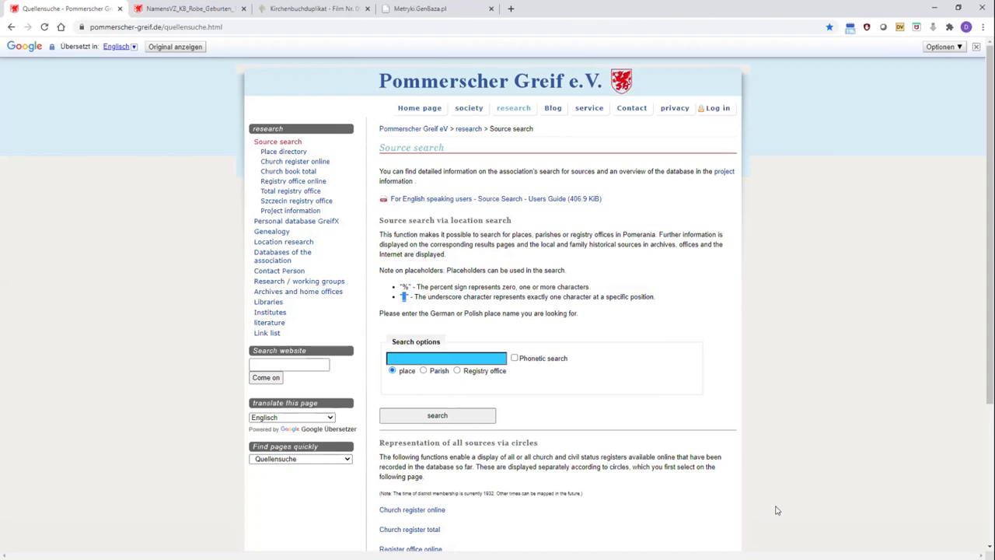
mouse_move(513, 359)
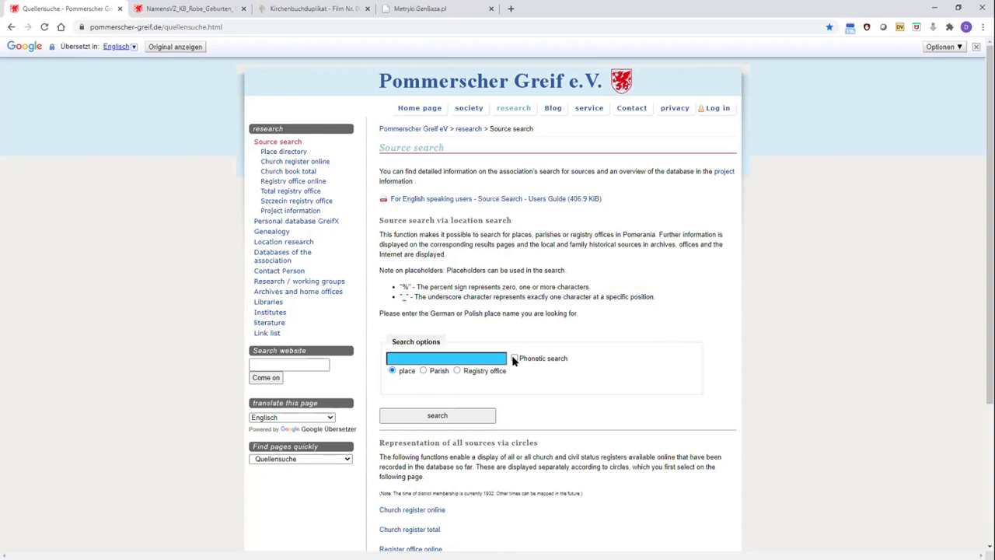
mouse_move(513, 361)
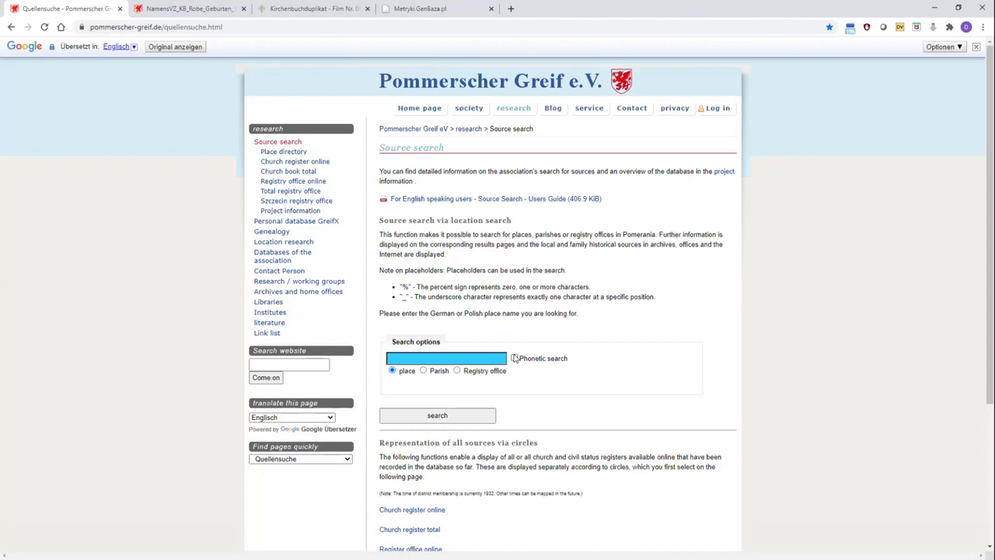
mouse_move(551, 454)
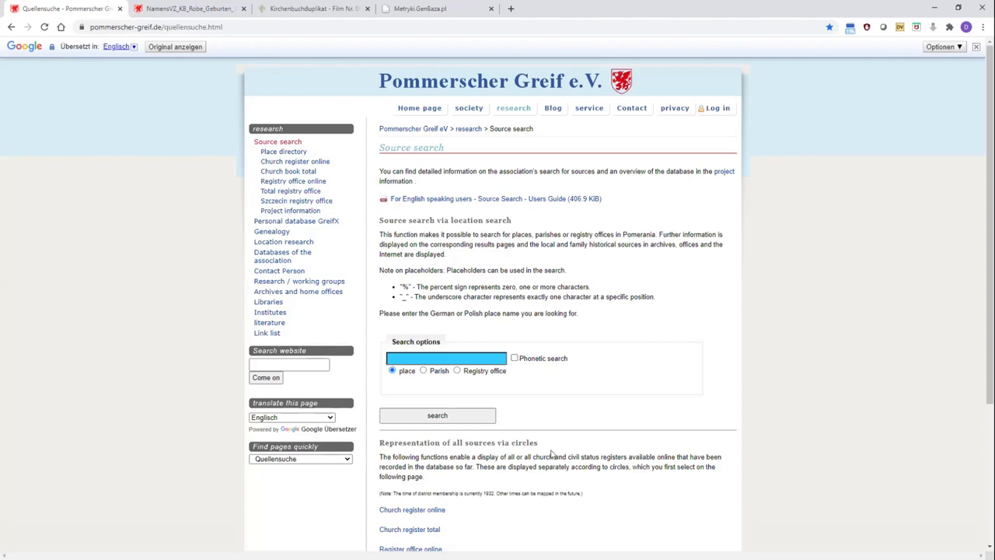
scroll("down", 3)
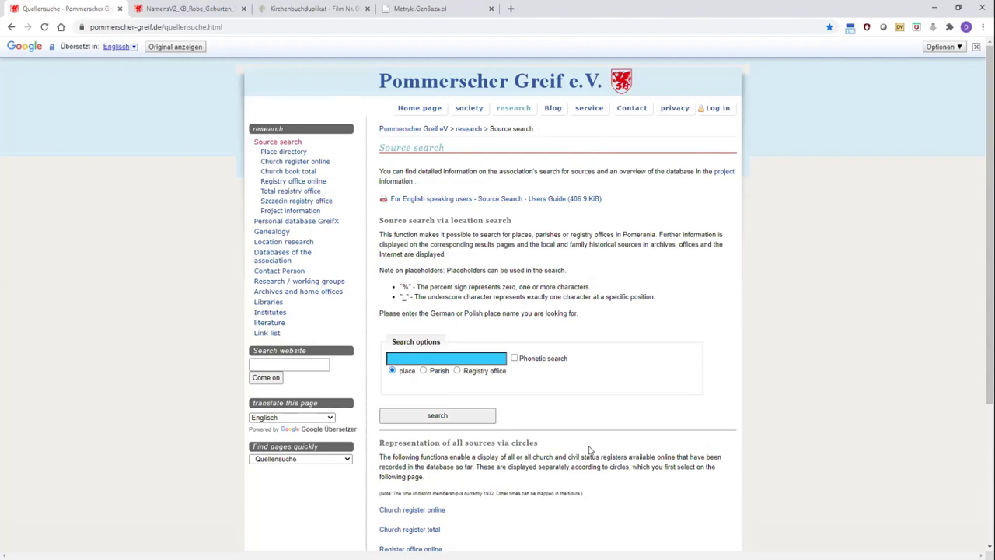
Run a wildcard place search for %Deep% listing four Deep places, then return to the search form
left_click(445, 357)
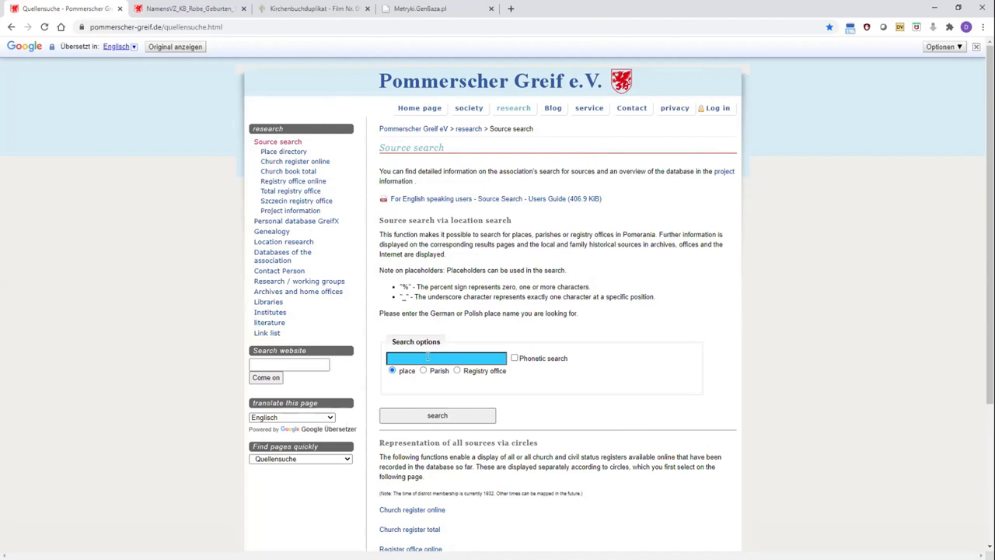
left_click(444, 357)
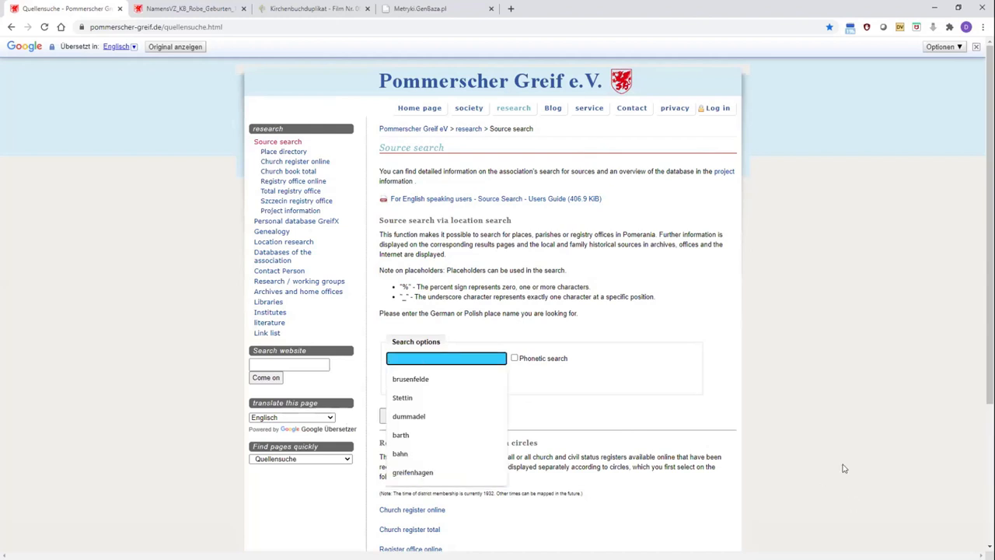
type("%")
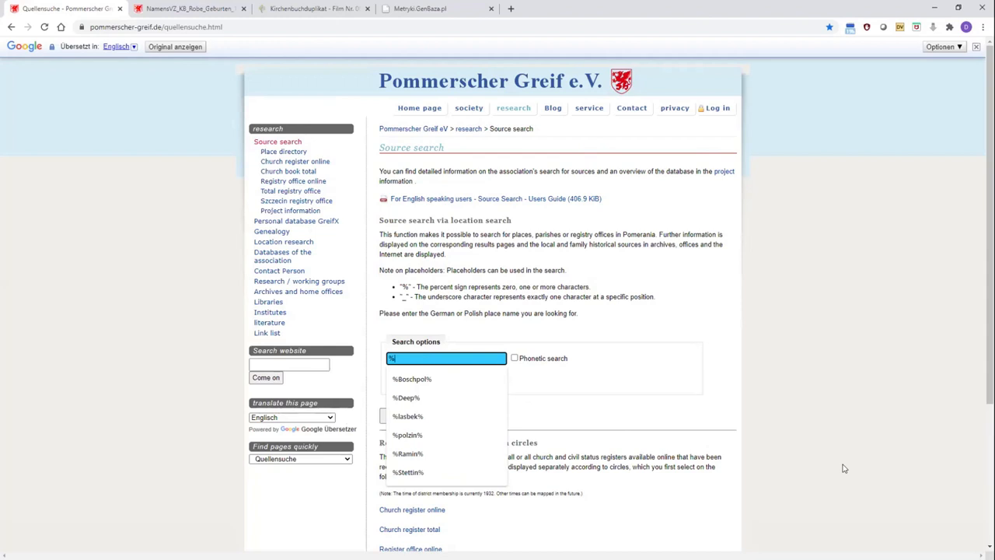
left_click(406, 398)
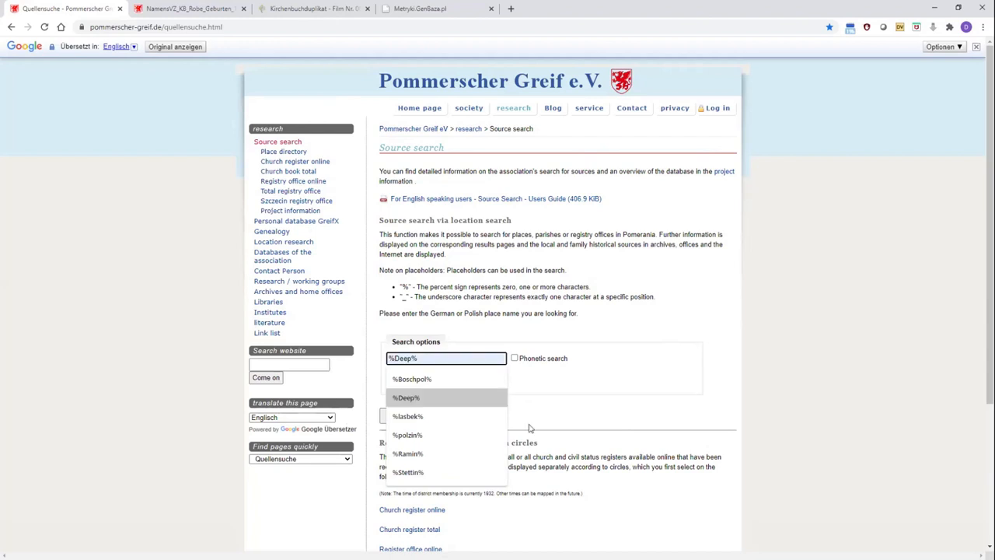
left_click(404, 398)
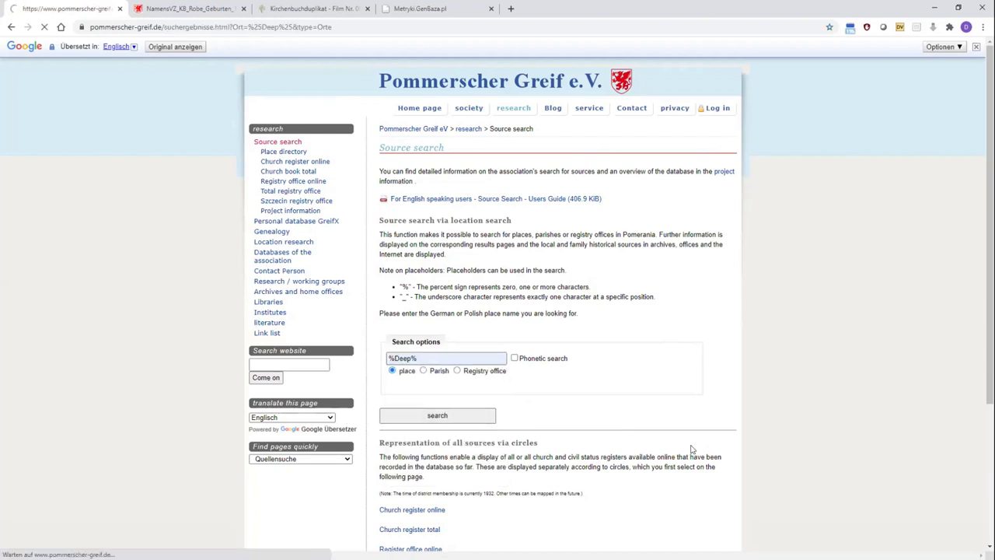
left_click(436, 414)
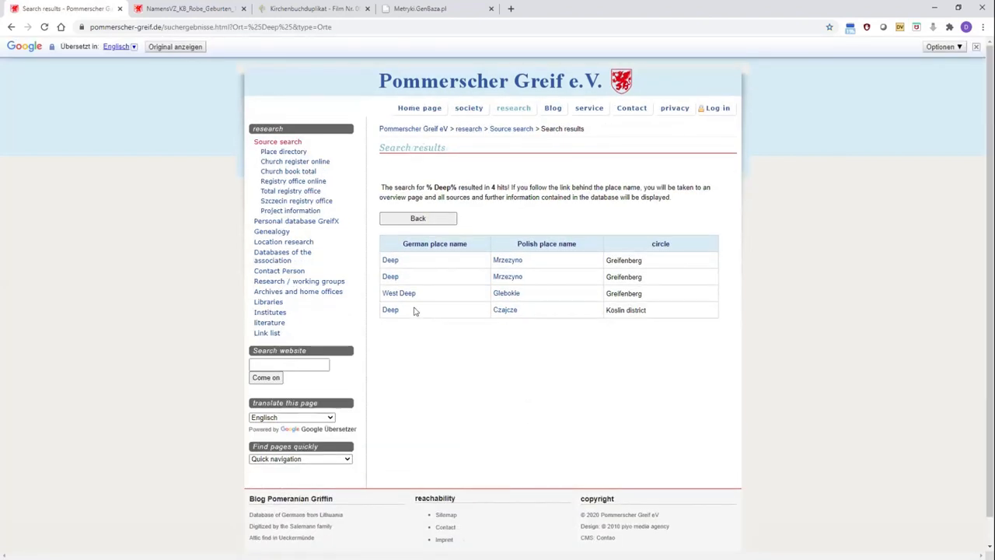
mouse_move(390, 260)
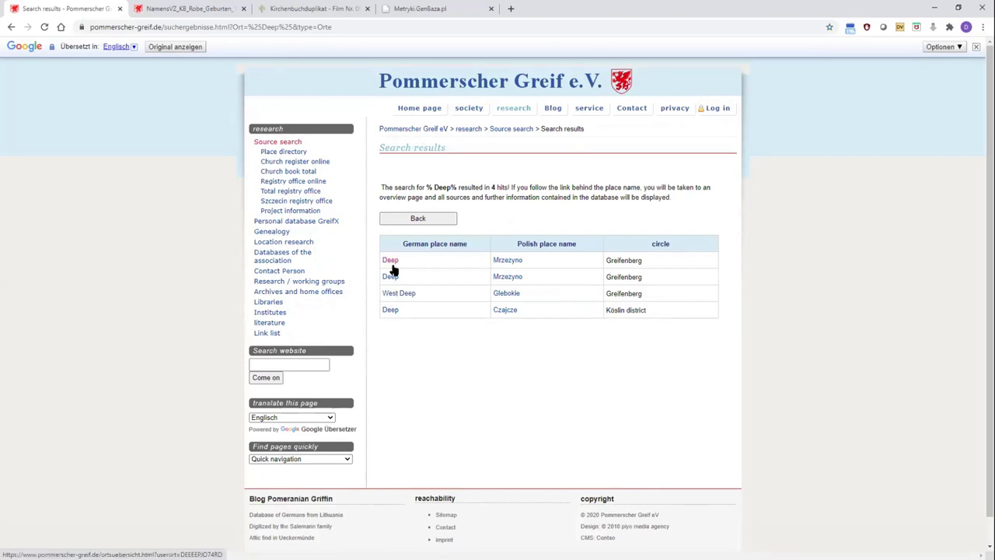
mouse_move(443, 437)
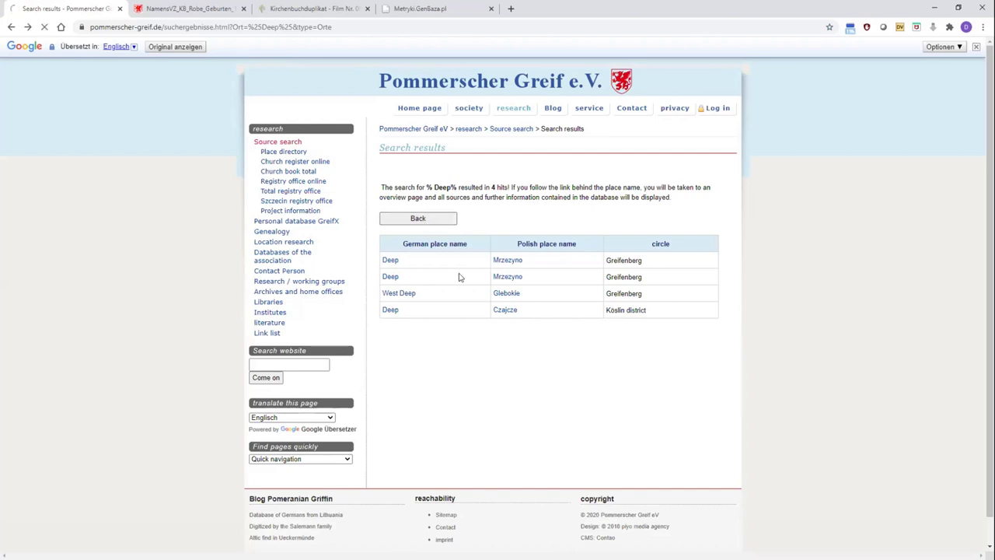
left_click(417, 217)
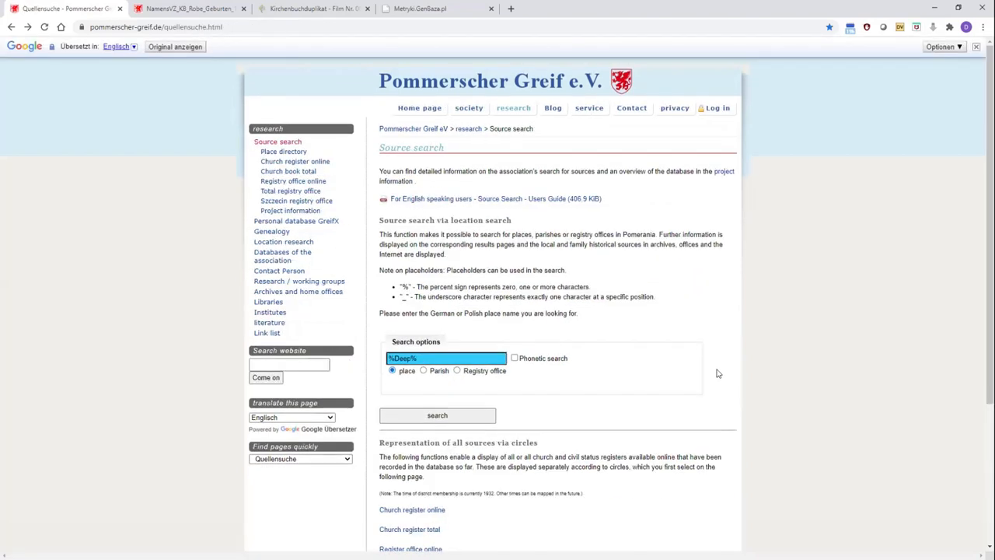
scroll("down", 3)
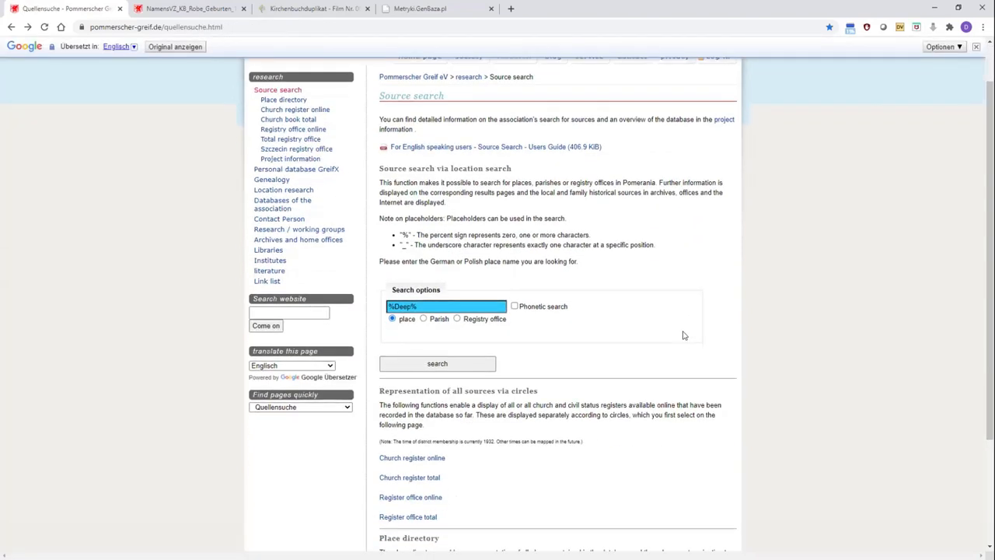
mouse_move(622, 333)
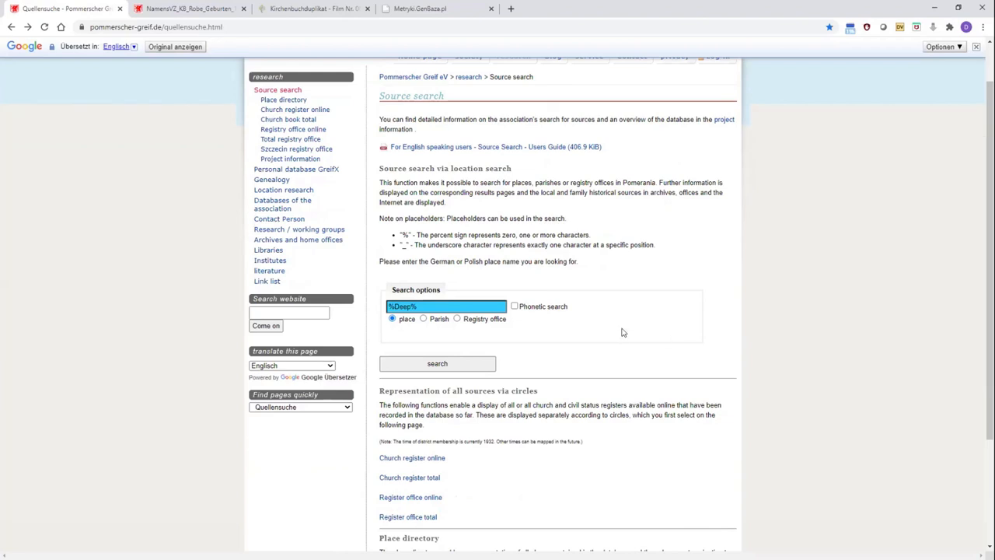
mouse_move(622, 325)
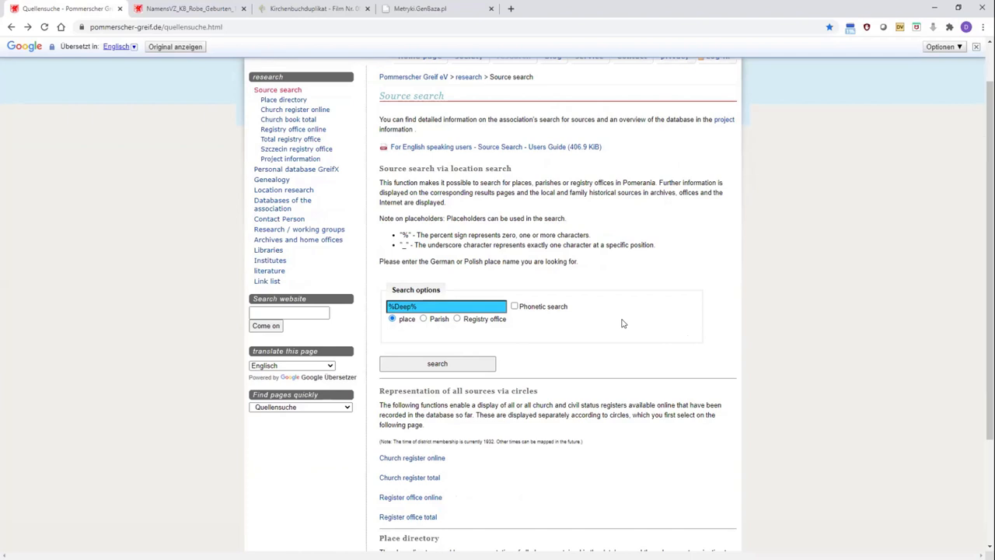
scroll("down", 3)
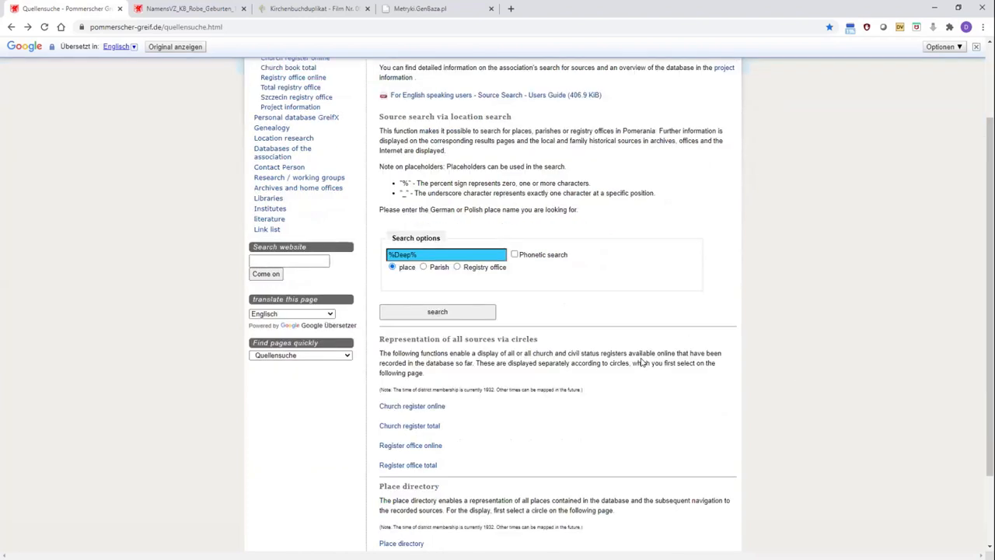
mouse_move(588, 329)
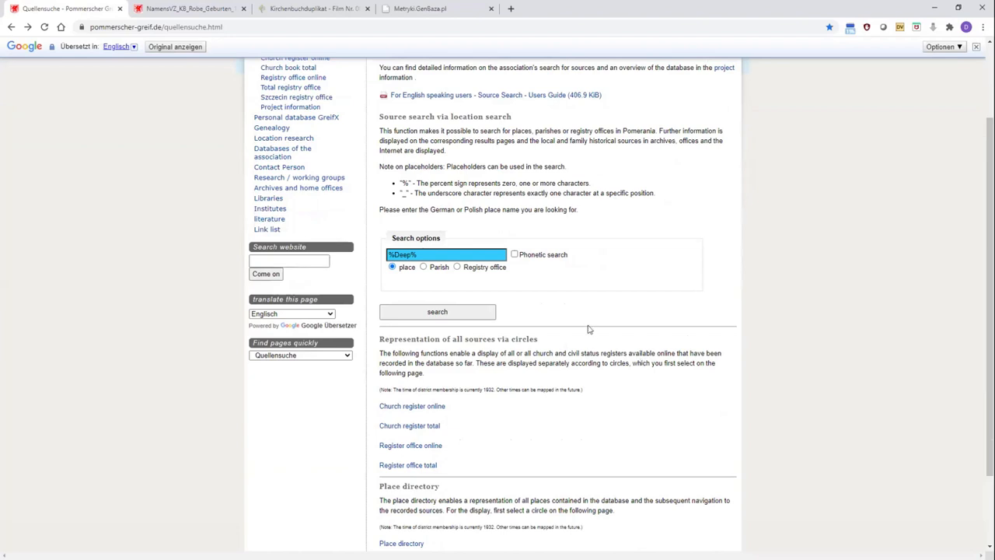
mouse_move(566, 401)
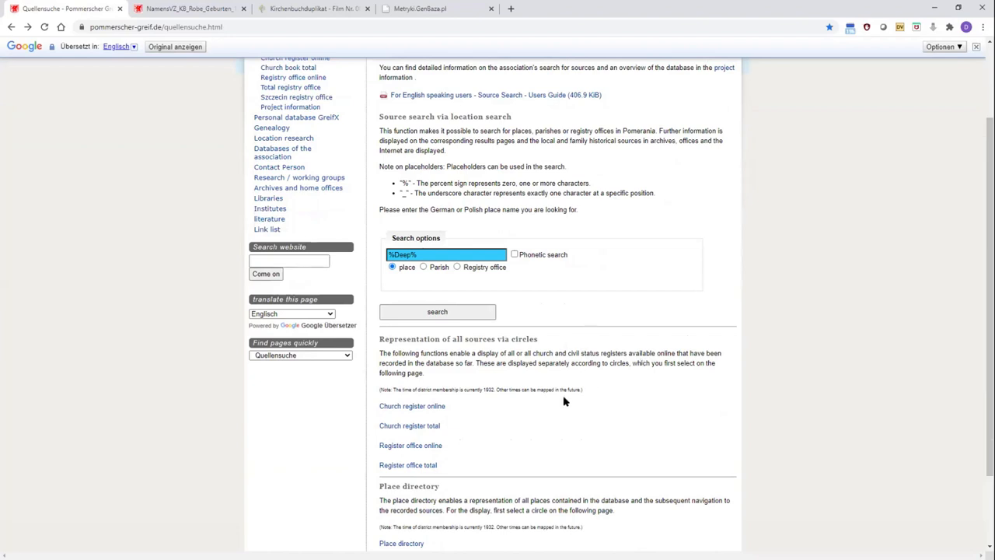
mouse_move(581, 414)
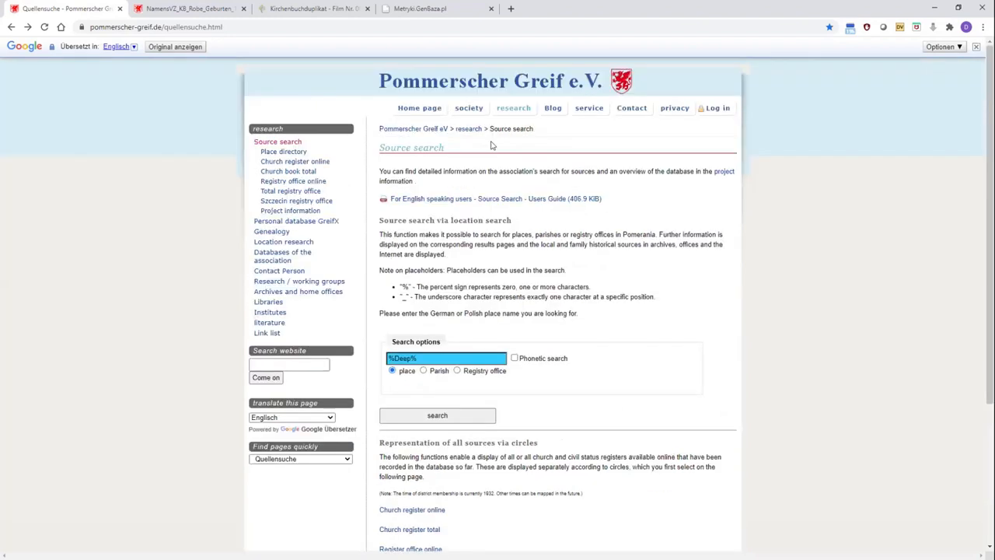
scroll("down", 3)
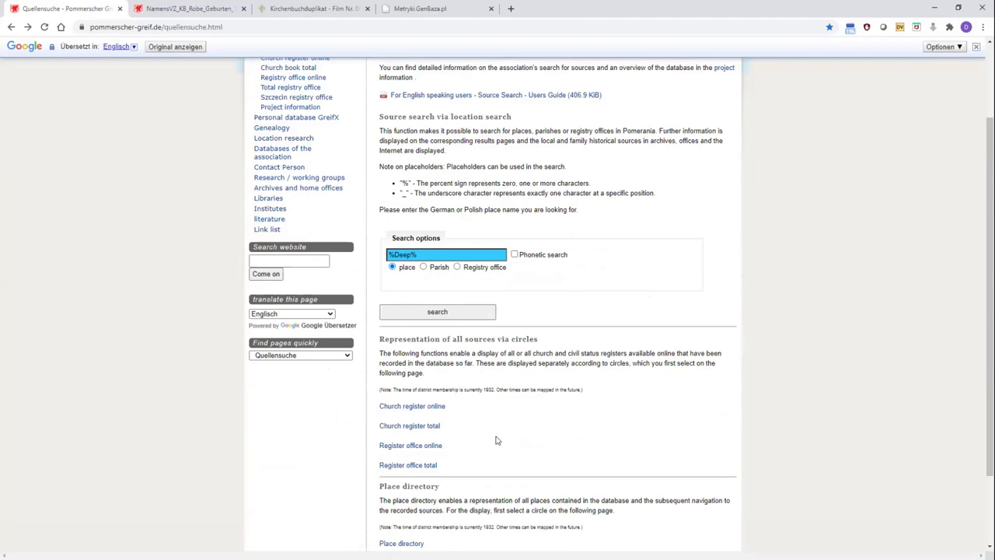
mouse_move(419, 406)
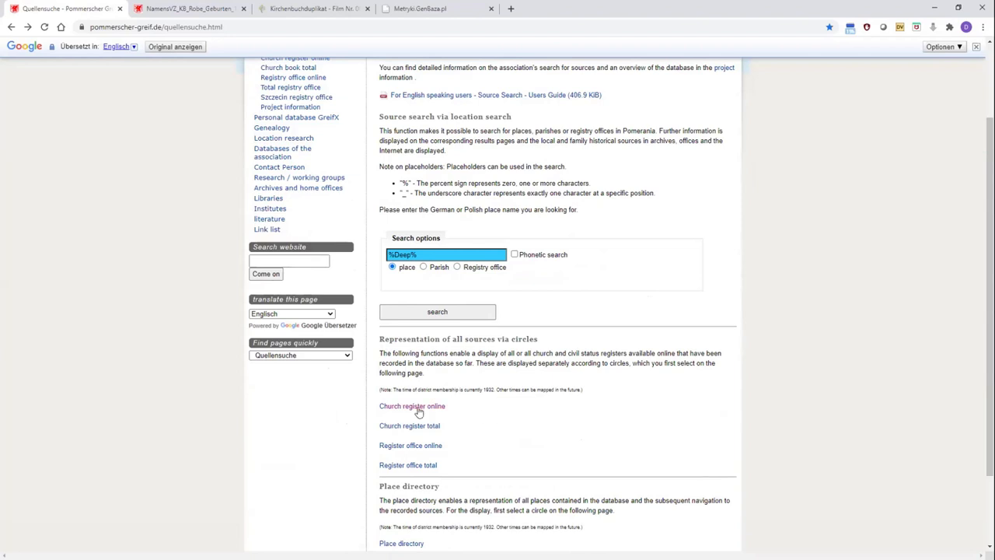
mouse_move(392, 429)
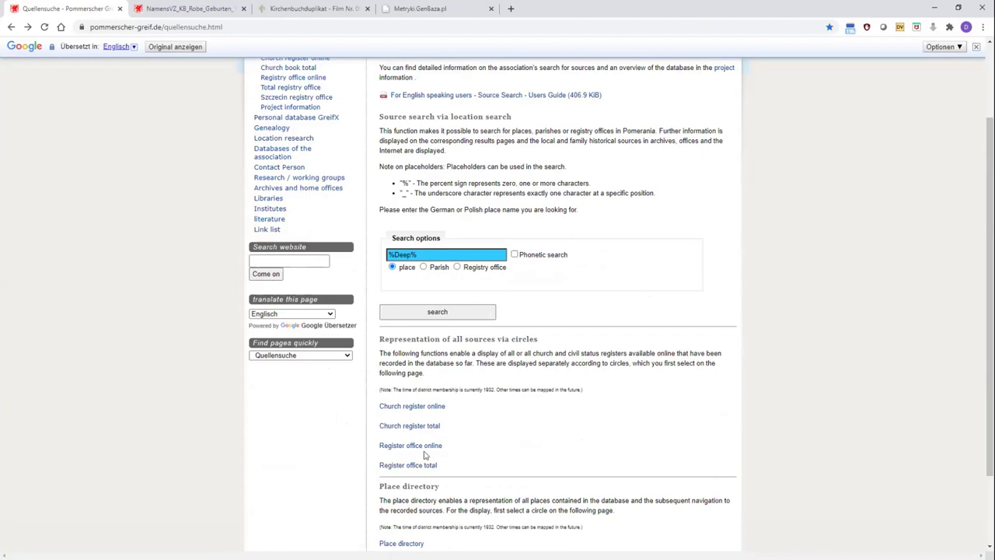
mouse_move(442, 475)
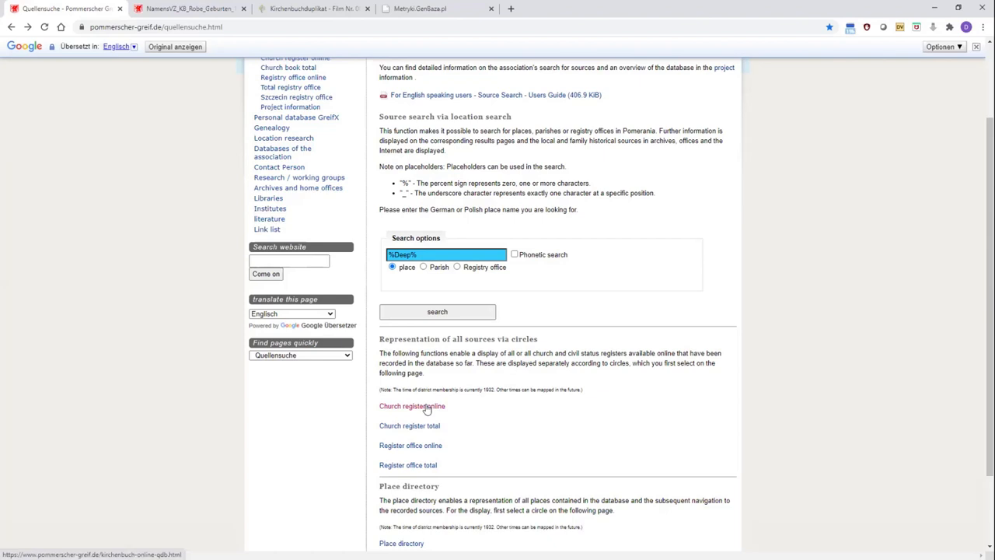
Show the online church records for Kreis Anklam and browse its FamilySearch-digitized village registers
left_click(411, 406)
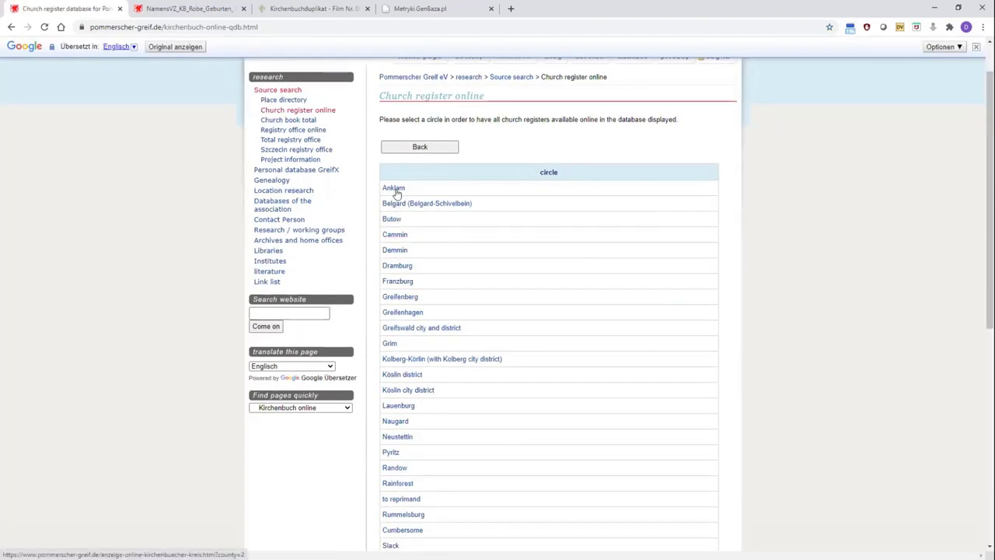
left_click(393, 187)
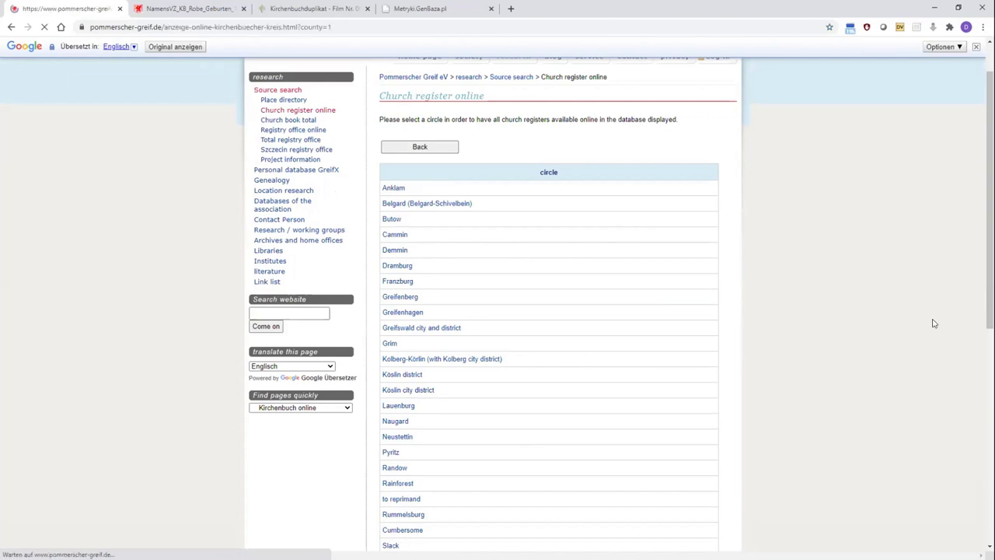
left_click(393, 186)
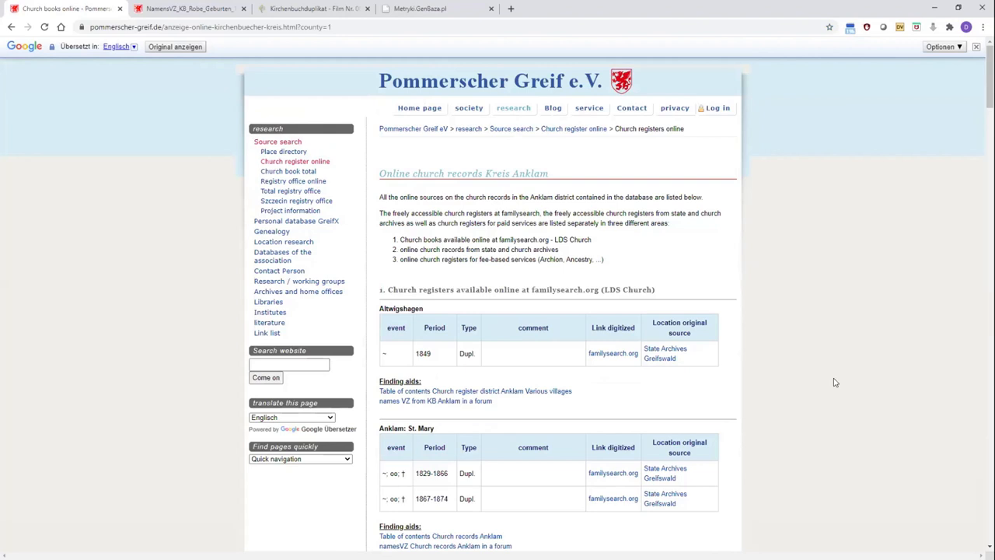
mouse_move(849, 342)
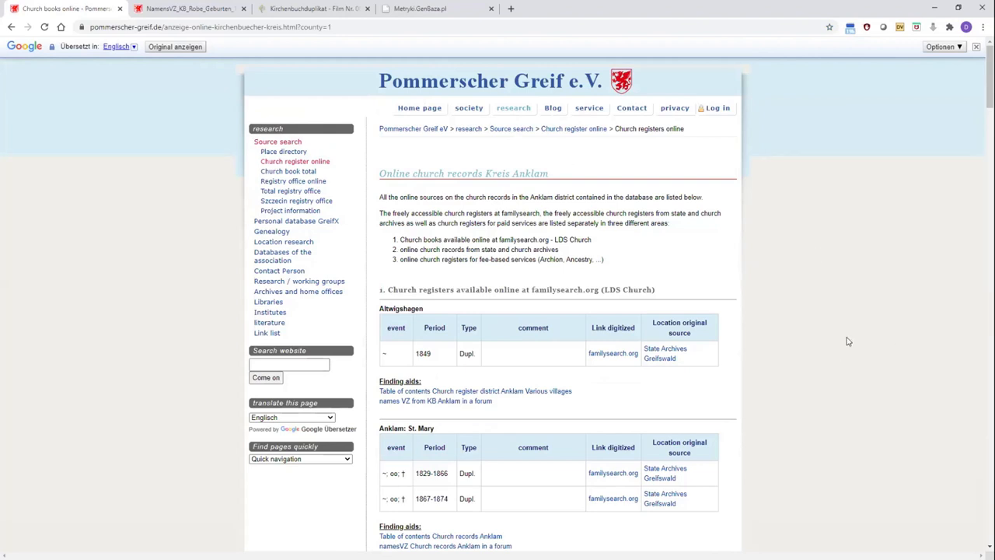
mouse_move(547, 218)
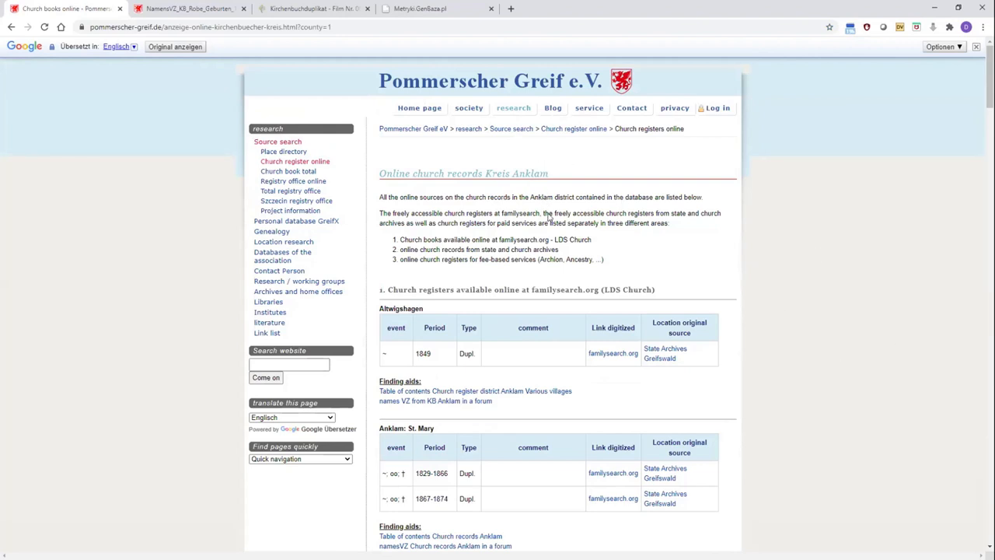
scroll("down", 3)
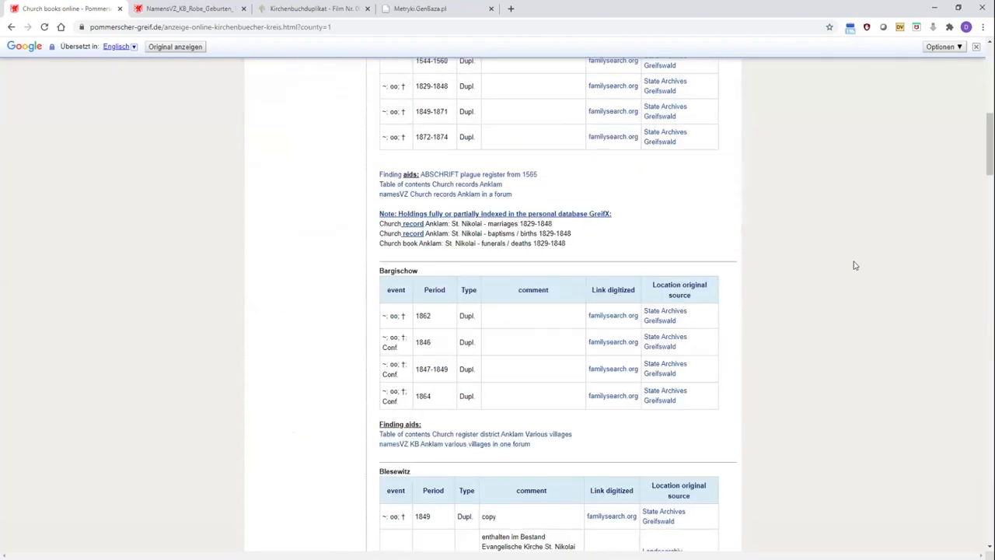
scroll("down", 3)
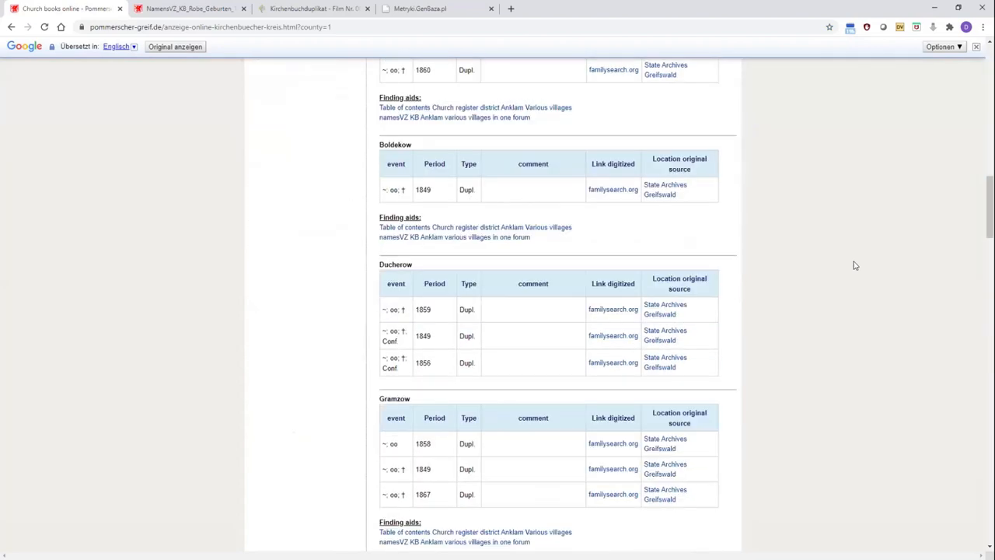
scroll("down", 3)
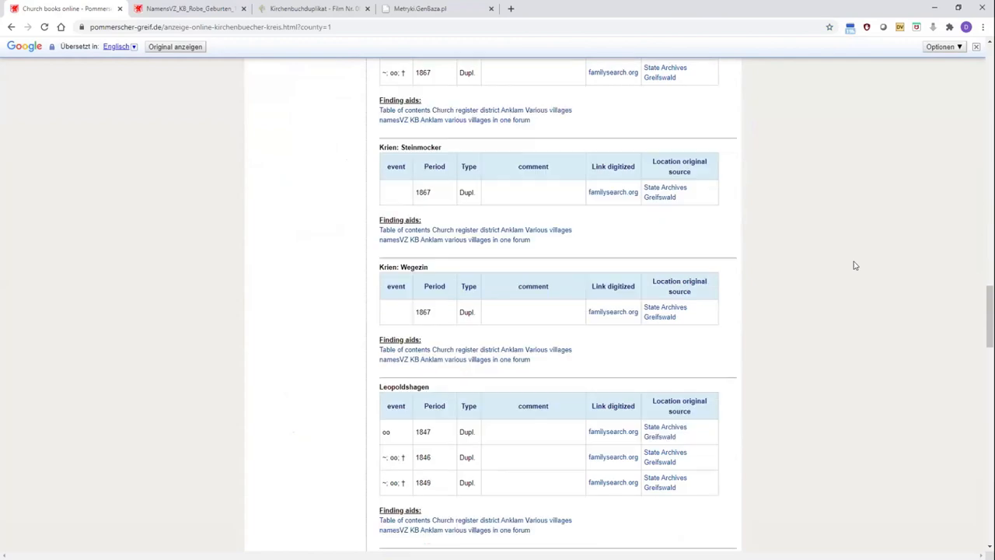
scroll("down", 3)
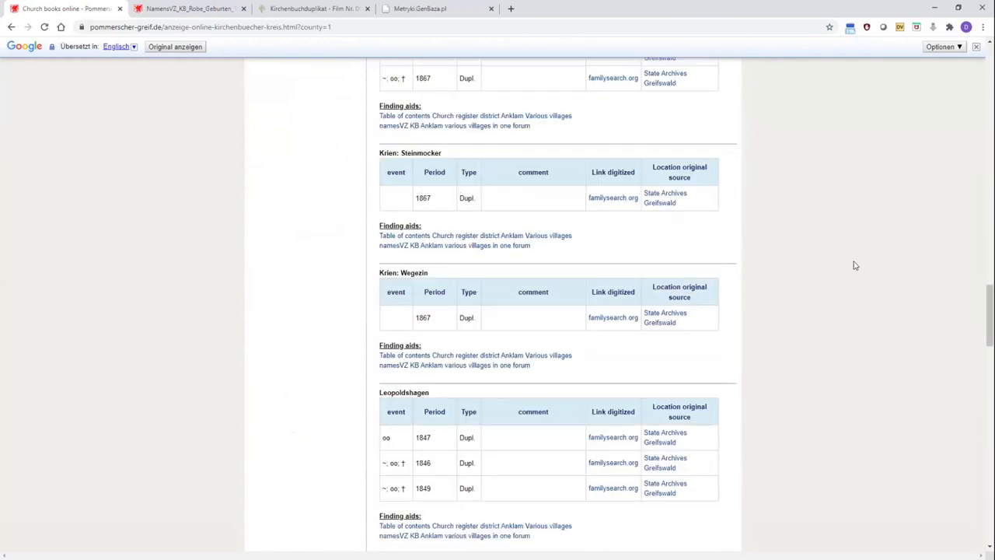
scroll("up", 3)
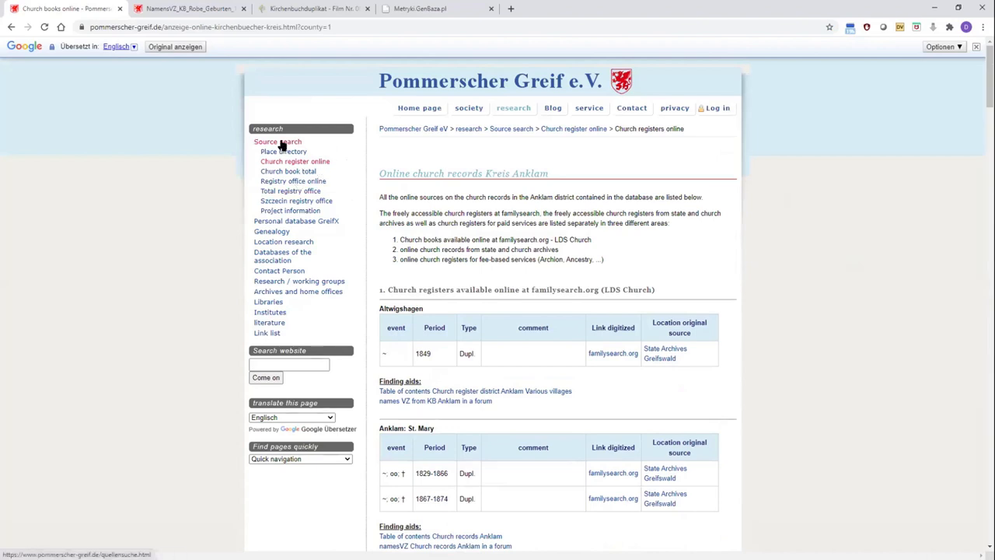
Return from the Anklam church records to the Source search page
left_click(277, 141)
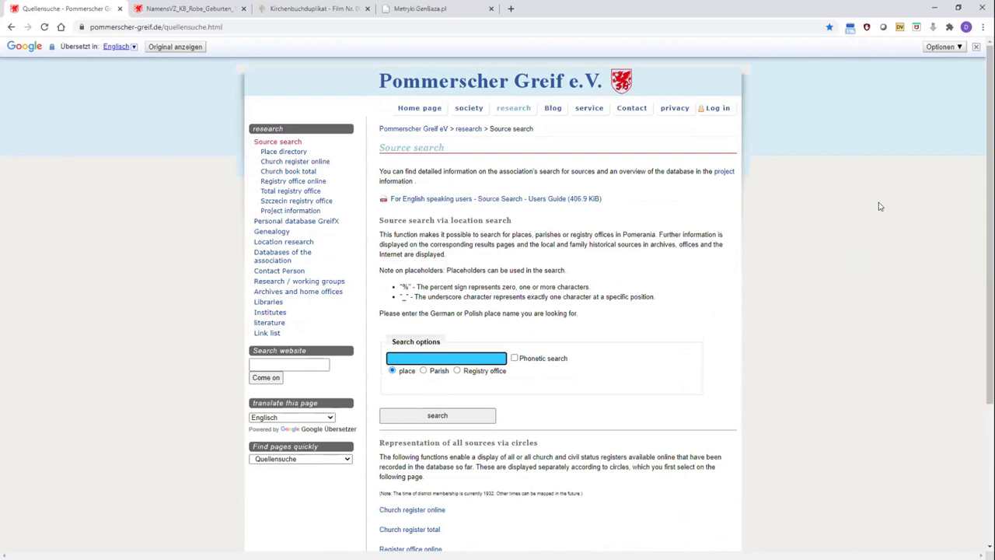
mouse_move(870, 327)
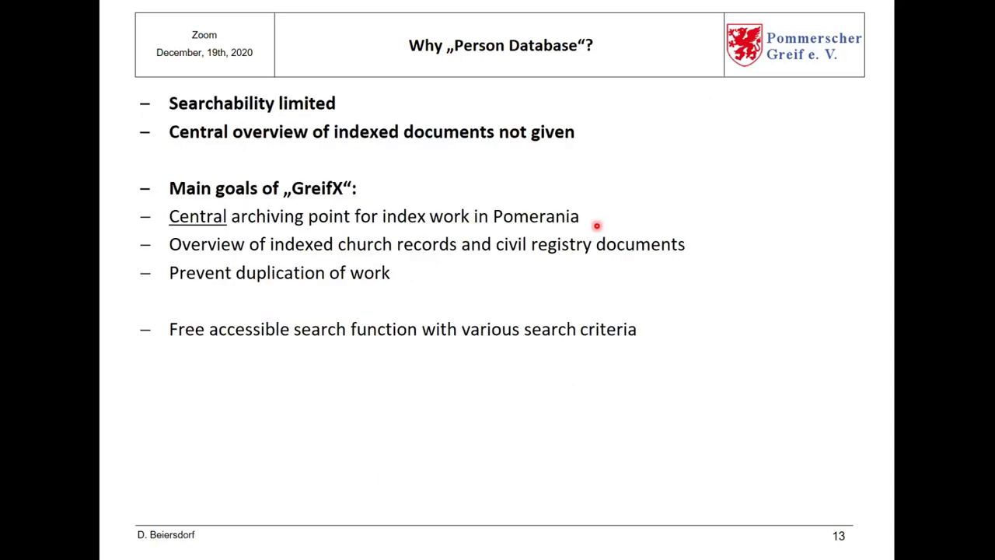
Advance the shared PowerPoint to slide 14, GreifX Person Database content with Pomerania map
key("Right")
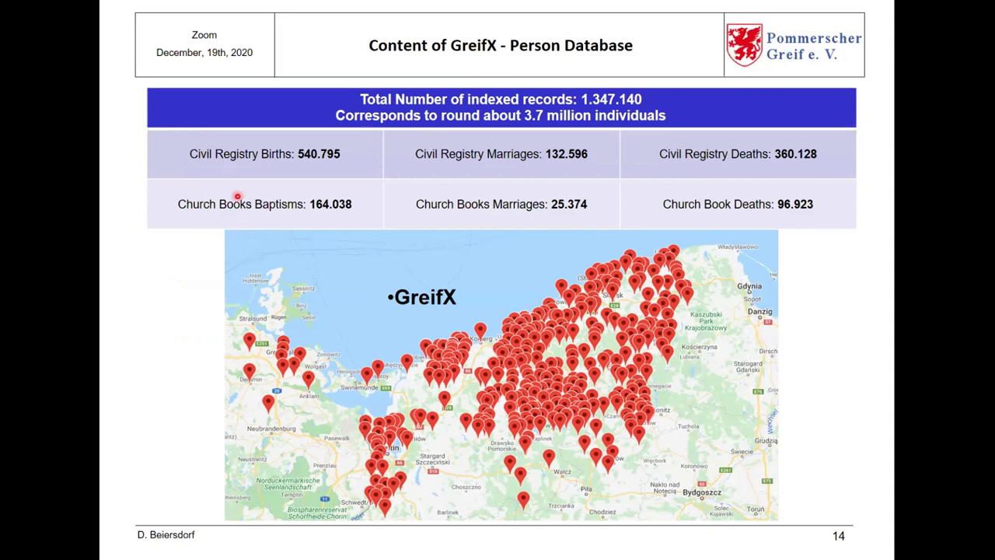
mouse_move(267, 190)
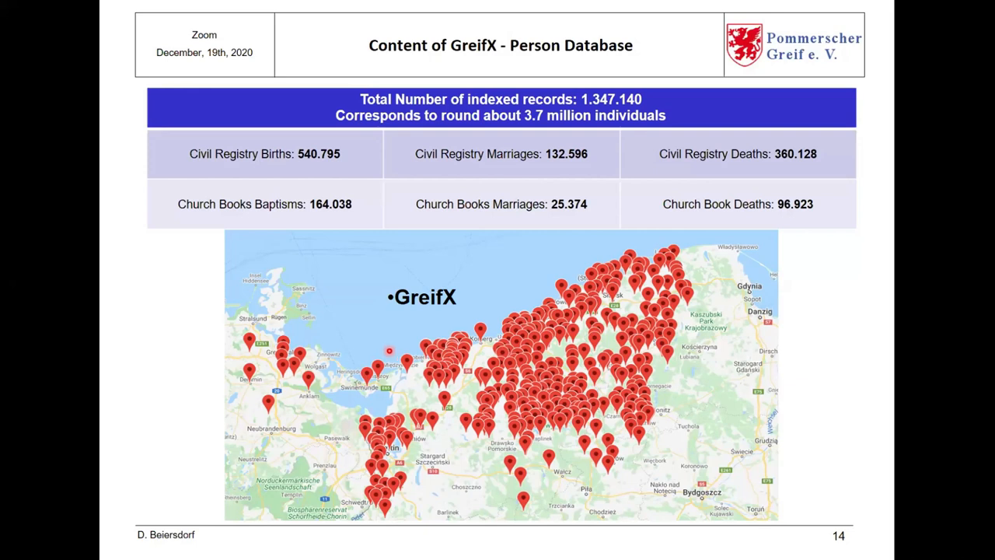
mouse_move(389, 345)
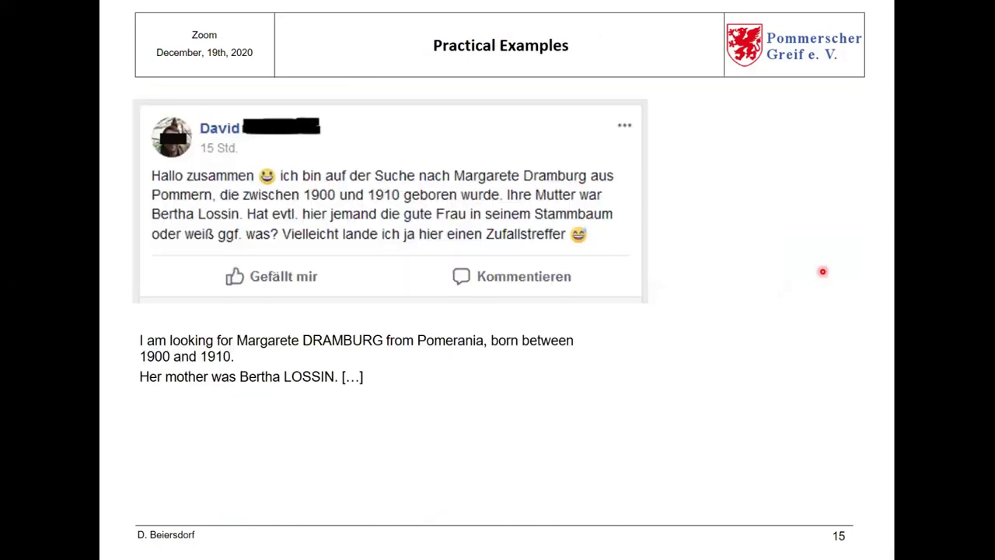
mouse_move(835, 320)
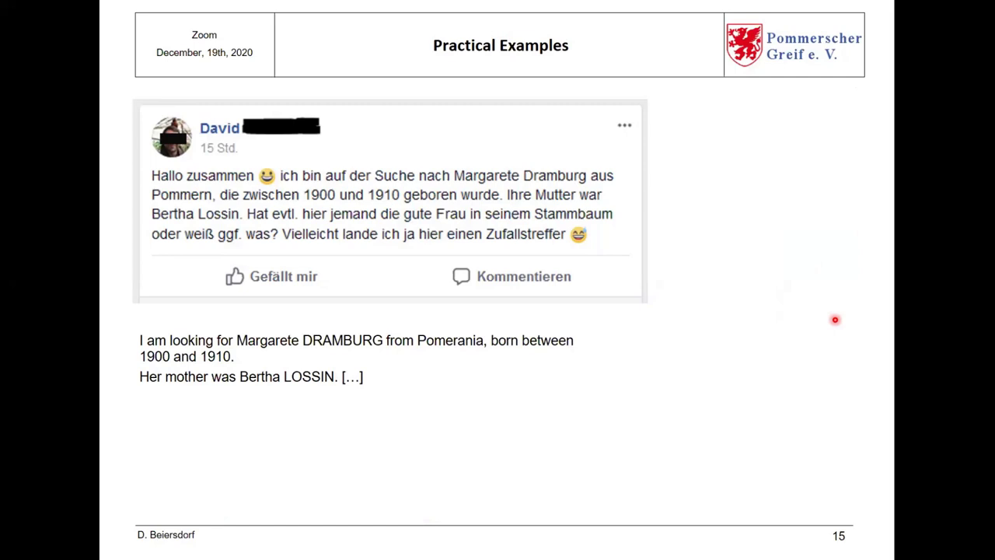
mouse_move(783, 298)
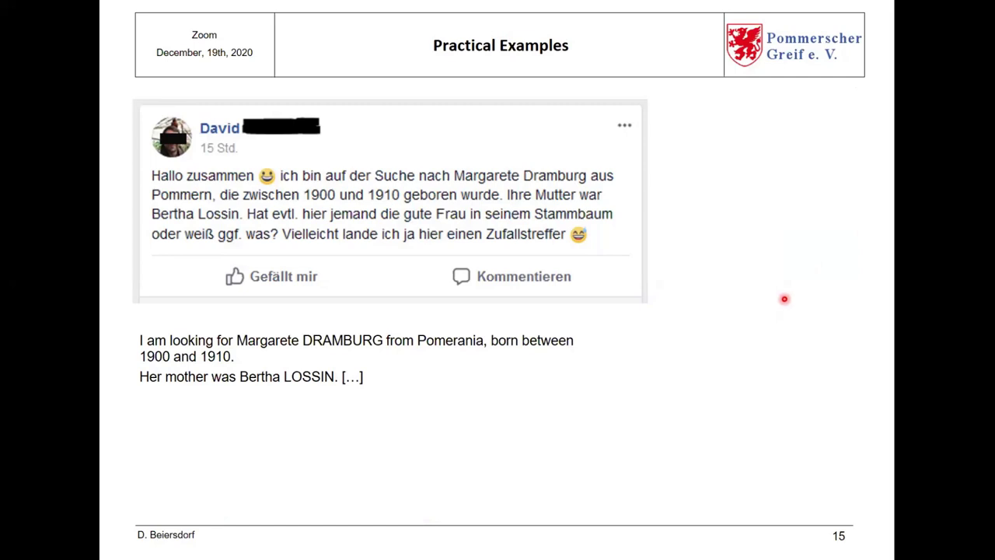
mouse_move(726, 404)
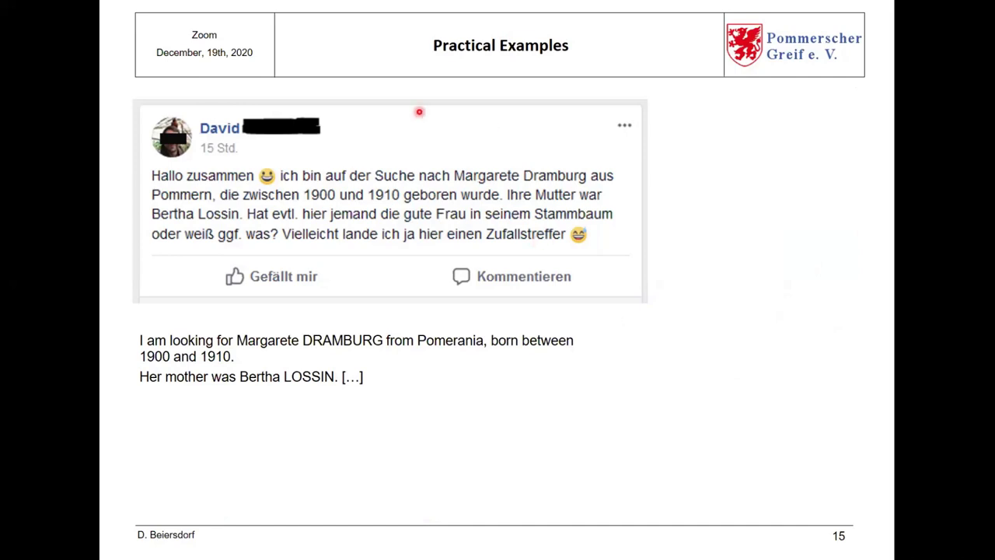
mouse_move(133, 193)
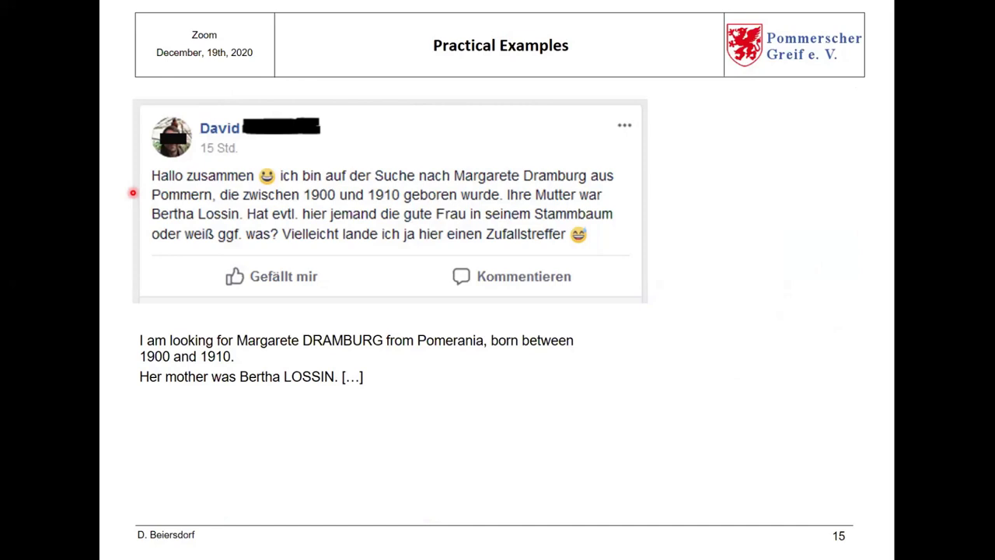
mouse_move(165, 205)
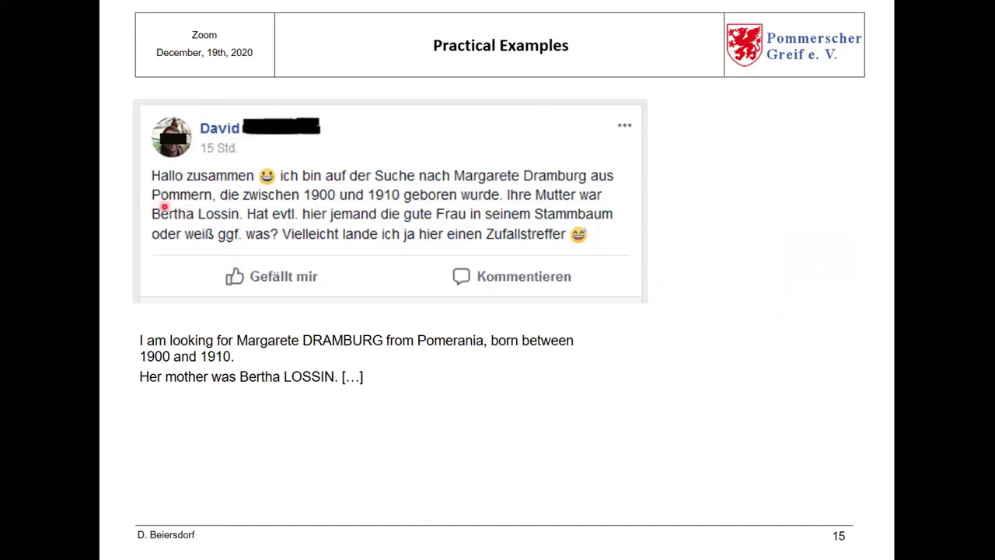
mouse_move(233, 407)
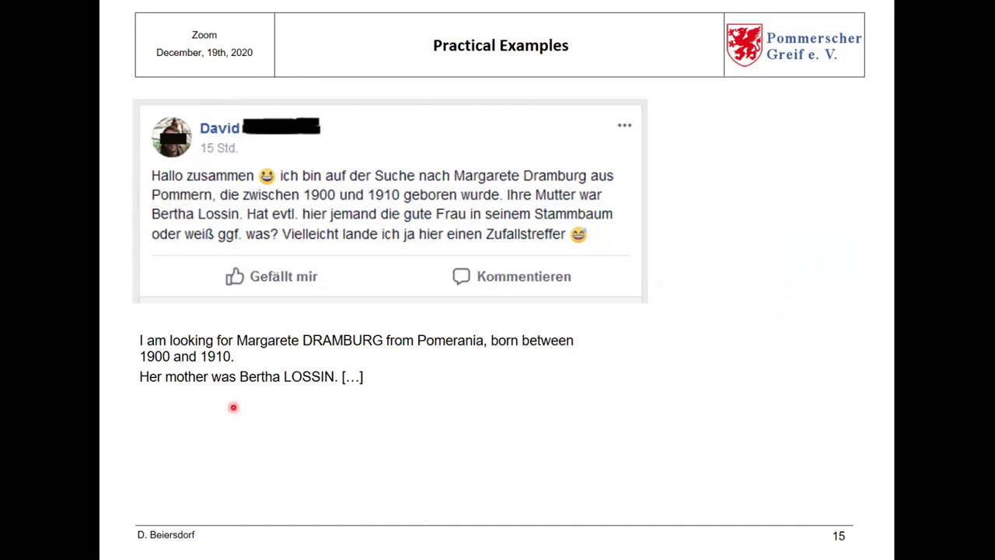
mouse_move(265, 414)
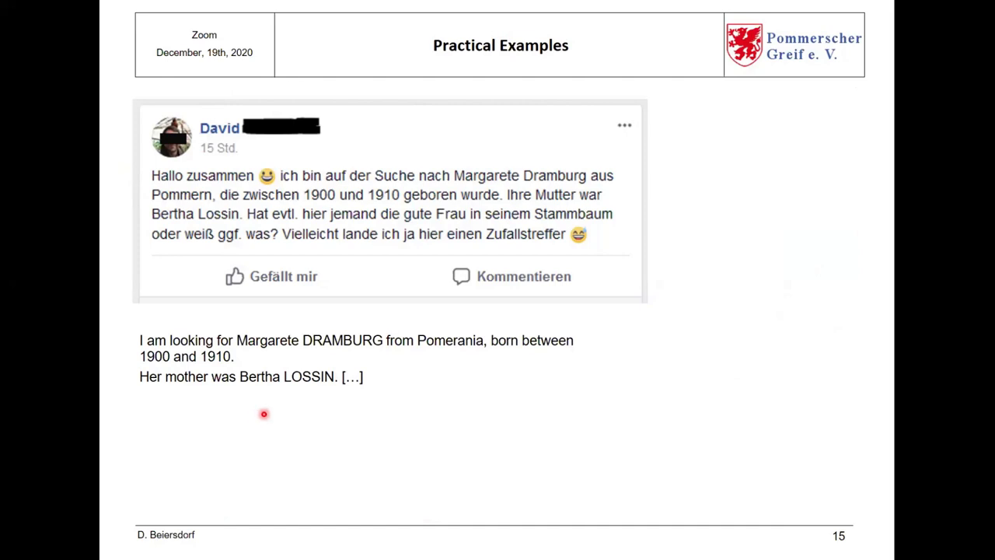
mouse_move(373, 432)
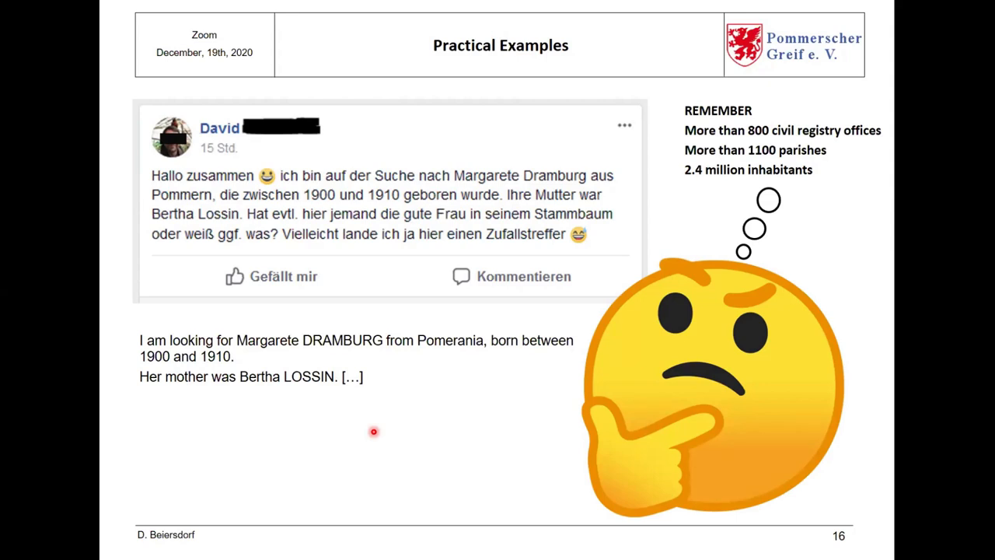
mouse_move(434, 371)
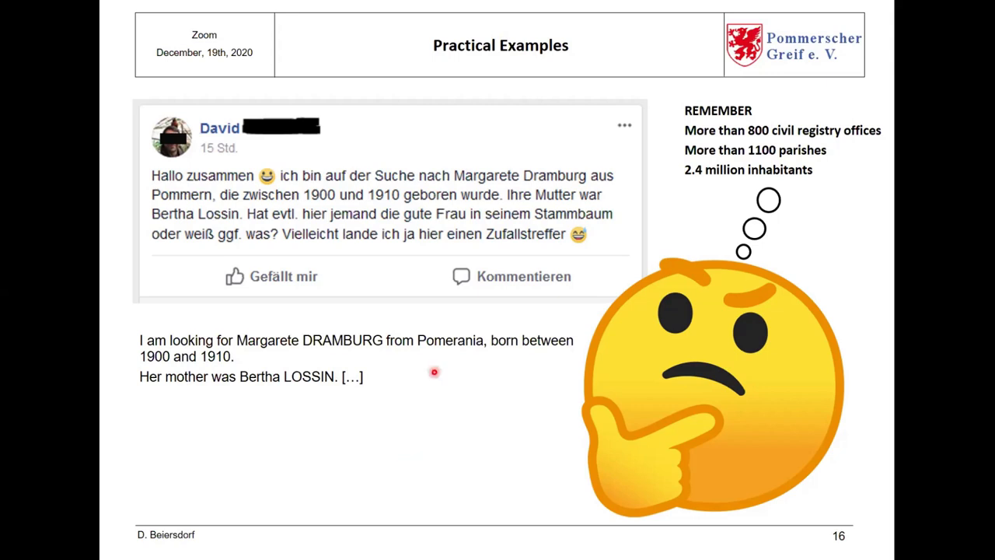
mouse_move(435, 370)
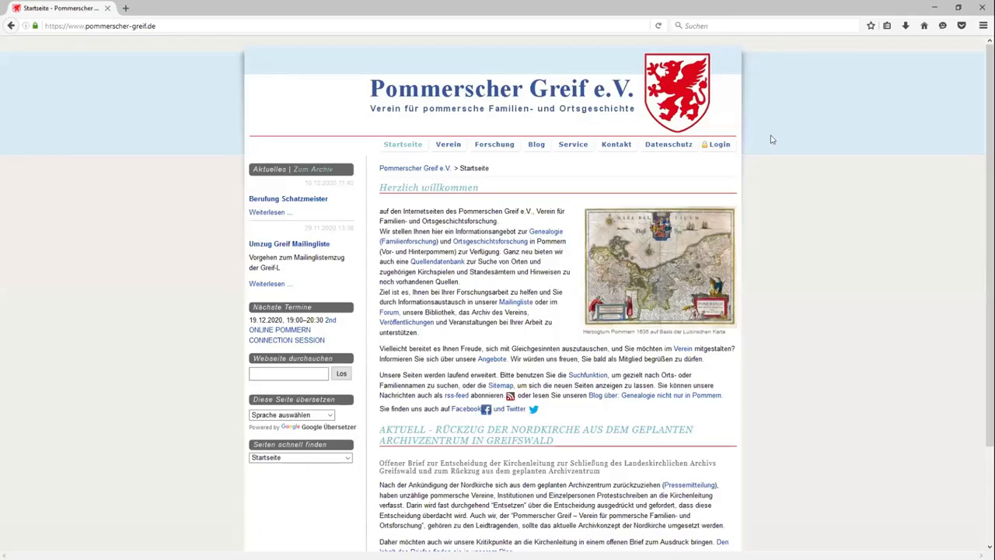
mouse_move(449, 199)
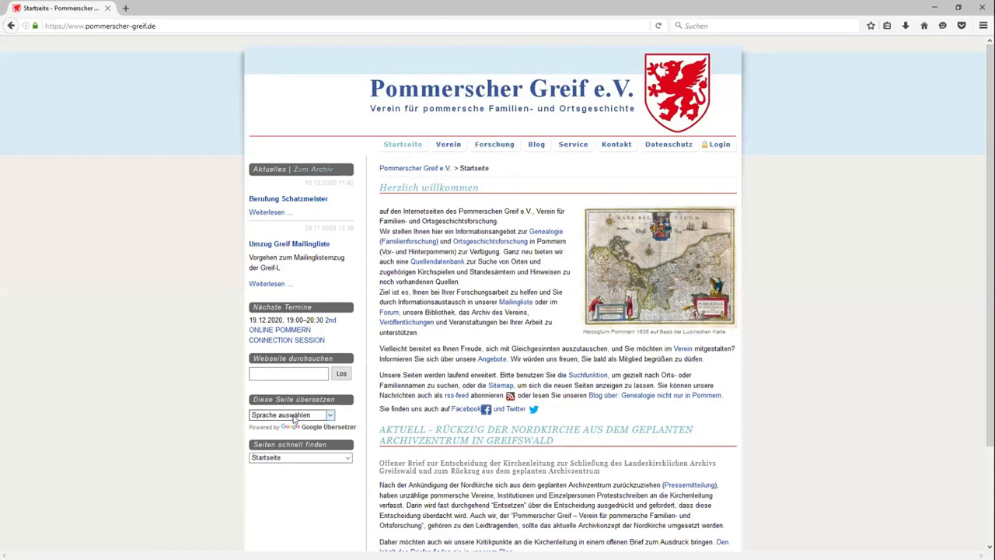
Translate the Pommerscher Greif site into English and go to its research section
left_click(287, 413)
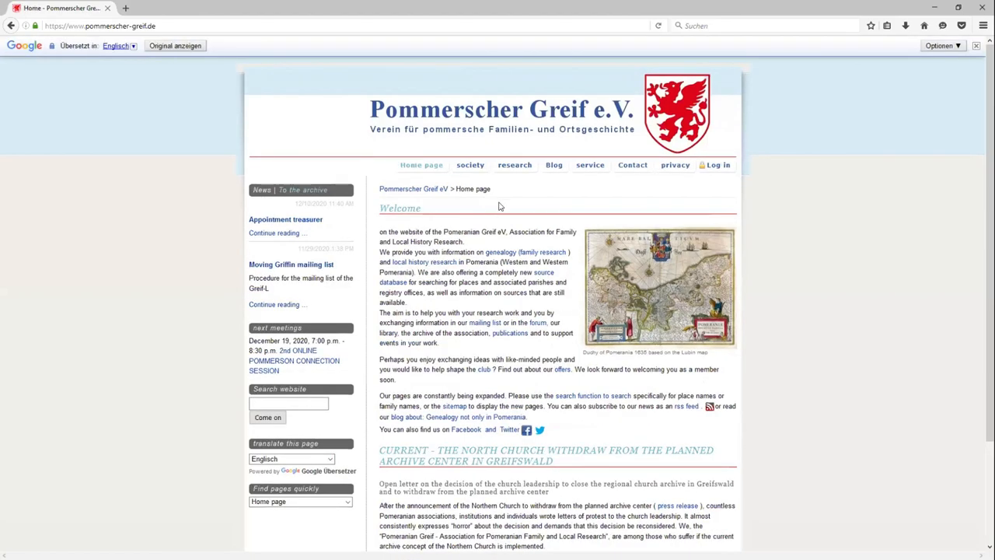
left_click(514, 164)
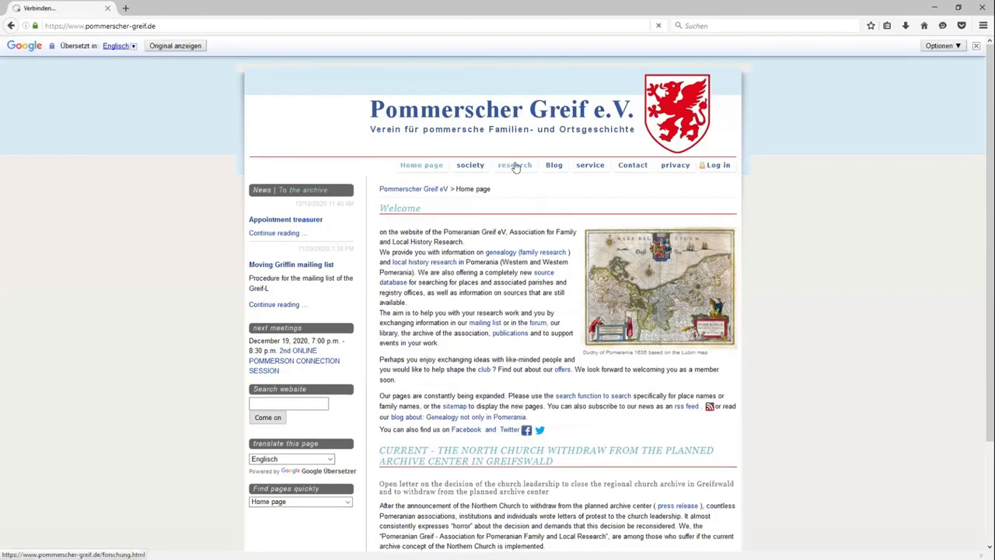
left_click(513, 165)
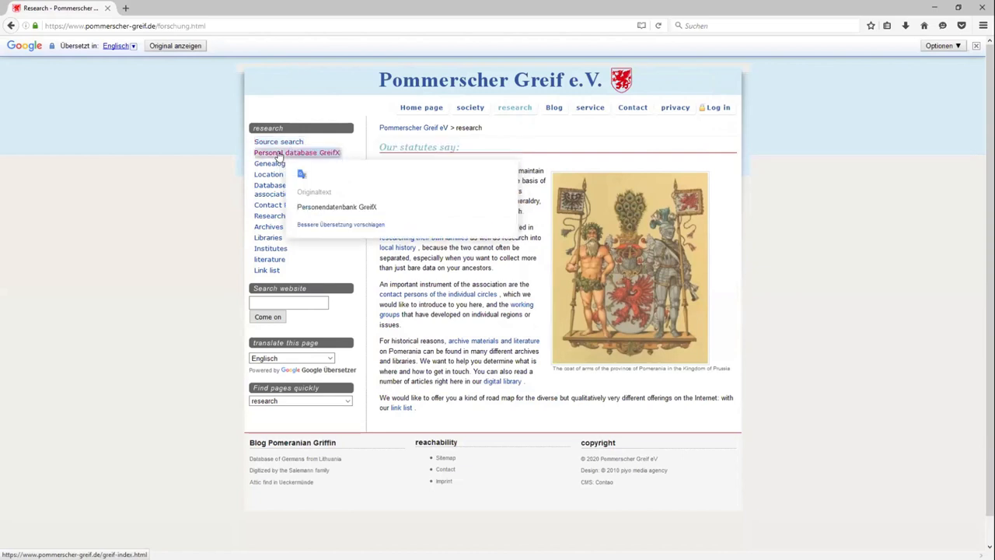
Go to the GreifX personal database search and review its record totals and name search form
left_click(295, 153)
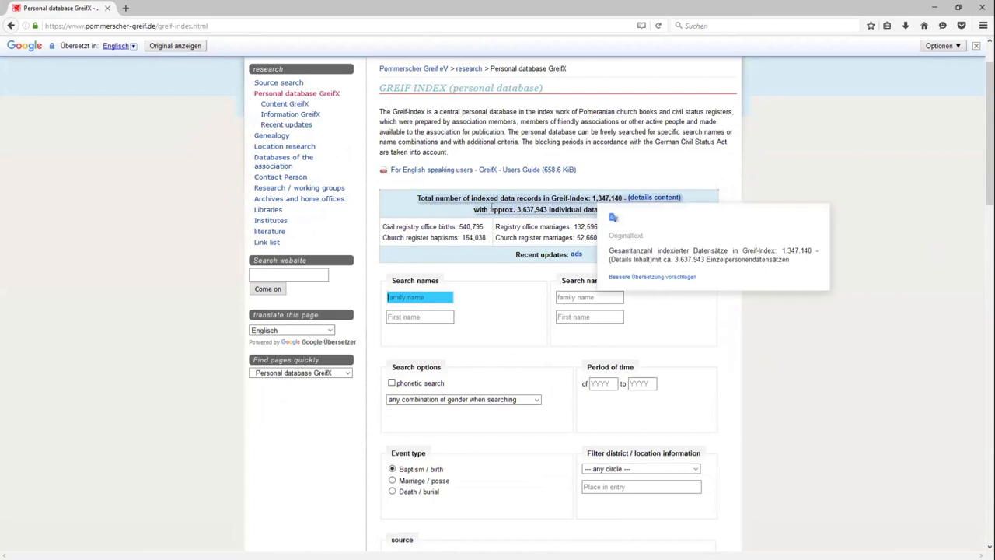
mouse_move(665, 212)
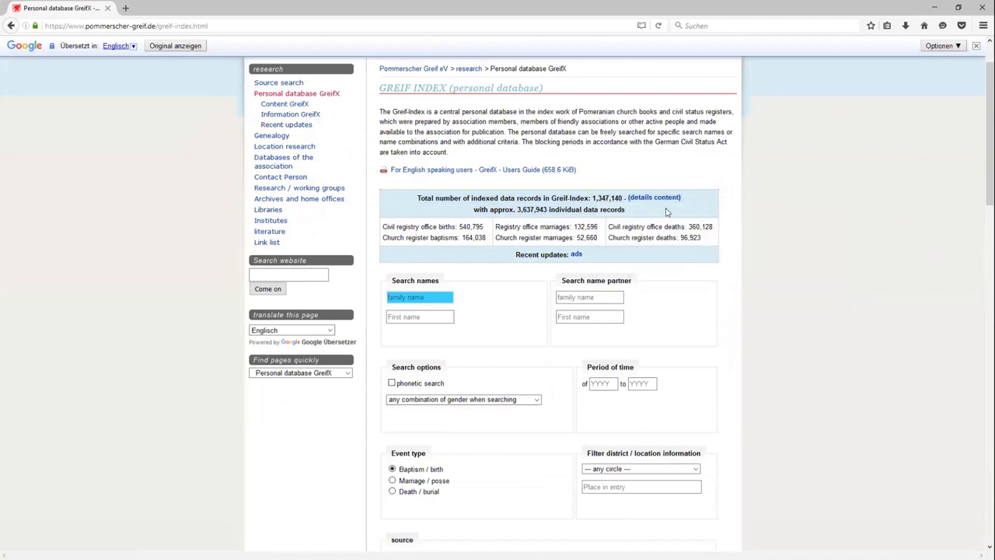
mouse_move(673, 252)
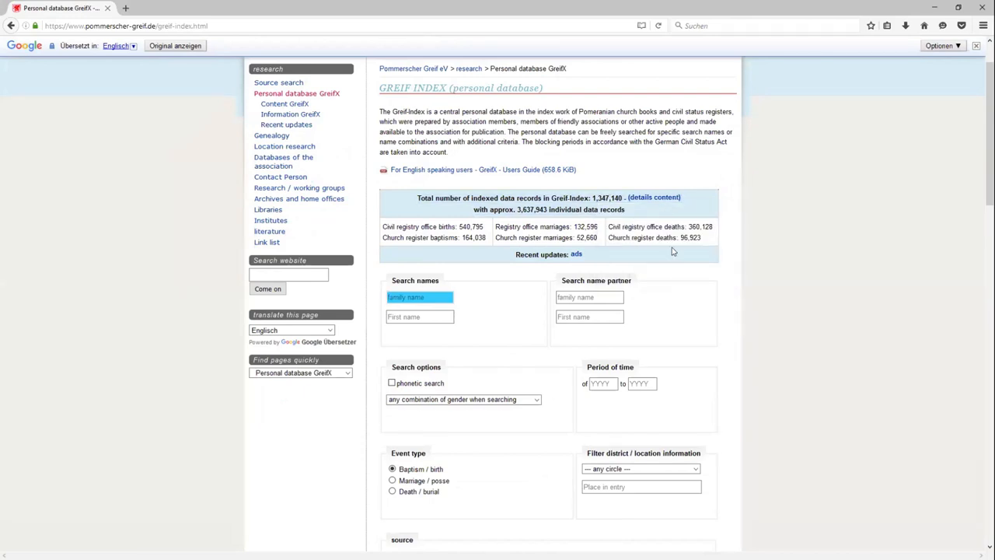
scroll("down", 3)
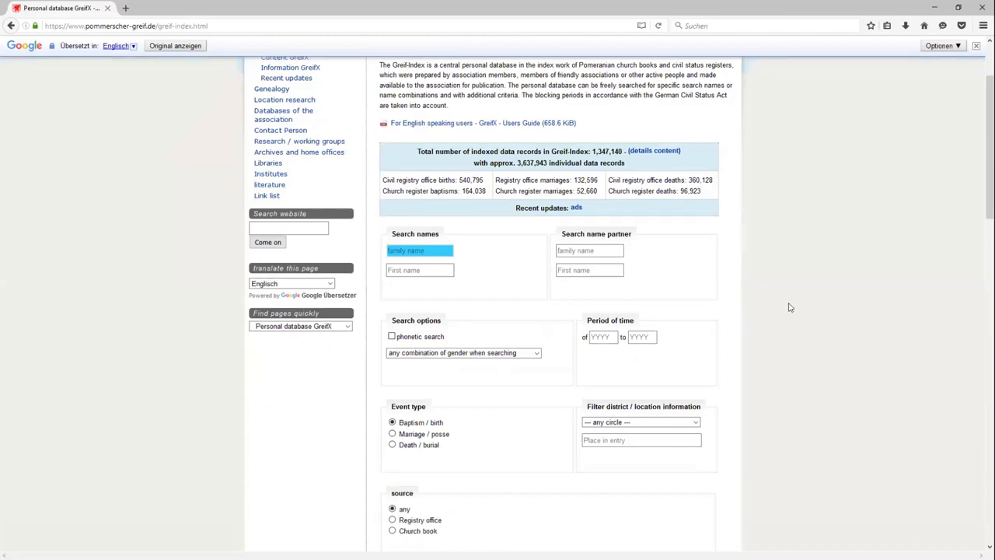
scroll("down", 3)
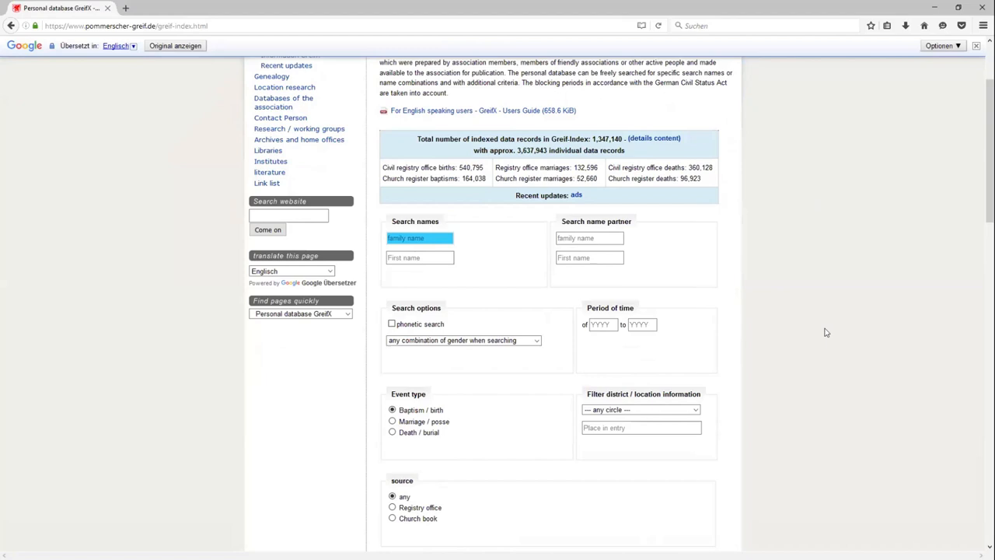
mouse_move(485, 323)
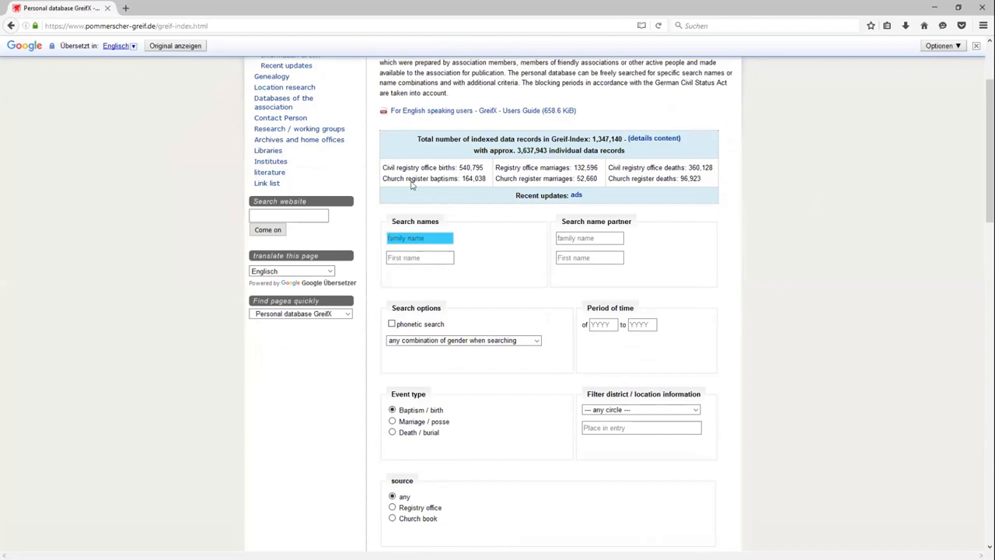
mouse_move(593, 264)
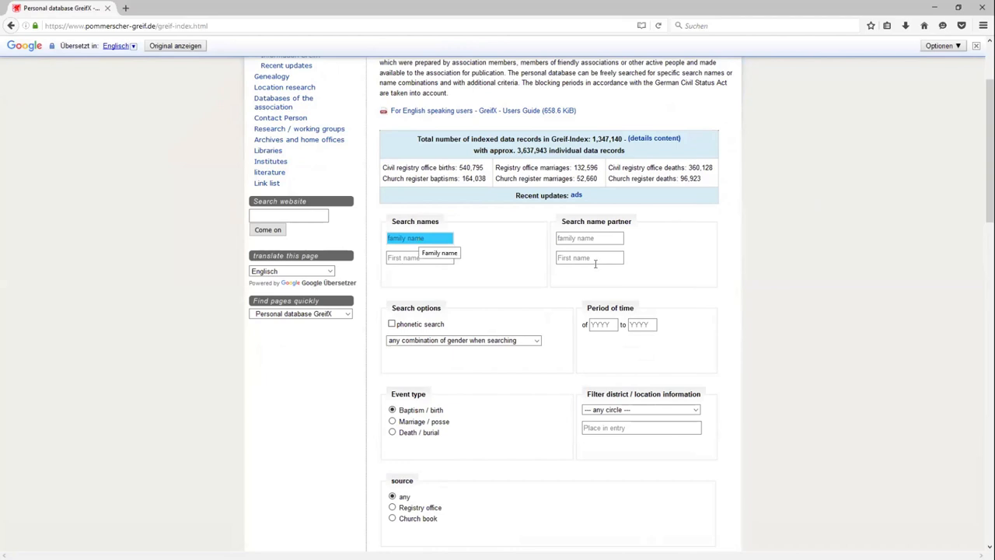
mouse_move(647, 215)
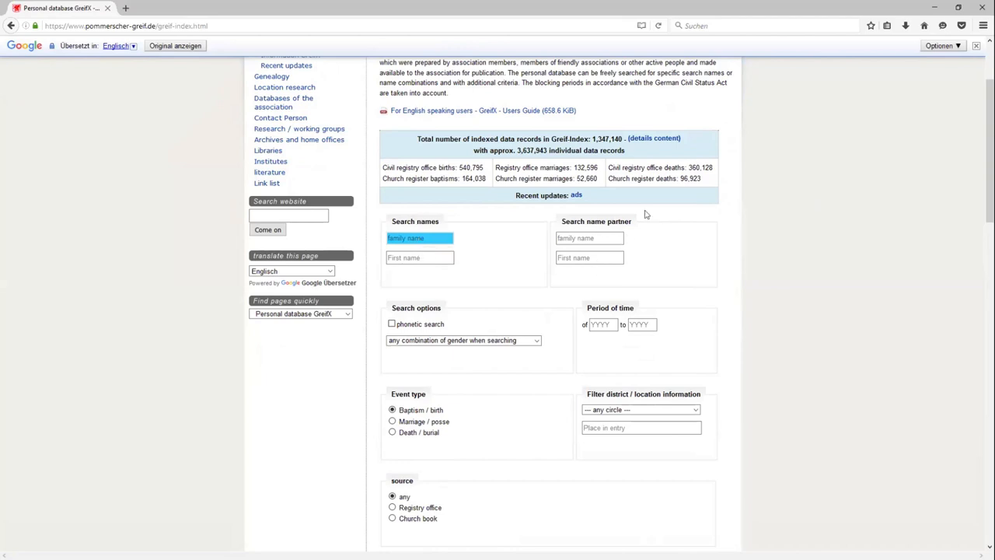
mouse_move(441, 286)
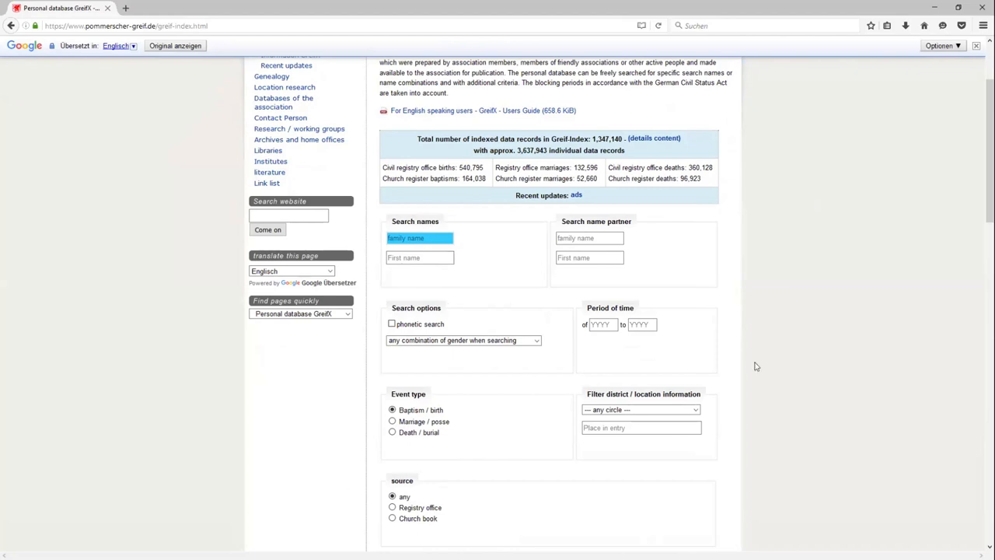
scroll("down", 3)
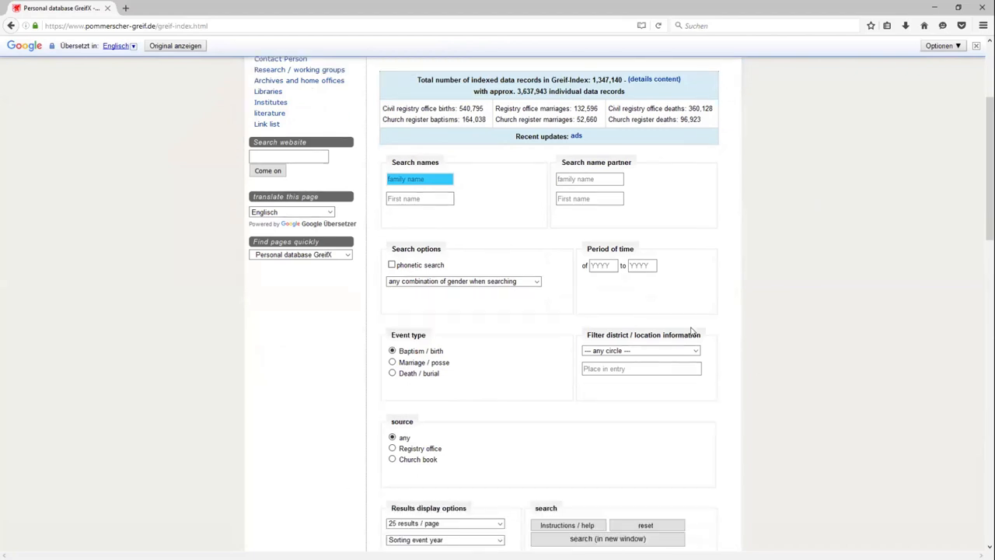
scroll("up", 3)
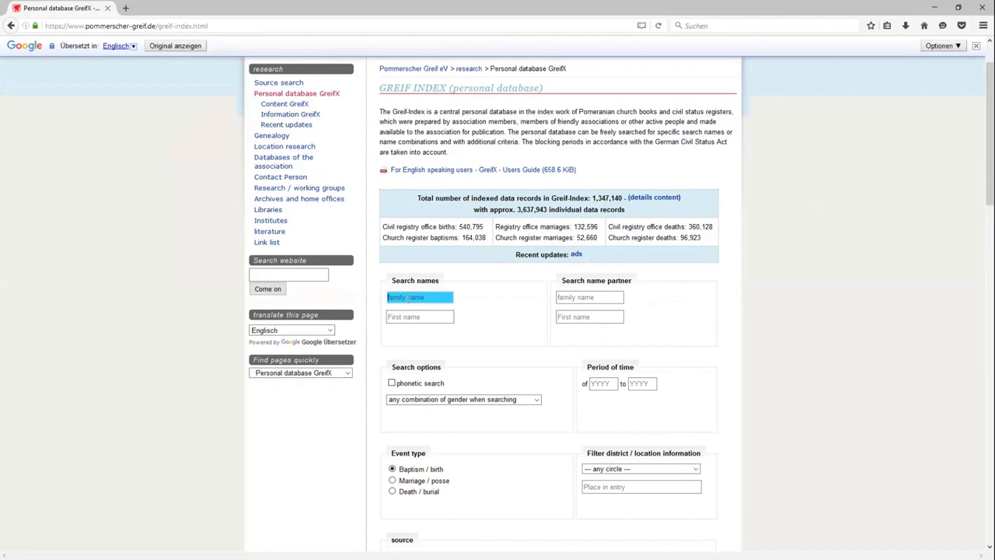
Search family name Dramburg with partner Lossin in a new window, returning two baptism records
type("Dram")
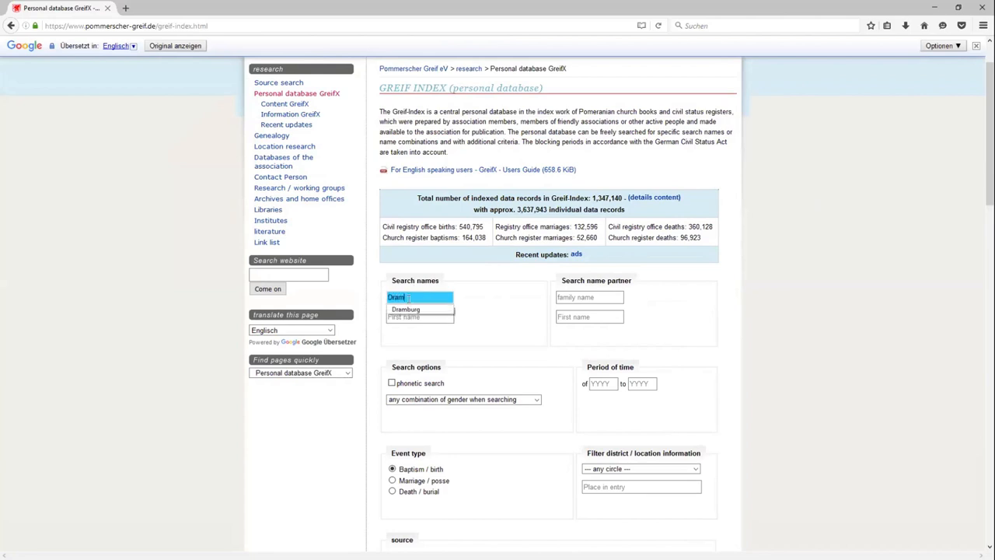
left_click(404, 308)
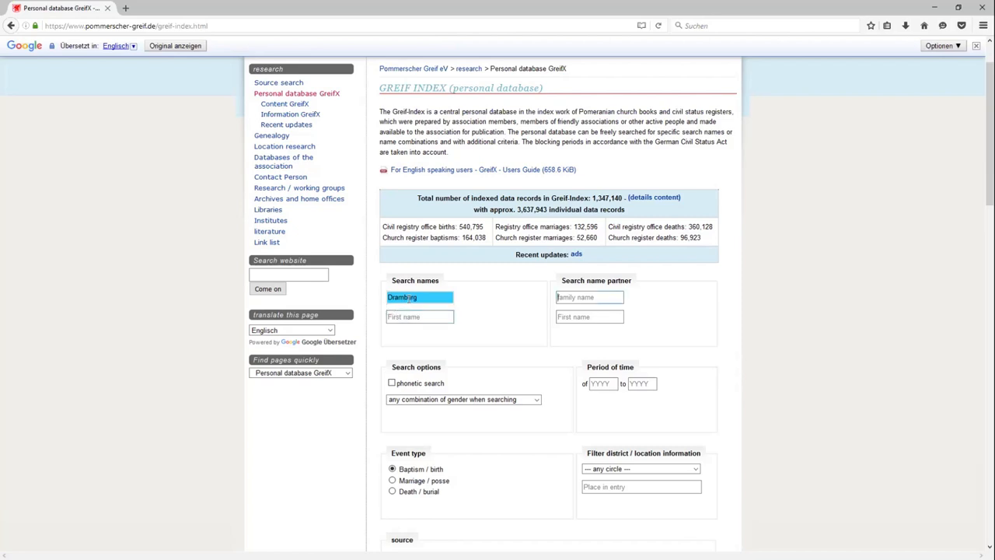
type("Lossin")
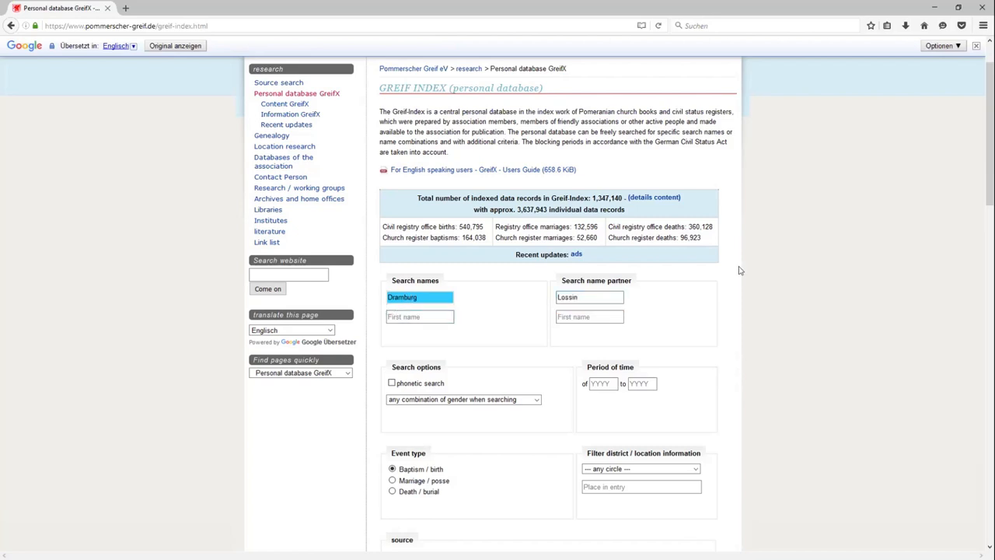
scroll("down", 3)
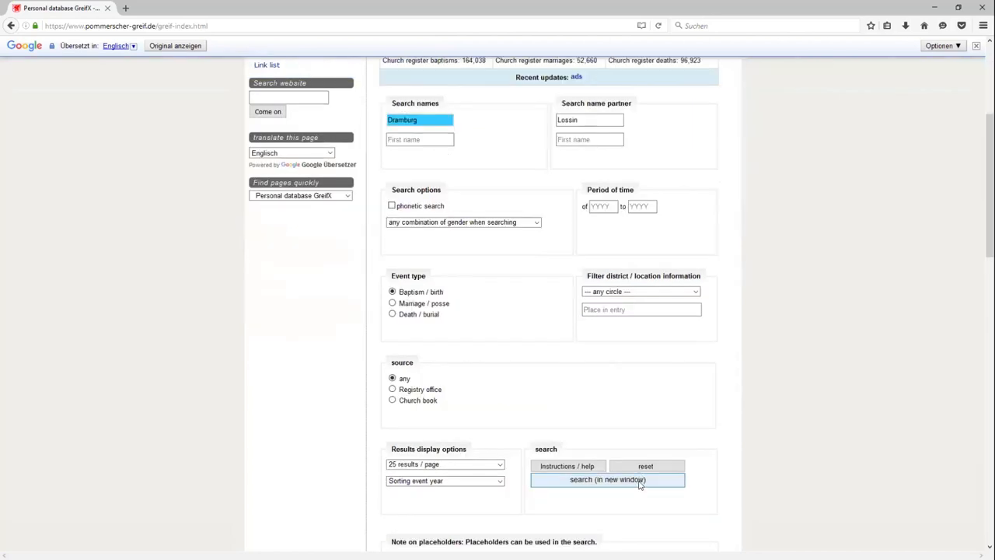
left_click(608, 478)
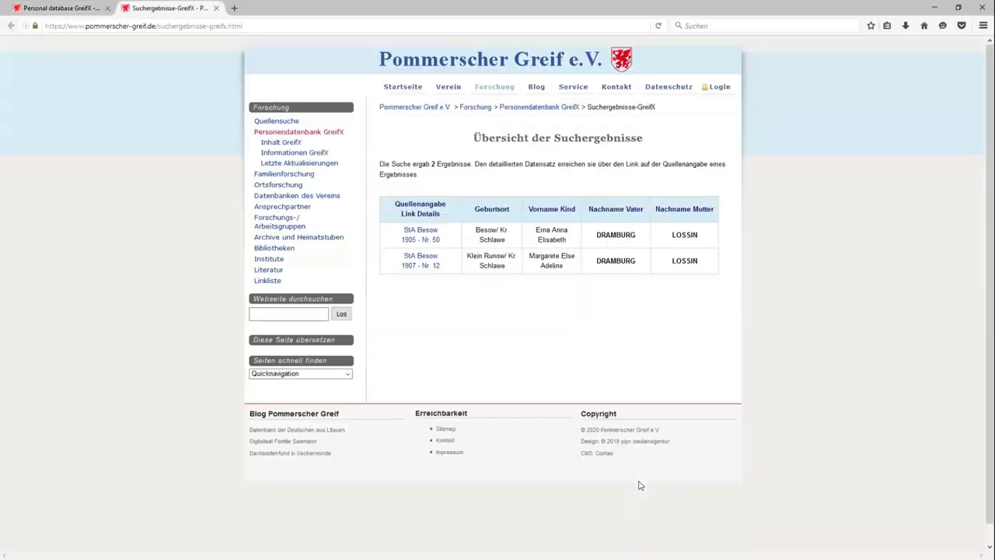
left_click(115, 45)
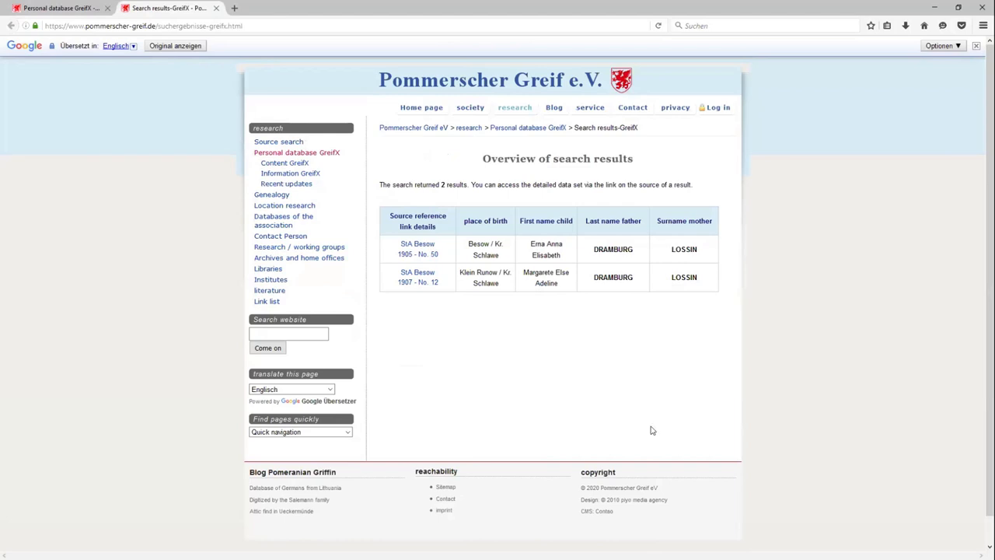
mouse_move(531, 230)
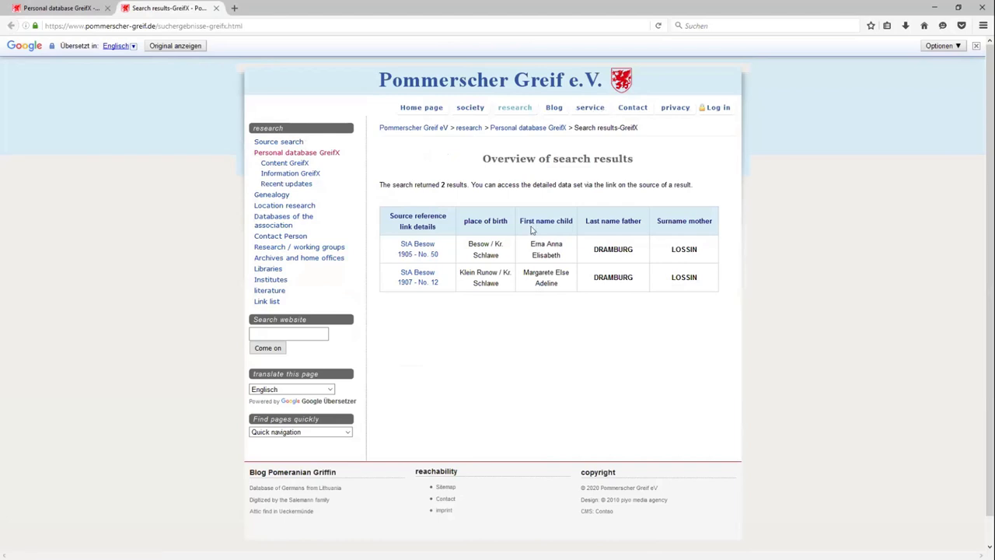
mouse_move(434, 271)
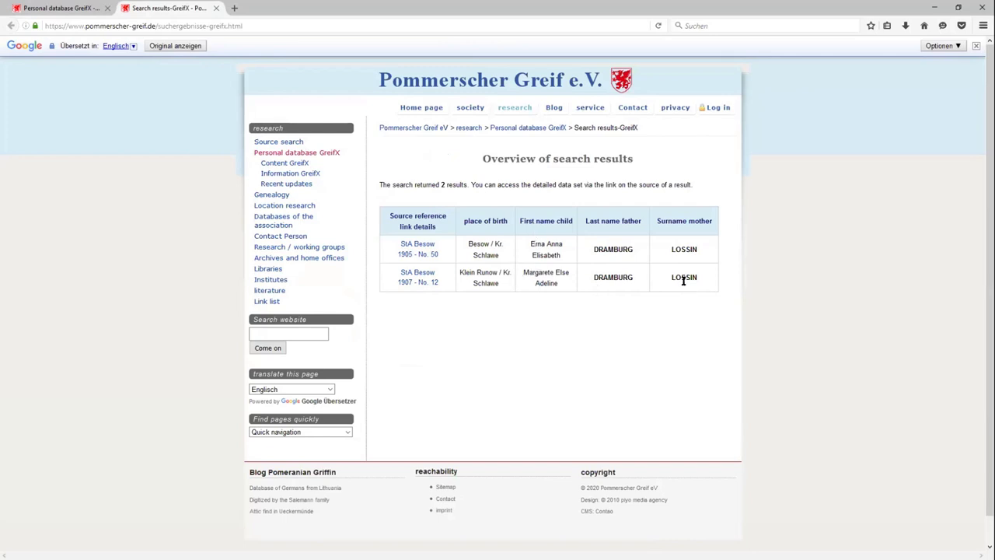
mouse_move(758, 408)
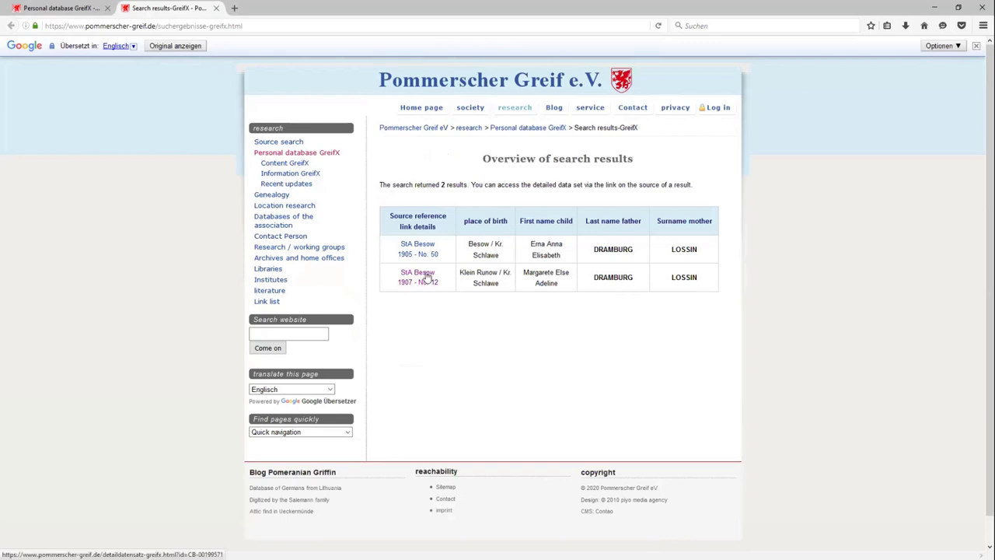
Show Margarete Else Adeline's 1907 Besow birth detail record and follow its digitized-register link
left_click(416, 276)
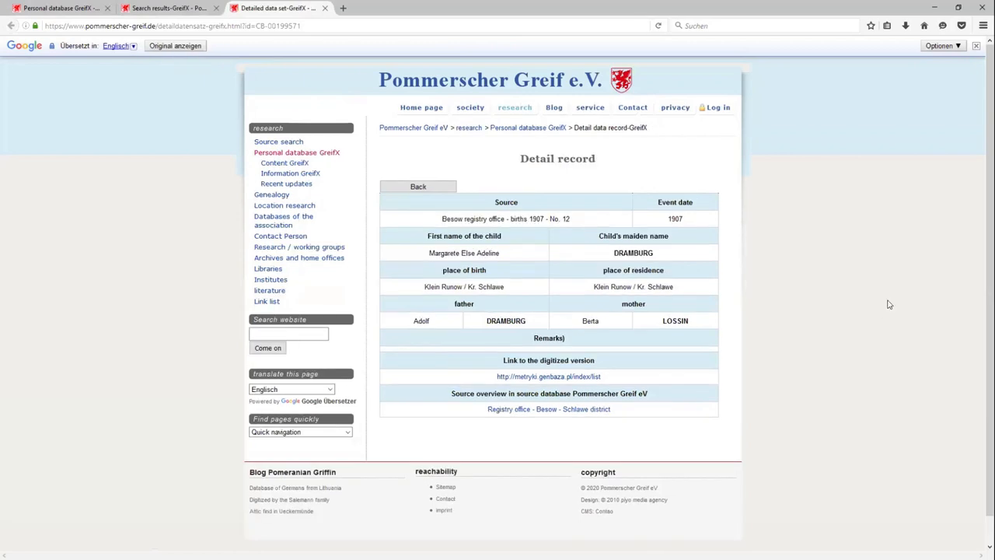
mouse_move(789, 205)
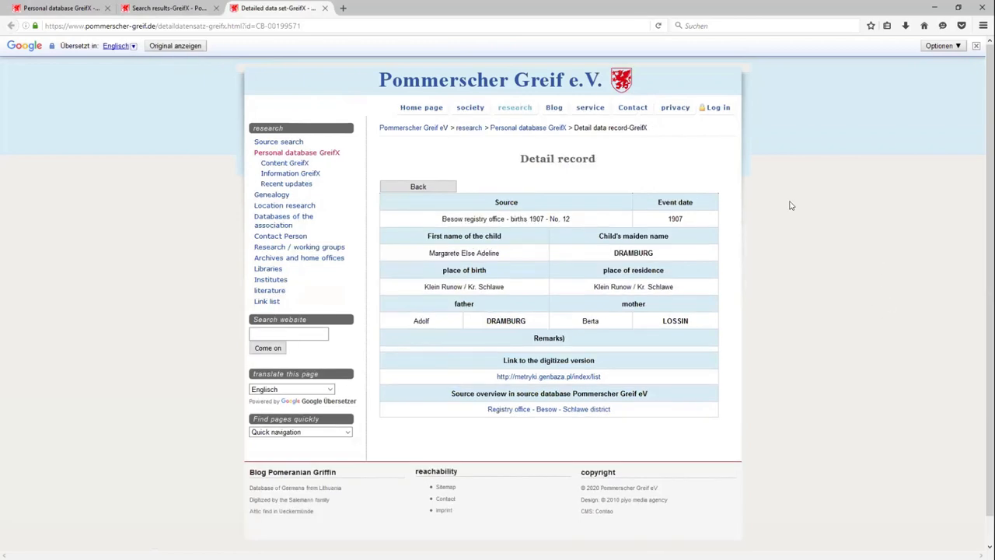
mouse_move(566, 252)
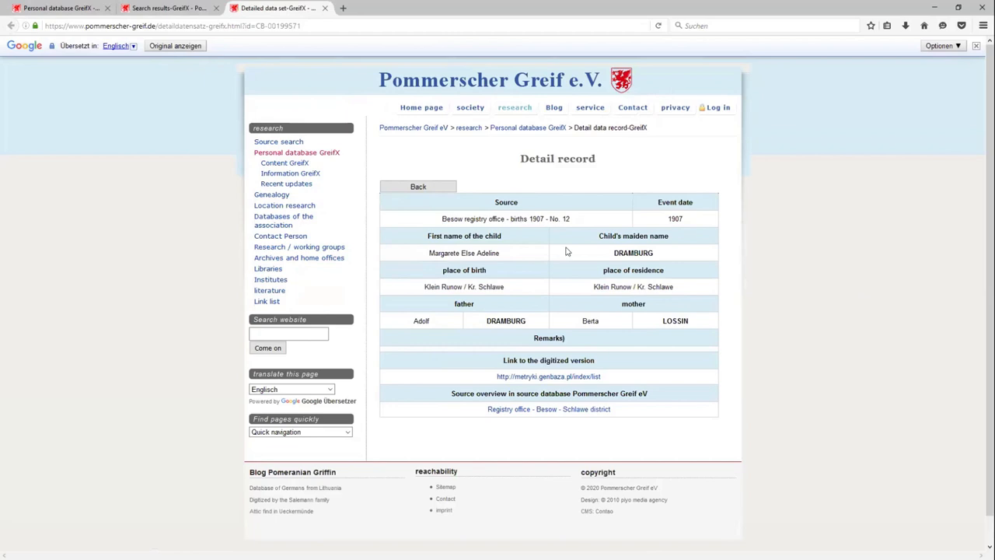
mouse_move(443, 218)
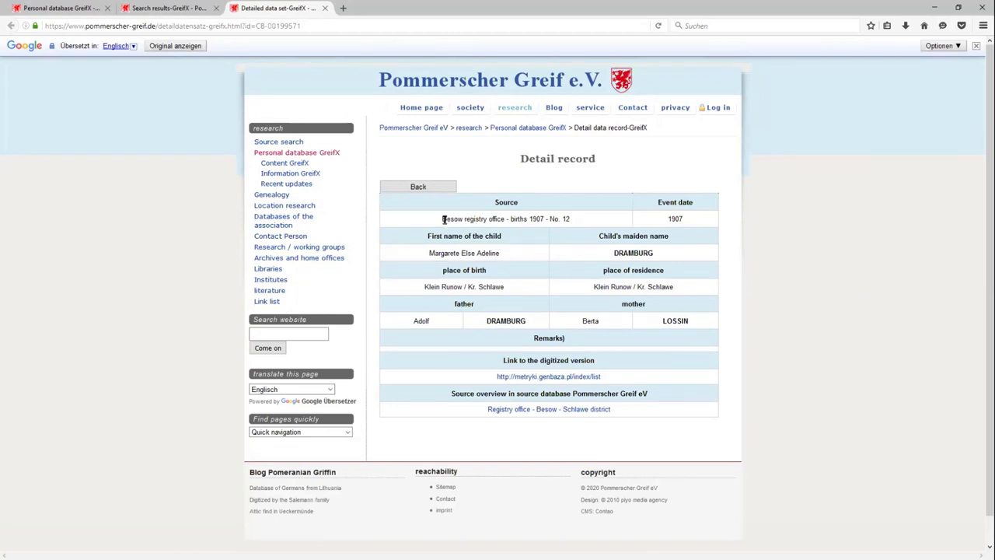
mouse_move(535, 218)
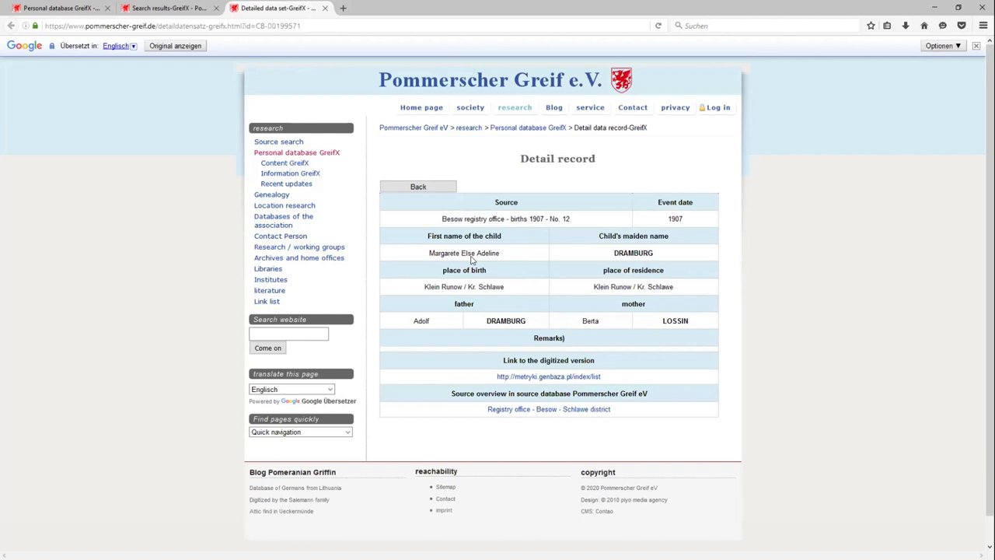
mouse_move(376, 314)
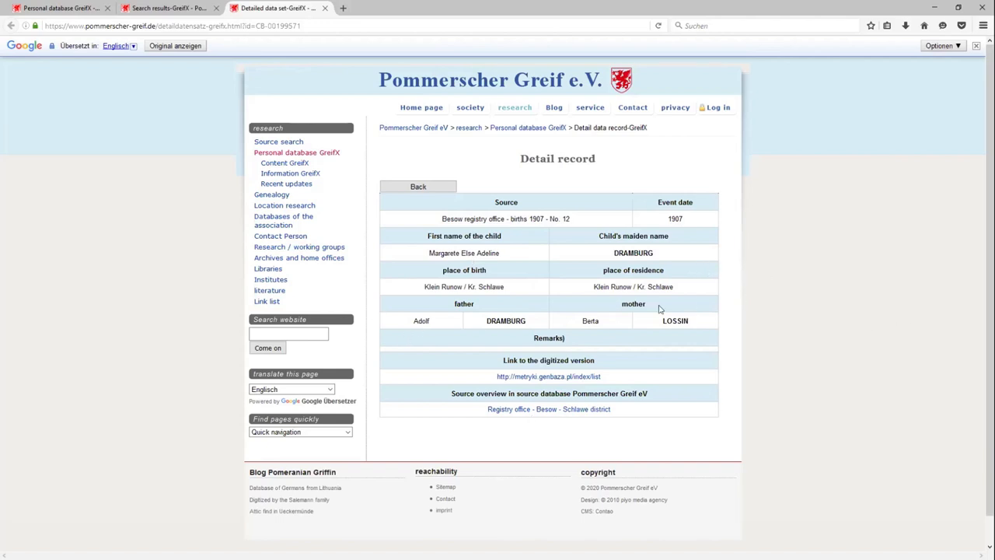
mouse_move(681, 328)
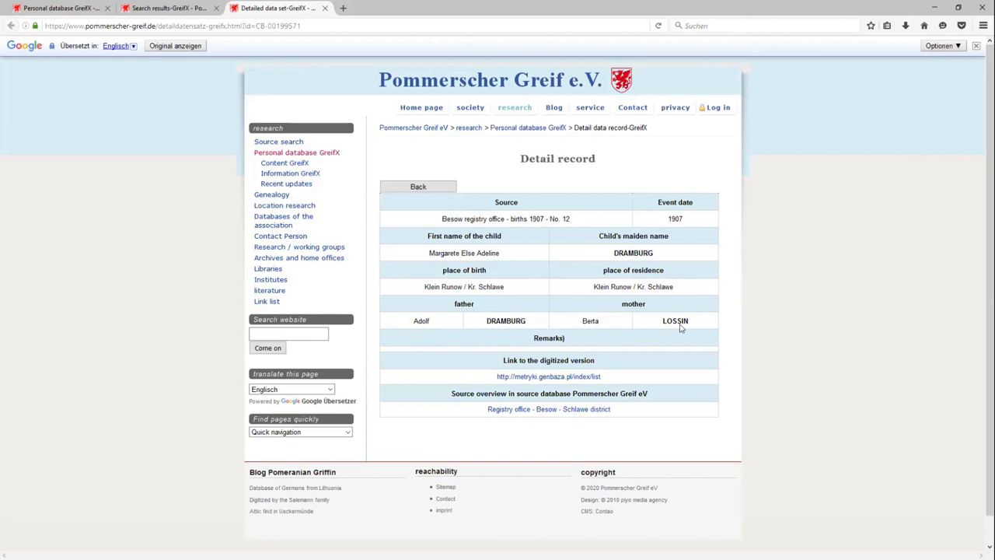
mouse_move(626, 303)
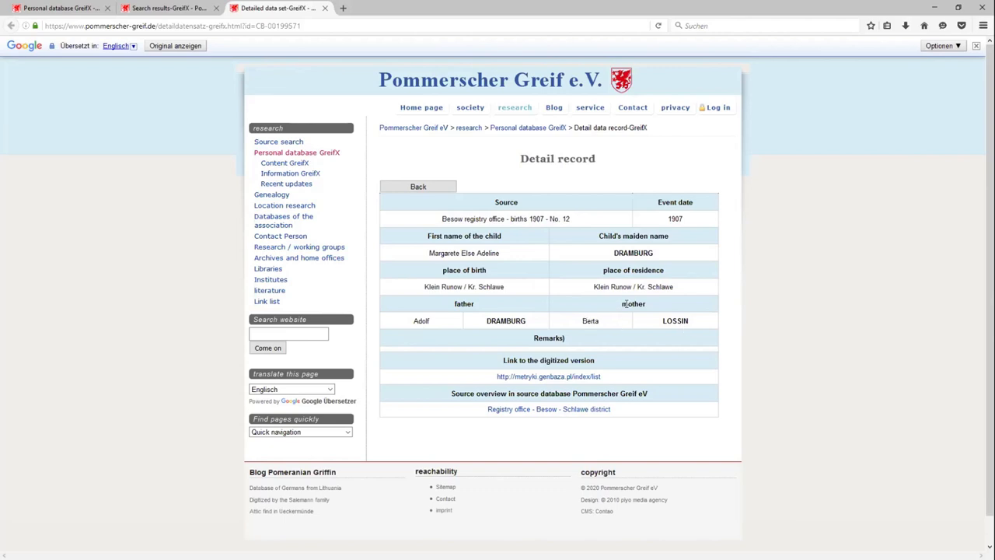
mouse_move(626, 305)
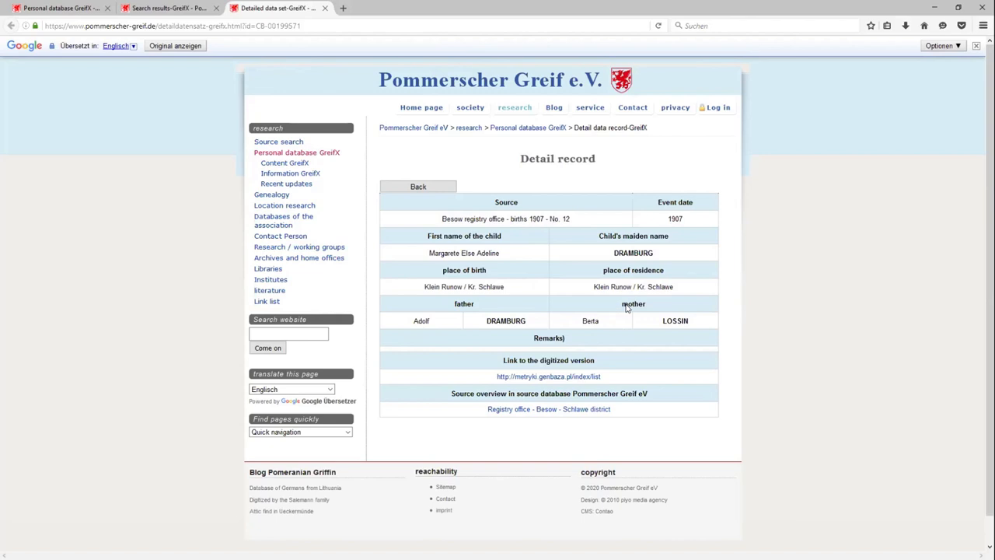
mouse_move(740, 490)
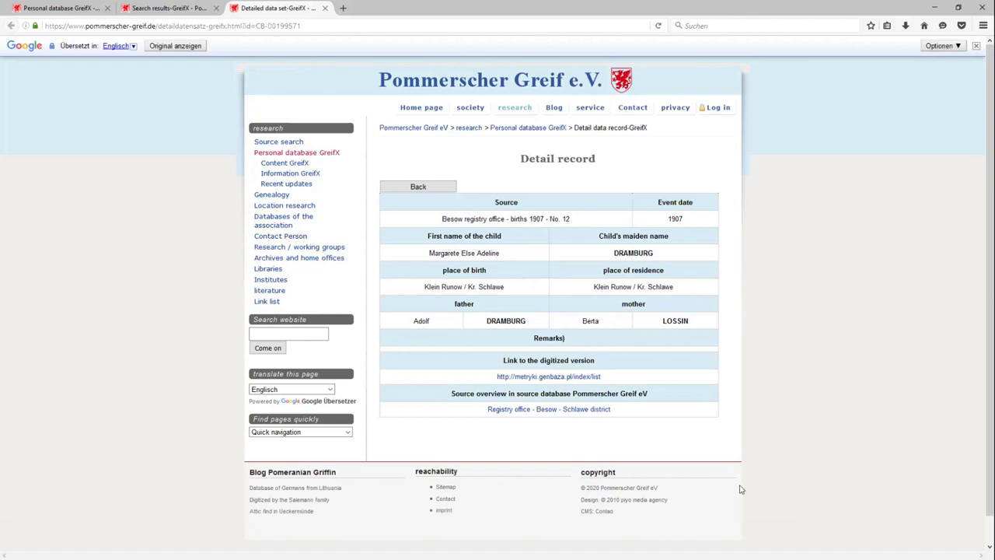
mouse_move(781, 347)
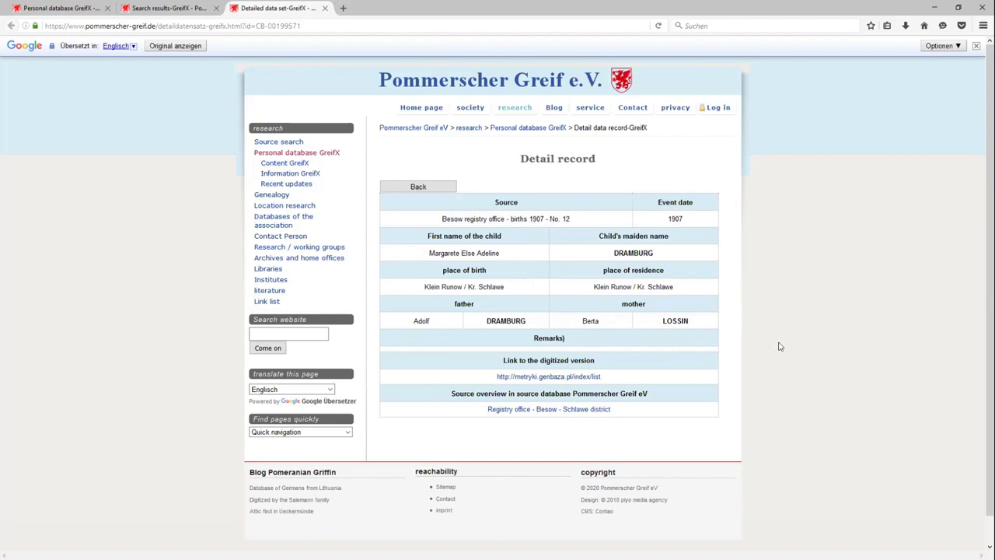
mouse_move(534, 388)
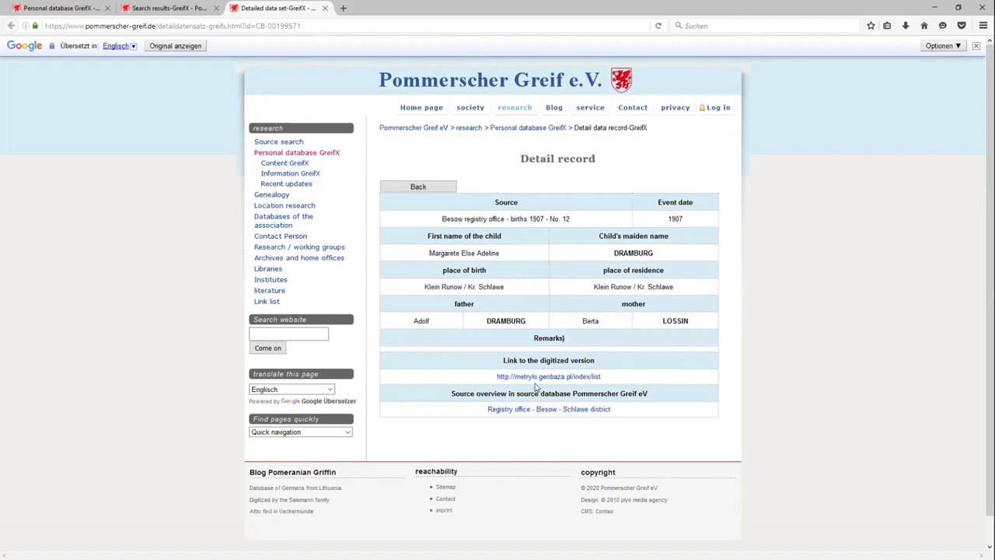
left_click(547, 376)
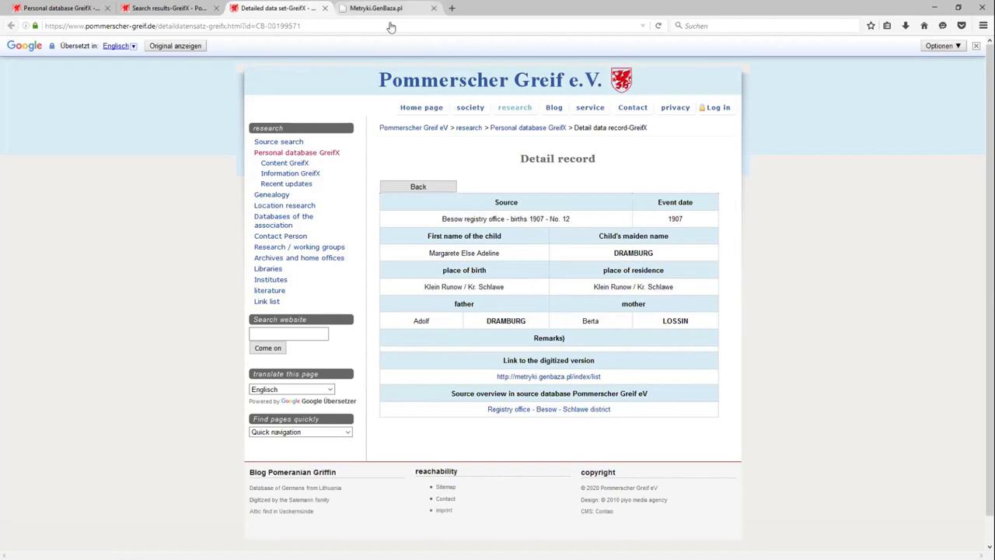
In the Metryki.GenBaza AP_Koszalin albums, find and open the Bzowo-Besow parish album
left_click(386, 7)
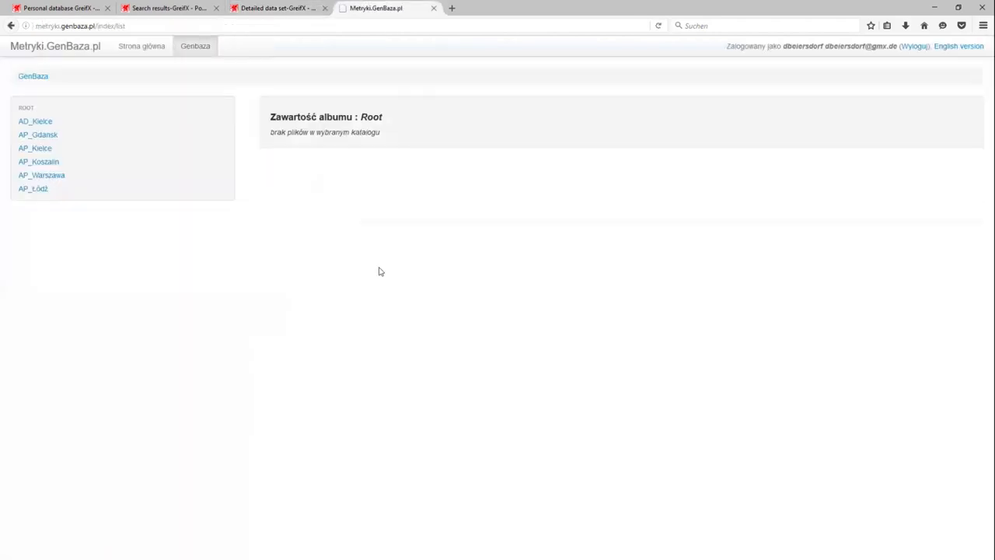
left_click(38, 161)
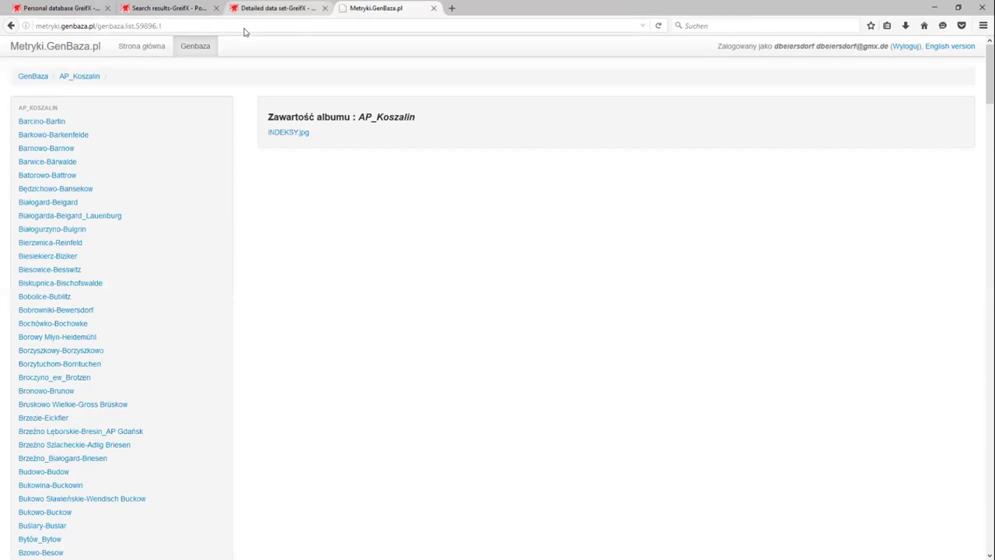
mouse_move(287, 132)
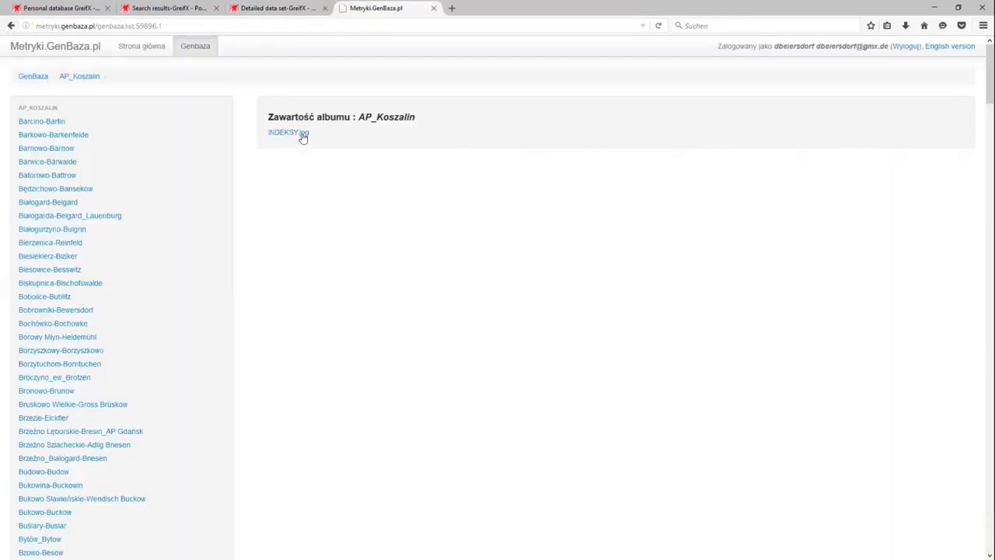
type("besow")
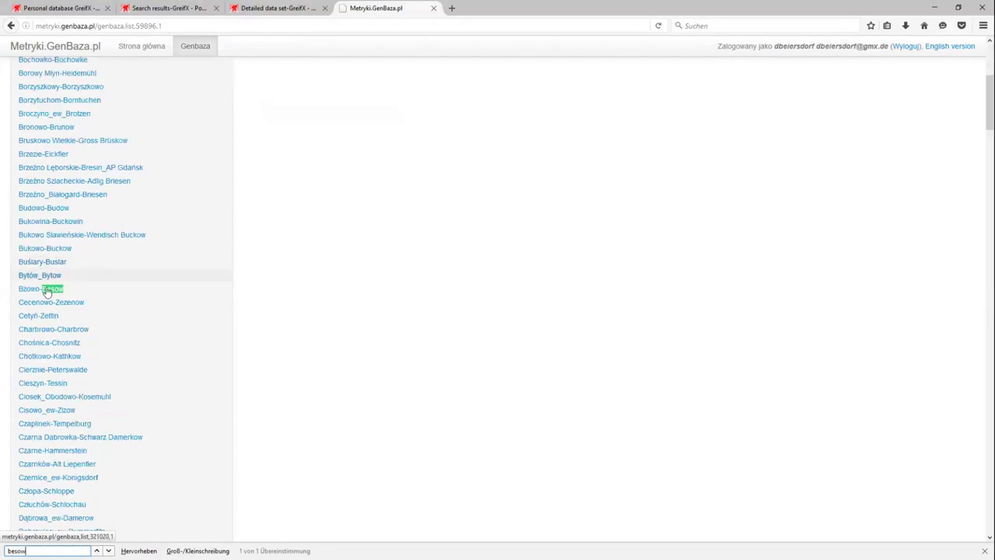
left_click(41, 288)
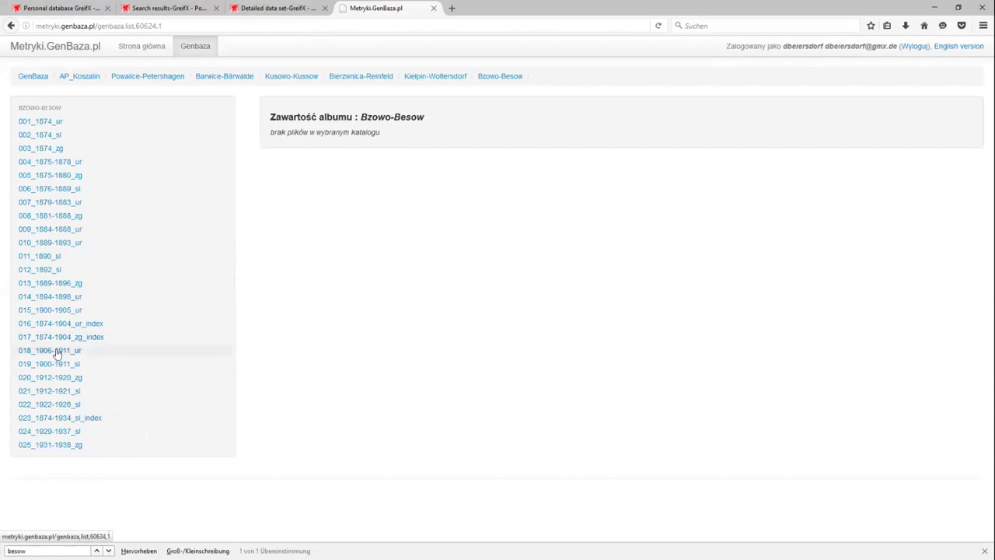
Open the 018_1906-1911_ur birth register and view the 047_1907 page scan
left_click(49, 350)
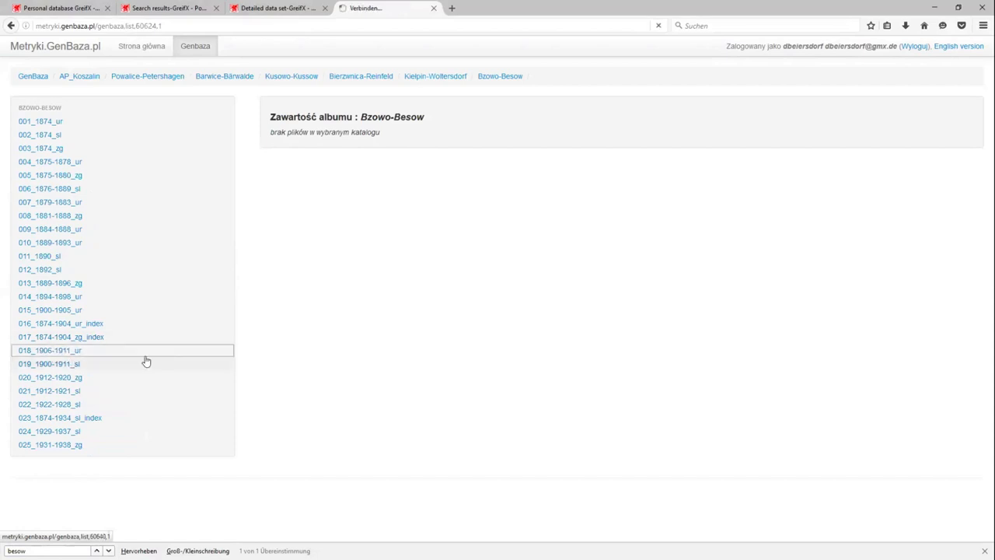
left_click(49, 350)
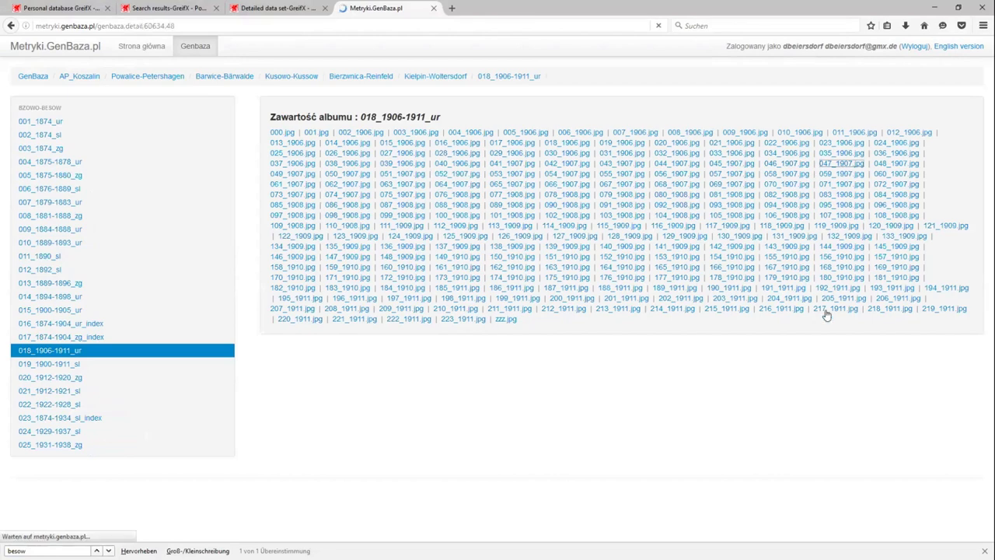
left_click(843, 163)
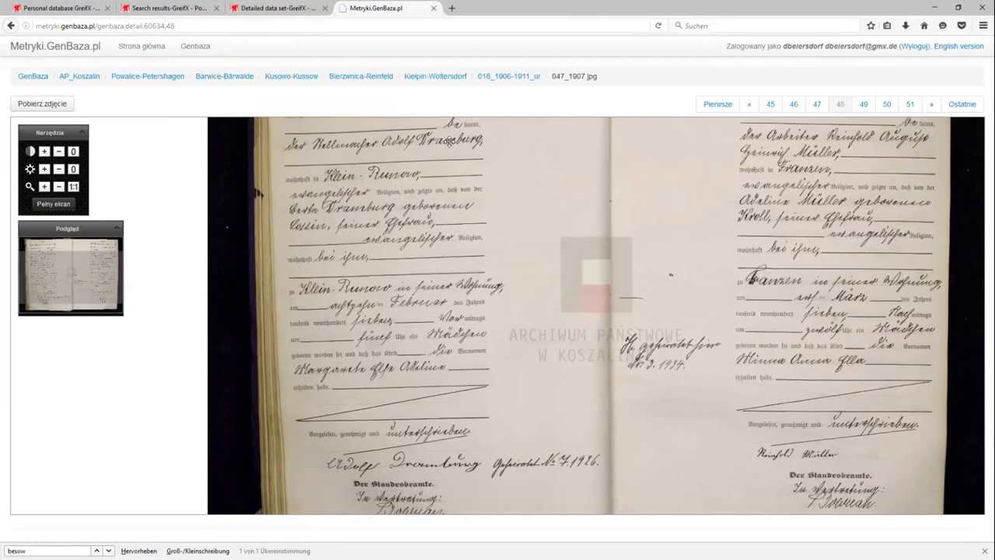
mouse_move(447, 165)
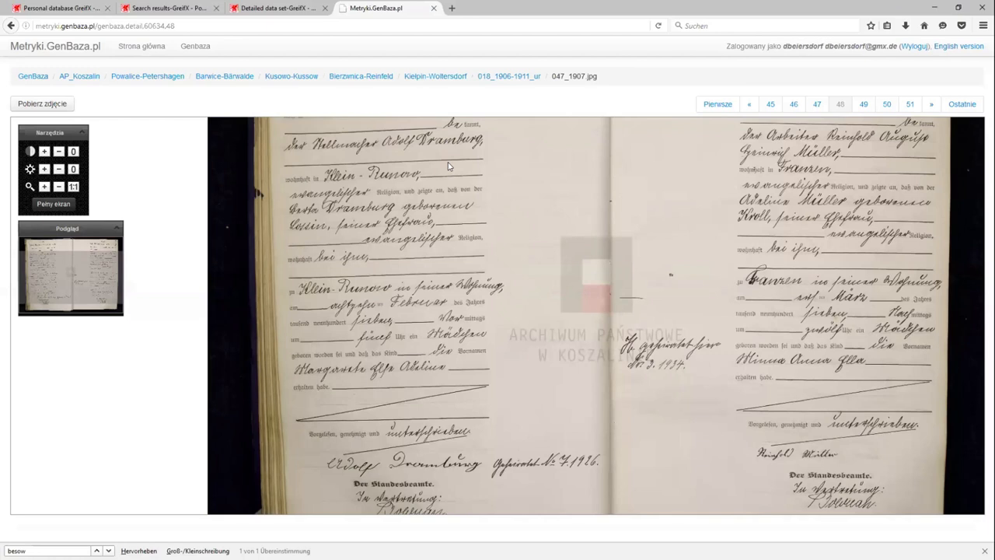
mouse_move(318, 47)
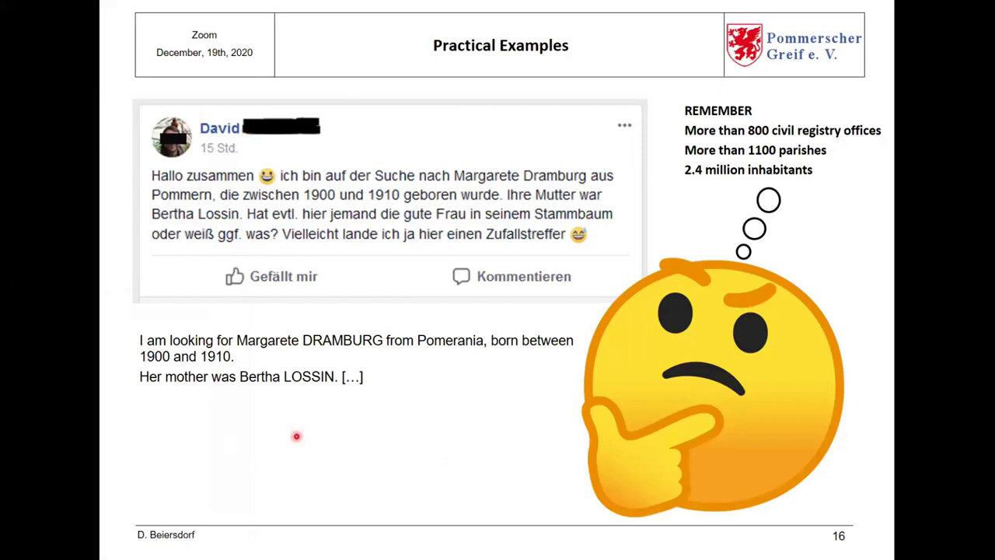
mouse_move(295, 200)
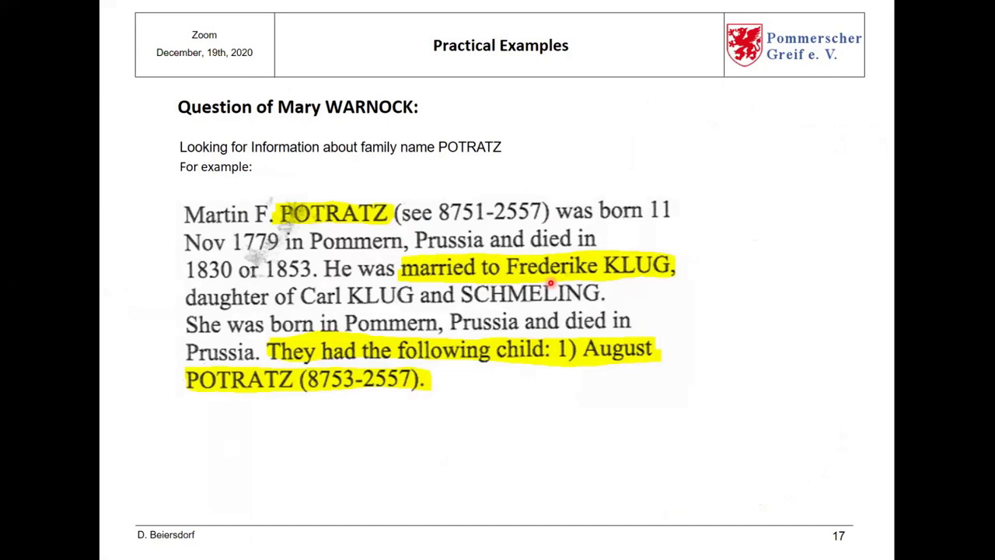
mouse_move(521, 351)
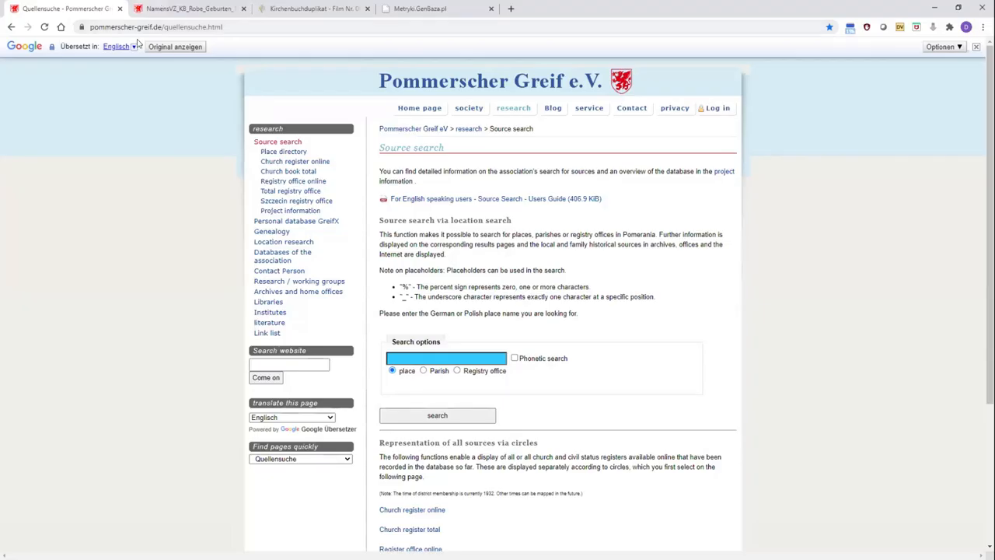
mouse_move(447, 221)
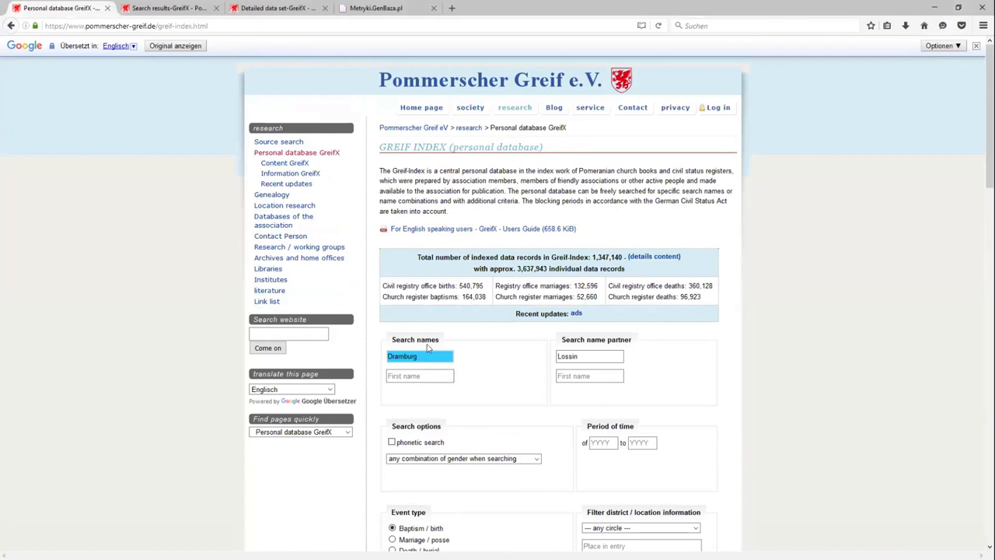
type("Potratz")
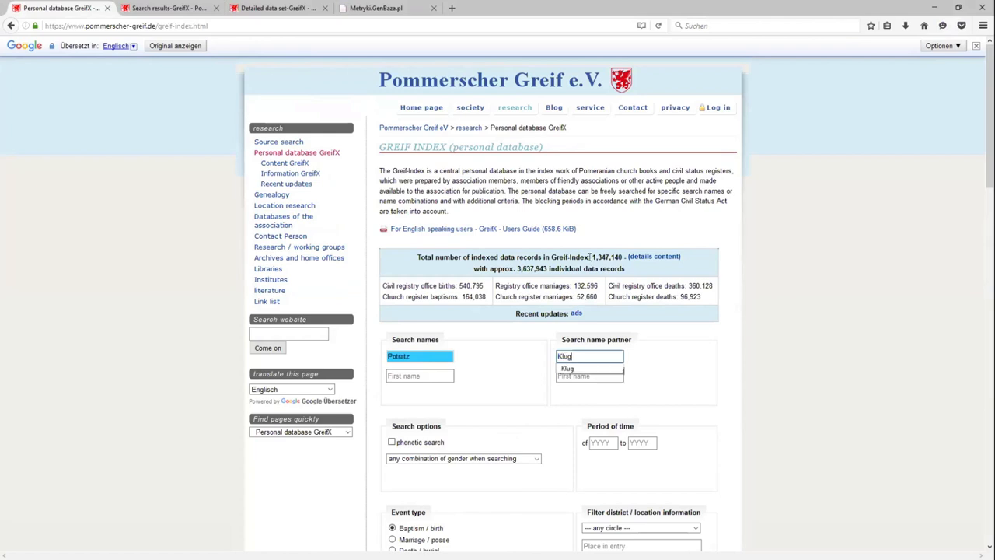
scroll("down", 3)
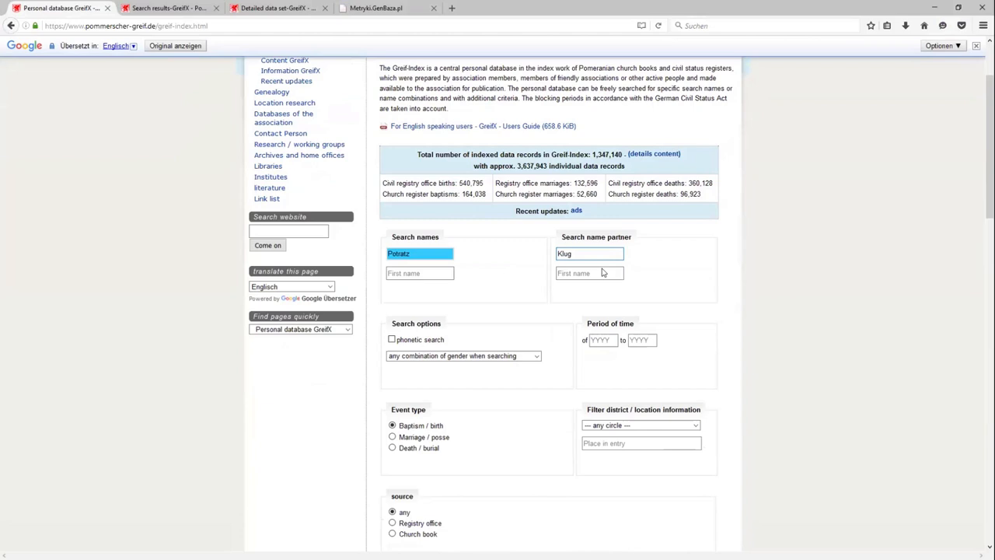
scroll("down", 3)
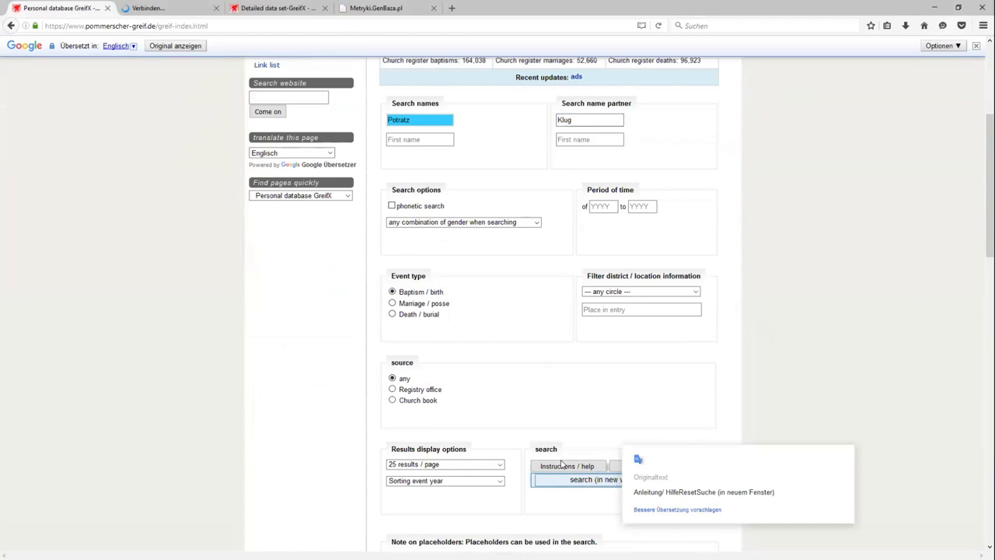
left_click(606, 479)
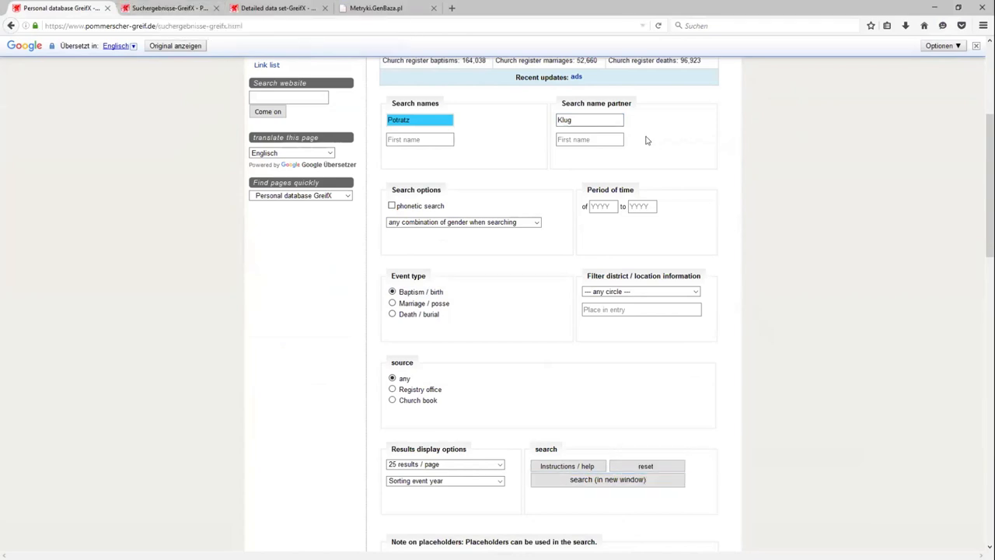
View the results overview listing two Behlkow Potratz baptisms, 1817 and 1820, mother Klug
left_click(606, 479)
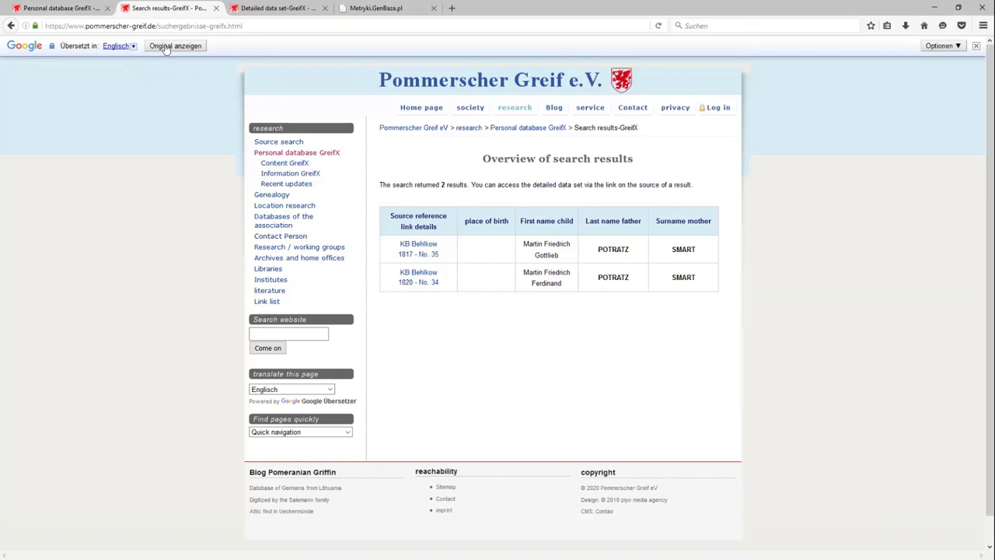
left_click(116, 45)
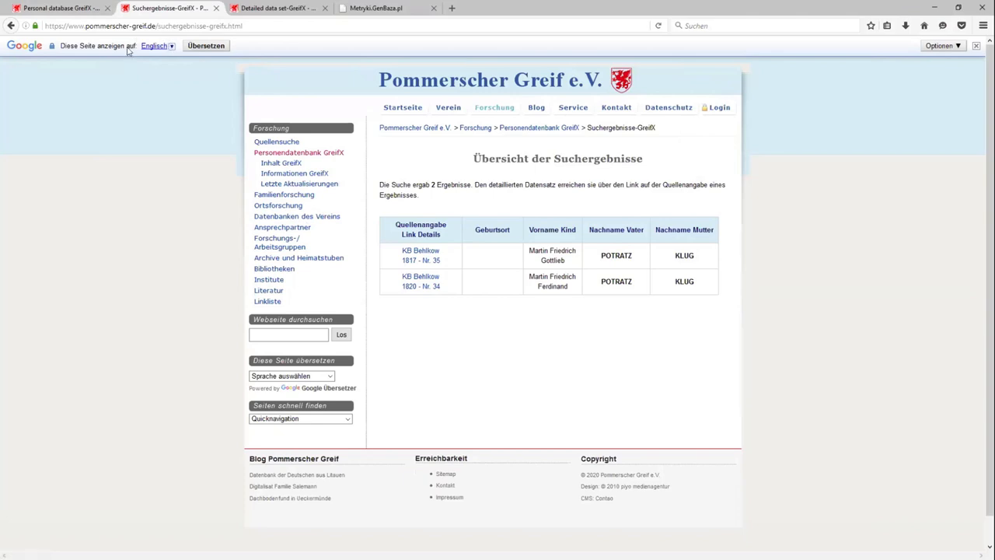
mouse_move(692, 264)
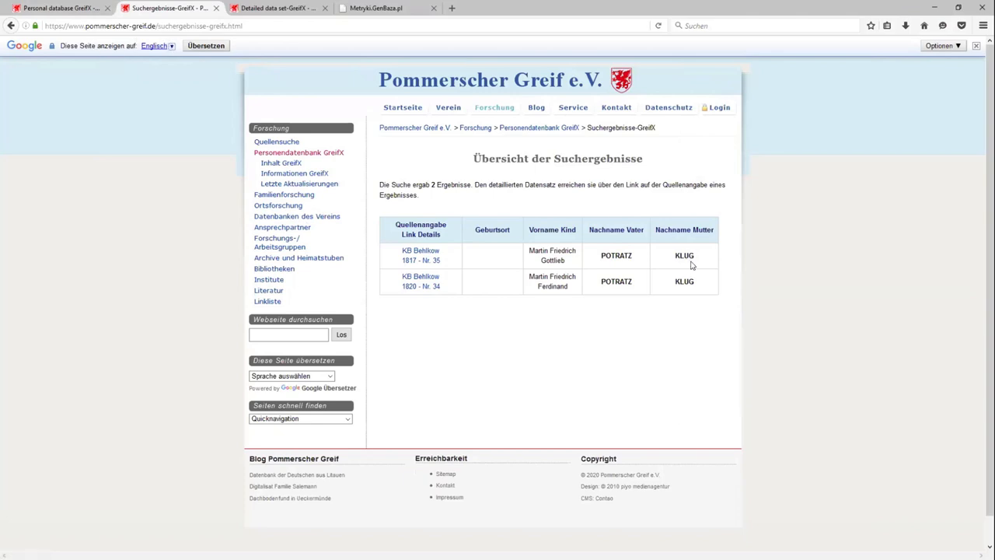
mouse_move(609, 221)
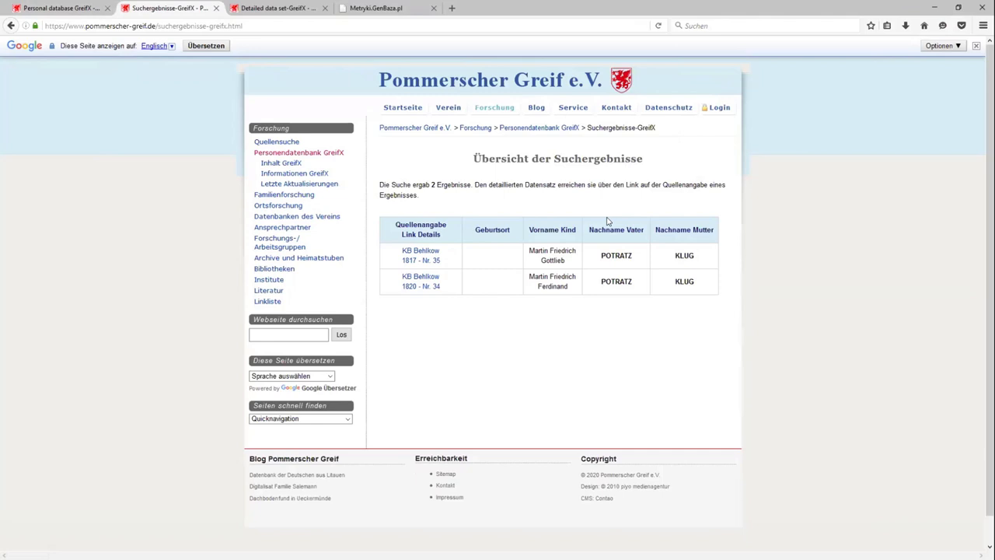
mouse_move(476, 215)
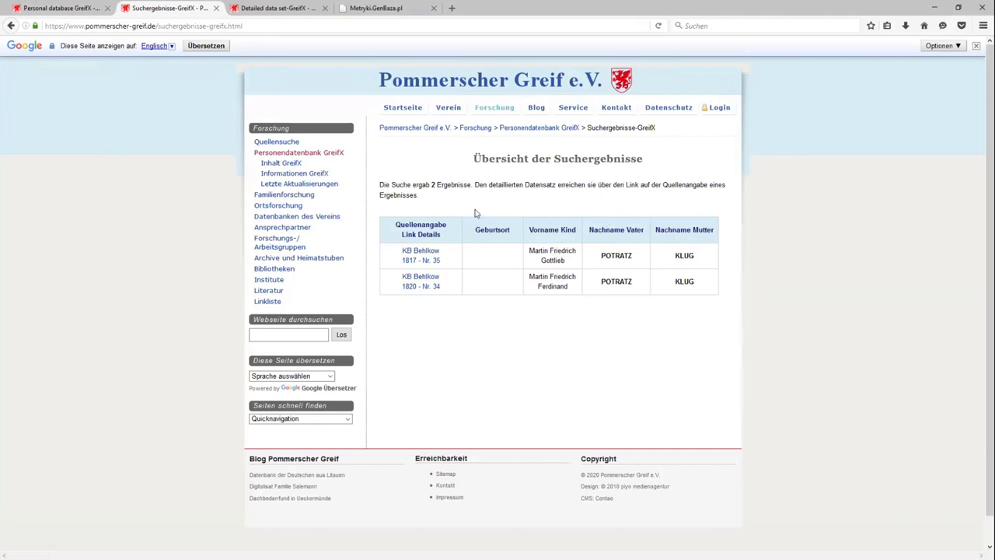
mouse_move(488, 292)
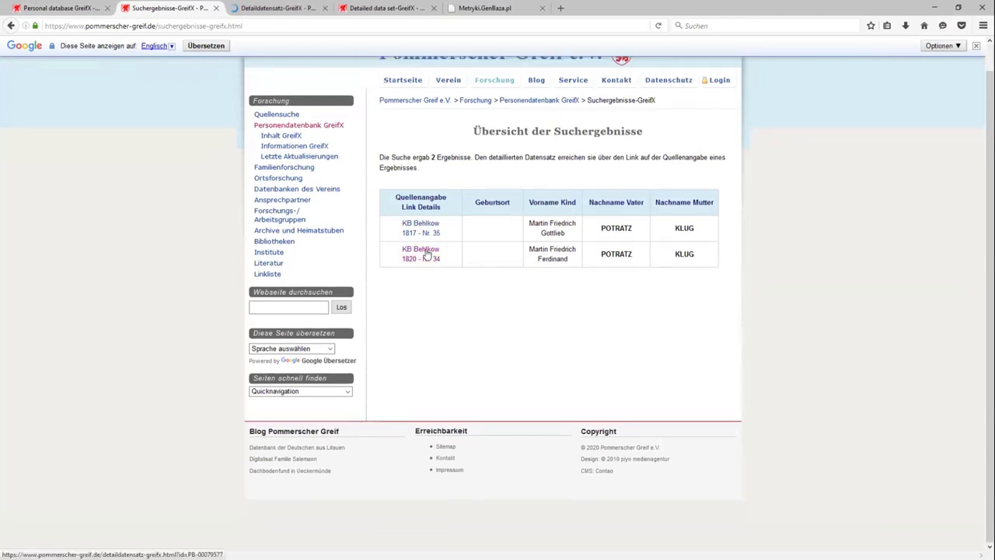
Open the detail record of Martin Friedrich Gottlieb Potratz, Behlkow 1817 No. 30
left_click(419, 254)
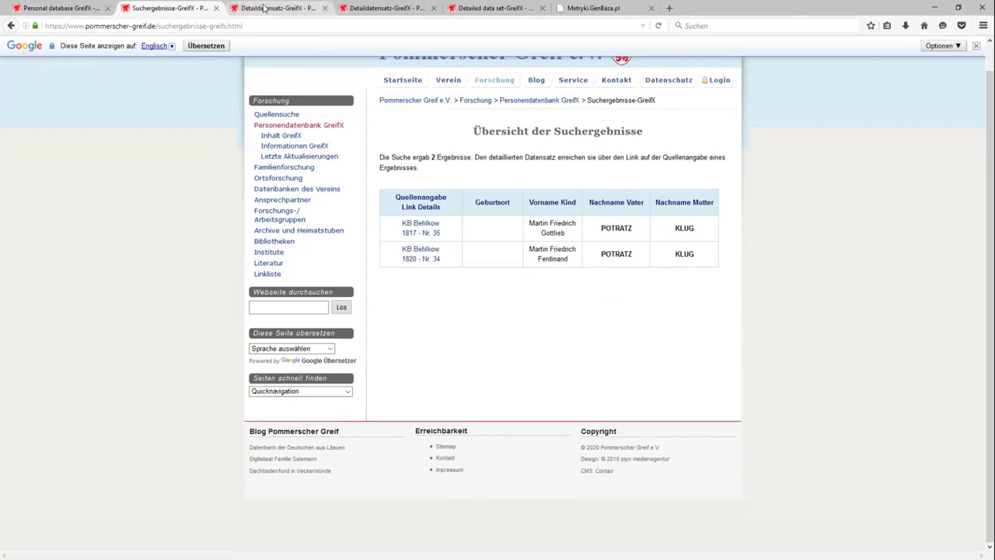
left_click(420, 233)
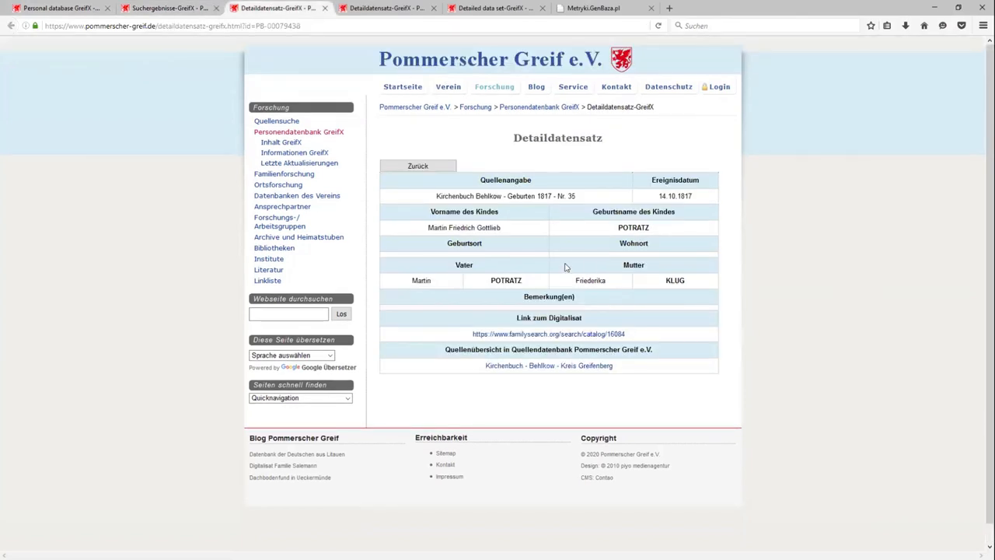
mouse_move(620, 238)
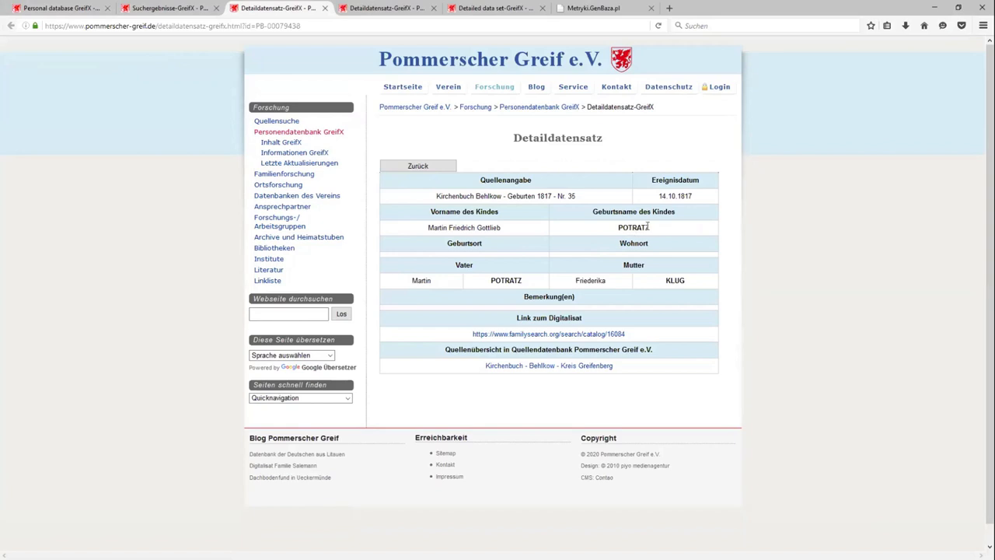
mouse_move(614, 336)
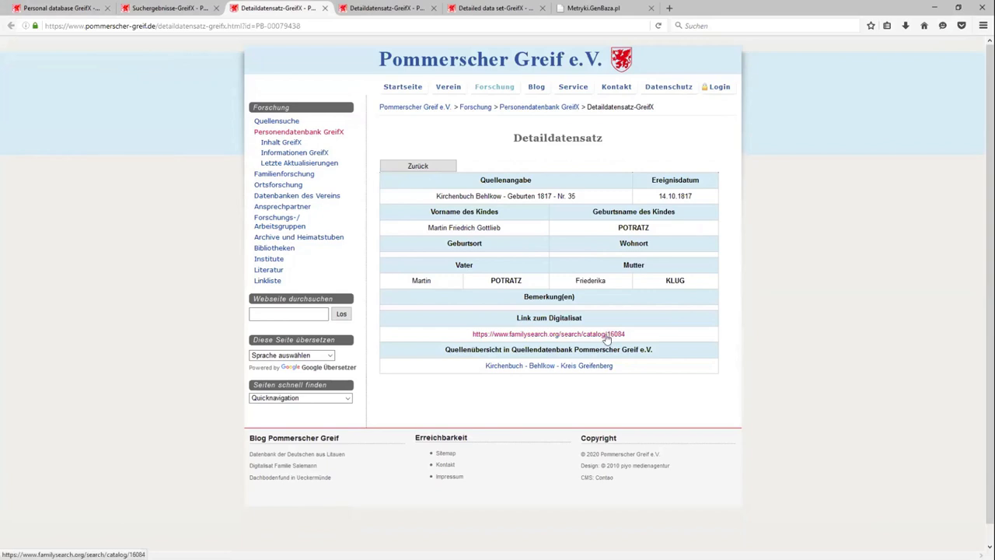
Follow the linked FamilySearch catalog entry for the Belkow church book, accepting cookies
left_click(547, 333)
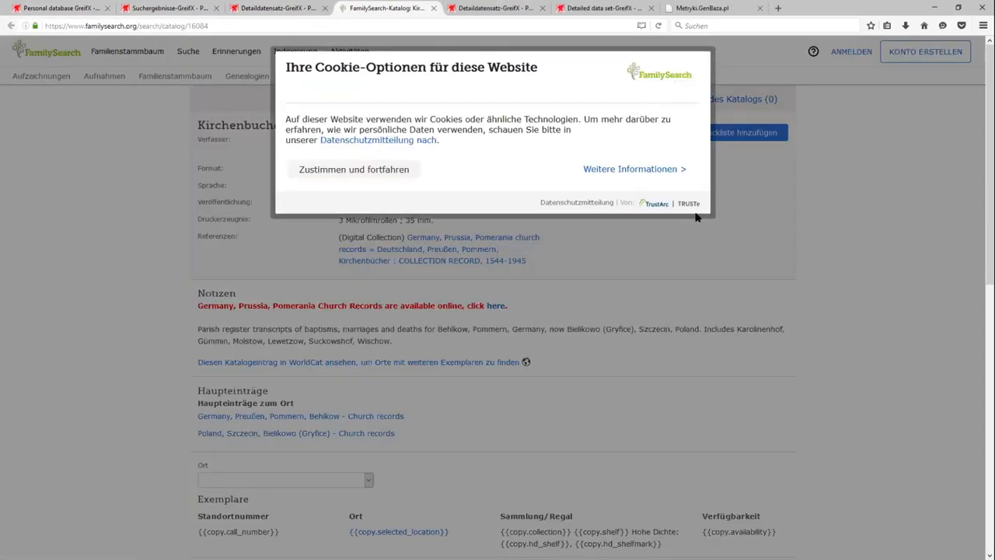
mouse_move(326, 163)
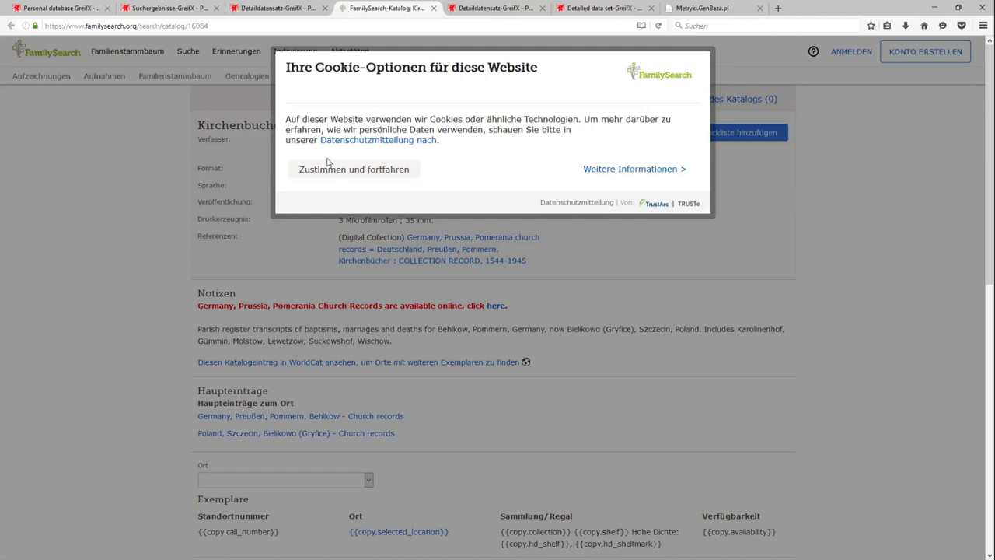
left_click(353, 168)
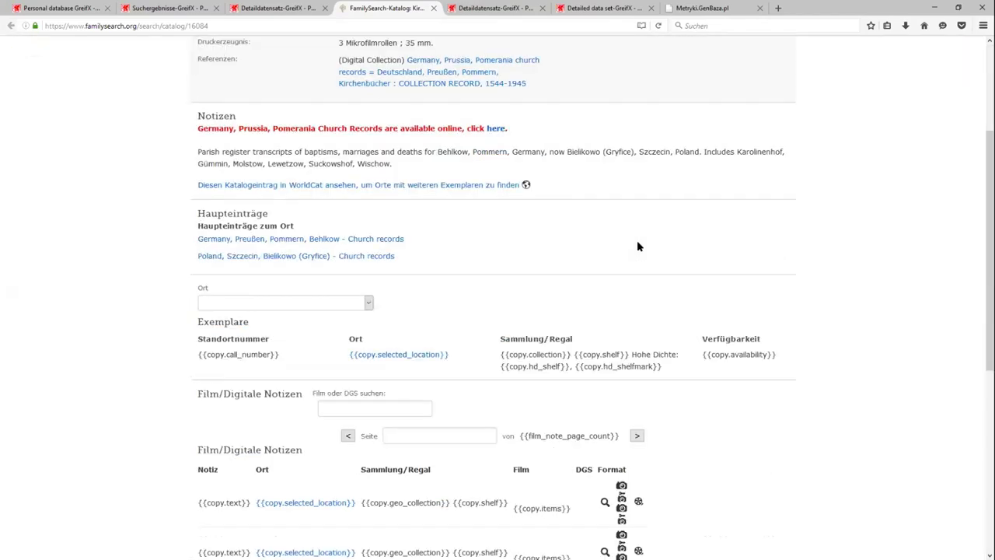
scroll("down", 3)
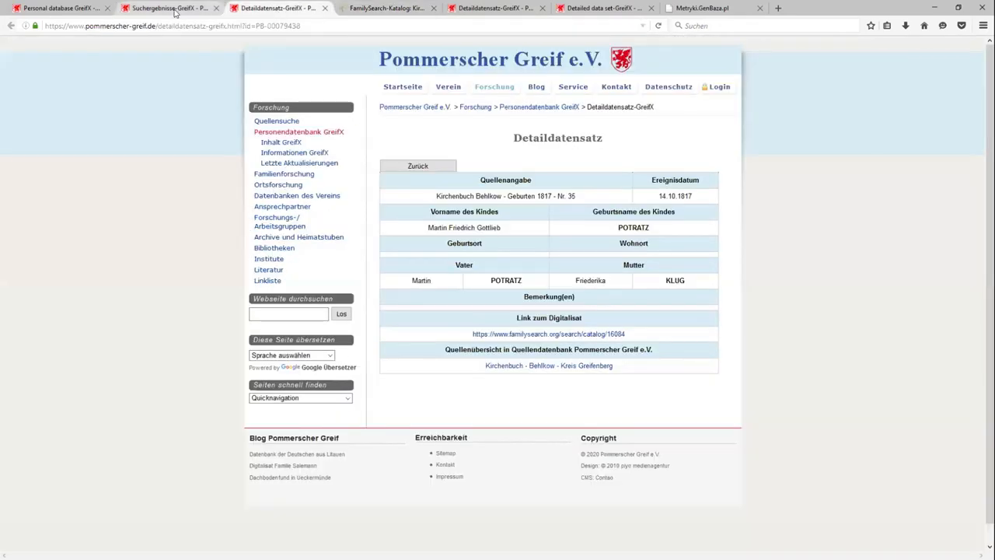
Back on the GreifX form, switch the Potratz/Klug search to marriage events and rerun it
left_click(417, 165)
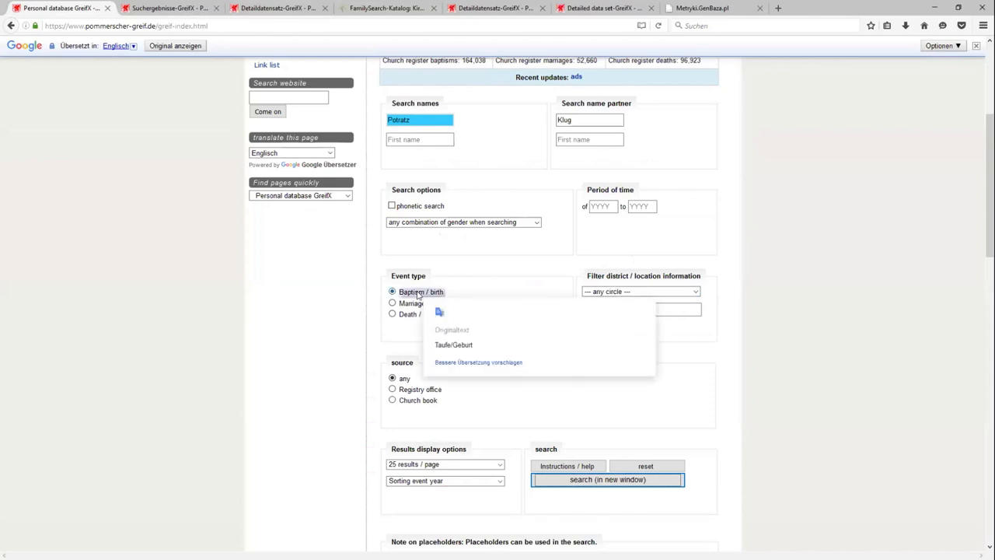
mouse_move(500, 264)
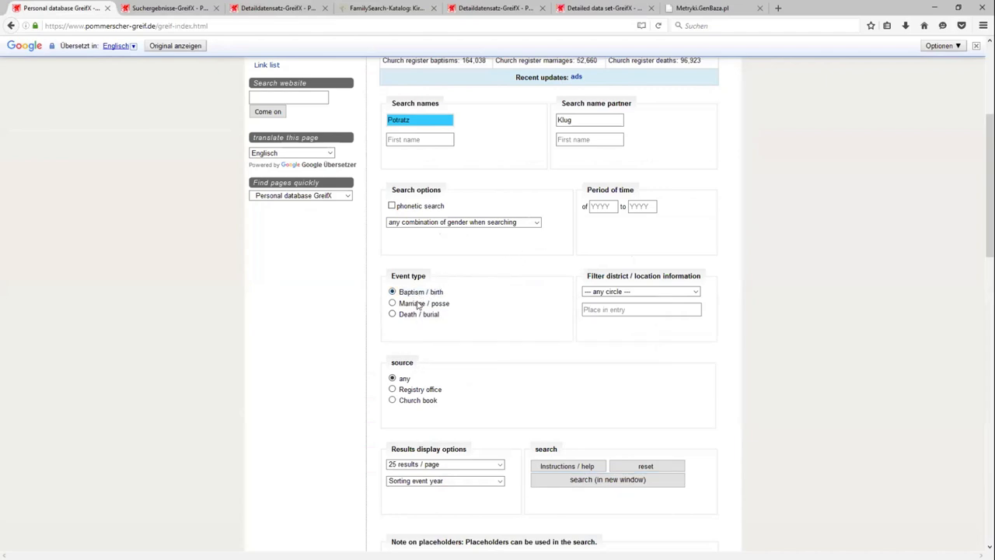
left_click(391, 303)
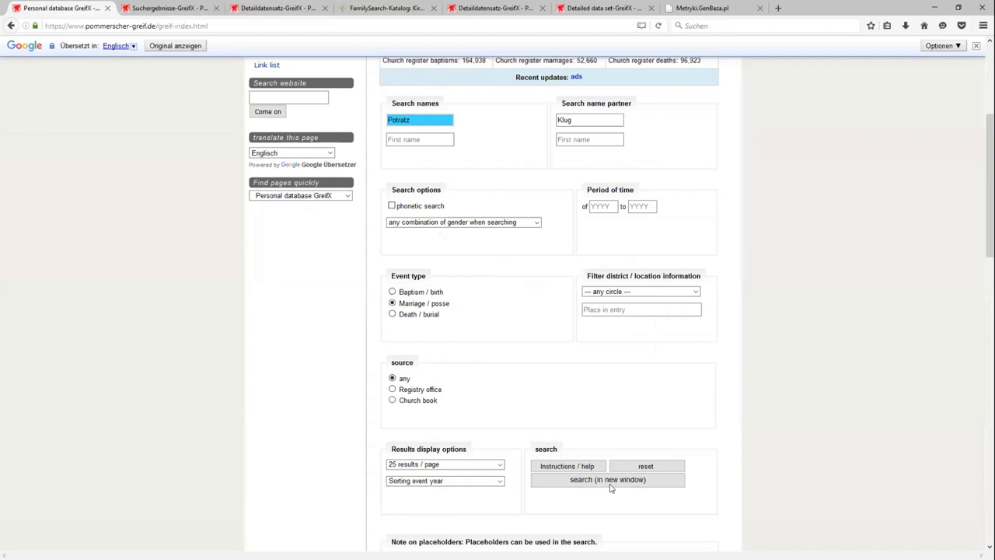
mouse_move(345, 261)
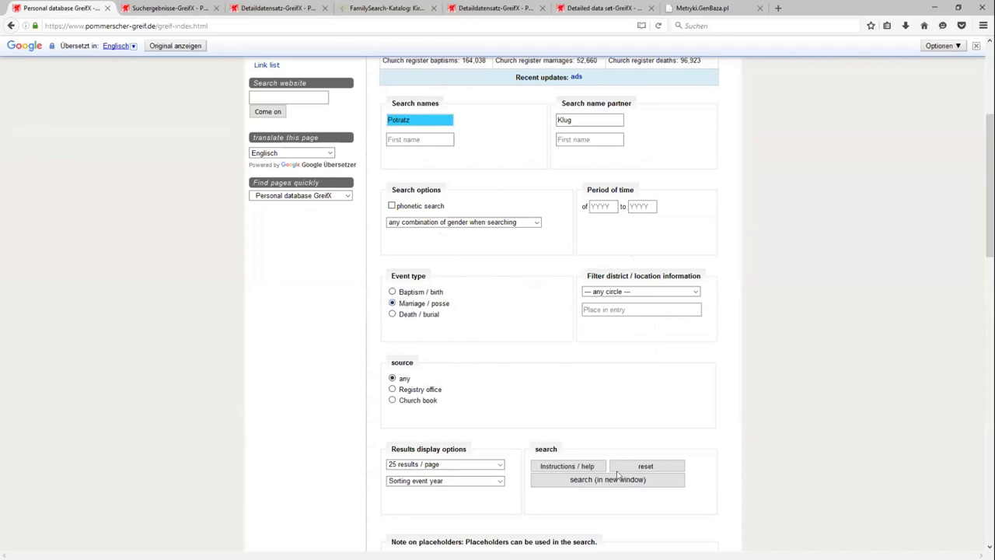
left_click(606, 478)
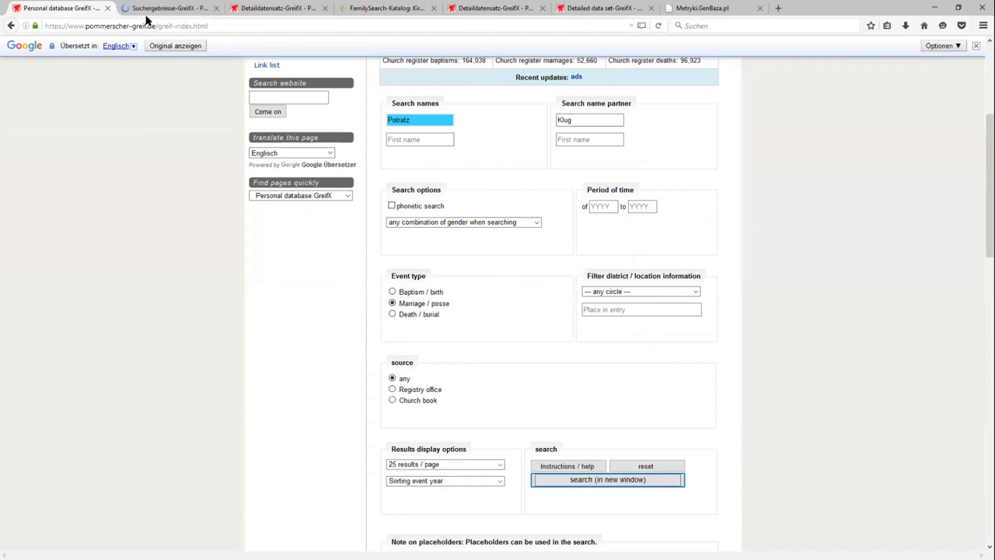
left_click(606, 478)
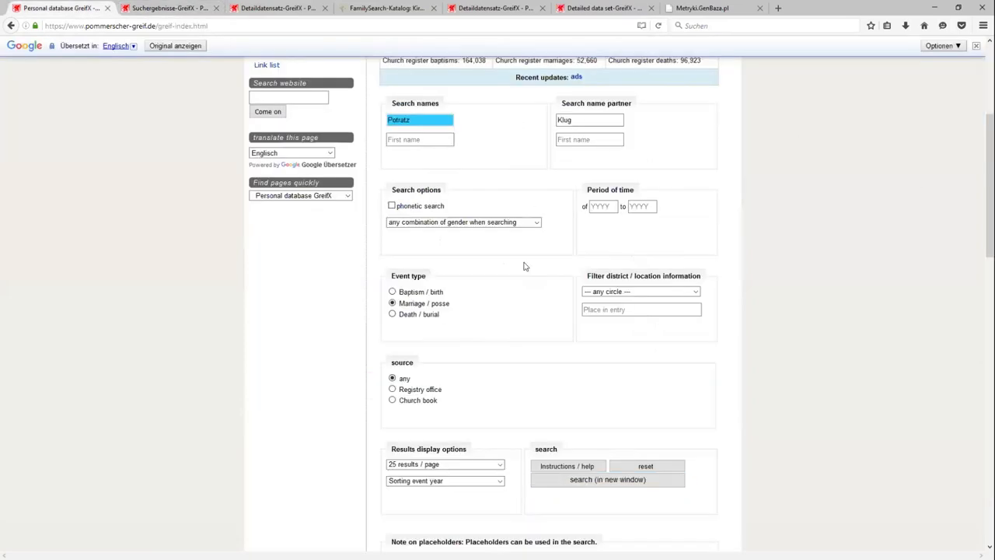
Scroll through the GreifX search page, still holding Potratz with partner Klug and marriage
scroll("down", 3)
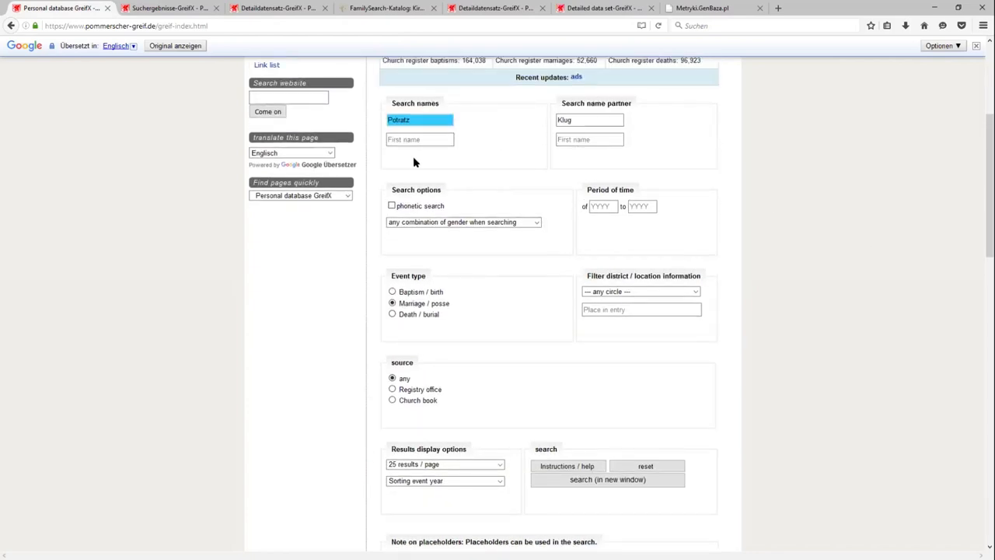
mouse_move(370, 474)
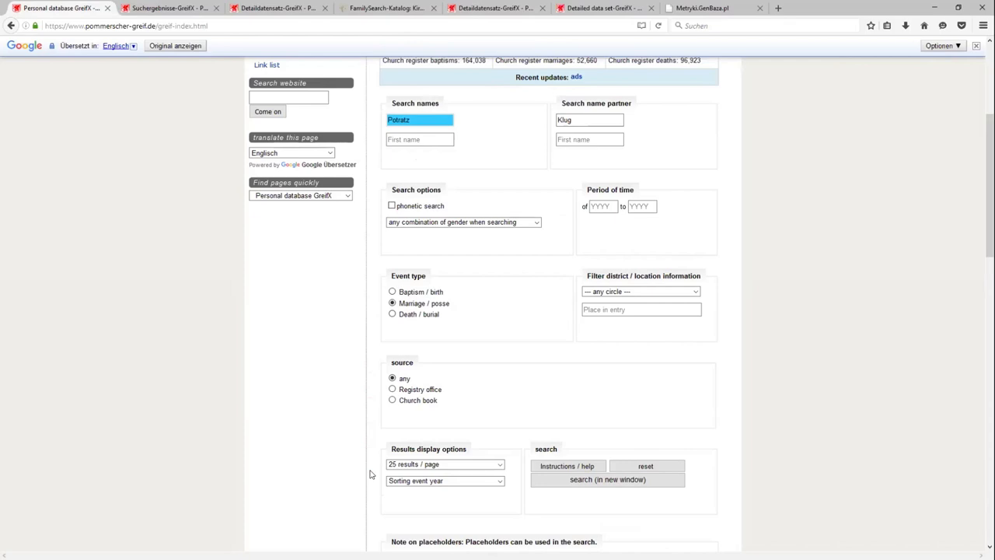
mouse_move(718, 497)
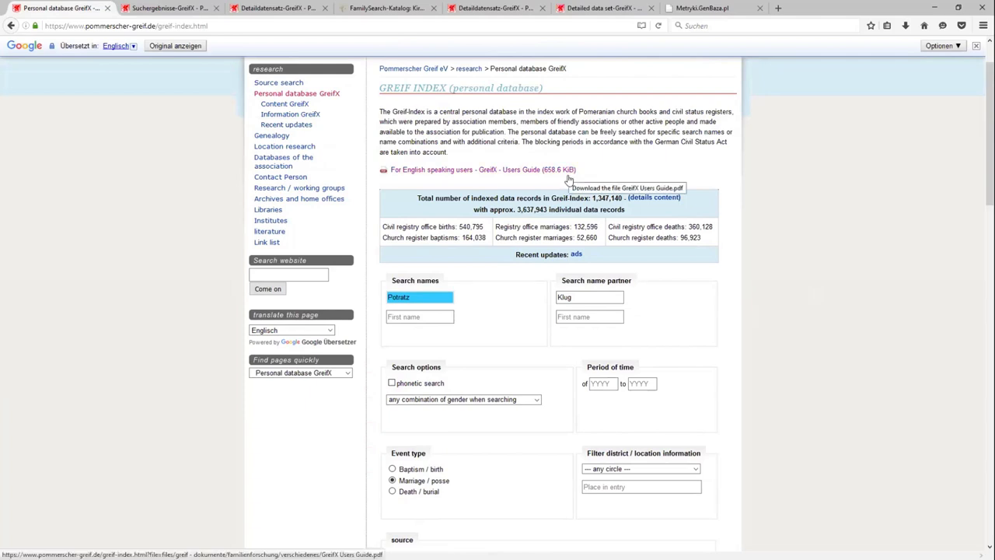
mouse_move(499, 233)
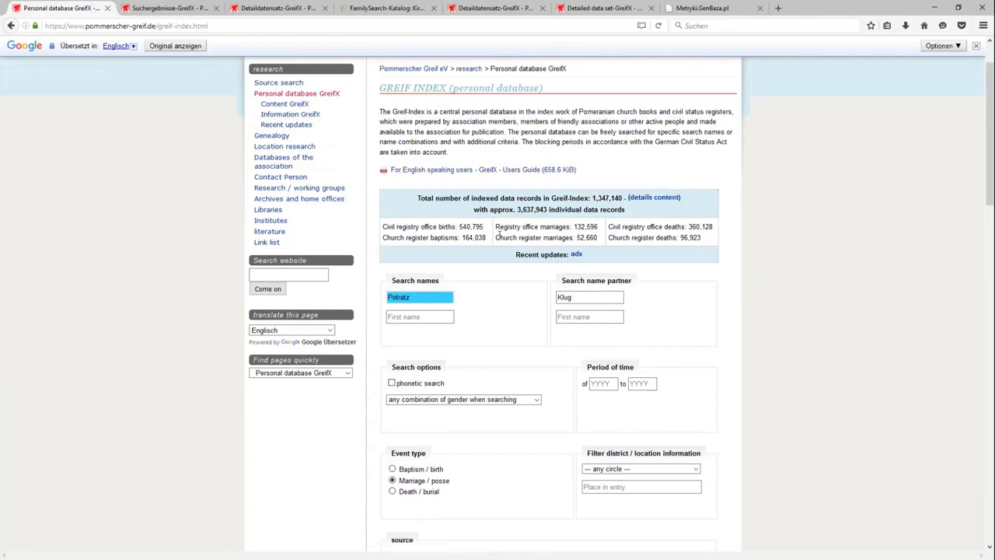
scroll("down", 3)
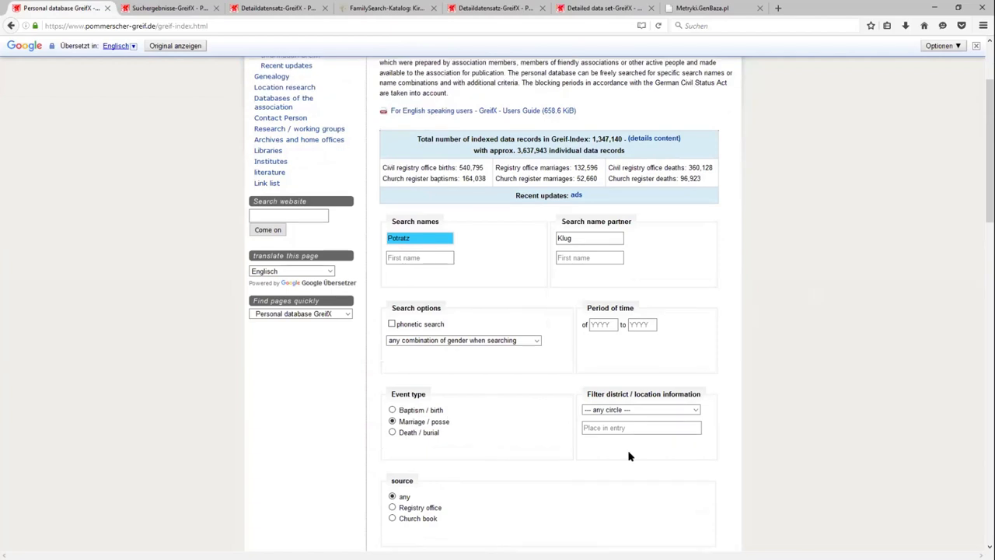
scroll("down", 3)
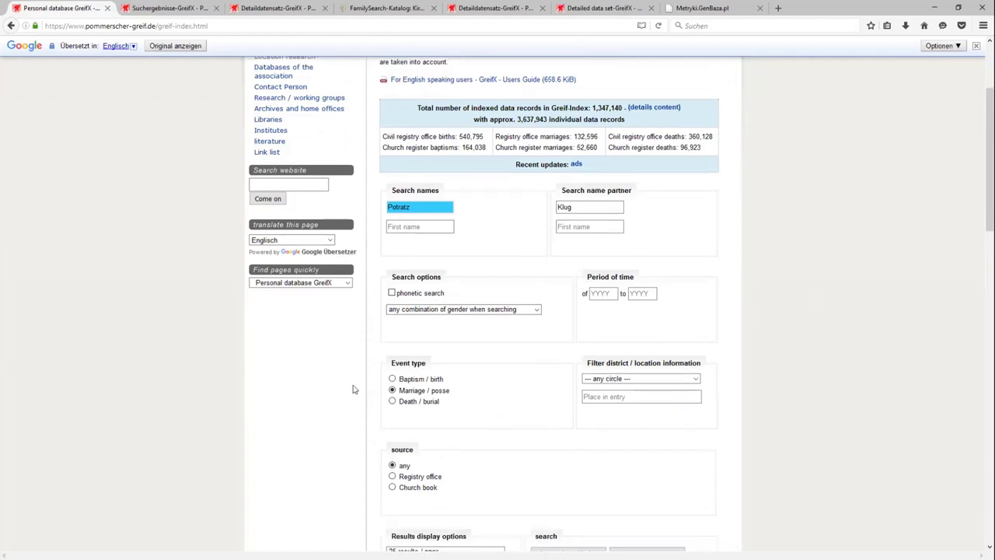
scroll("down", 3)
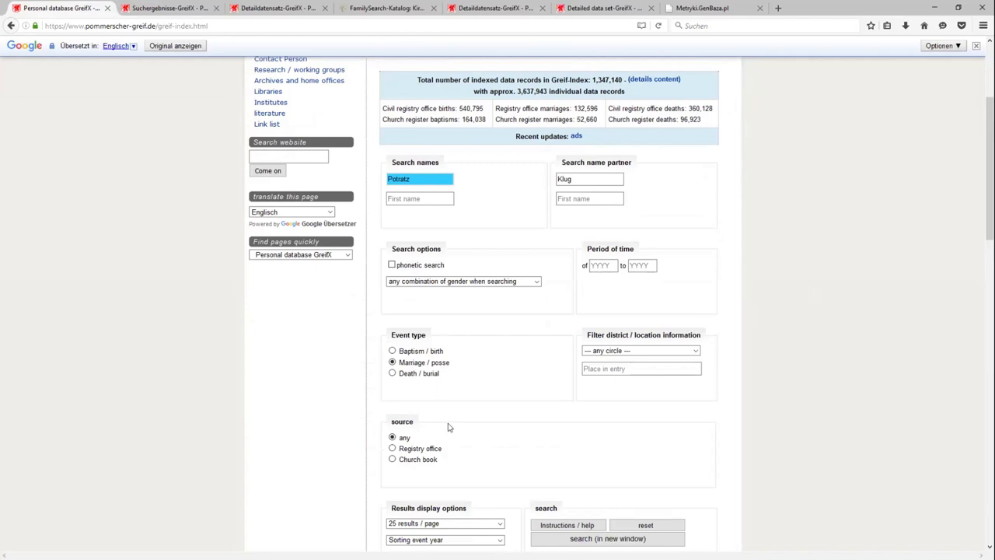
scroll("down", 3)
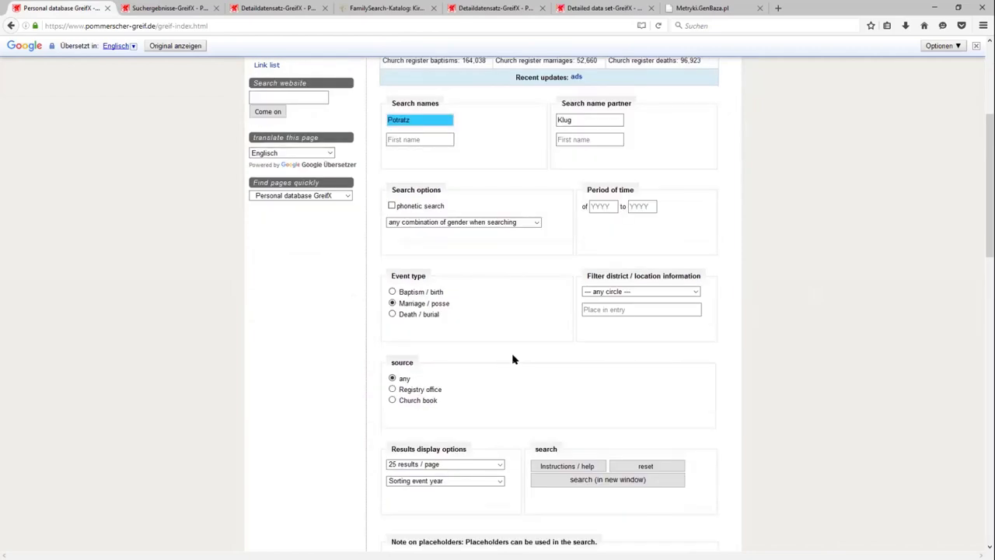
mouse_move(697, 501)
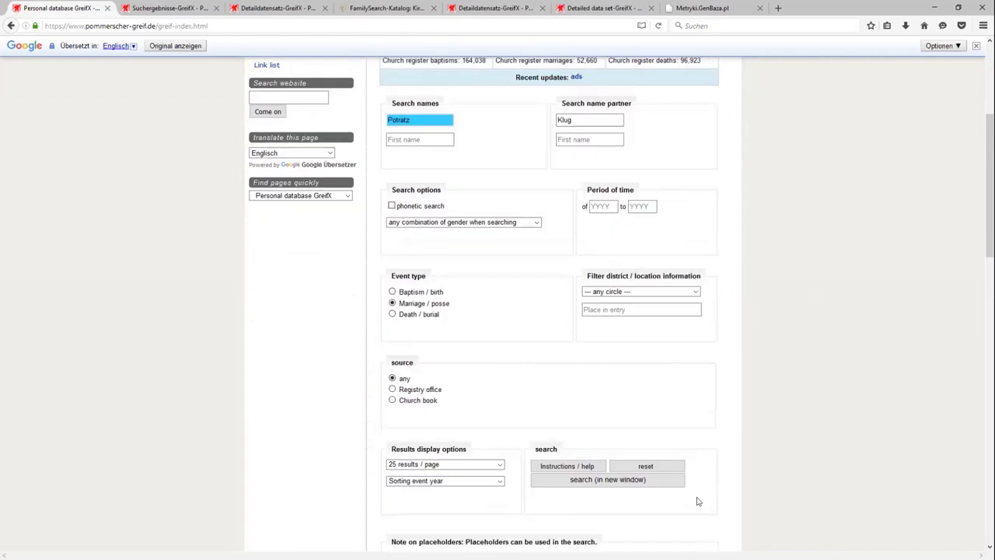
mouse_move(675, 423)
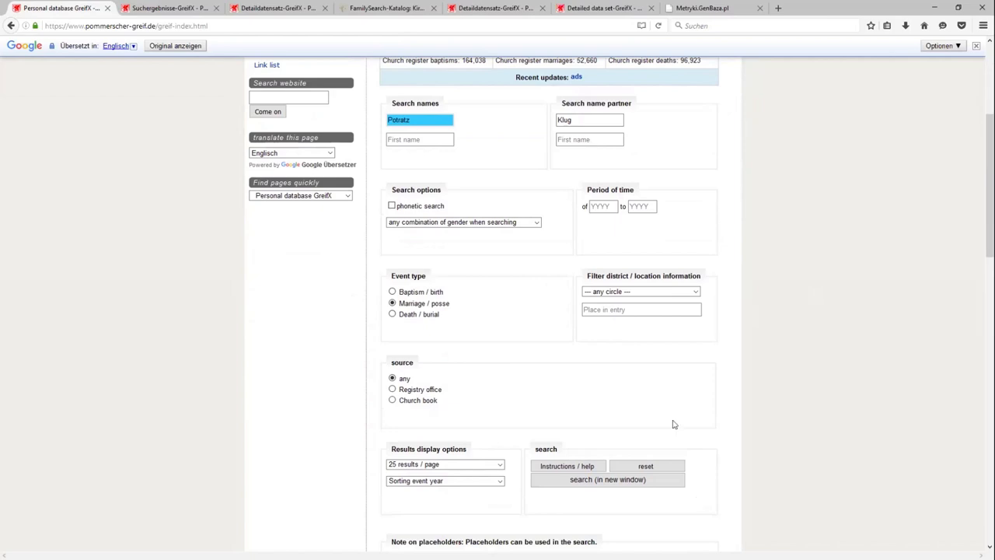
mouse_move(756, 348)
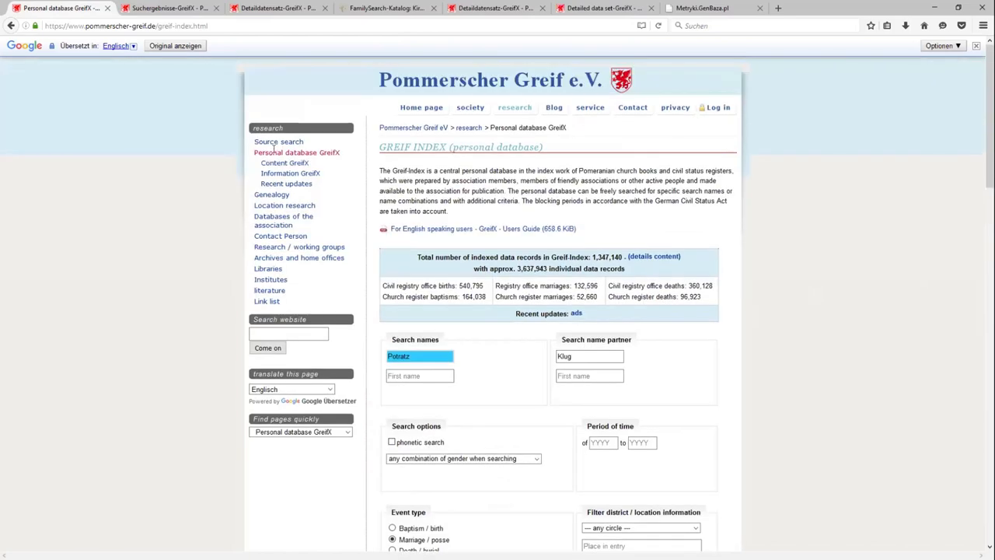
scroll("down", 3)
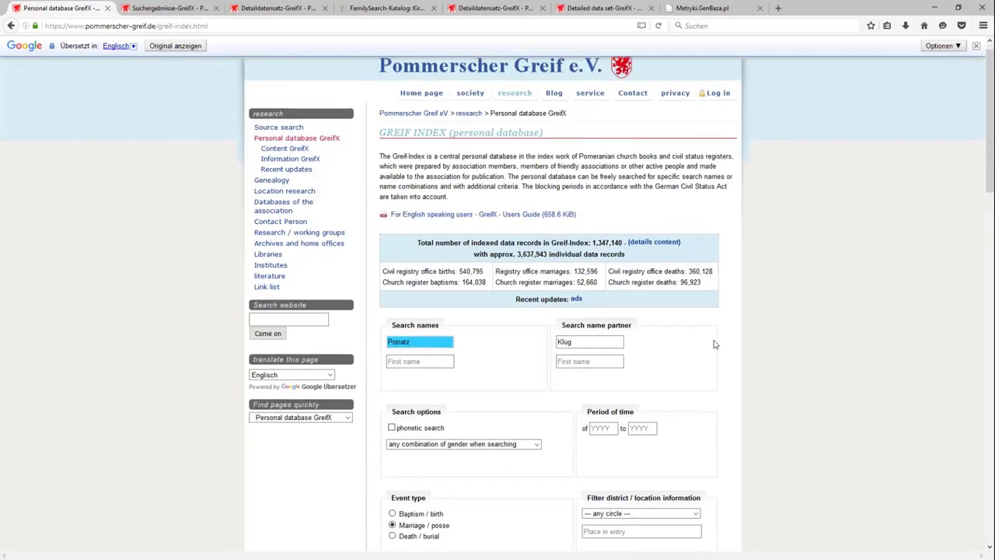
Scroll to the GreifX search section so the form can be reset to births and baptisms
scroll("down", 3)
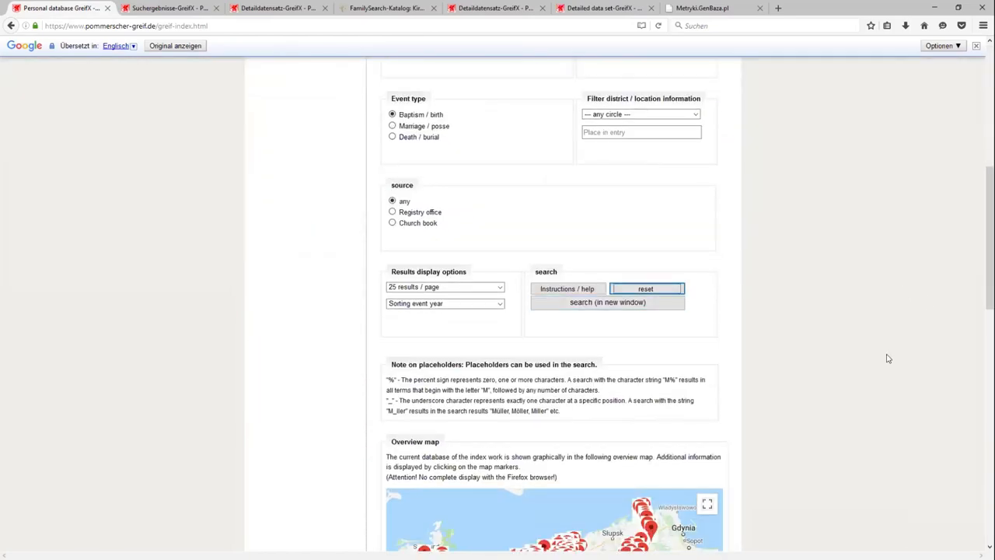
mouse_move(776, 373)
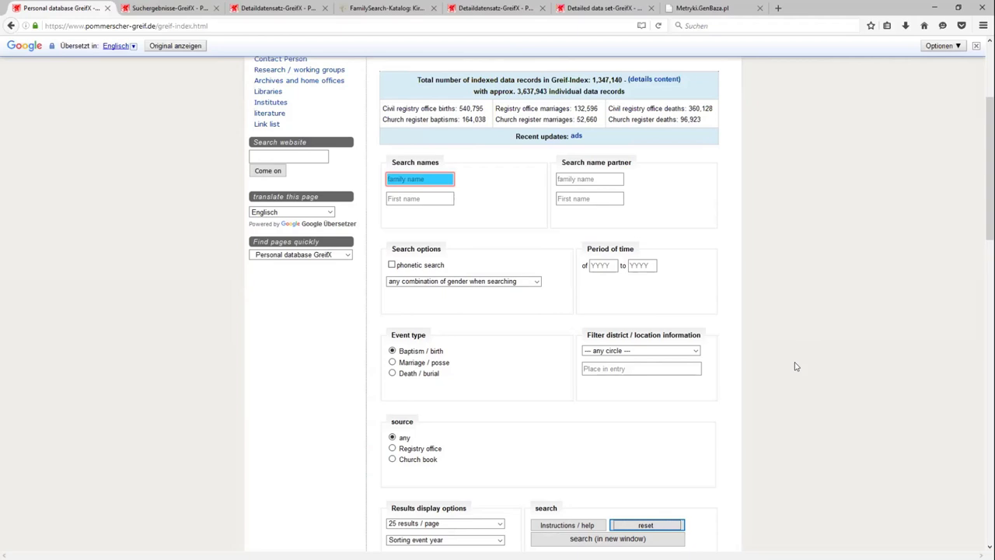
mouse_move(845, 263)
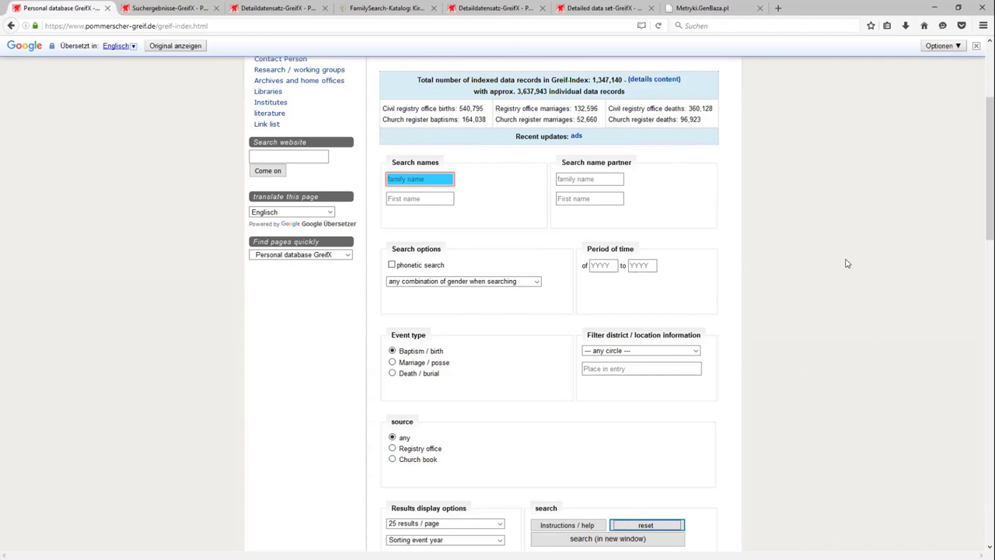
mouse_move(774, 273)
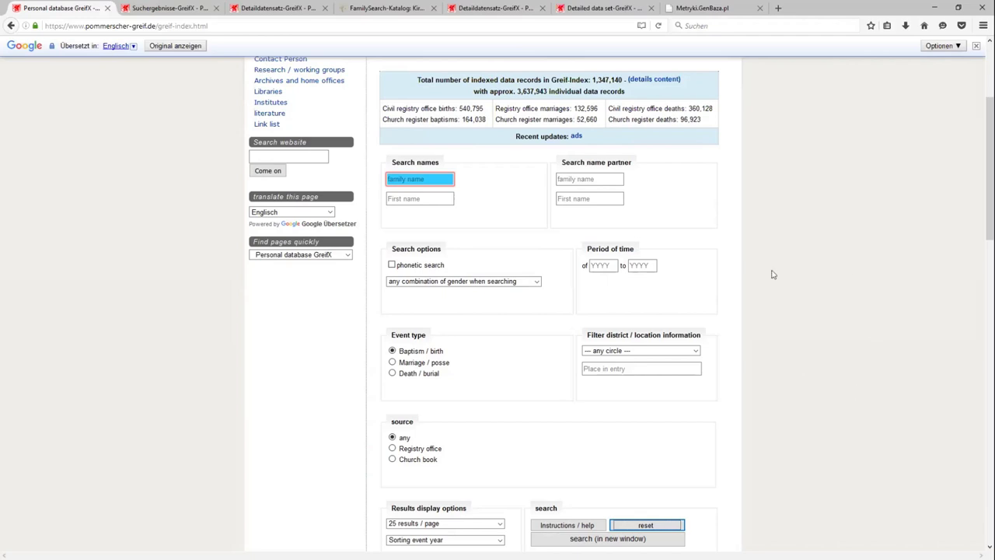
mouse_move(793, 273)
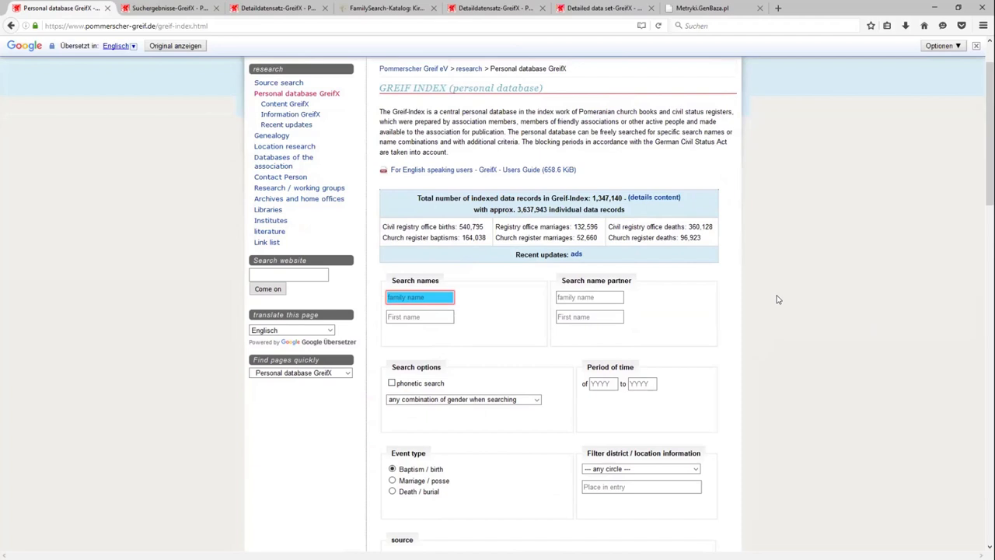
mouse_move(780, 297)
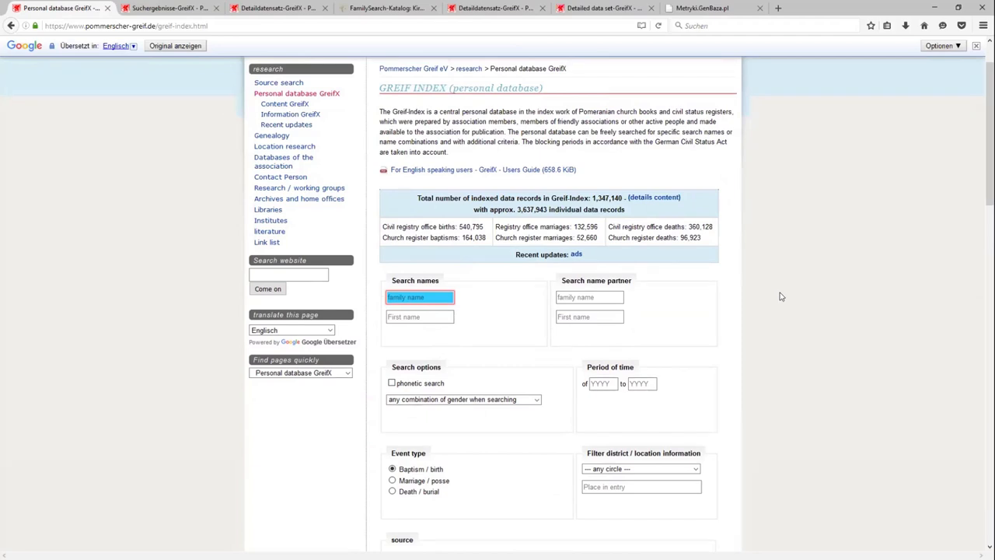
mouse_move(785, 326)
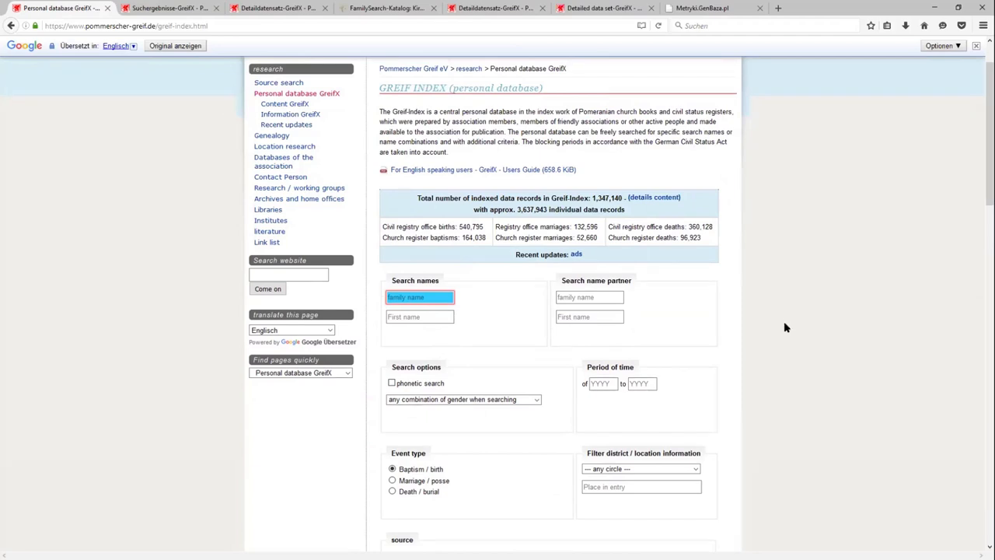
mouse_move(821, 326)
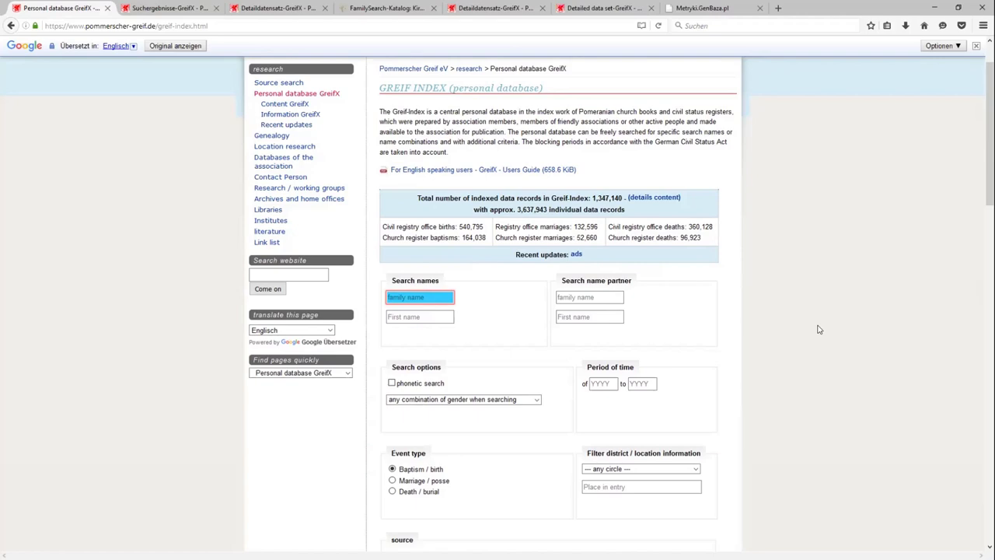
mouse_move(784, 329)
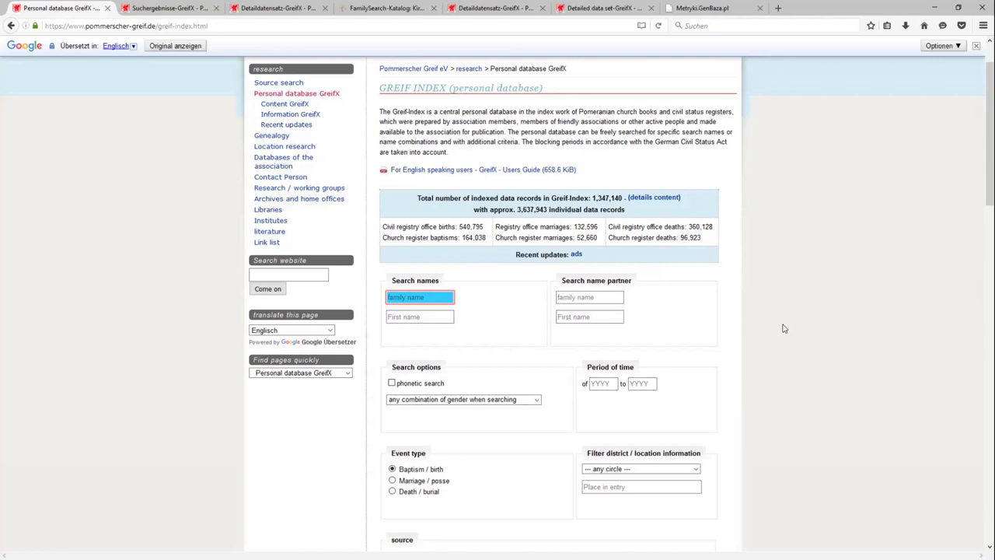
scroll("down", 3)
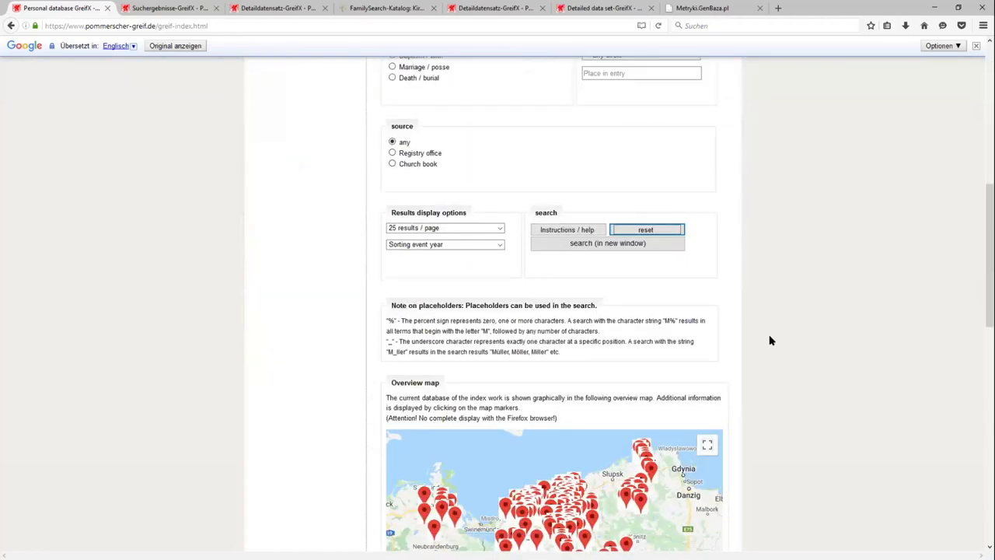
scroll("down", 3)
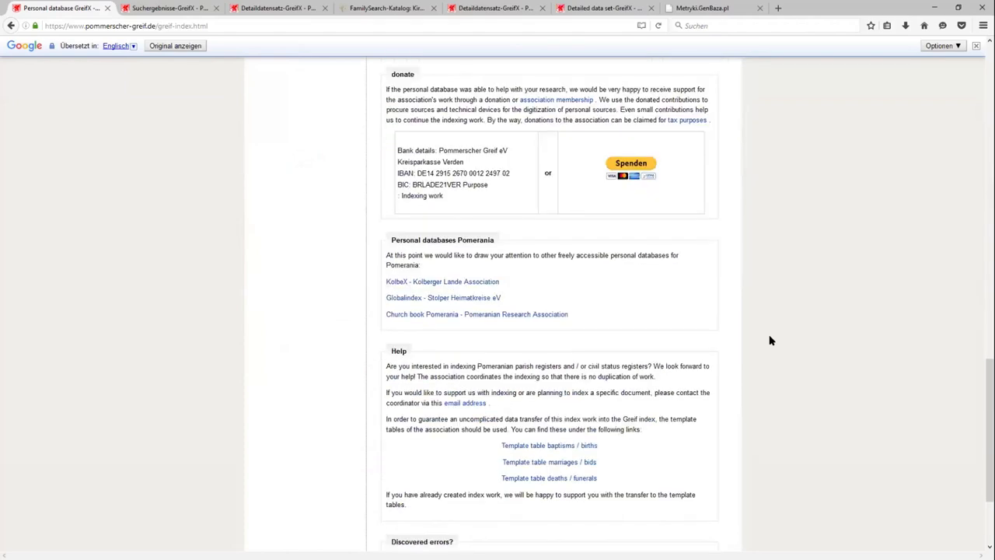
scroll("down", 3)
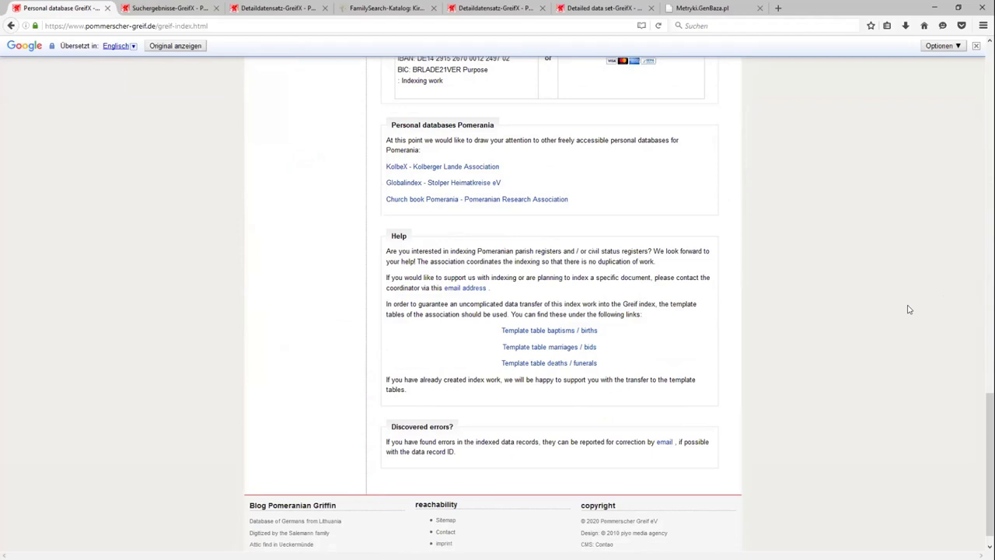
mouse_move(885, 308)
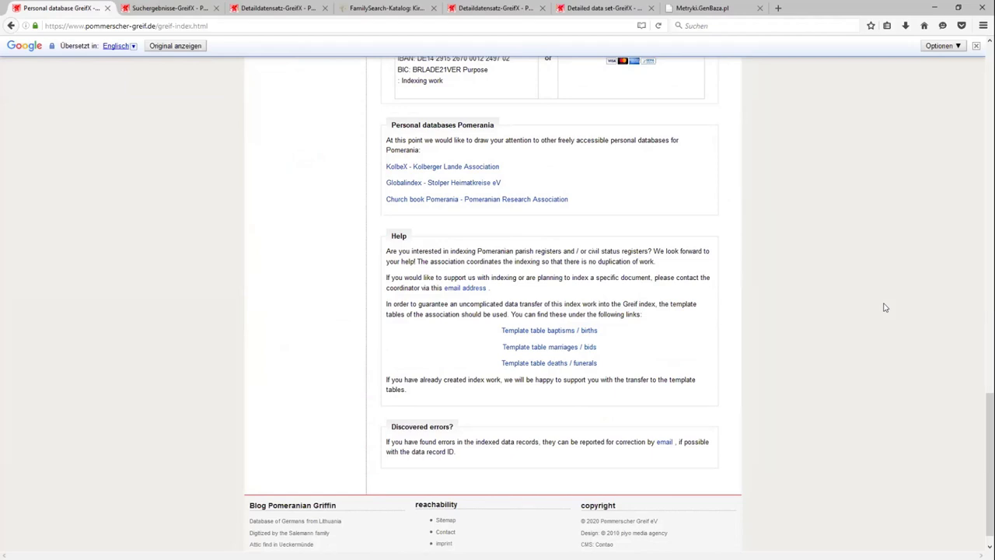
mouse_move(470, 41)
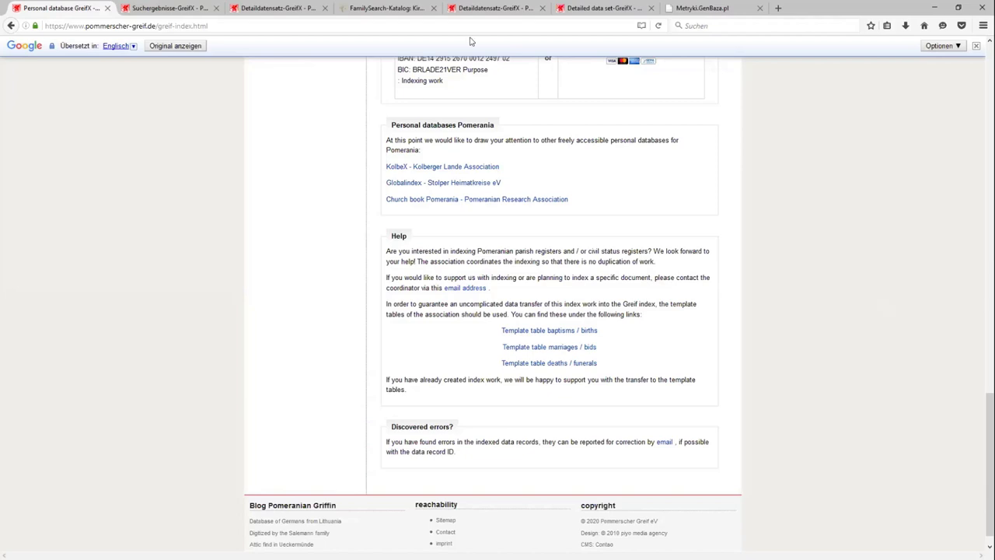
mouse_move(636, 34)
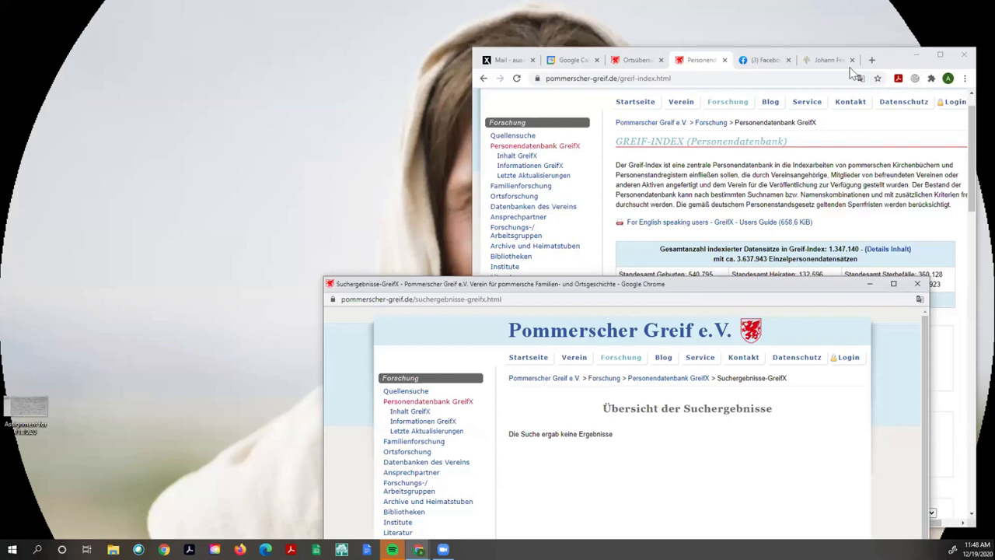
In the maximized FamilySearch window, go to Indexing > Find a Project and choose Germany
left_click(827, 59)
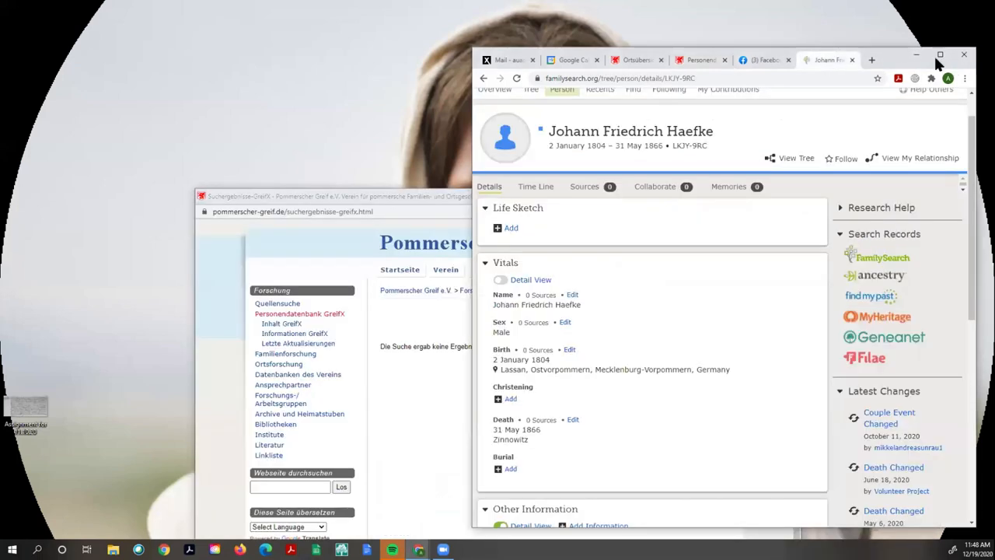
left_click(941, 56)
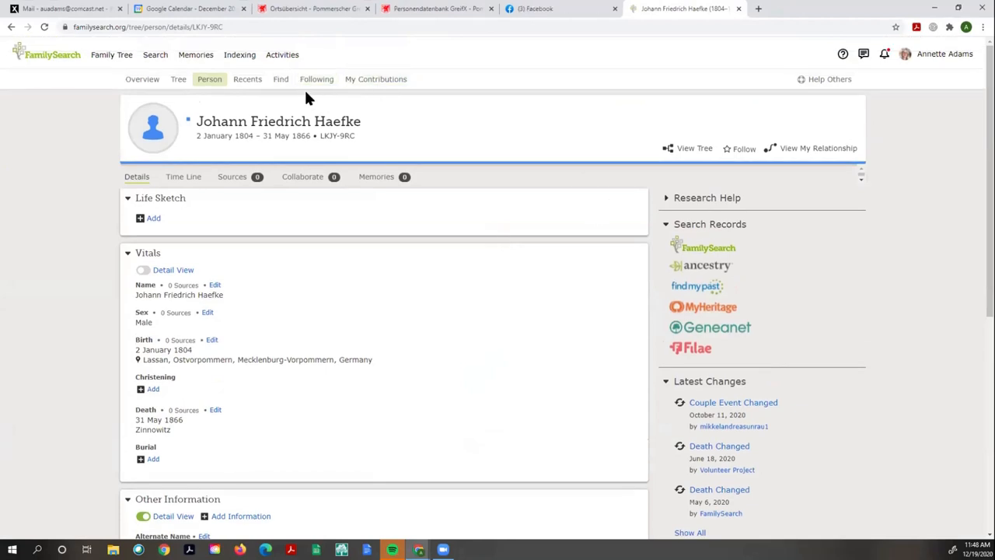
left_click(239, 54)
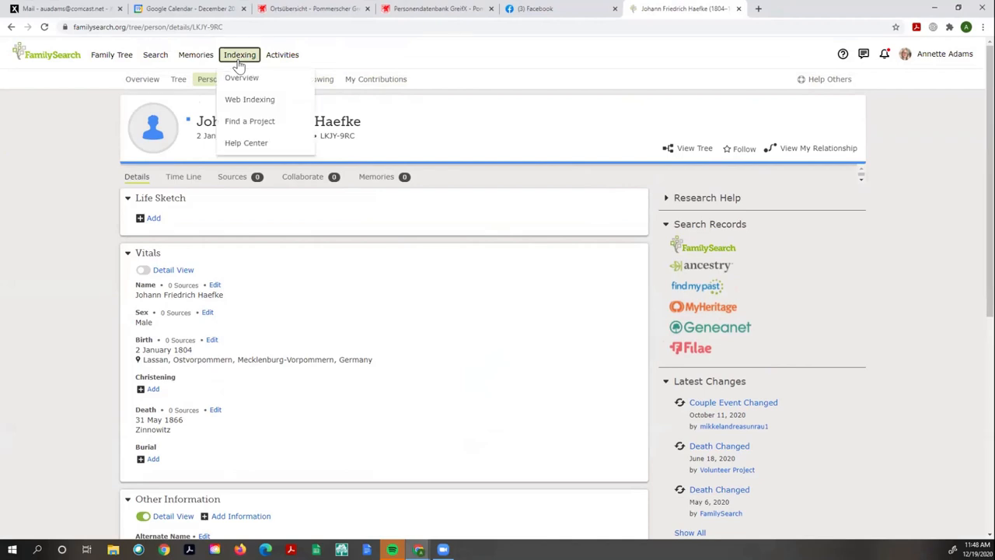
mouse_move(249, 121)
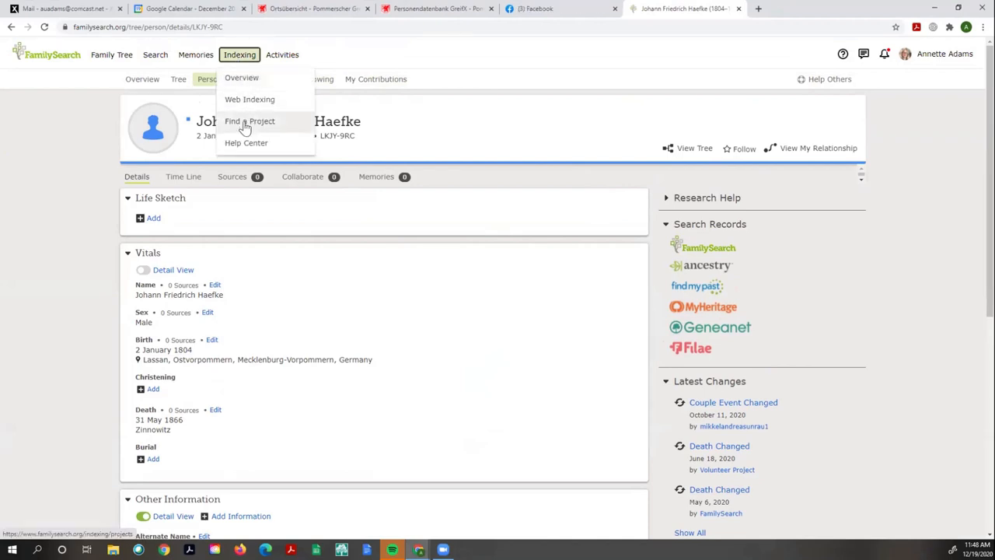
left_click(249, 121)
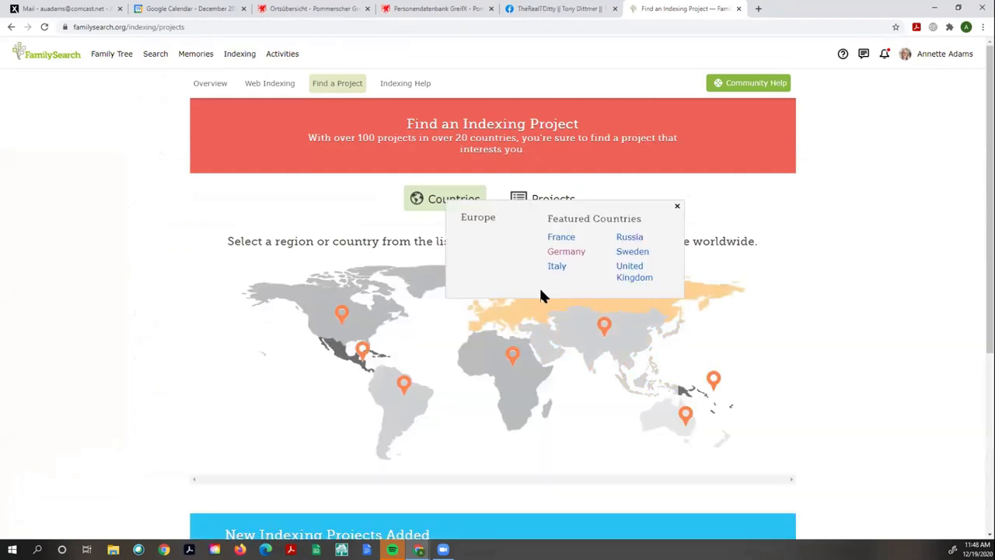
left_click(565, 252)
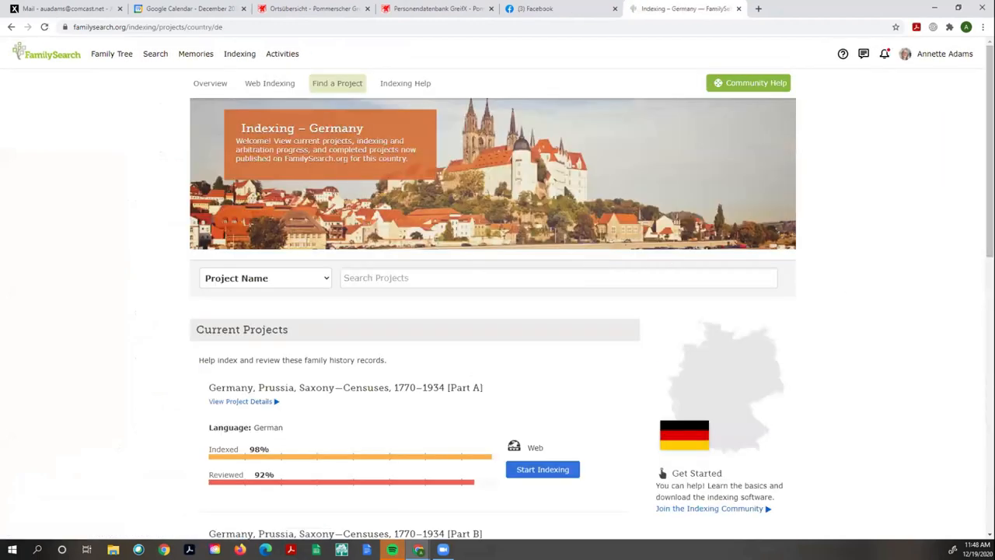
Scroll through the German indexing projects such as the Prussia-Saxony censuses and Saxony church books
scroll("down", 3)
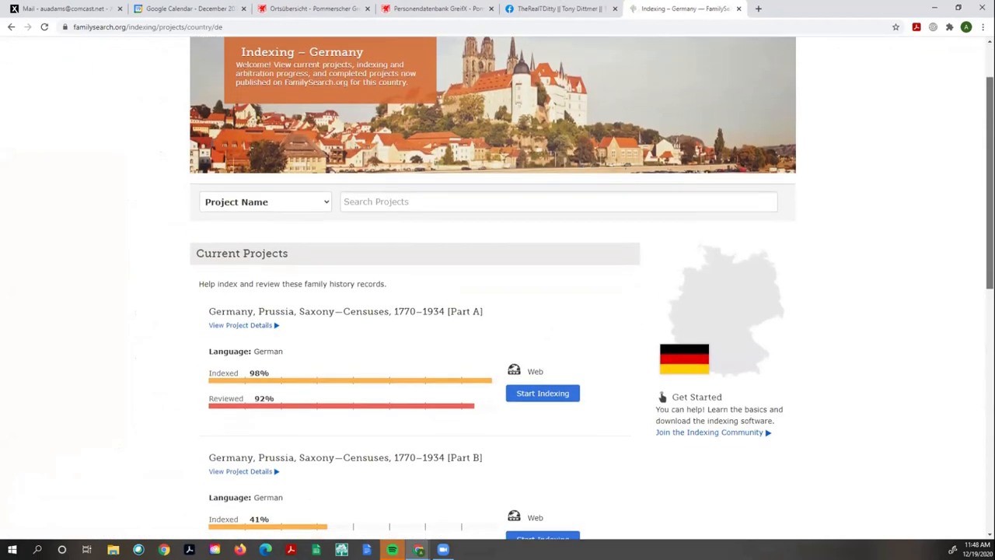
scroll("down", 3)
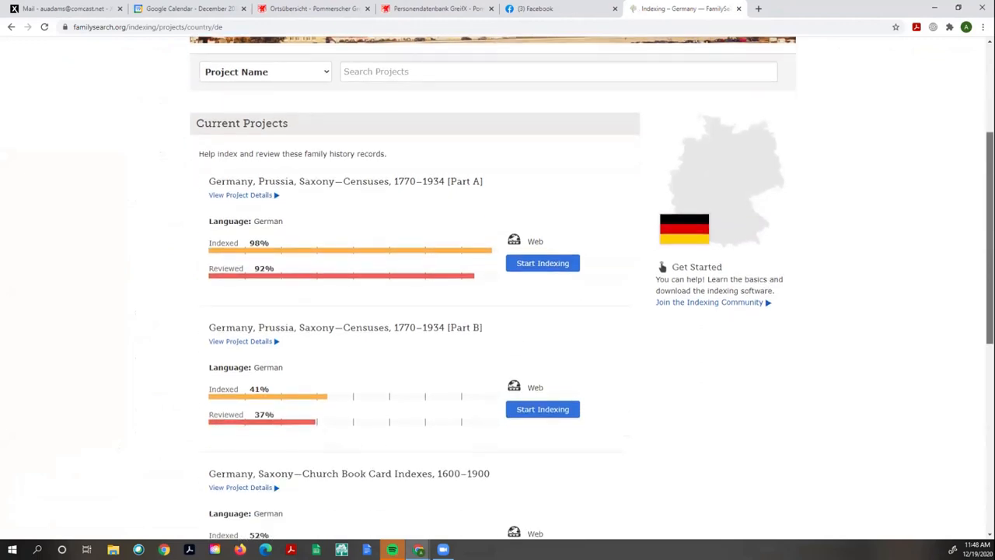
scroll("down", 3)
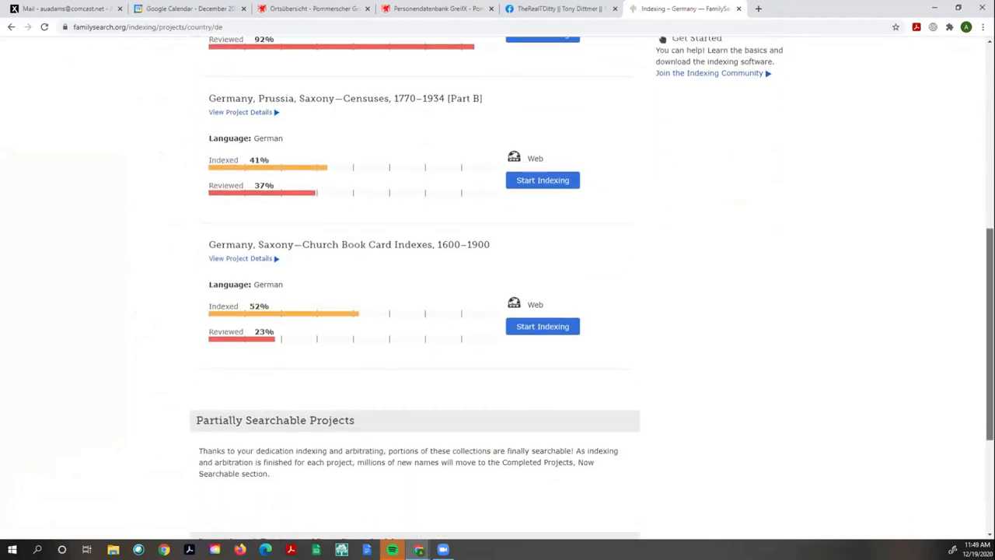
scroll("down", 3)
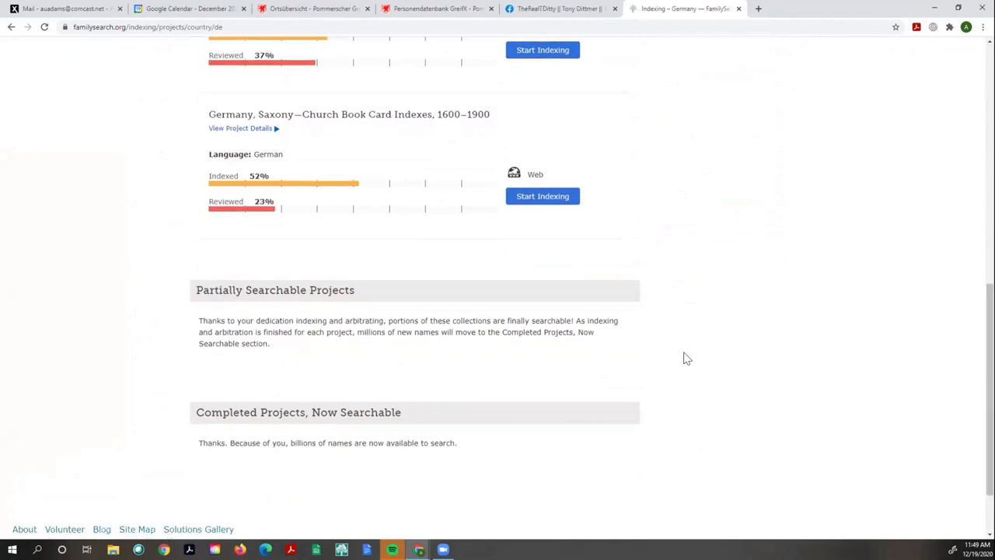
mouse_move(789, 358)
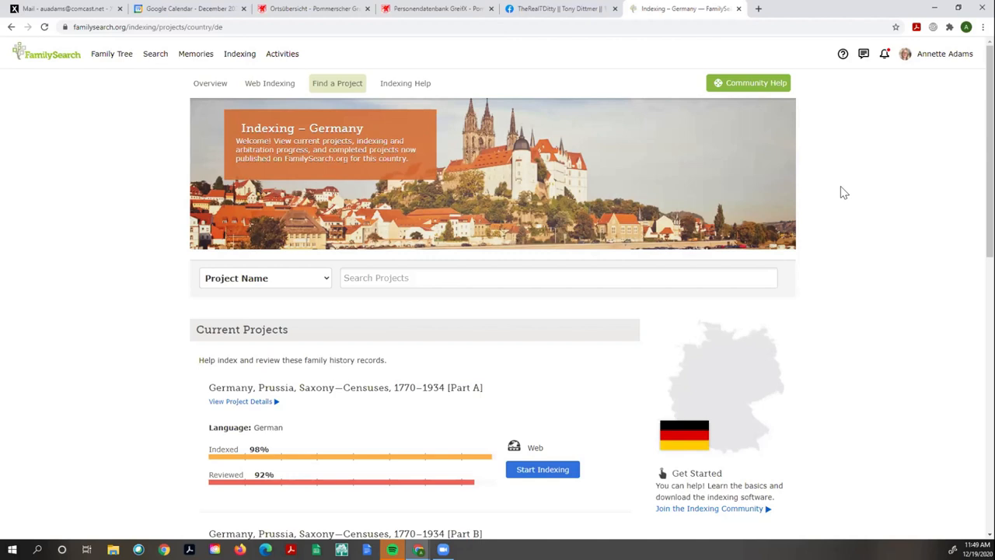
Search the FamilySearch Catalog by place for Germany, Preußen, Pommern, Naugard (Kreis)
left_click(155, 53)
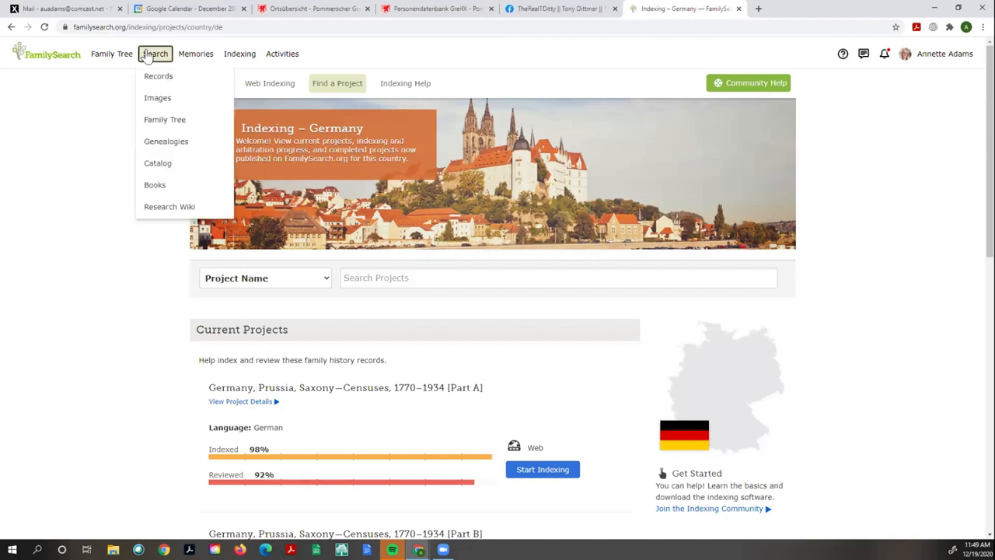
left_click(159, 163)
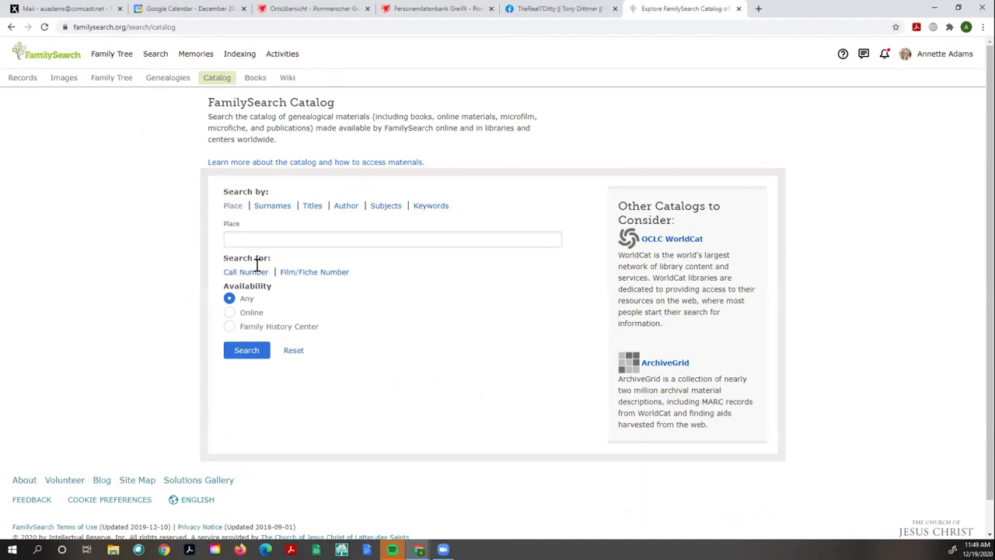
left_click(392, 239)
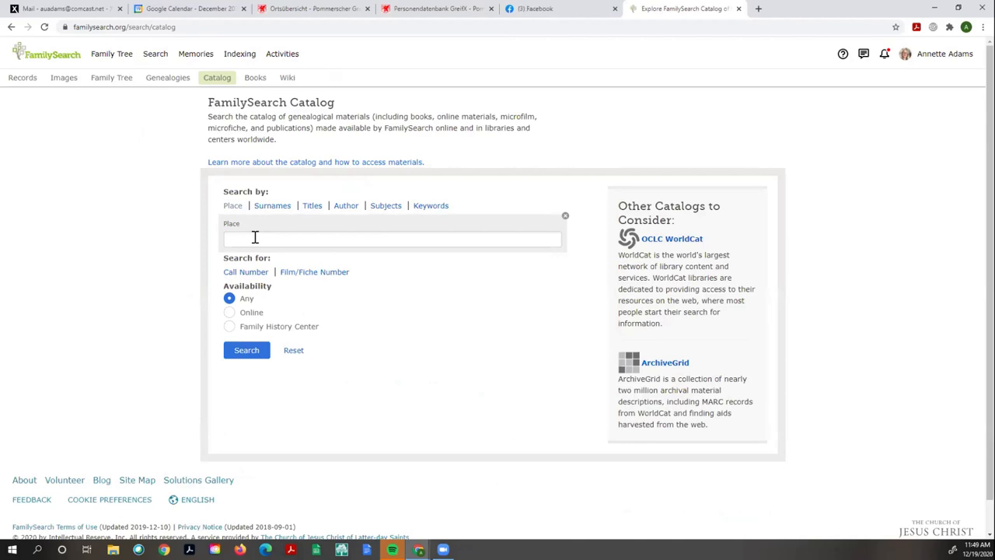
left_click(391, 239)
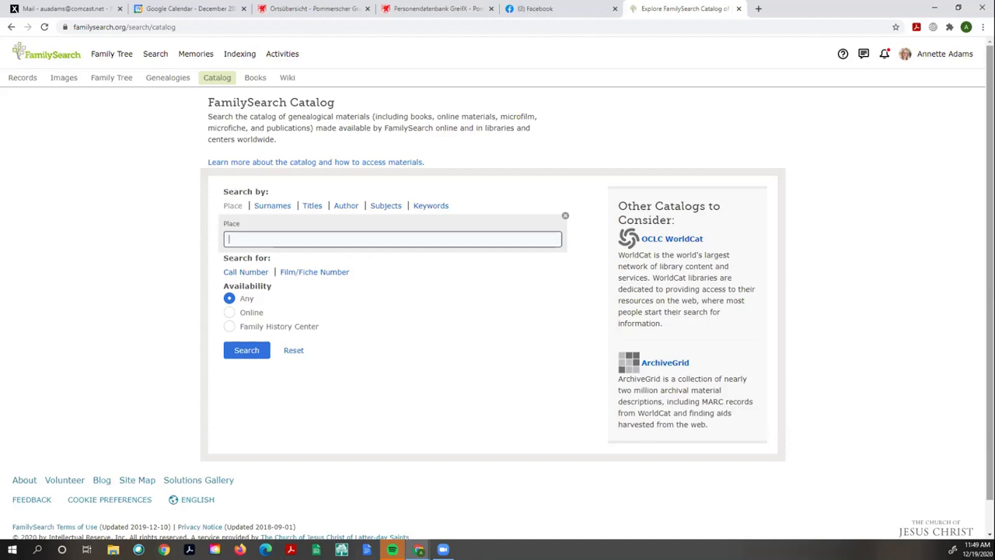
type("naug")
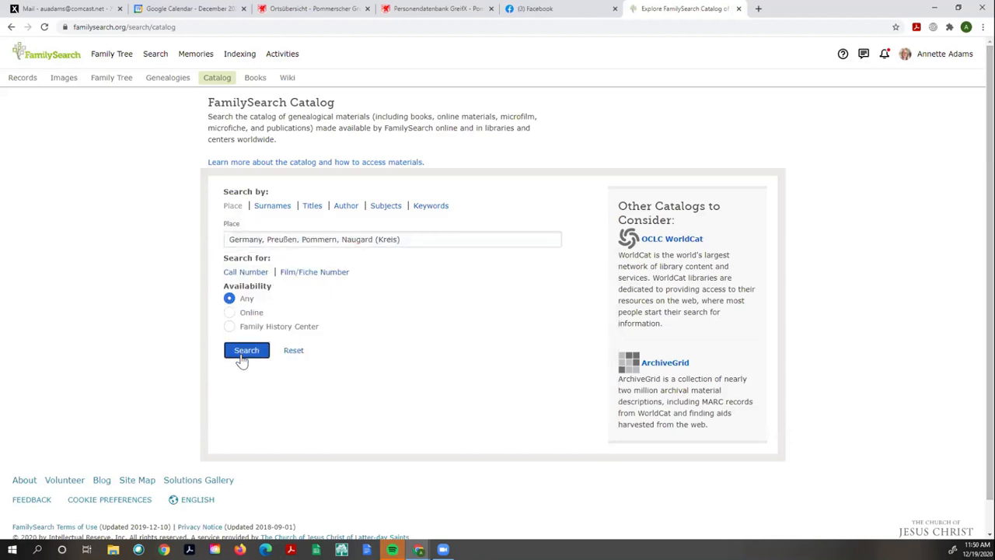
left_click(246, 349)
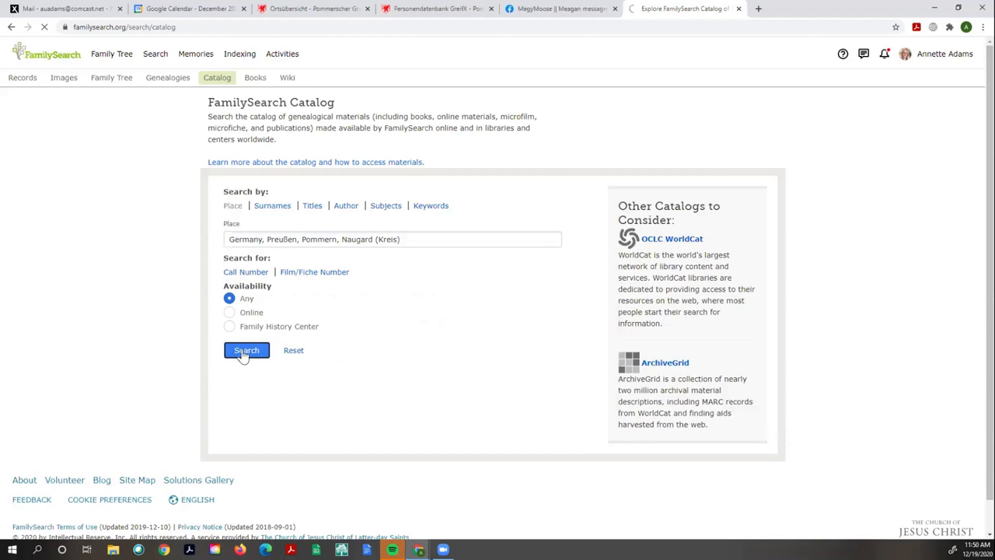
left_click(245, 350)
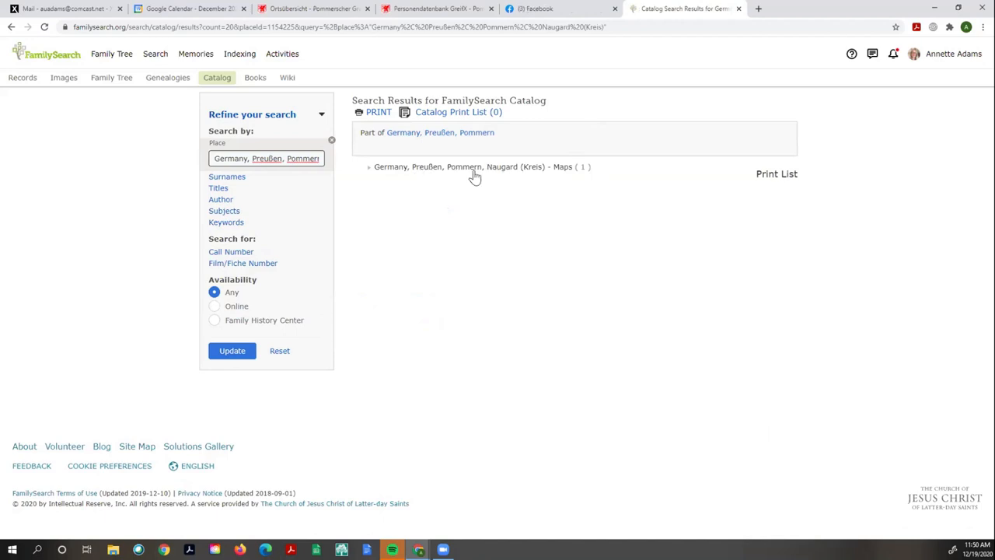
Browse Pommern's places in the catalog and open Alt Damerow (Kr. Saatzig)
left_click(439, 132)
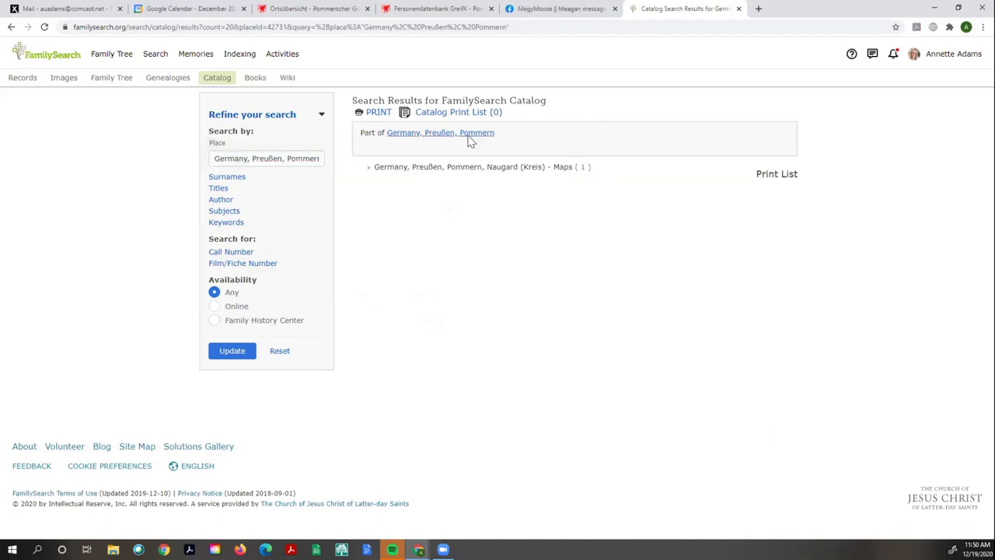
left_click(440, 132)
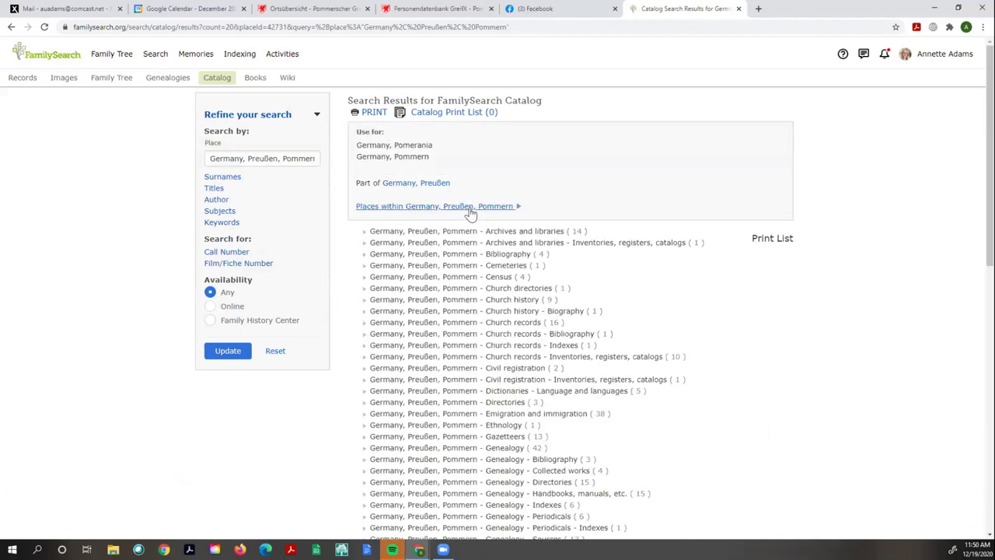
left_click(435, 205)
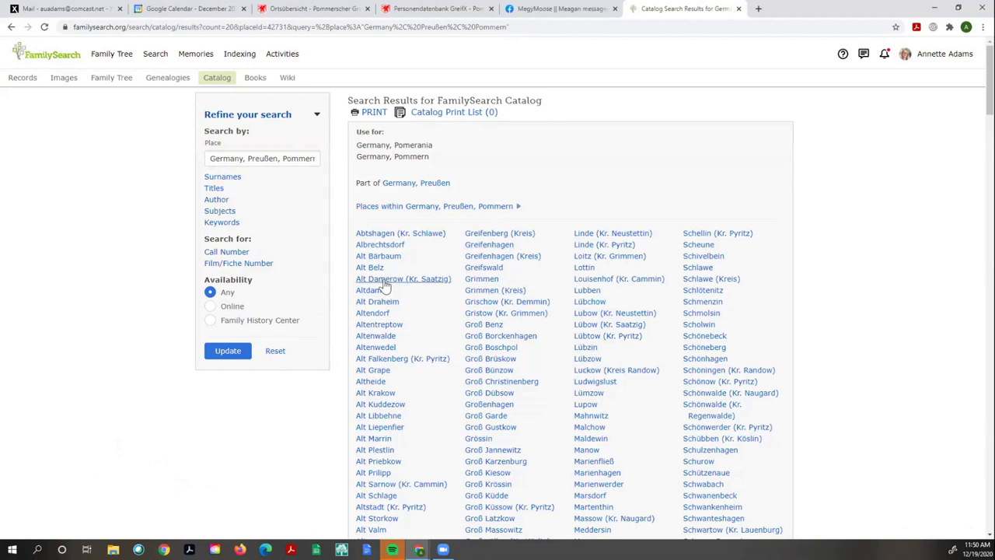
left_click(402, 278)
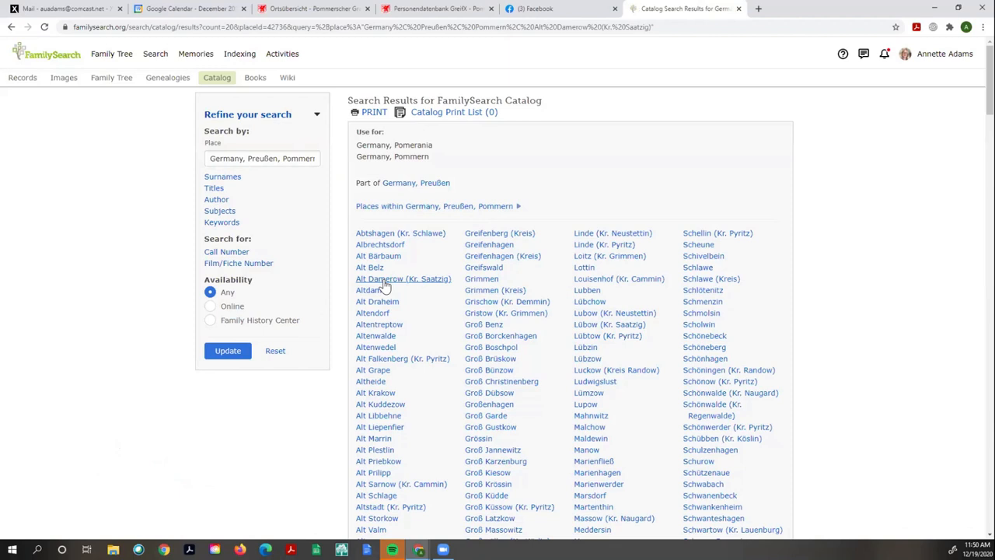
left_click(403, 279)
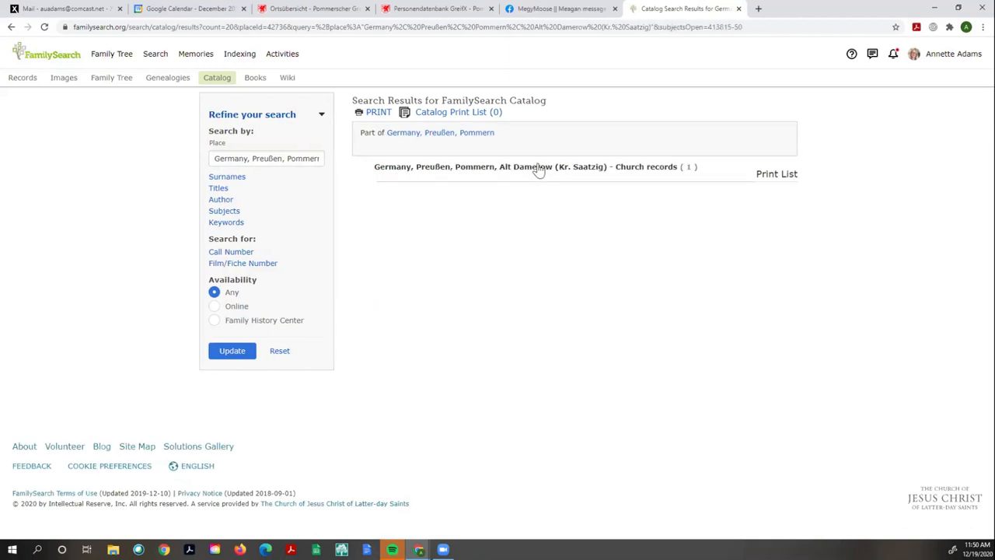
Open the Kirchenbuchduplikat church records title and view film 004717794, baptisms/marriages/deaths 1828–1873
left_click(533, 166)
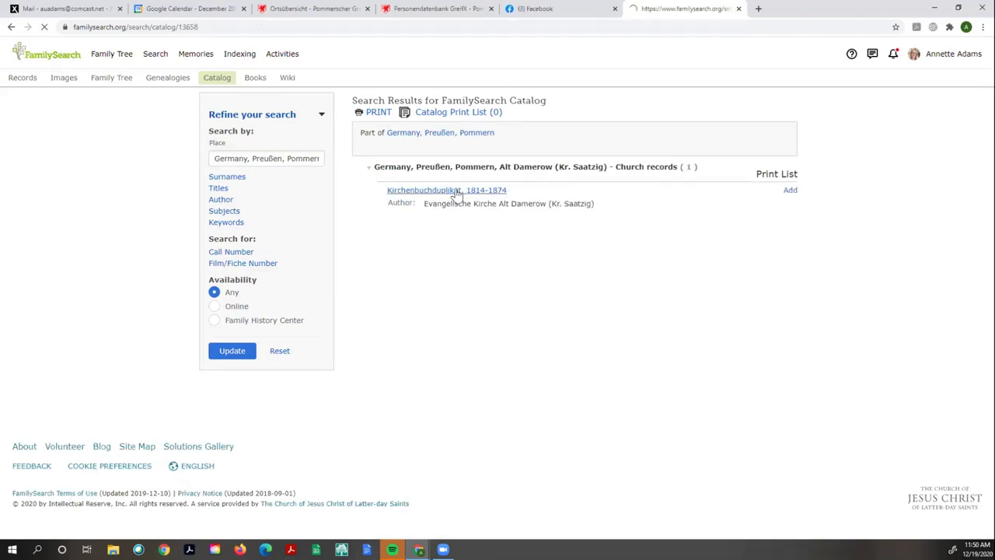
left_click(423, 190)
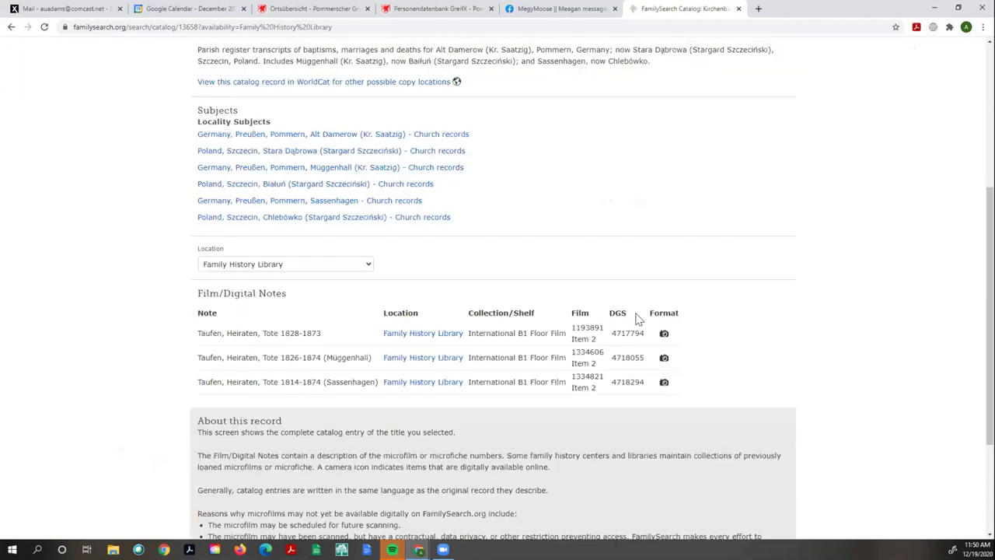
left_click(662, 332)
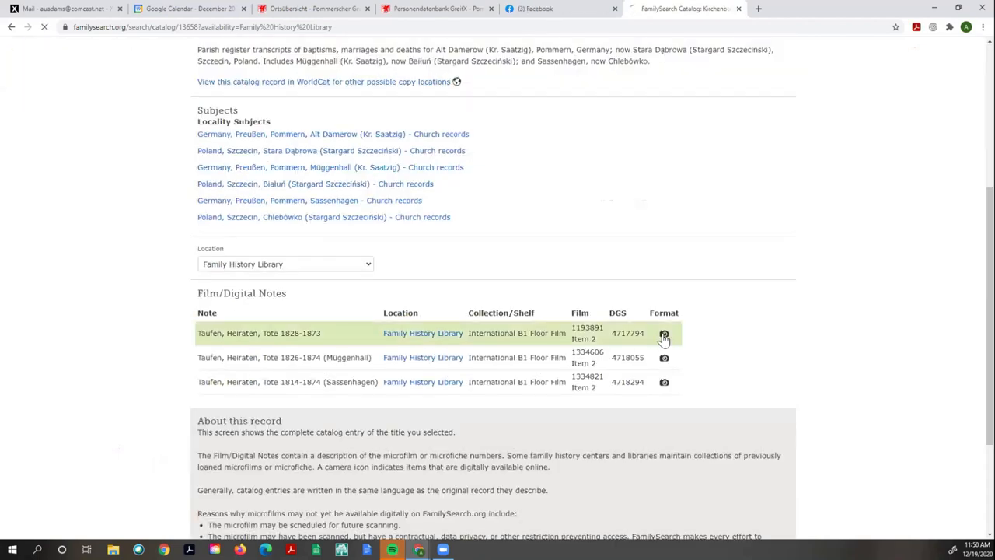
left_click(662, 332)
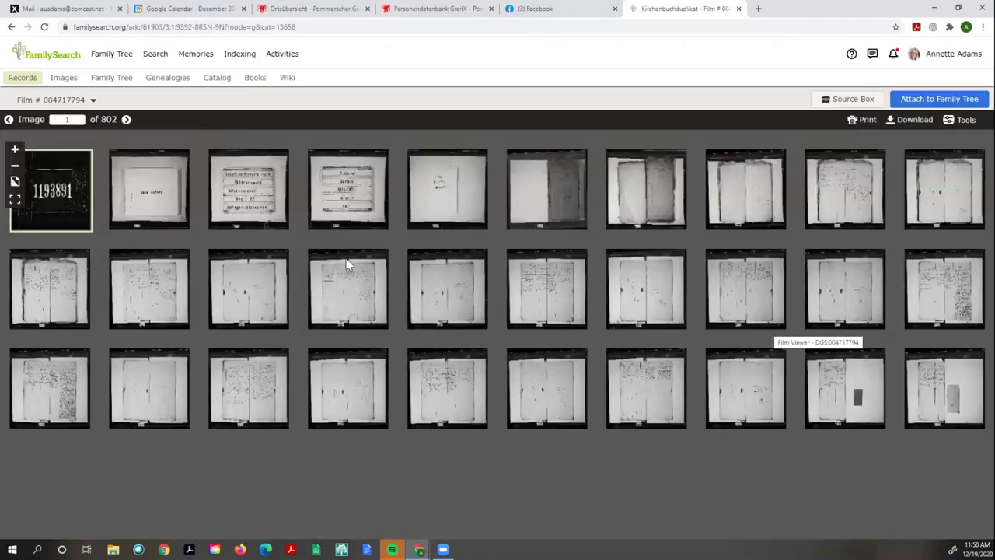
Open film image 14 on its own and magnify the register page twice for reading
left_click(348, 289)
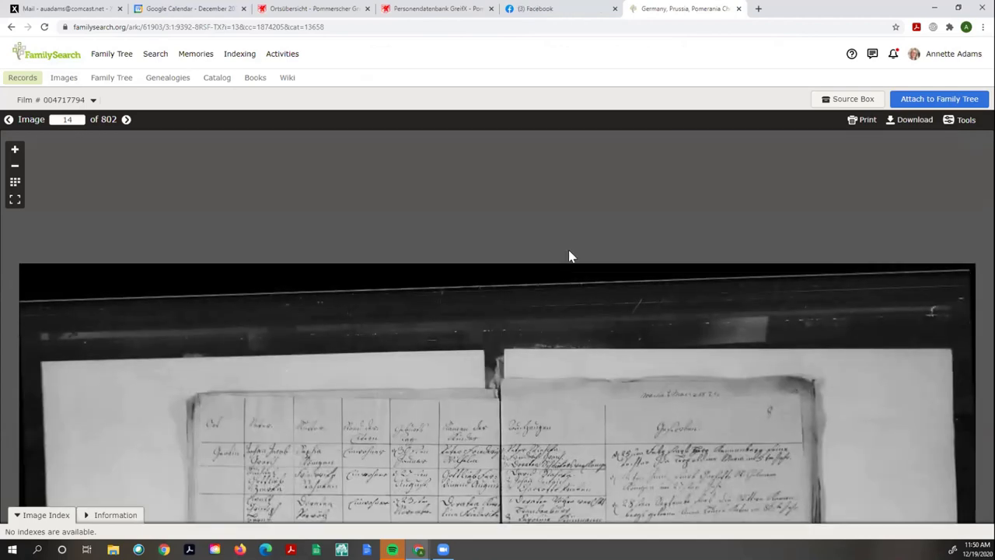
left_click(14, 149)
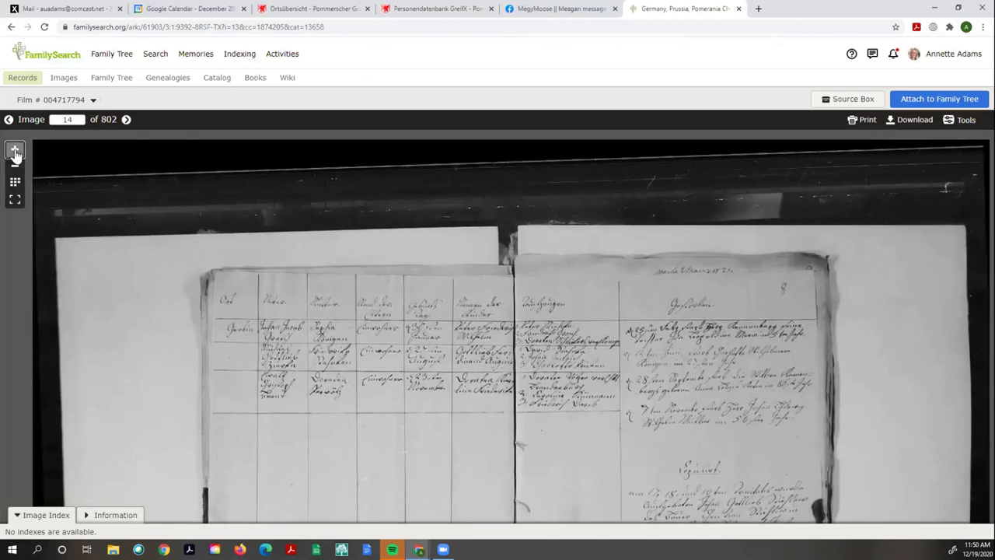
left_click(14, 149)
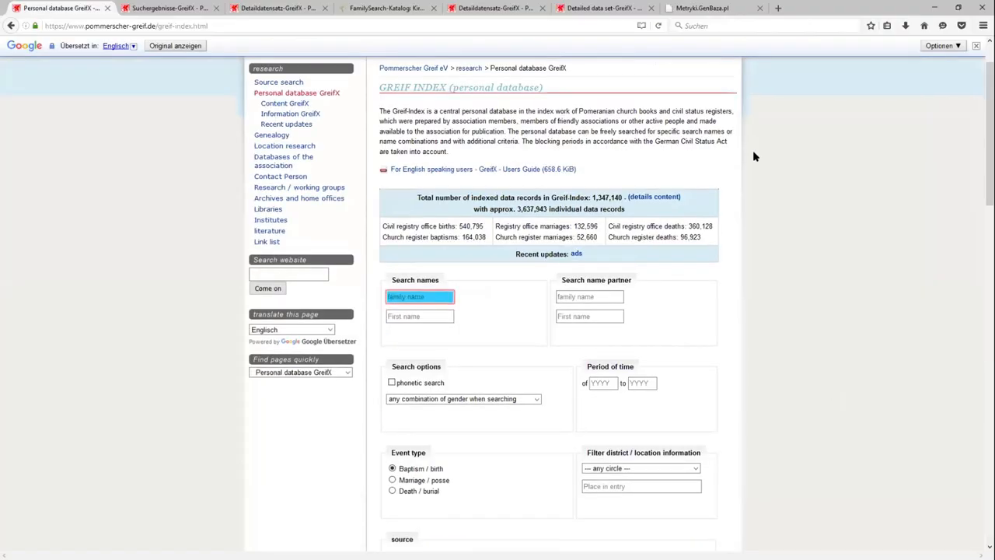
Scroll the GreifX page down to its help section with template links
scroll("down", 3)
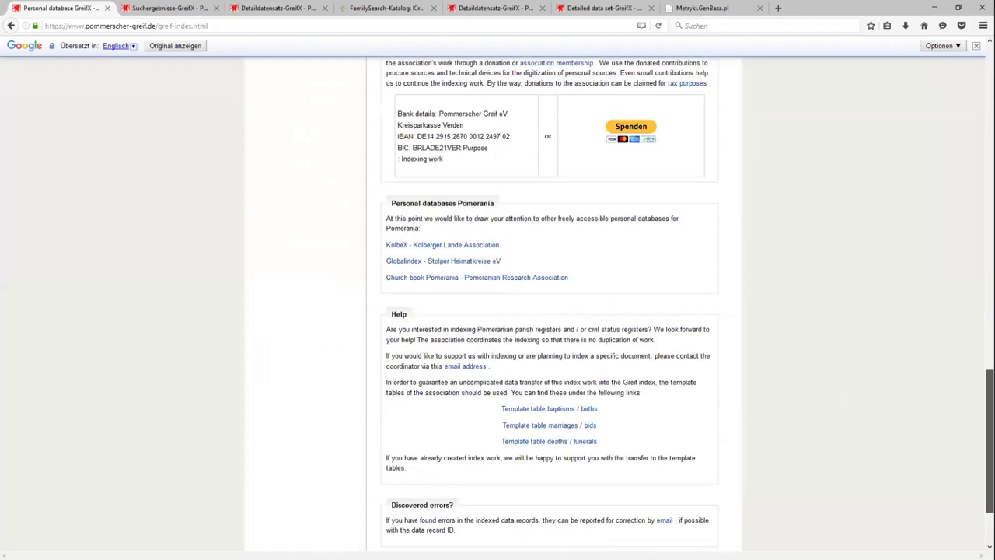
scroll("down", 3)
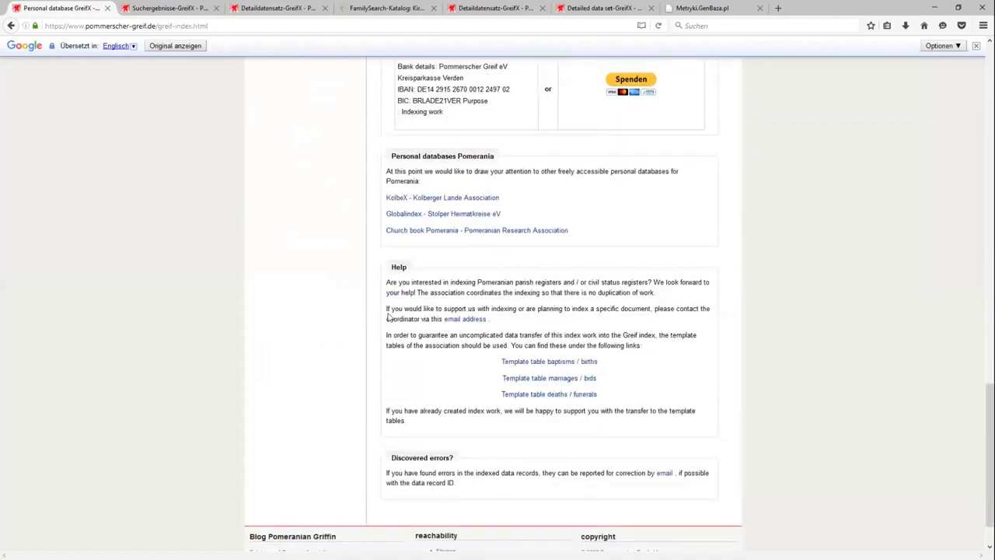
mouse_move(442, 298)
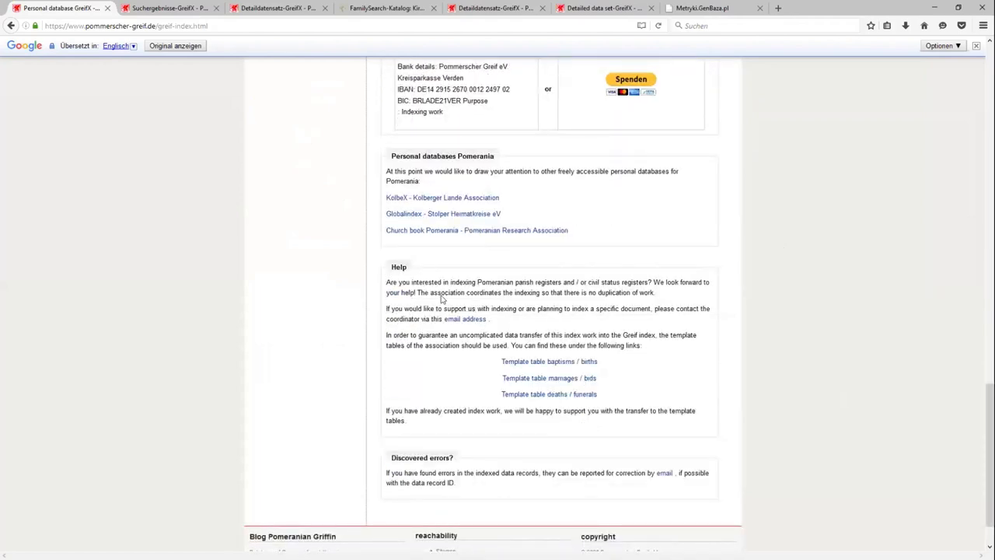
mouse_move(465, 318)
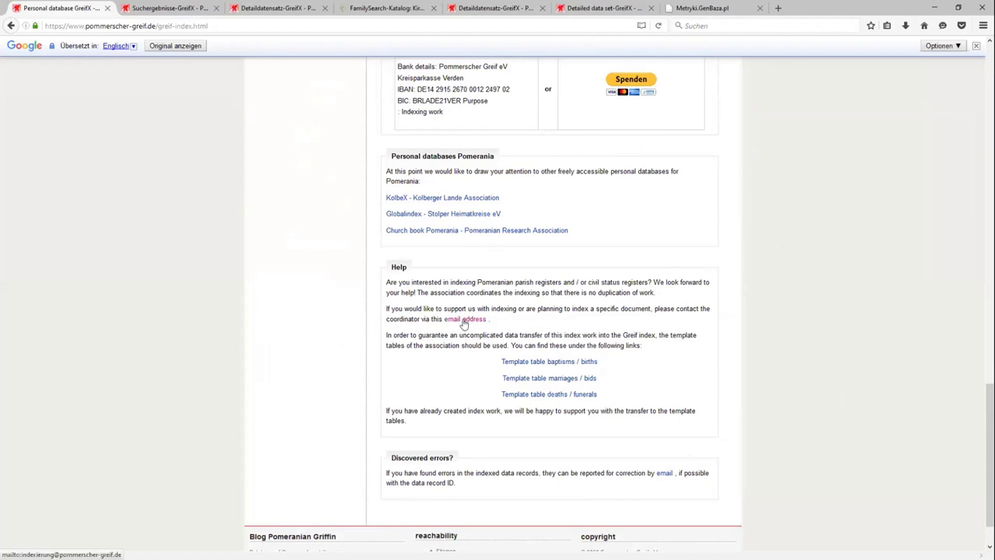
mouse_move(488, 368)
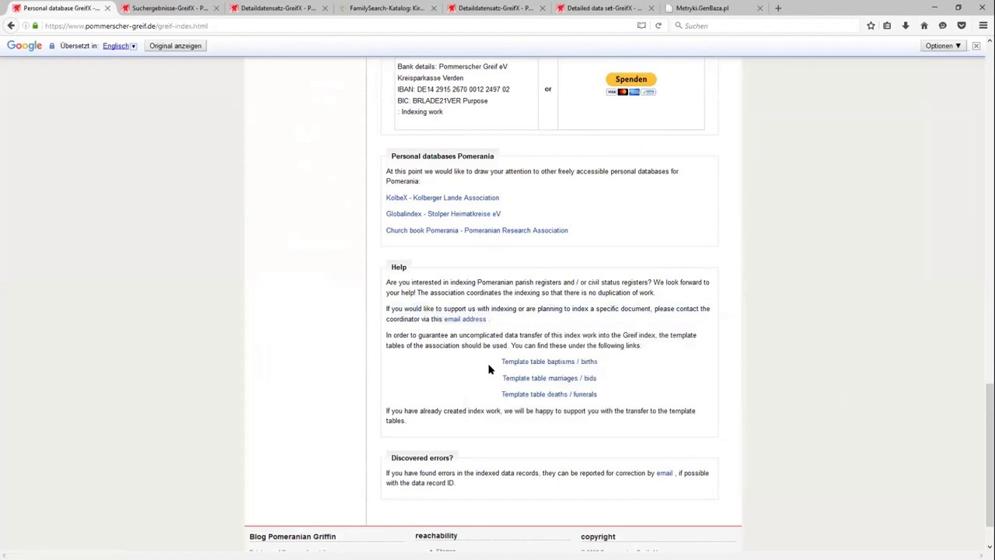
mouse_move(414, 377)
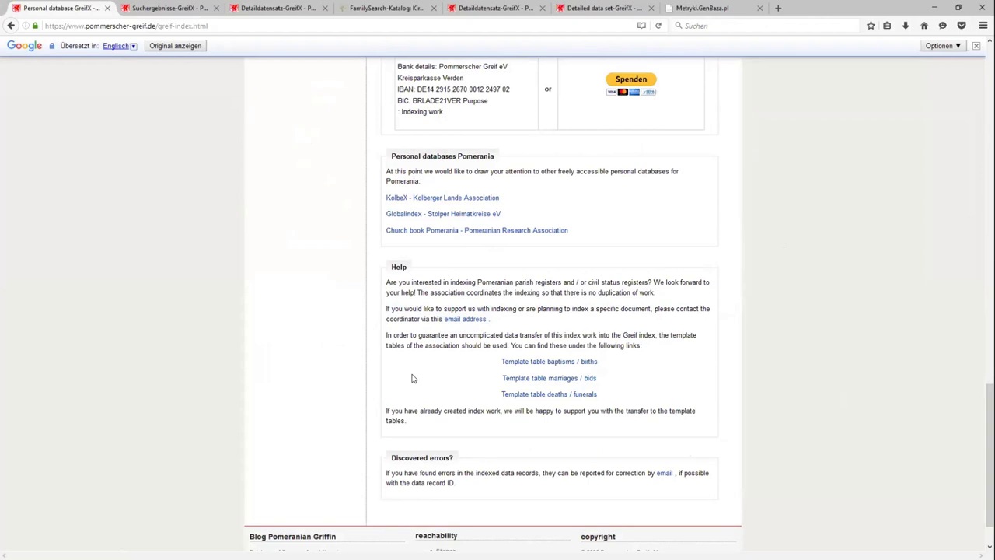
mouse_move(342, 390)
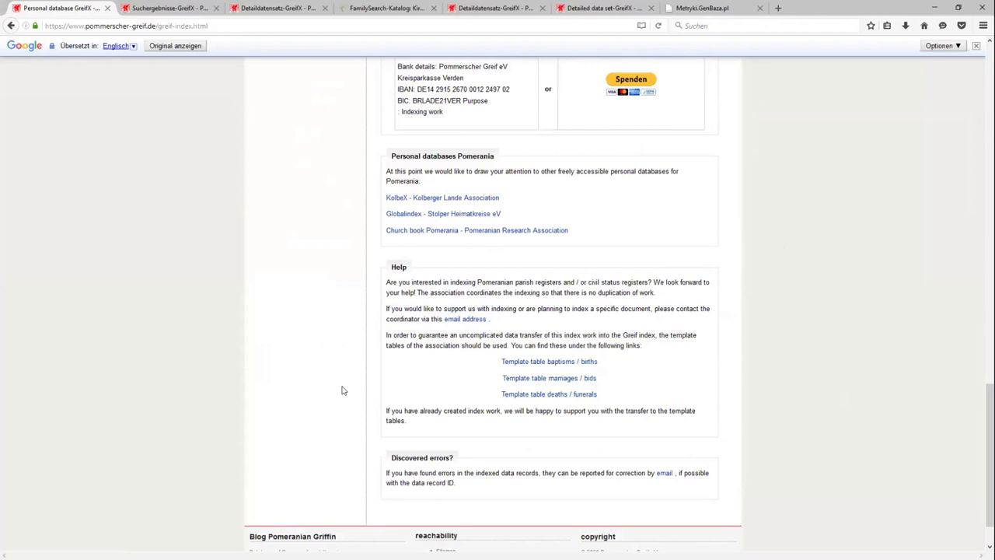
mouse_move(394, 349)
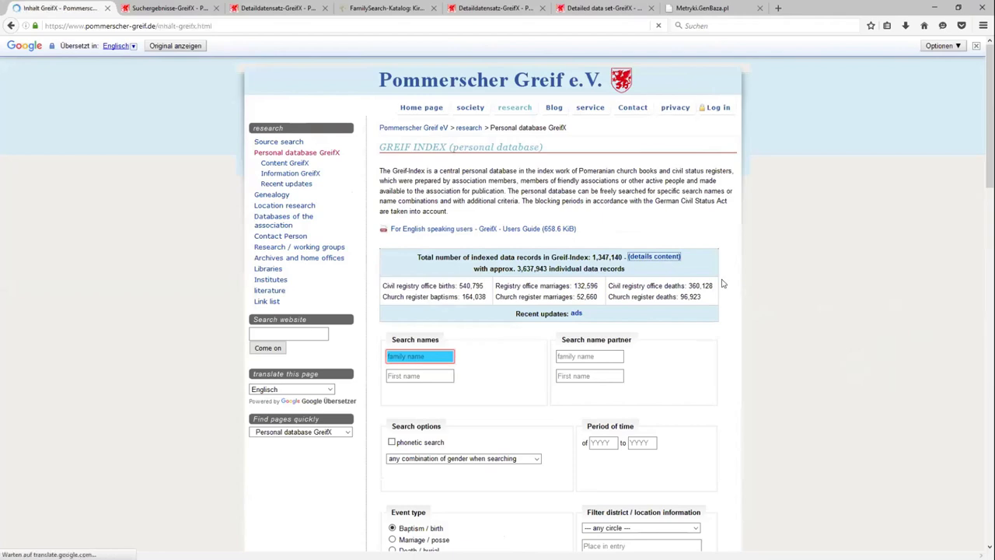
left_click(174, 45)
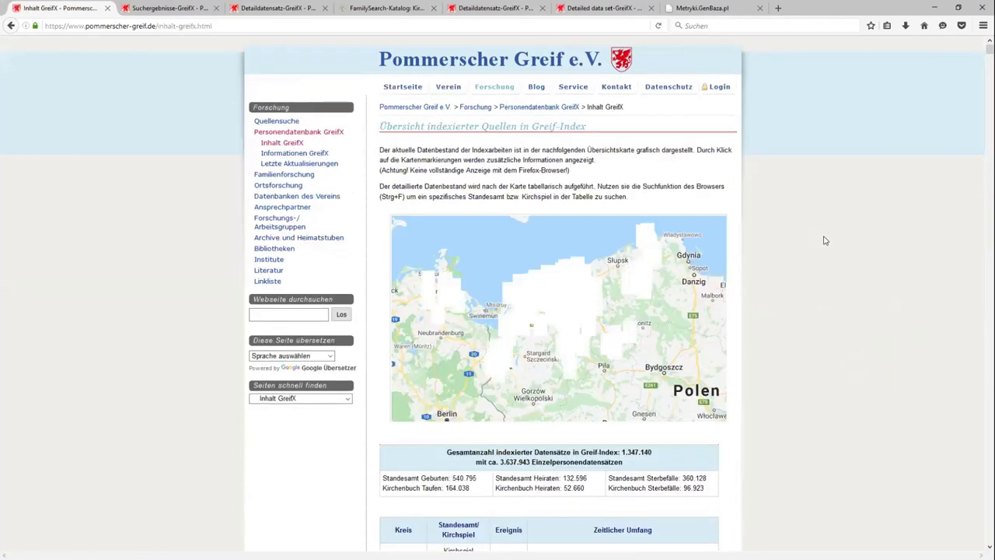
scroll("down", 3)
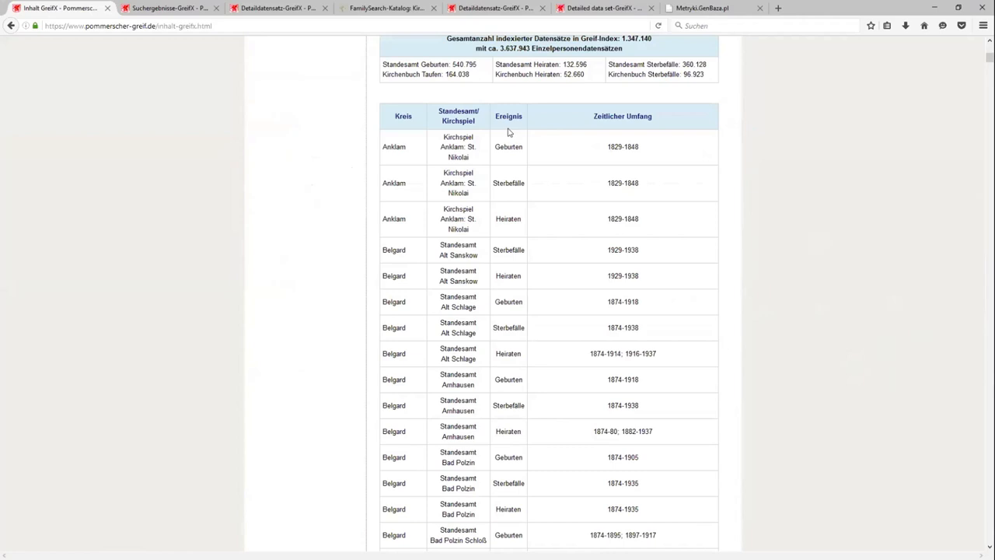
mouse_move(335, 156)
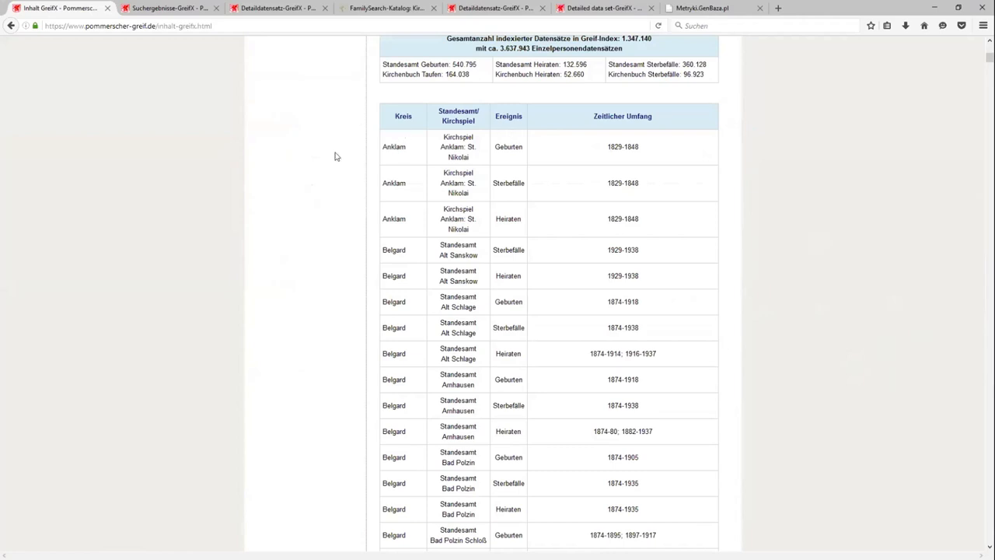
scroll("down", 3)
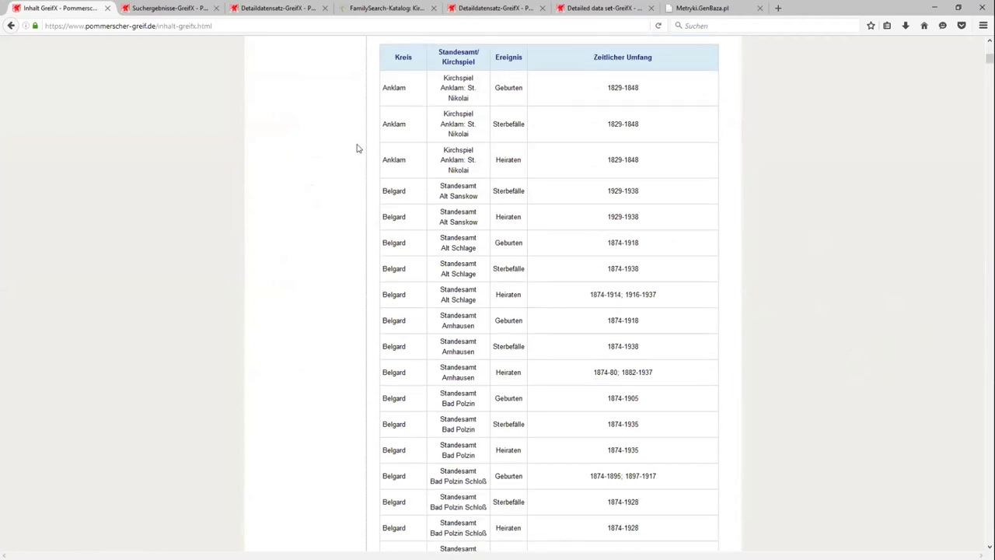
scroll("down", 3)
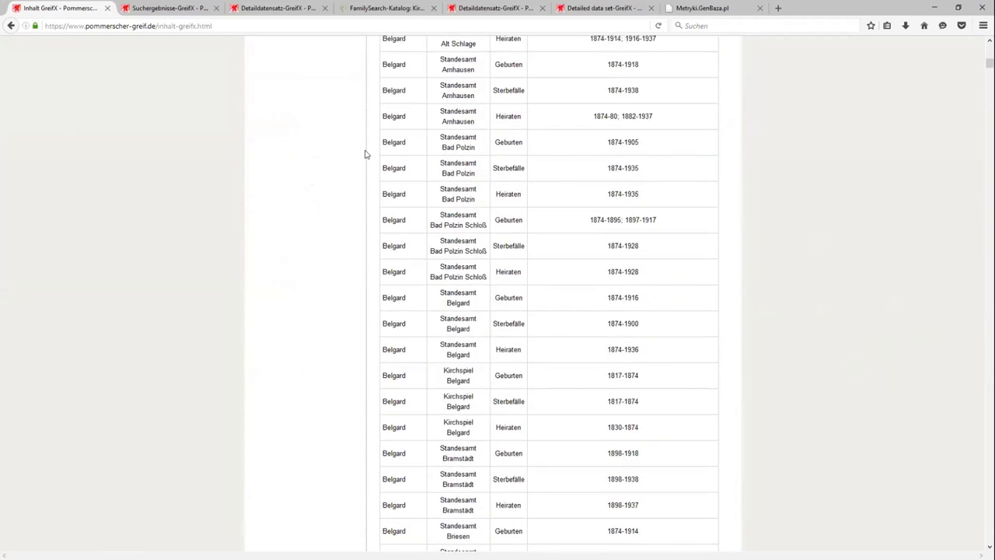
scroll("down", 3)
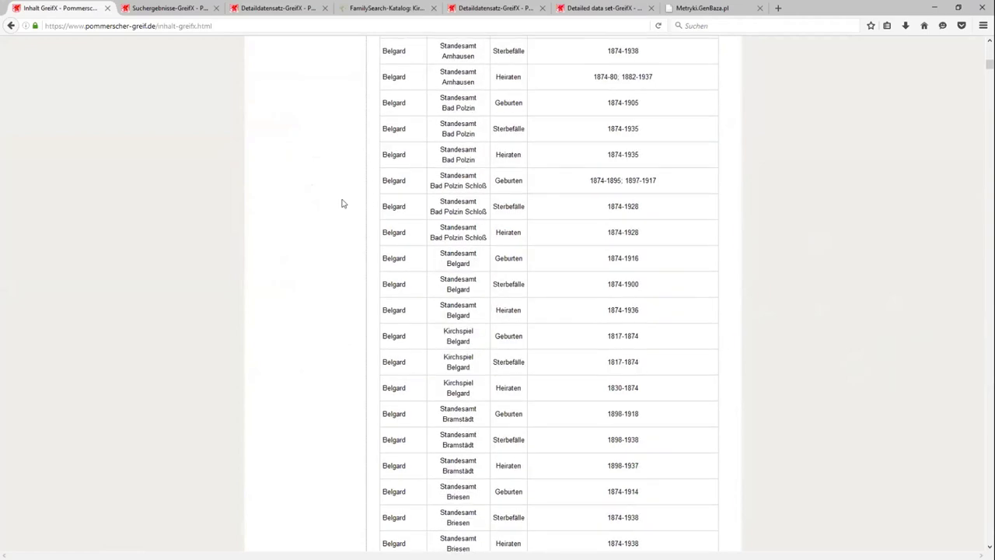
scroll("down", 3)
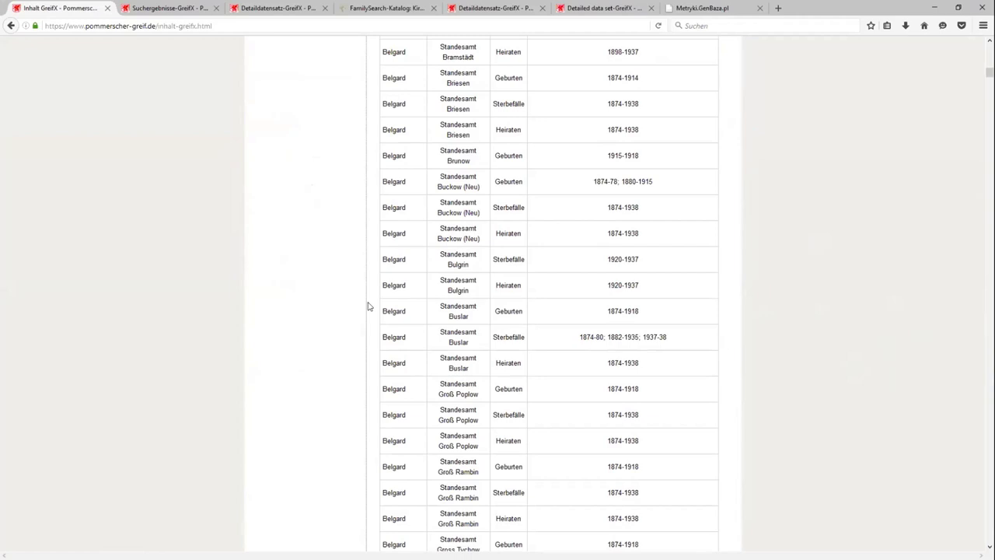
mouse_move(380, 356)
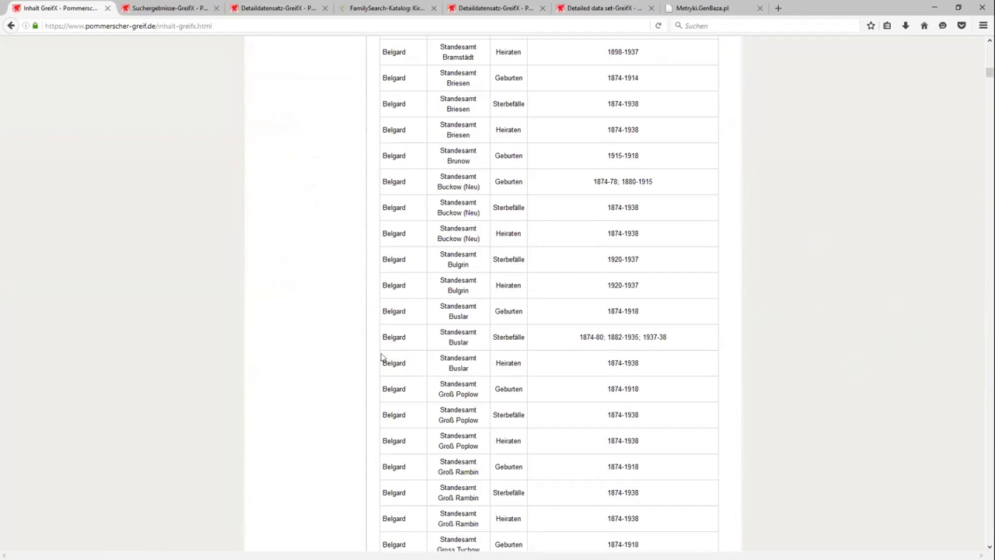
mouse_move(361, 314)
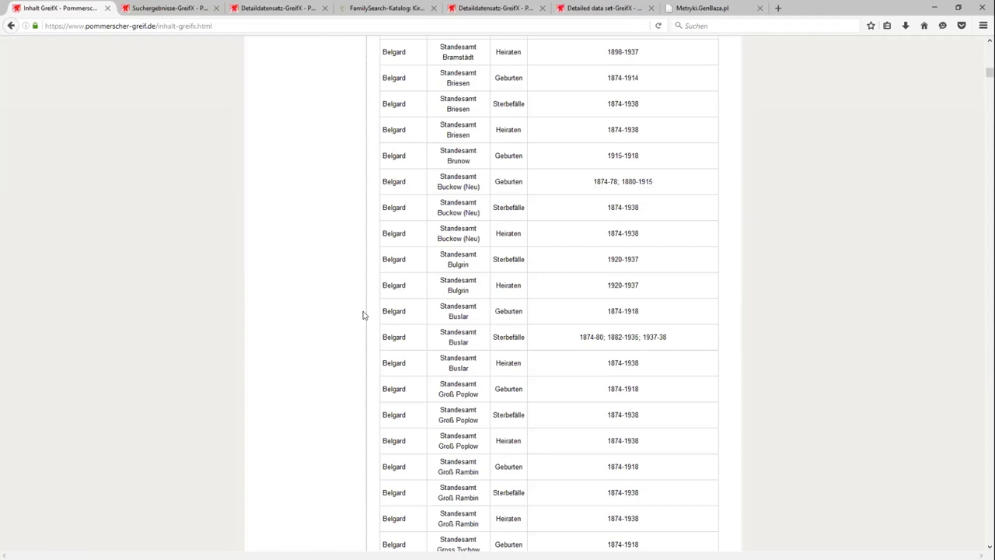
scroll("down", 3)
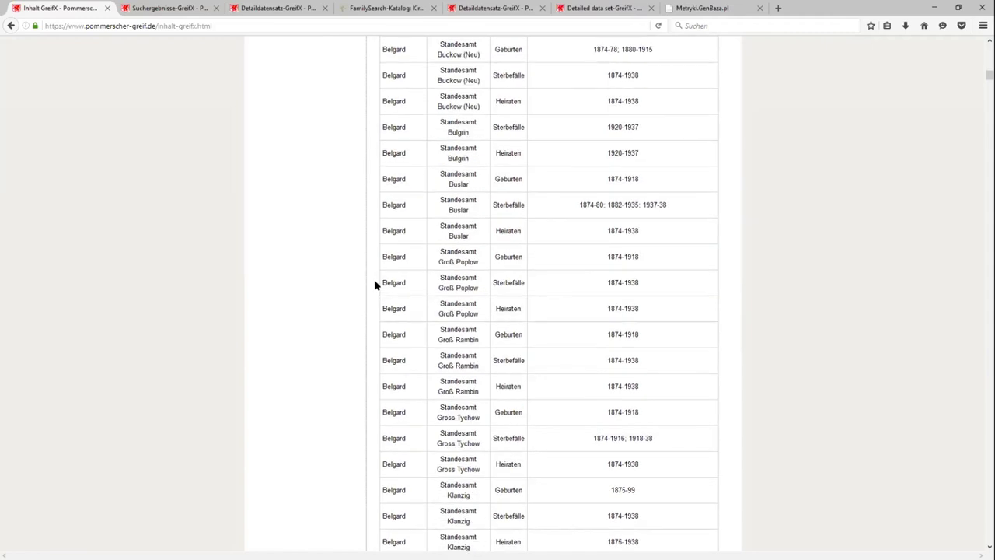
scroll("down", 3)
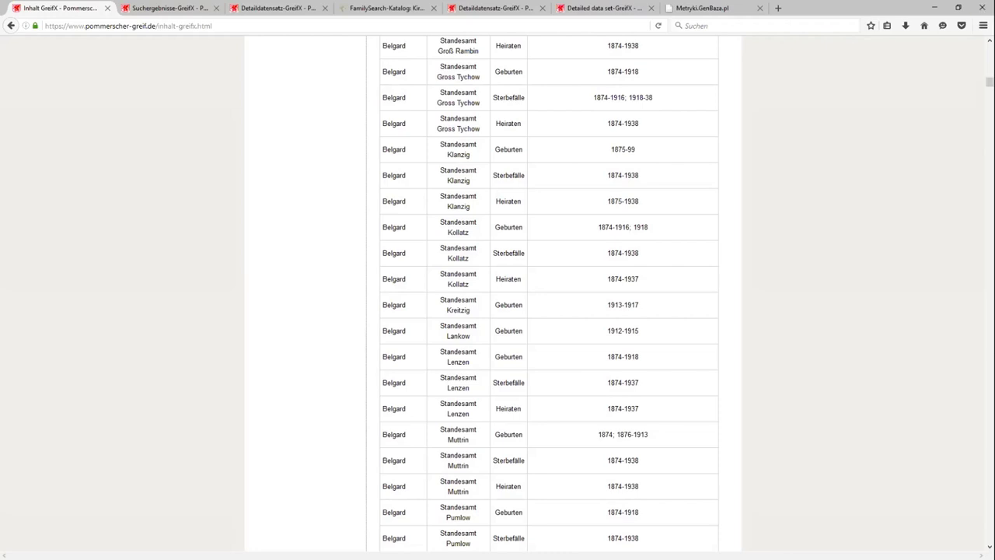
mouse_move(892, 156)
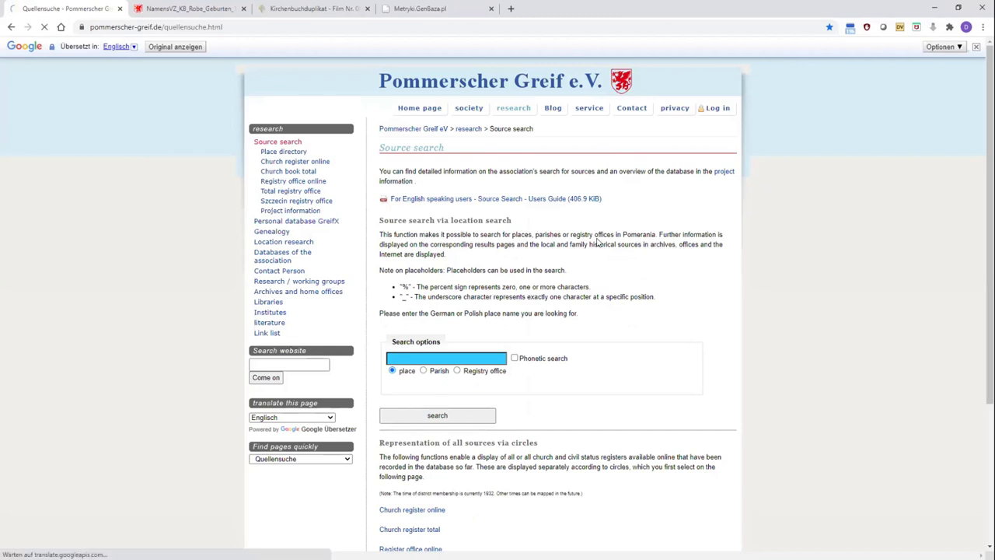
mouse_move(600, 303)
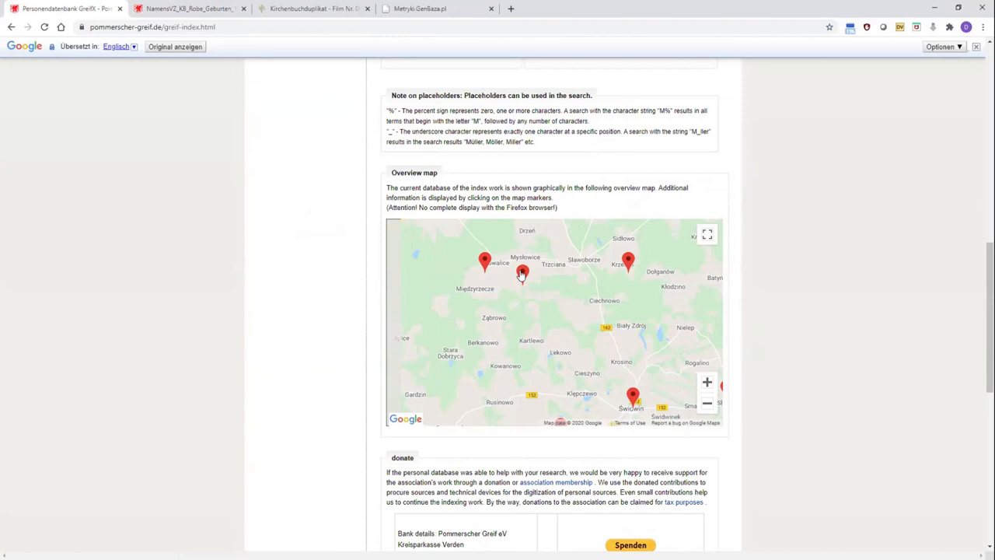
Show the Schlenzig registry office marker (Kr. Belgard, 1926-38) and adjust map zoom to reveal surrounding offices
left_click(522, 274)
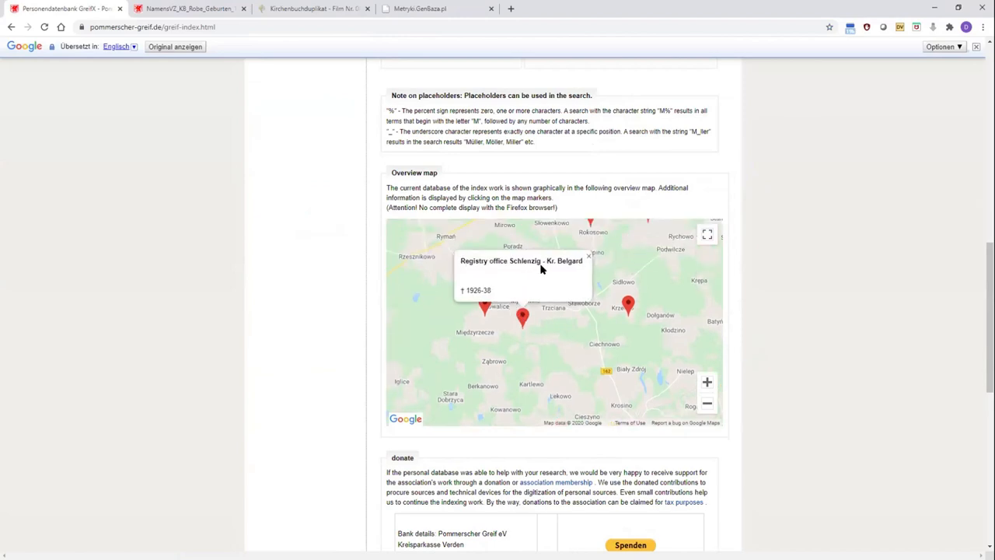
mouse_move(528, 269)
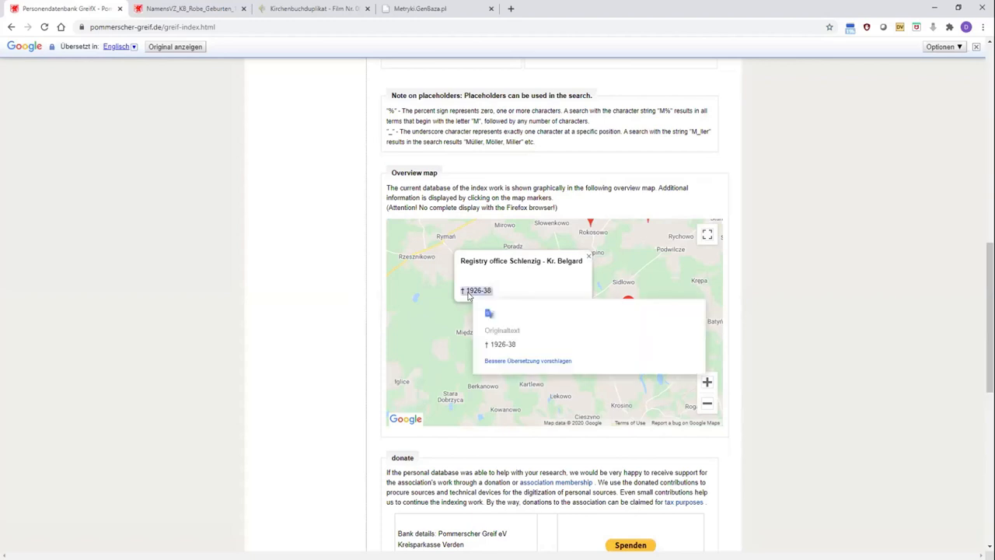
mouse_move(473, 317)
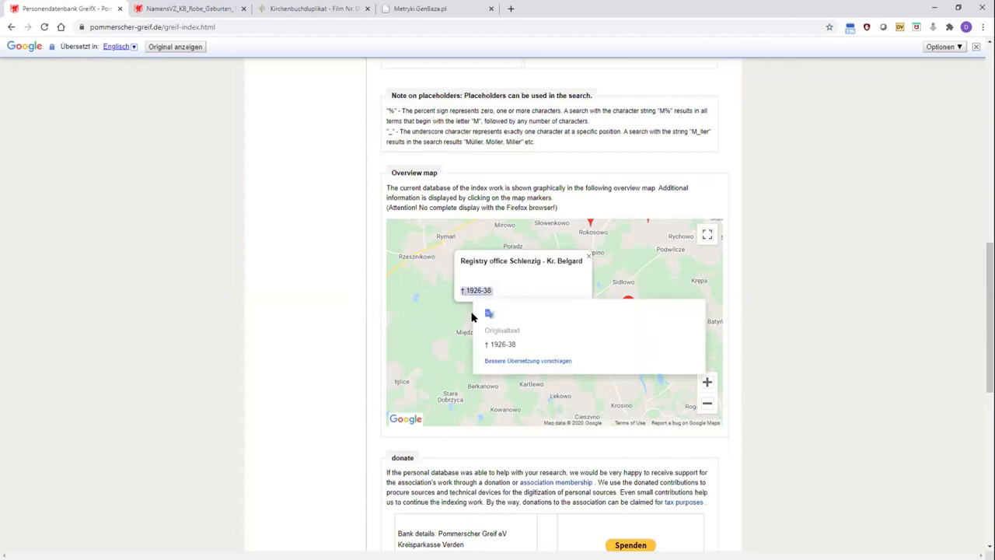
mouse_move(473, 321)
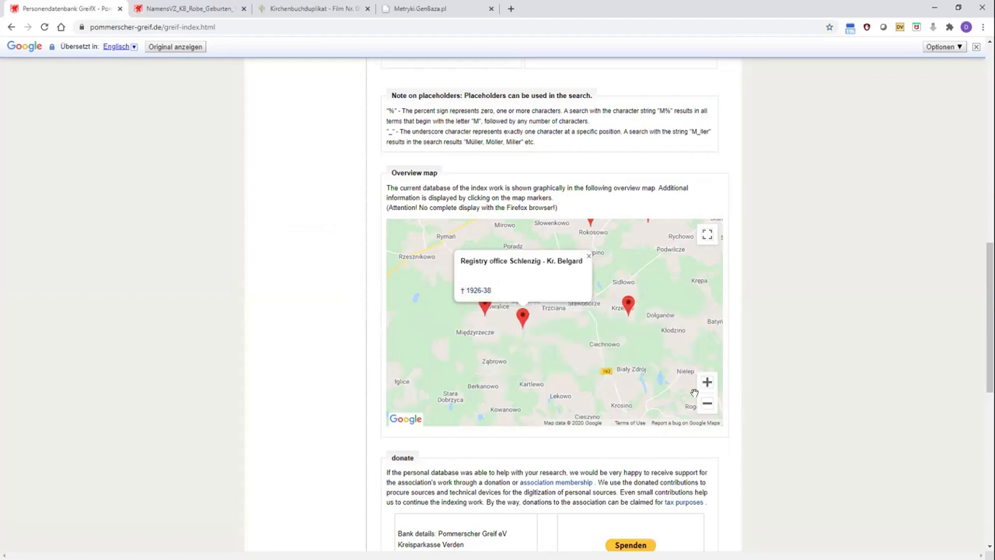
left_click(705, 404)
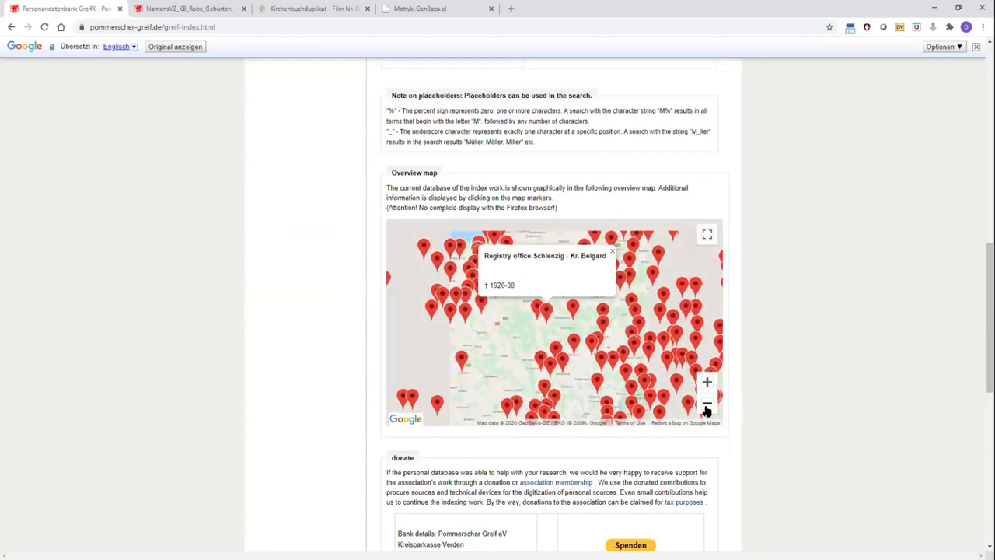
left_click(706, 404)
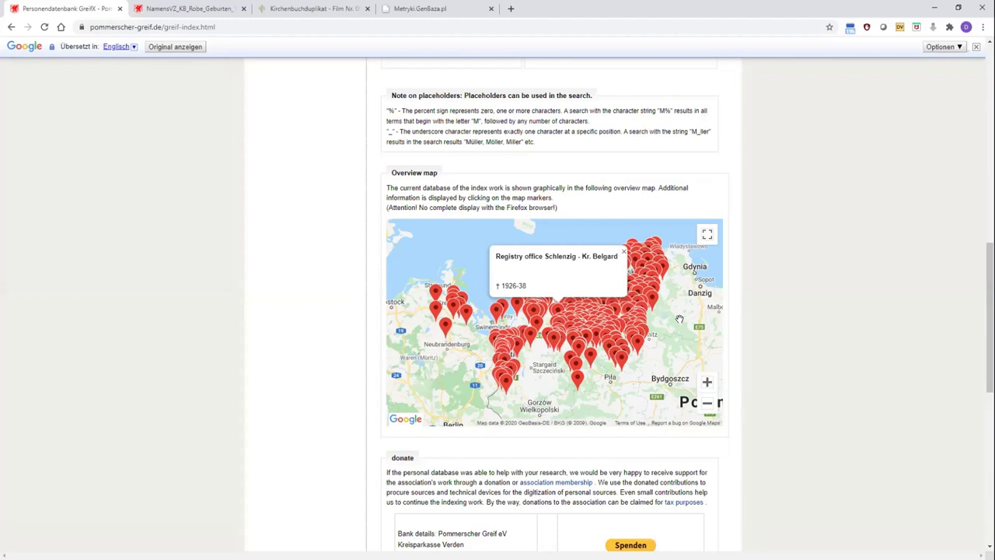
mouse_move(522, 385)
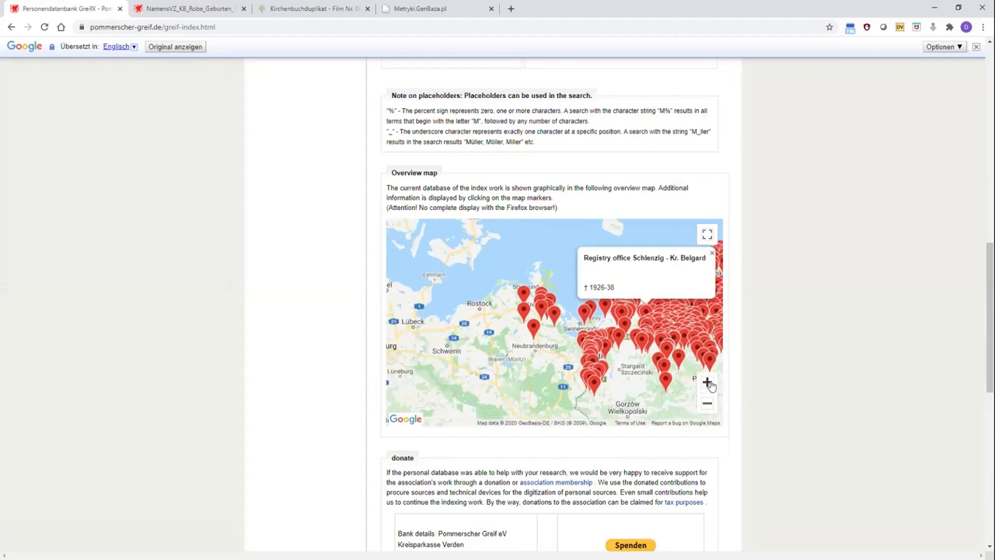
left_click(705, 382)
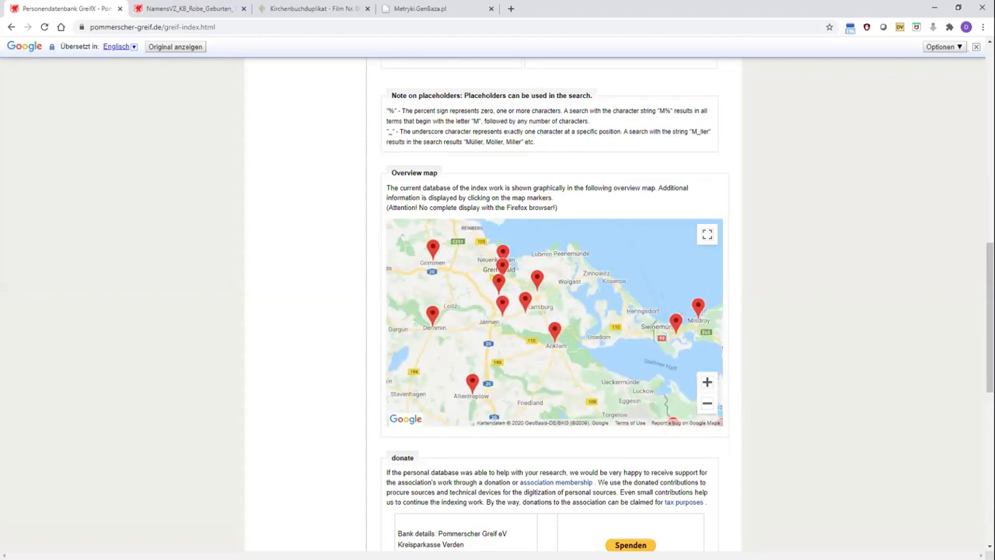
left_click(697, 305)
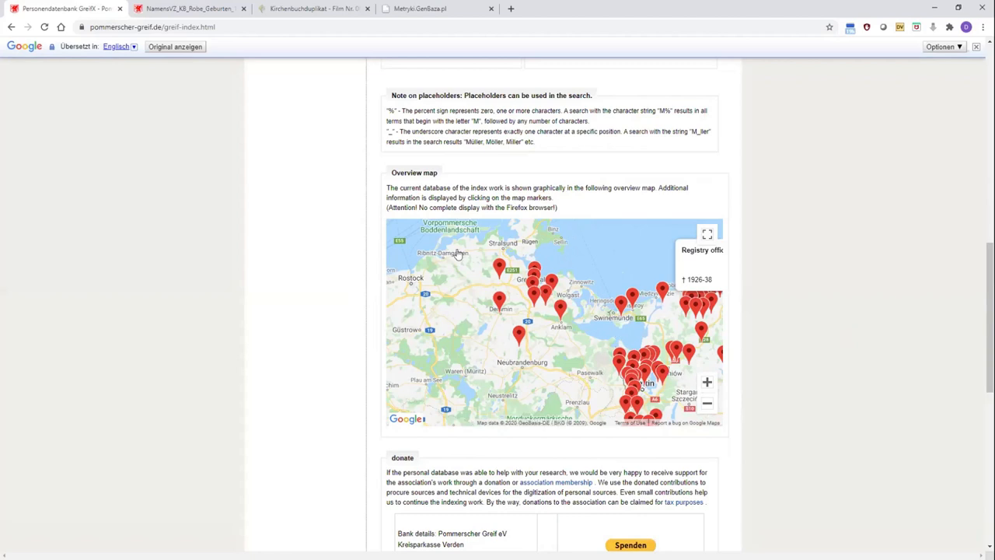
mouse_move(578, 398)
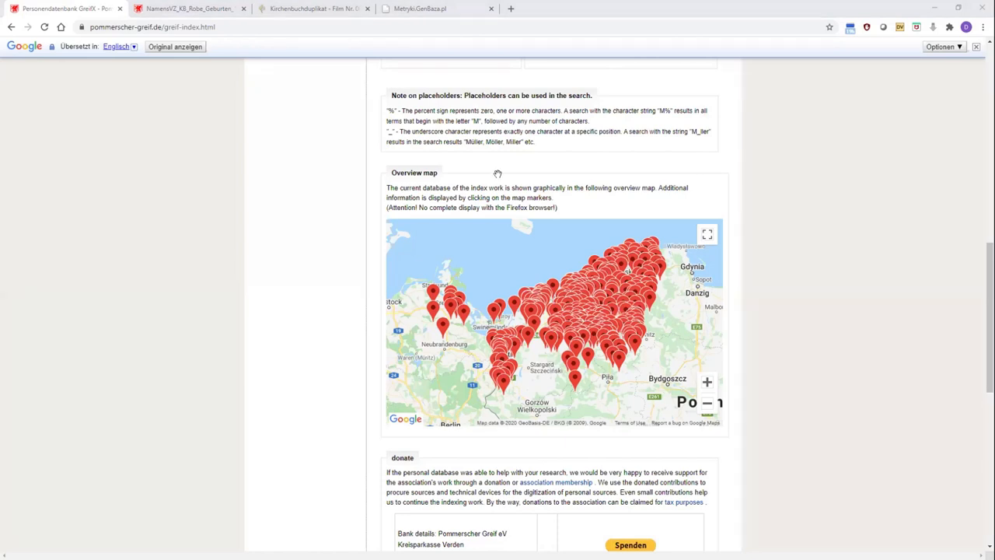
mouse_move(261, 342)
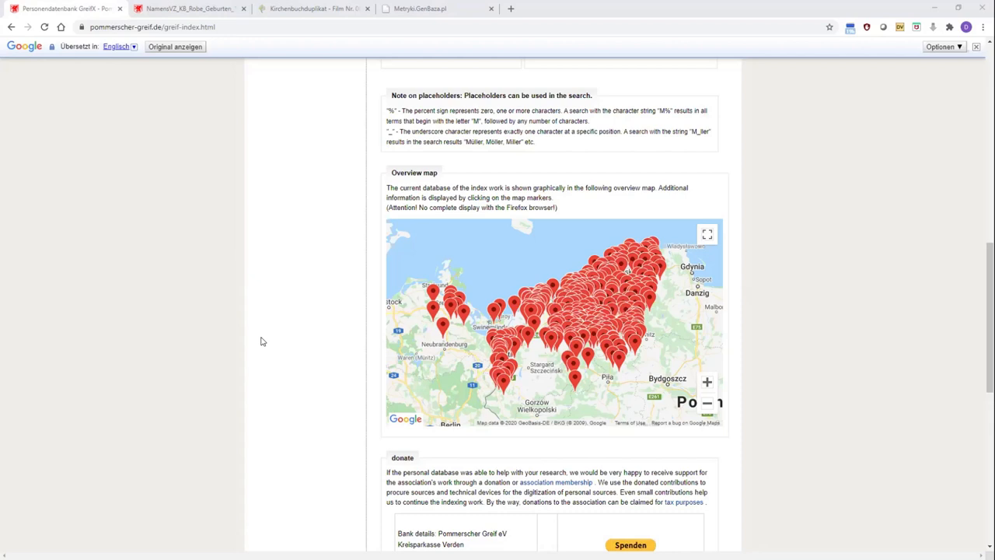
mouse_move(303, 246)
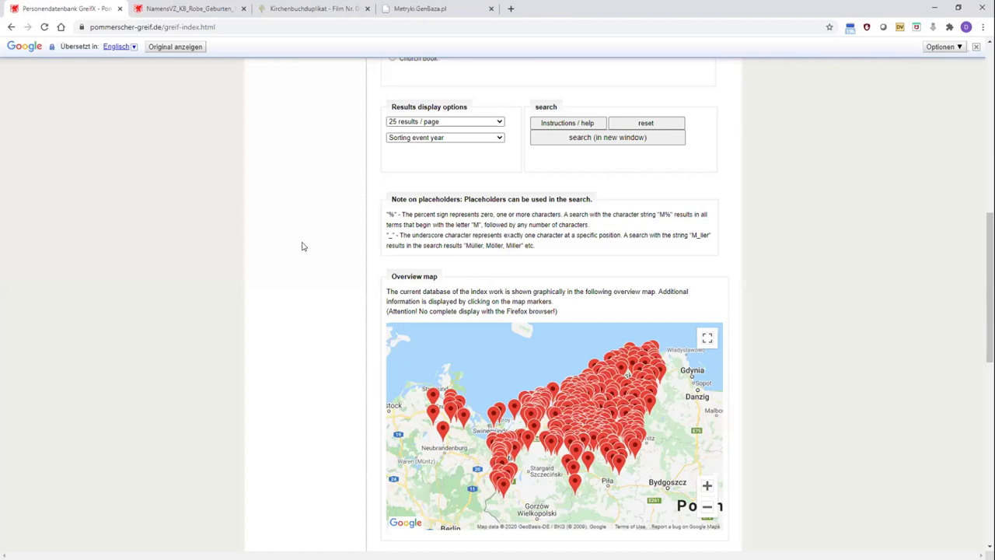
mouse_move(246, 215)
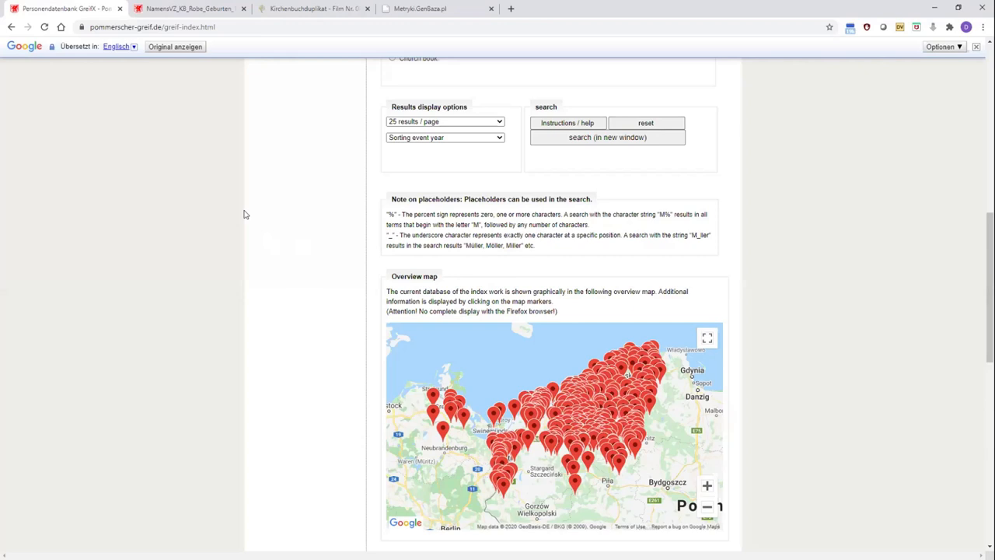
mouse_move(773, 506)
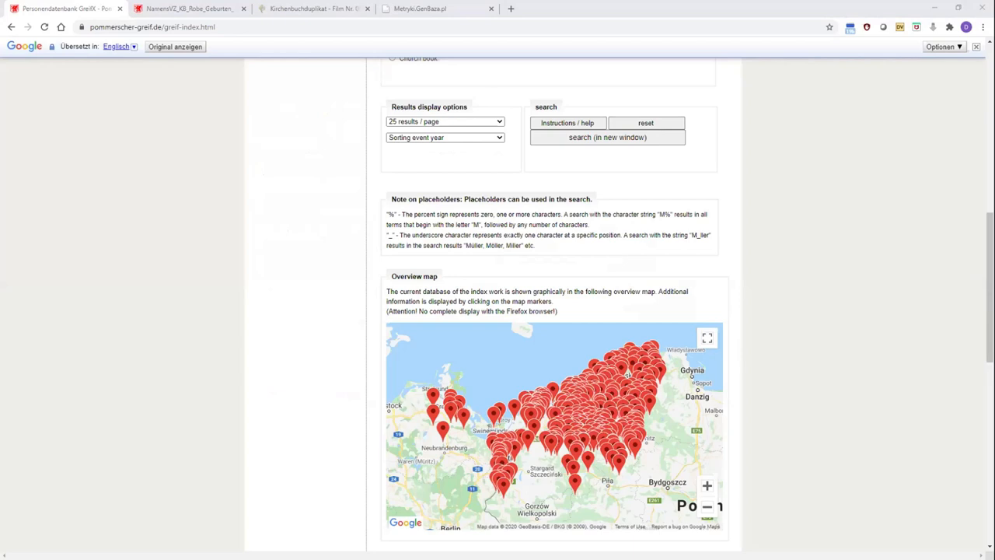
mouse_move(455, 273)
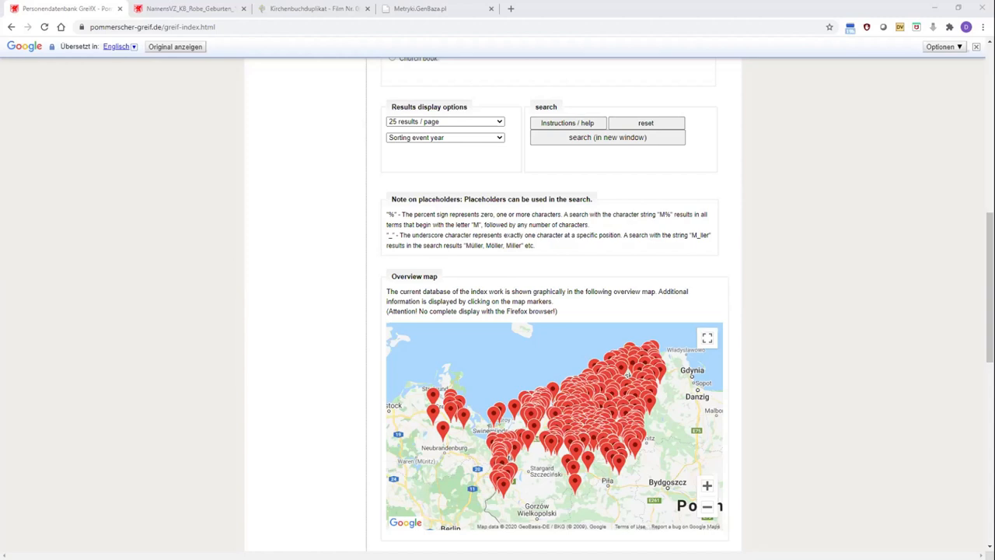
mouse_move(705, 485)
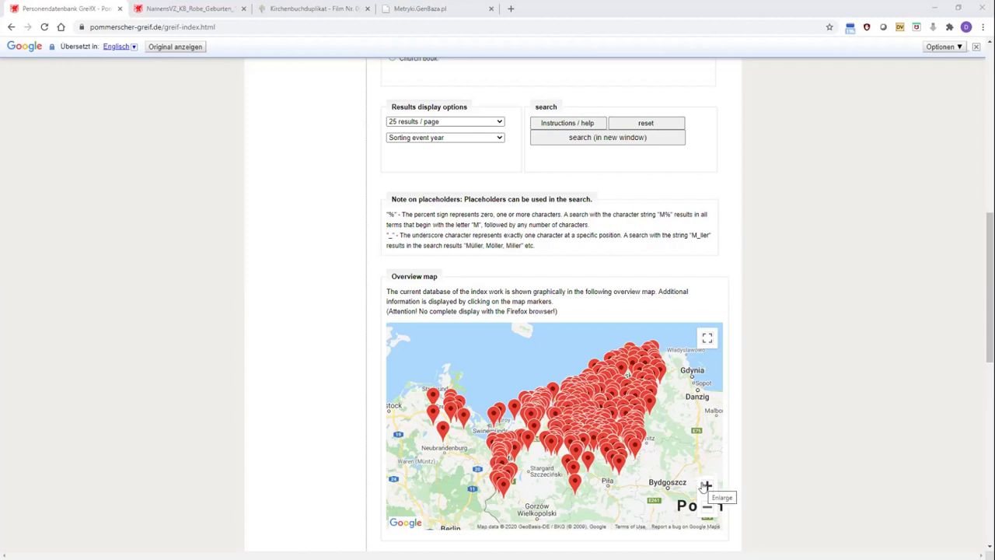
Scroll the GreifX personal database page down and back up to its introduction and search form
scroll("down", 3)
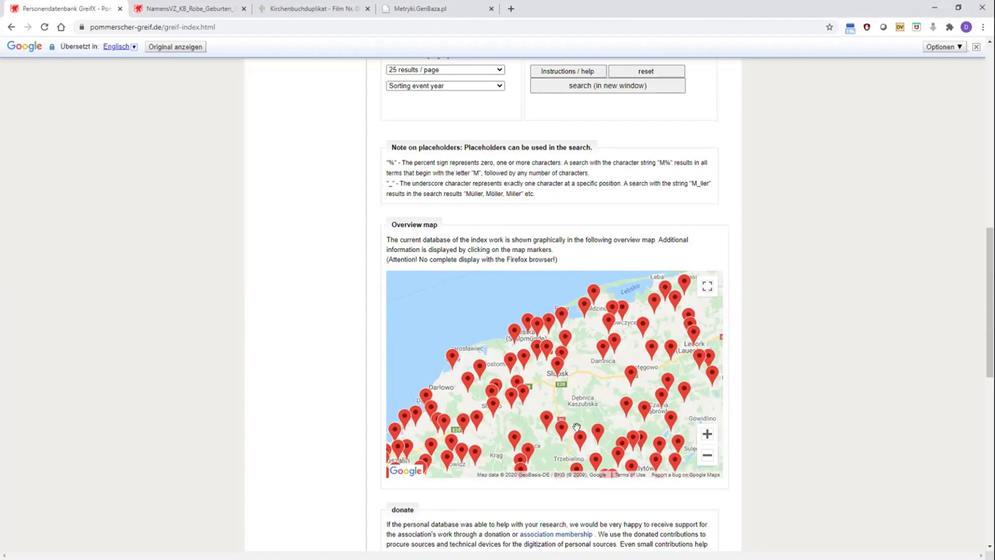
mouse_move(577, 426)
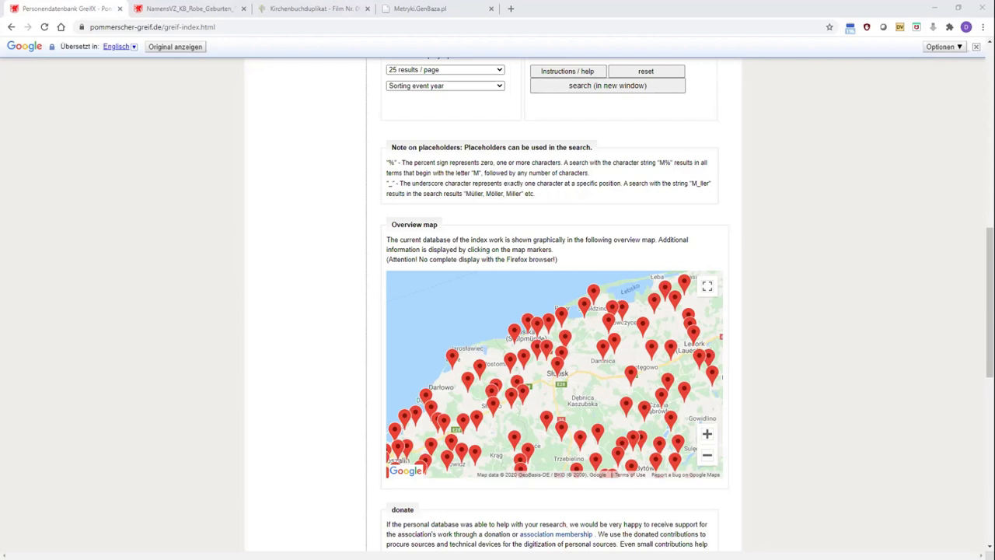
mouse_move(287, 209)
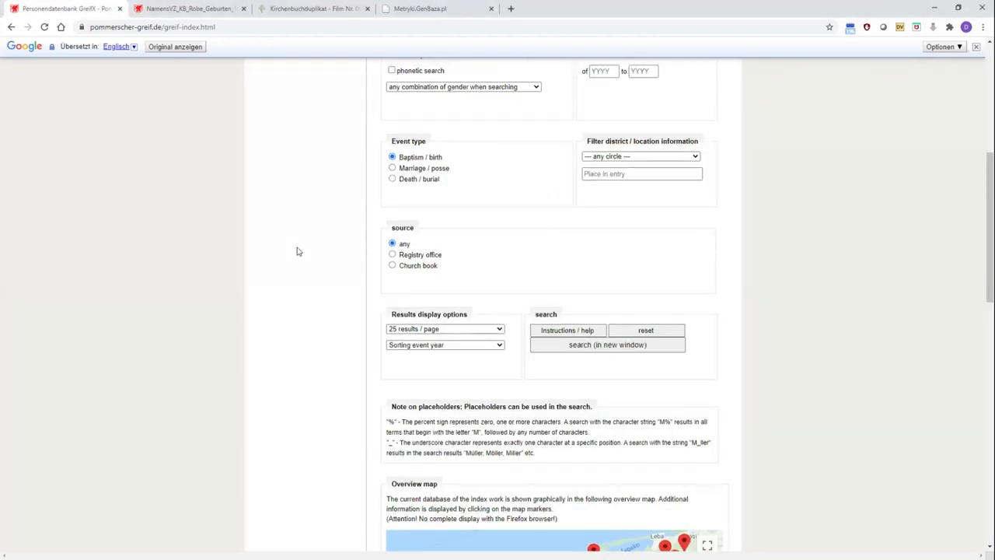
scroll("up", 3)
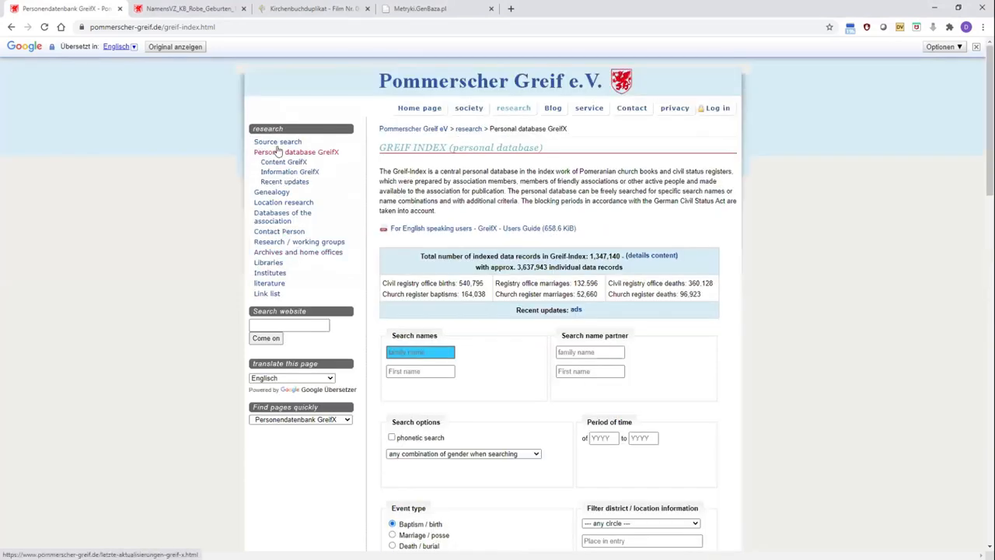
Run a source search for the place Stuchow and open its location overview
left_click(277, 142)
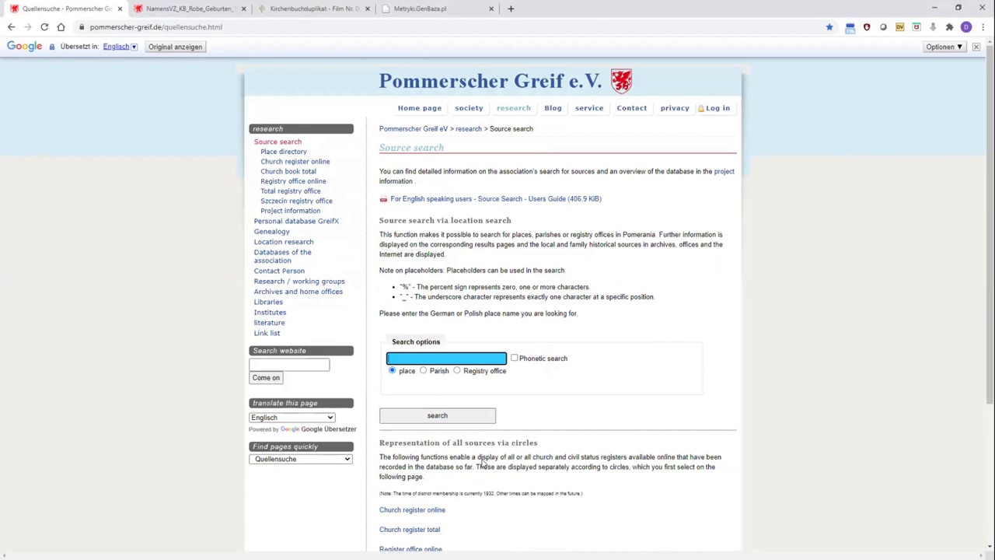
type("Stud")
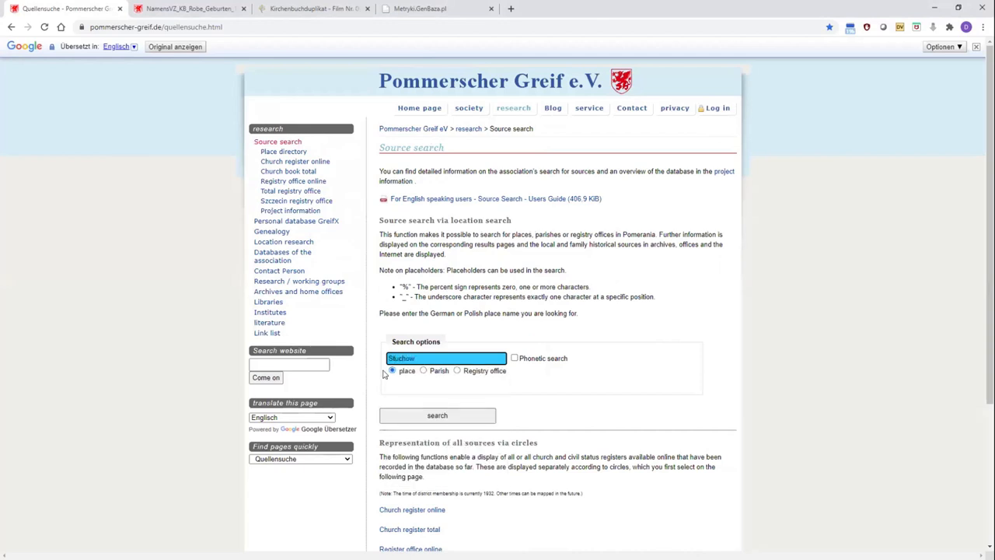
left_click(436, 413)
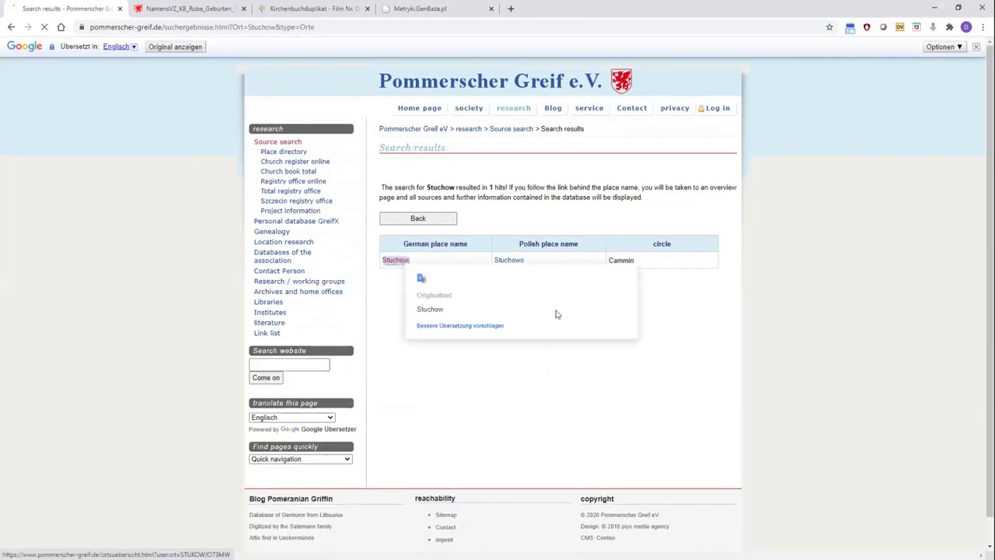
left_click(395, 260)
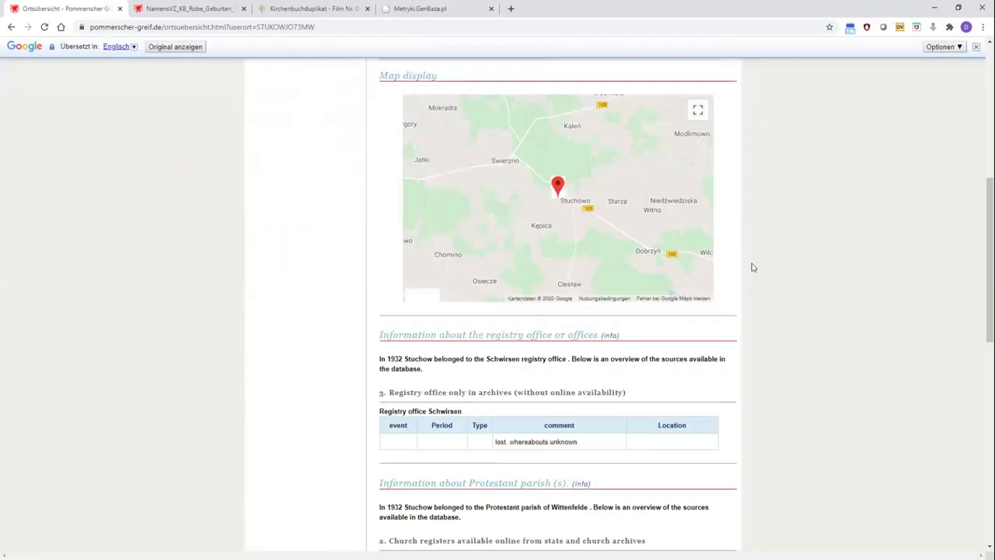
Review the Stuchow overview down to Wittenfelde registers 1824–1850 and follow the szczecin.ap.gov.pl digitised link
scroll("down", 3)
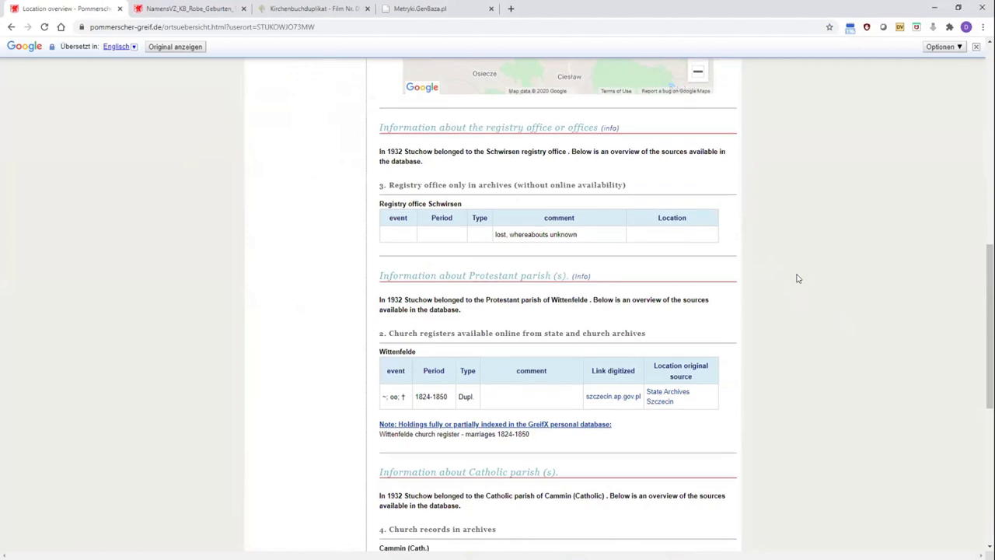
mouse_move(818, 280)
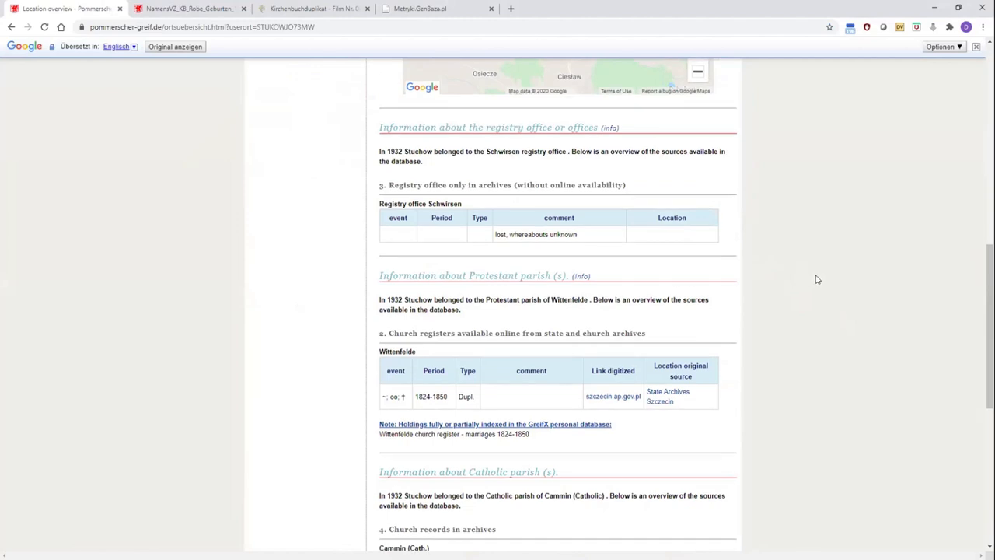
scroll("down", 3)
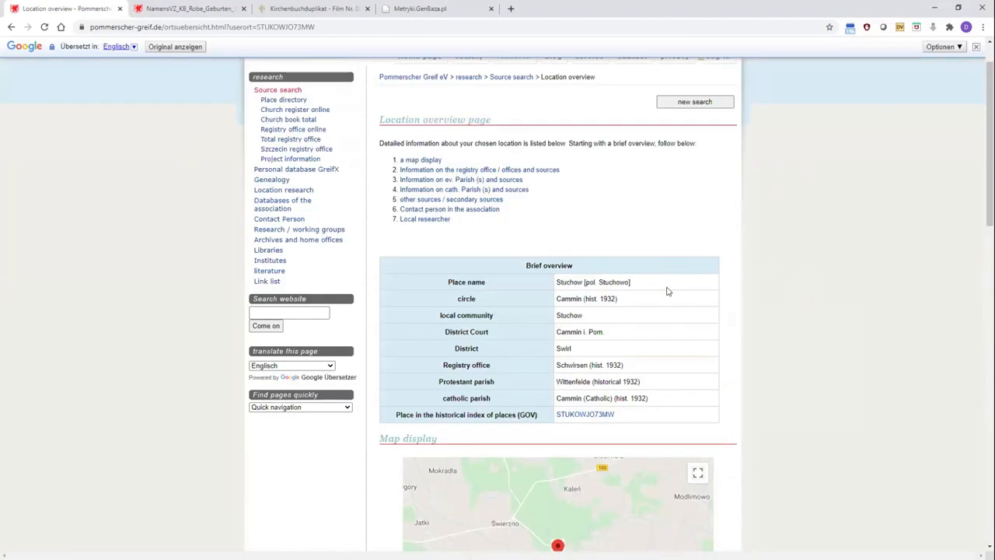
scroll("down", 3)
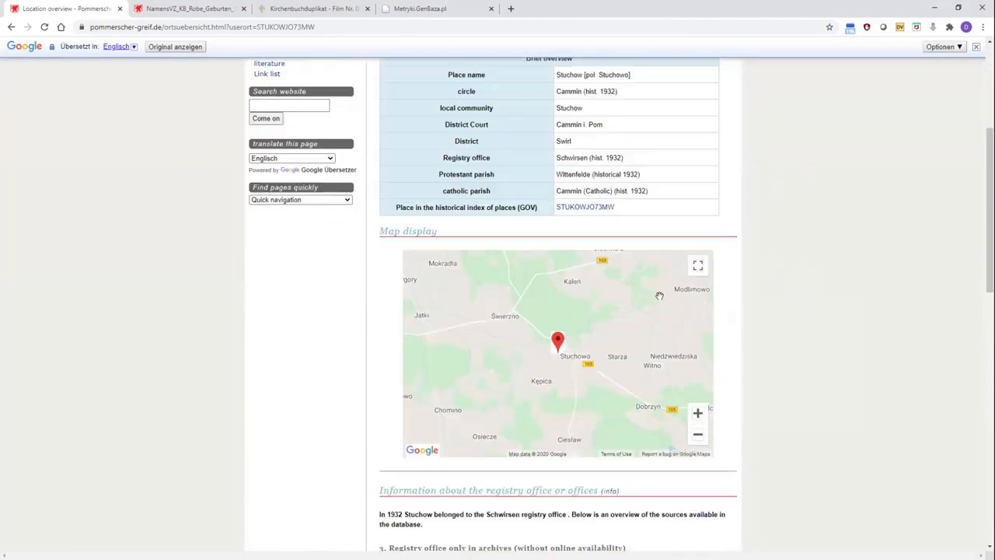
scroll("down", 3)
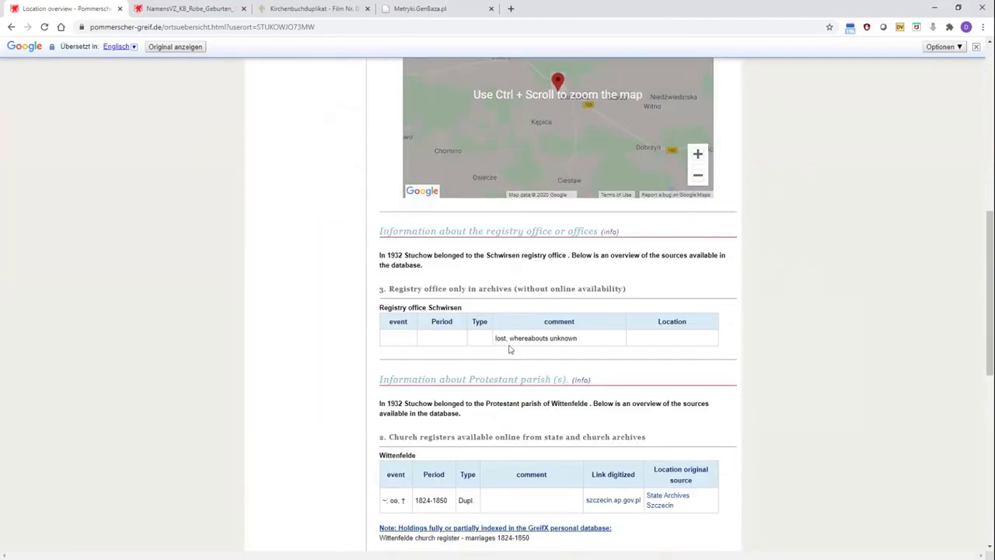
scroll("down", 3)
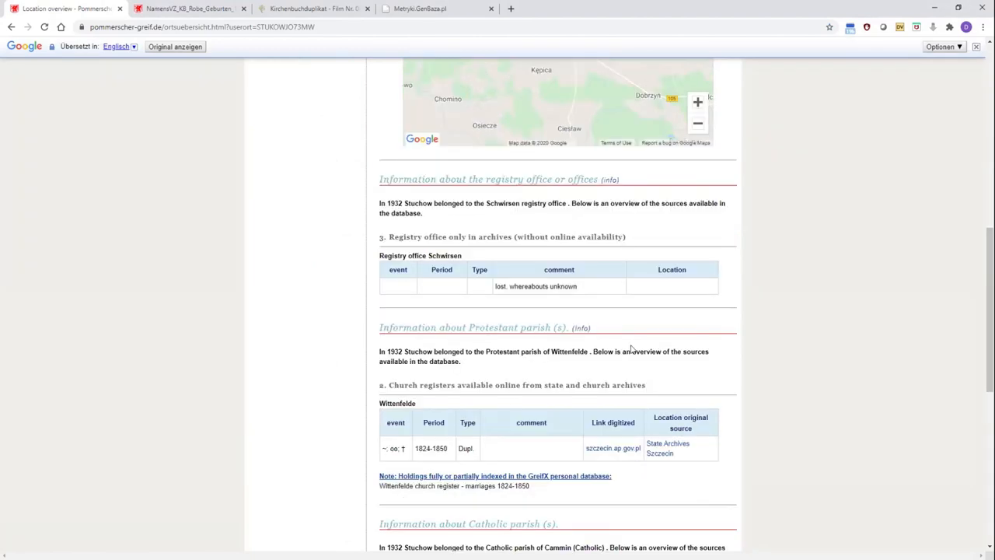
mouse_move(407, 438)
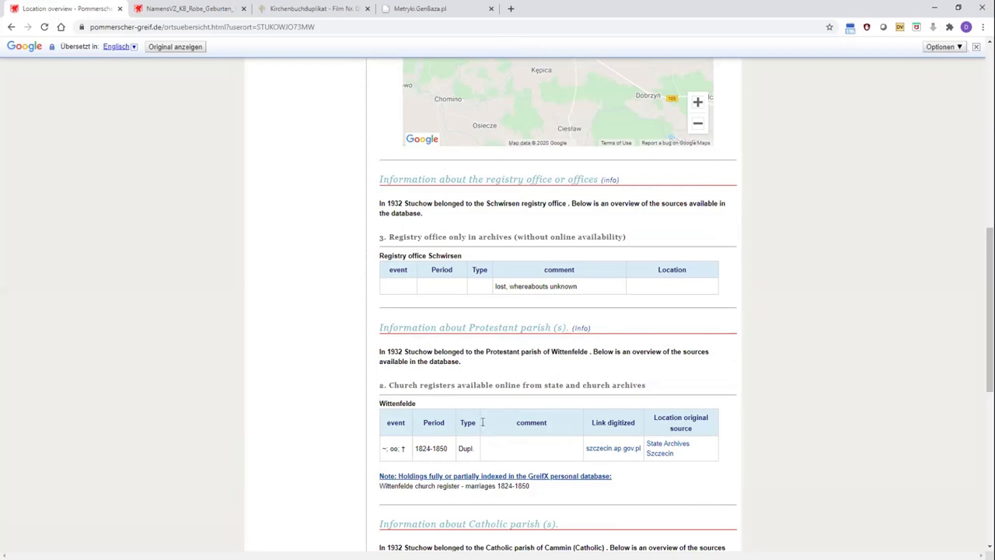
scroll("down", 3)
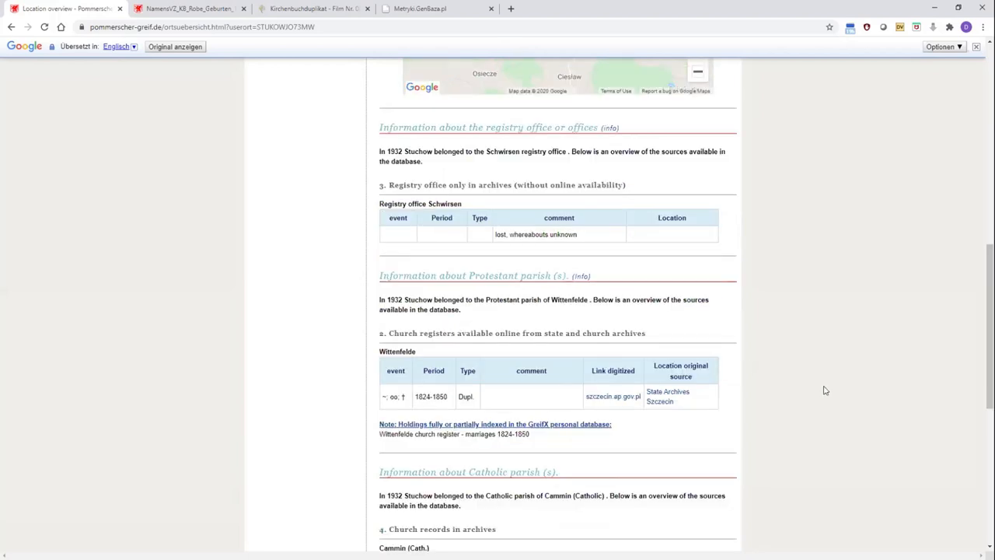
mouse_move(613, 397)
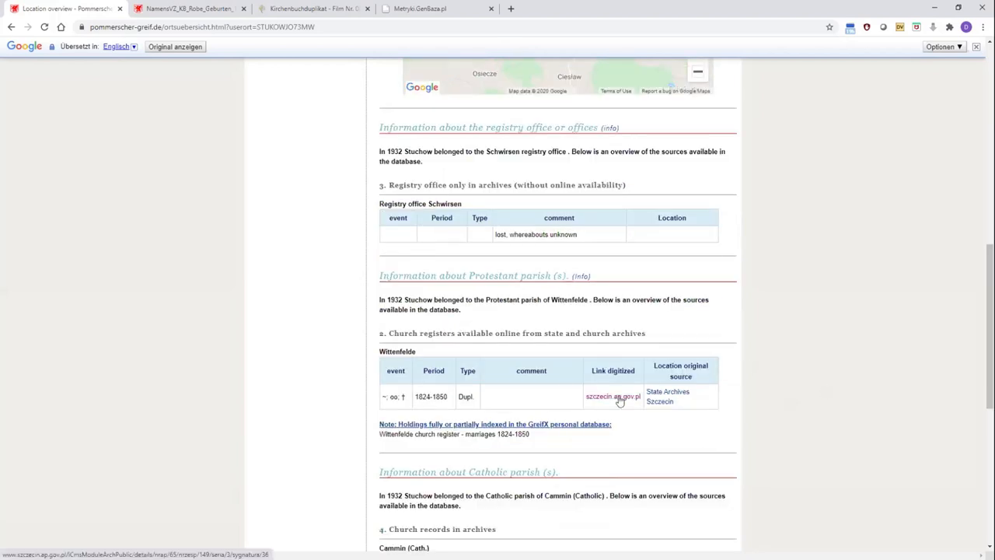
left_click(612, 397)
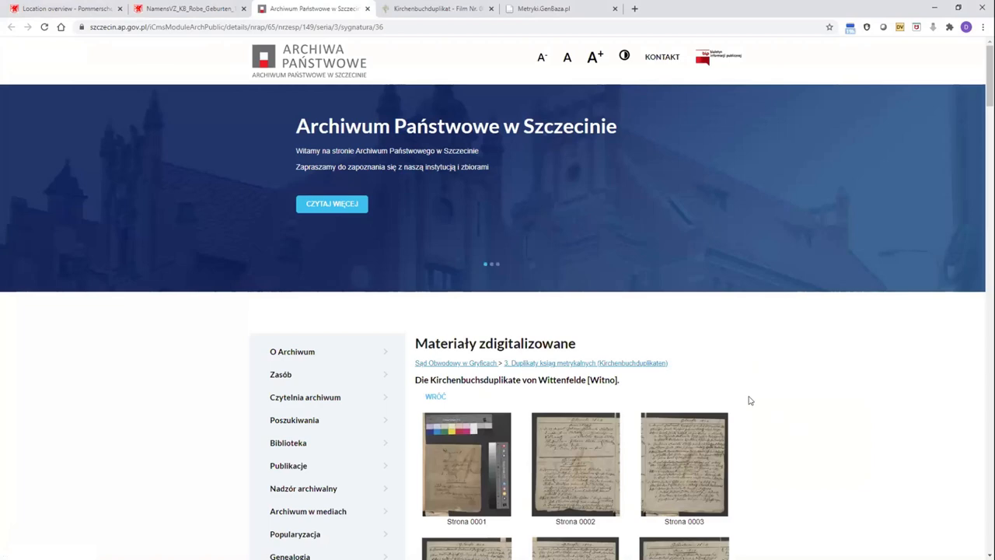
Browse the Szczecin archive's Wittenfelde scans, then return to the Stuchow location overview tab
scroll("down", 3)
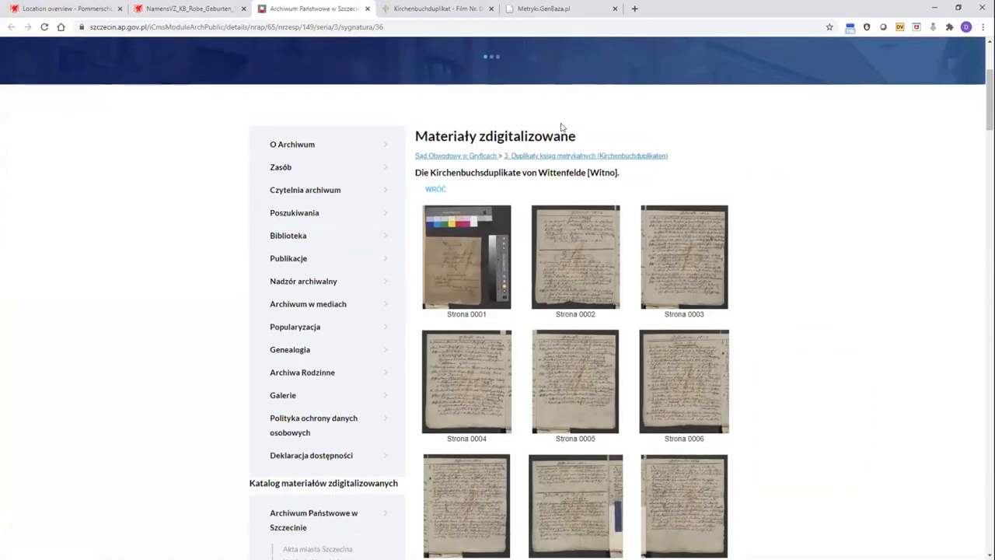
mouse_move(553, 172)
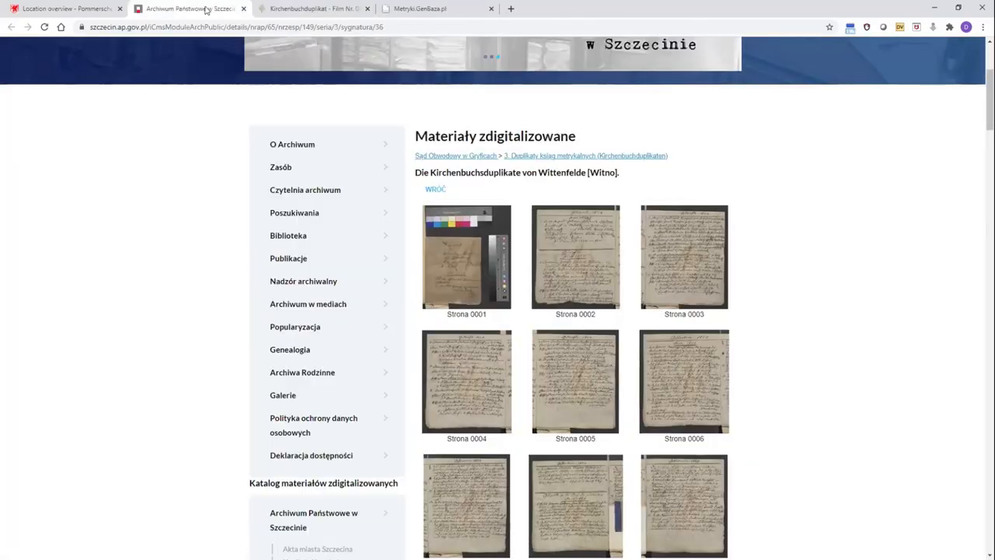
left_click(65, 9)
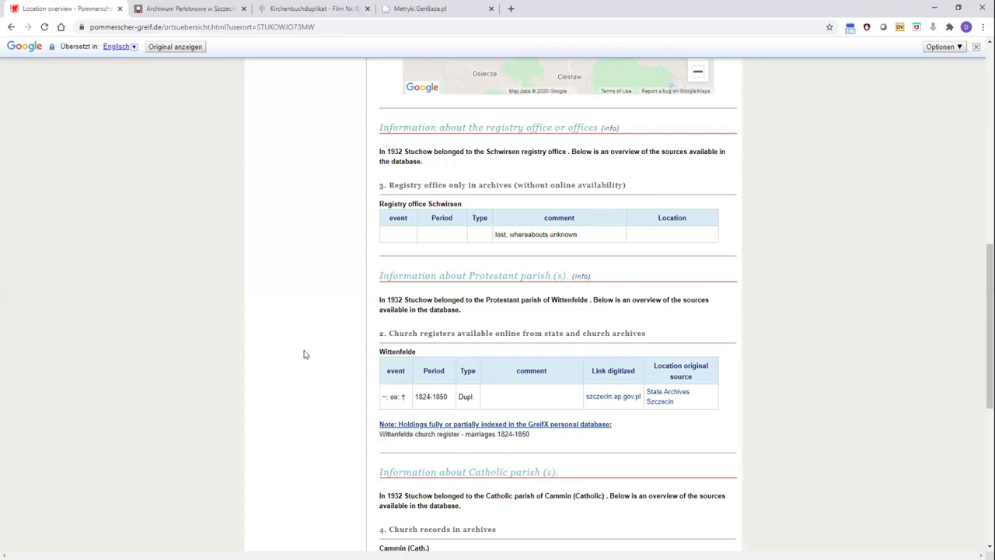
Go to the society section and switch the page back to its original German via Google Translate
scroll("up", 3)
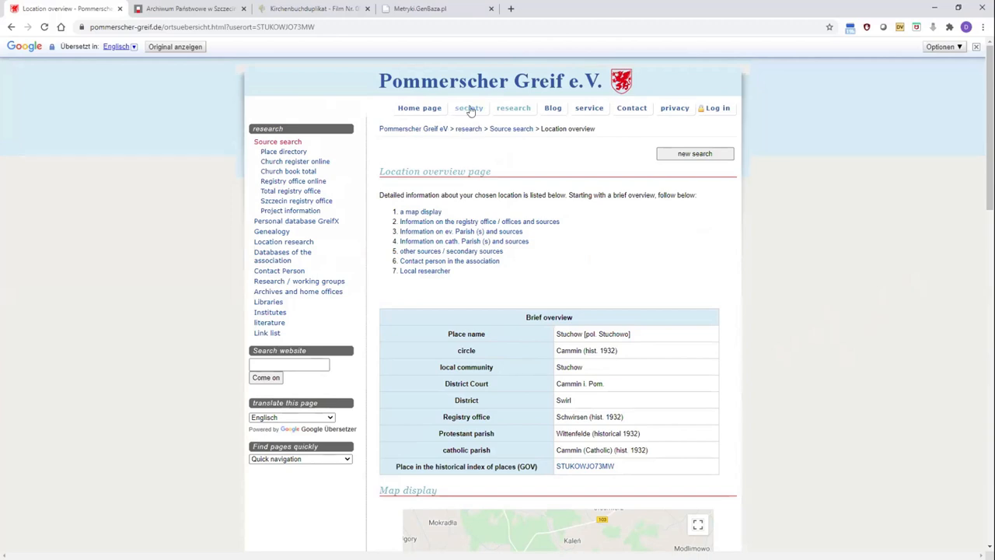
left_click(468, 107)
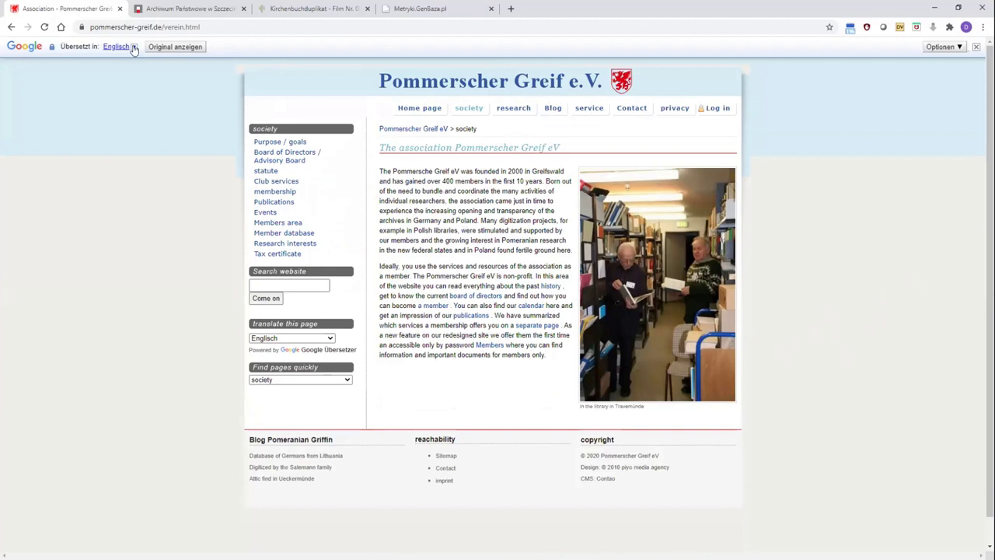
left_click(133, 47)
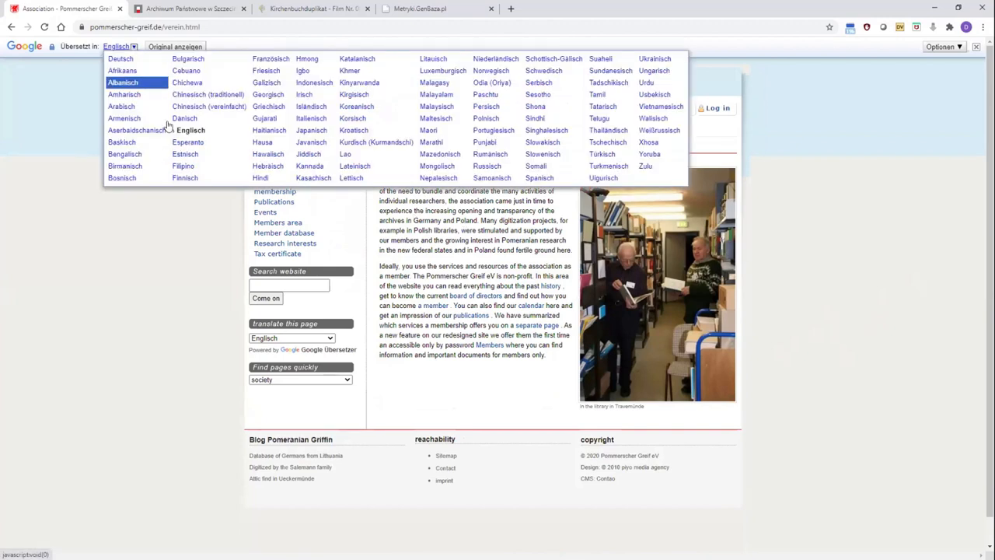
left_click(174, 47)
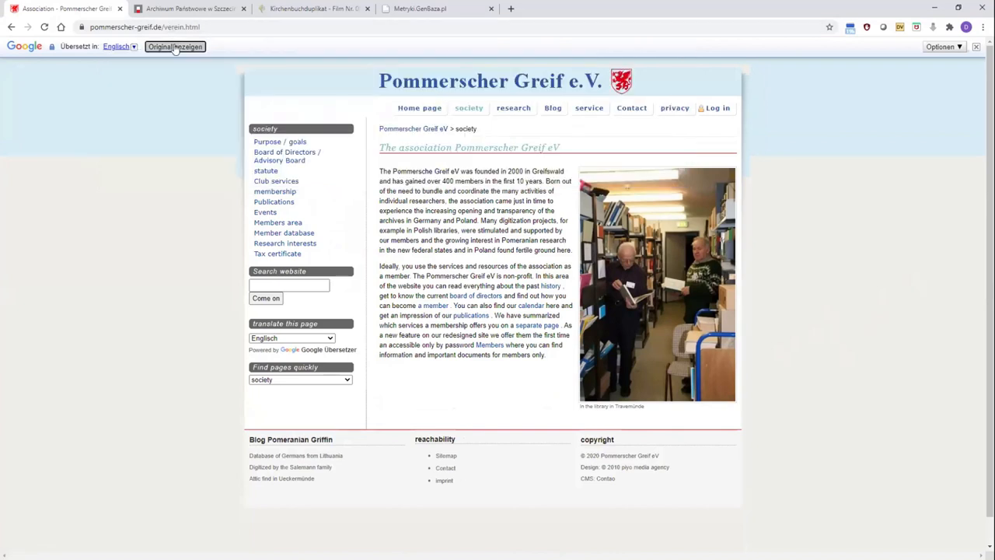
left_click(174, 47)
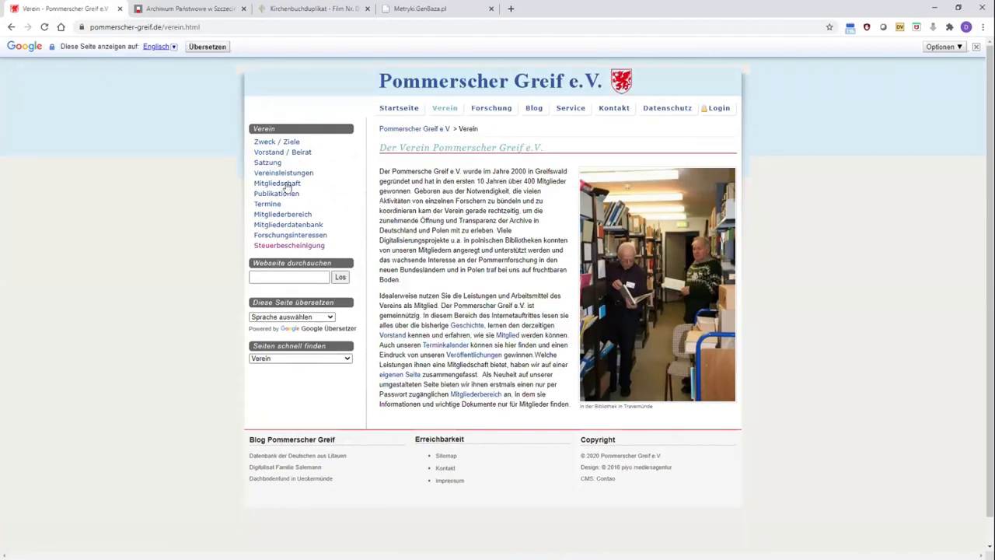
From Vereinsleistungen, follow the Ansprechpartner link to the contact persons table
left_click(282, 173)
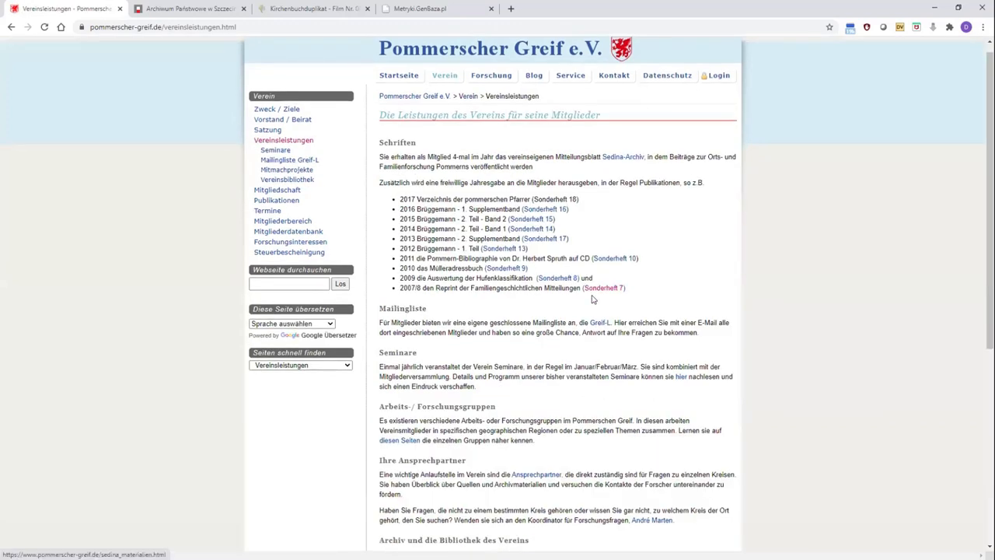
scroll("down", 3)
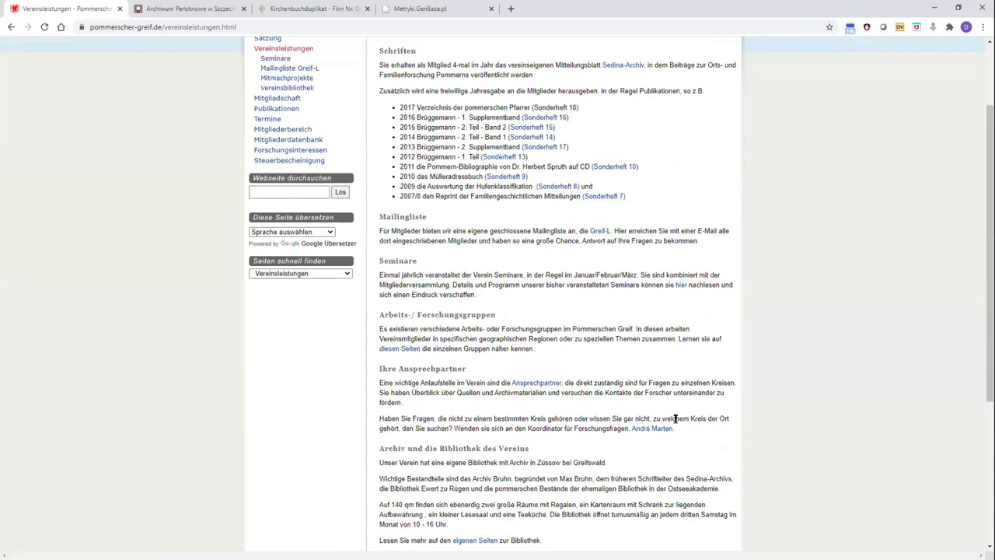
mouse_move(572, 419)
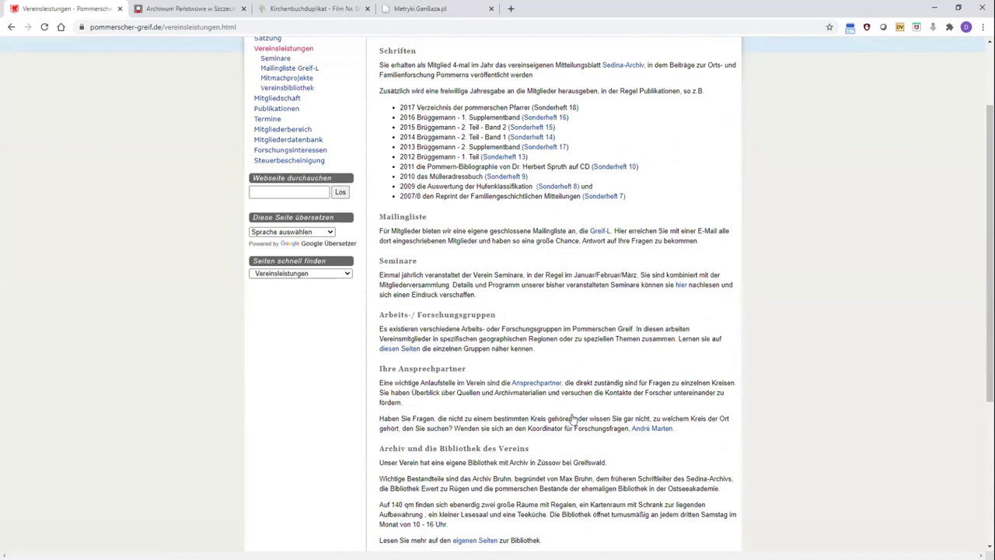
left_click(536, 383)
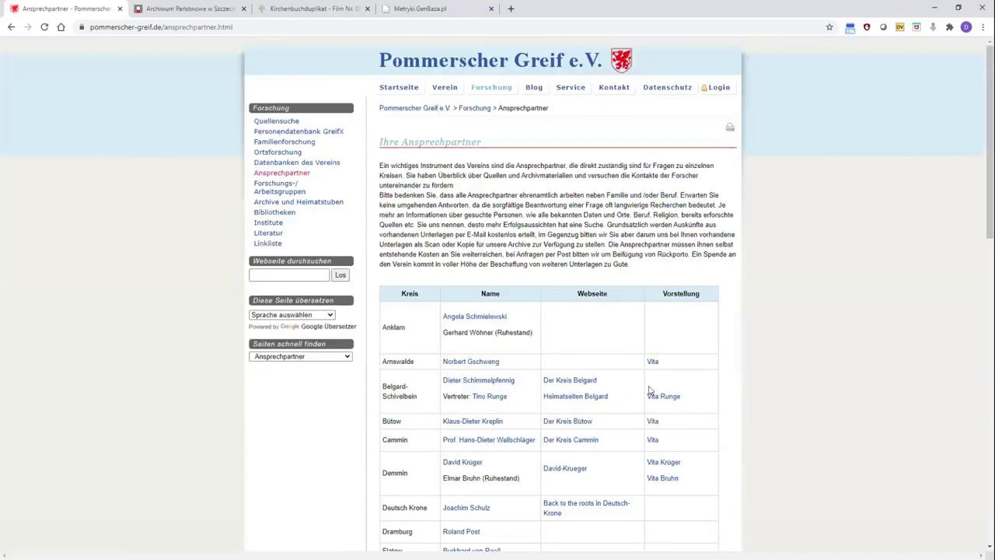
scroll("down", 3)
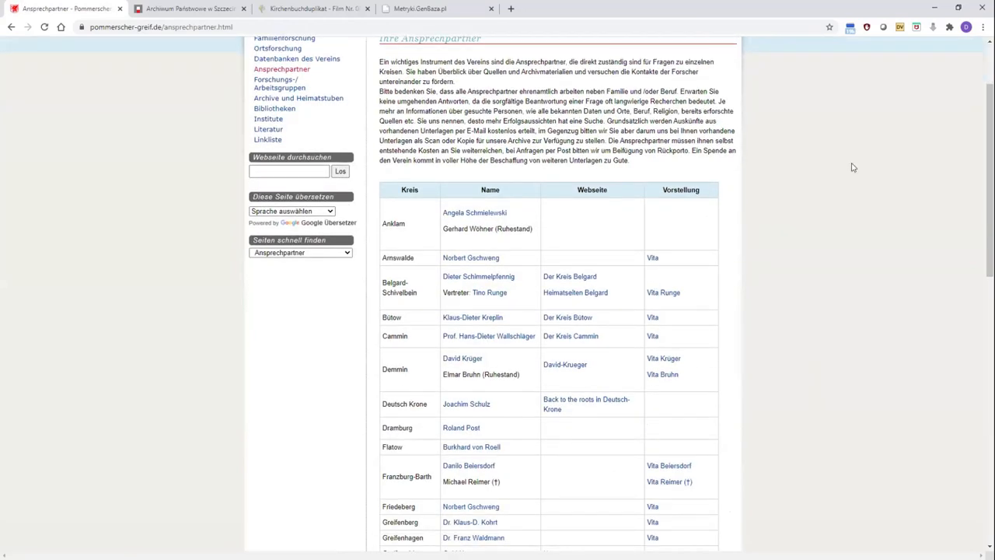
scroll("down", 3)
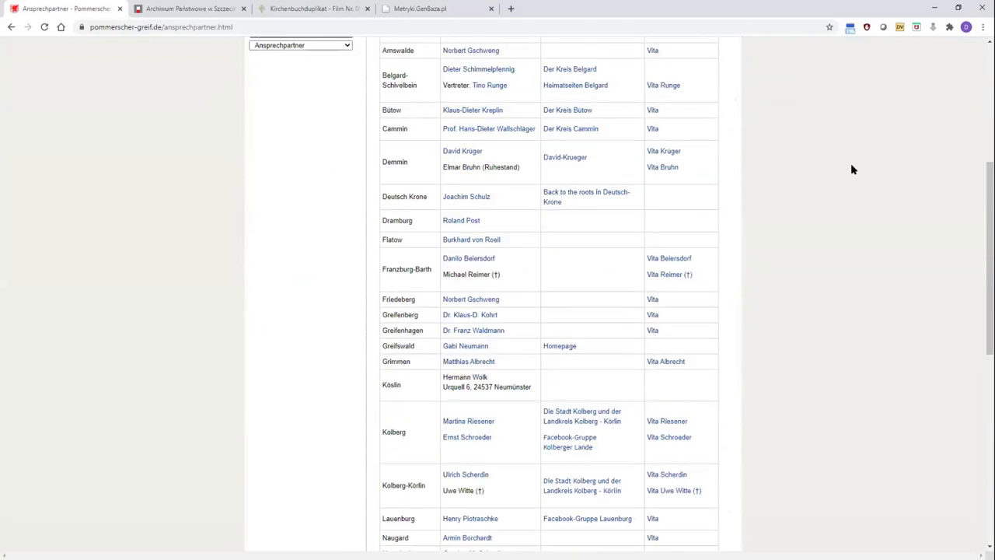
scroll("down", 3)
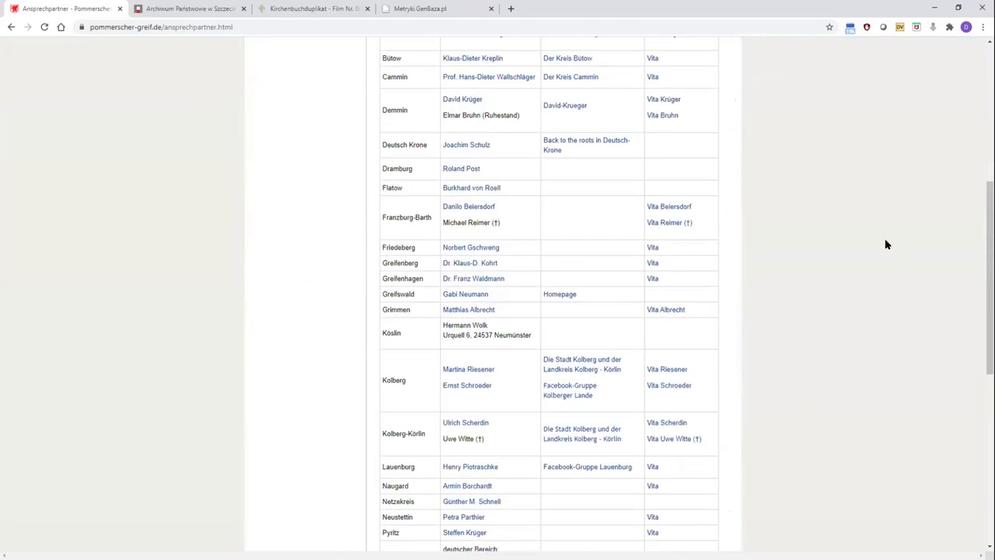
scroll("down", 3)
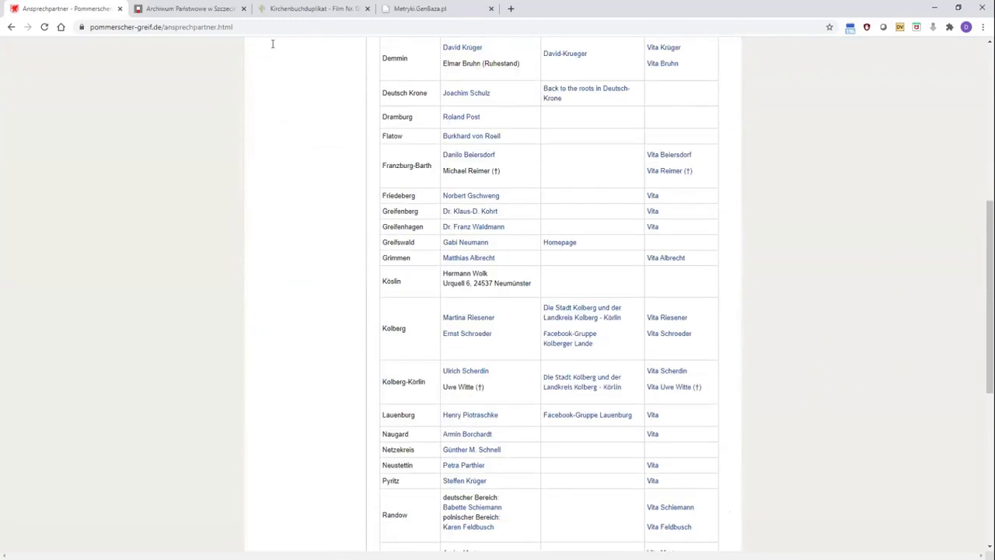
left_click(162, 27)
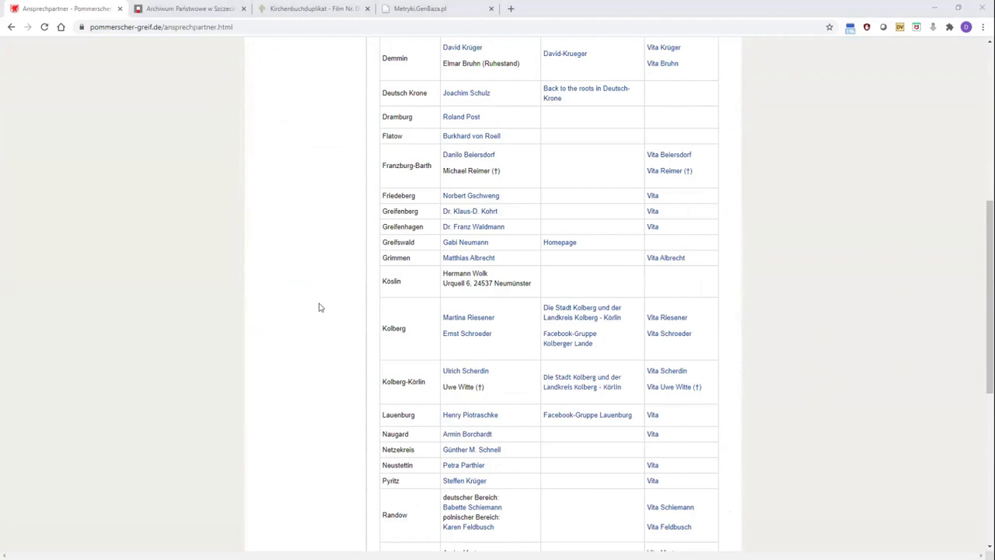
scroll("down", 3)
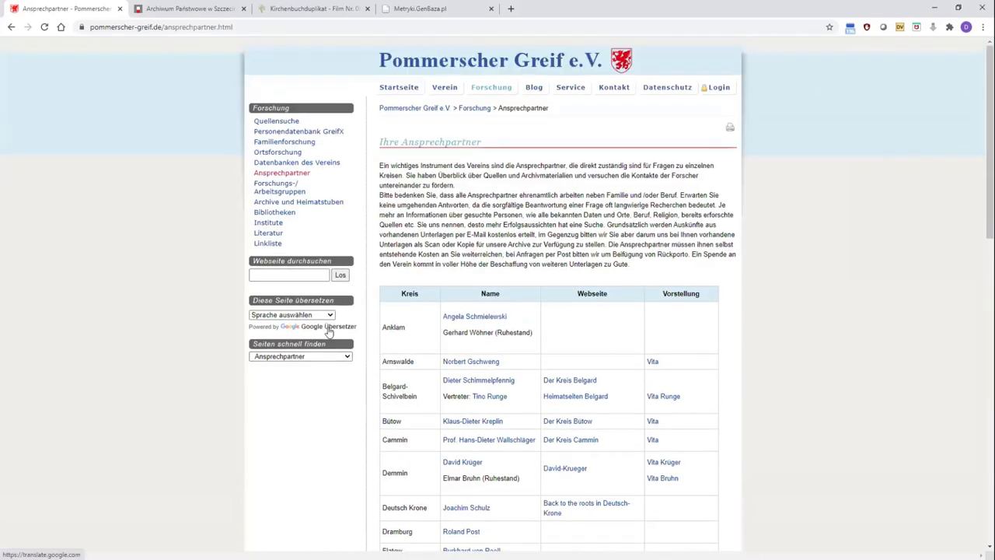
Navigate Startseite > Verein > Vereinsleistungen and follow the Ansprechpartner link again
left_click(398, 87)
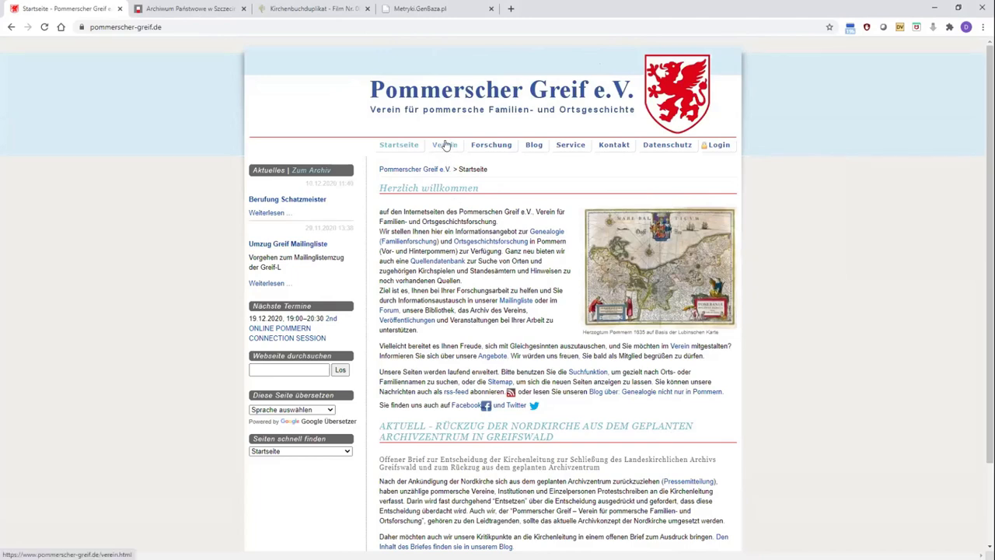
left_click(445, 144)
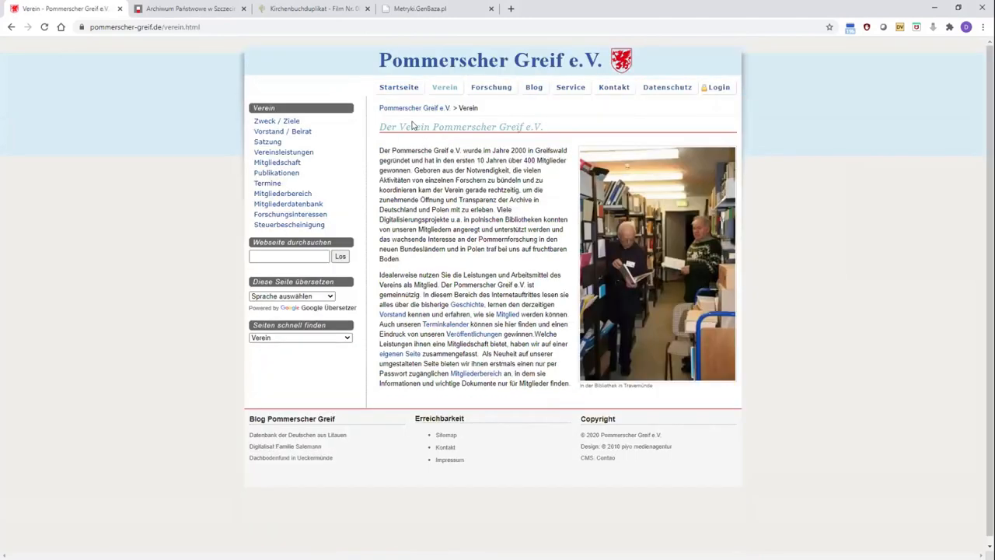
mouse_move(283, 152)
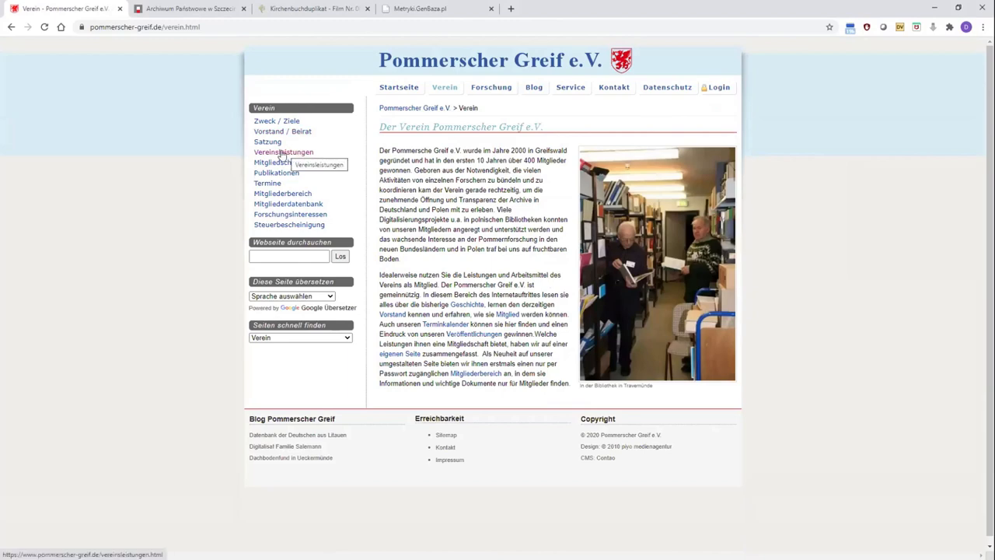
left_click(283, 152)
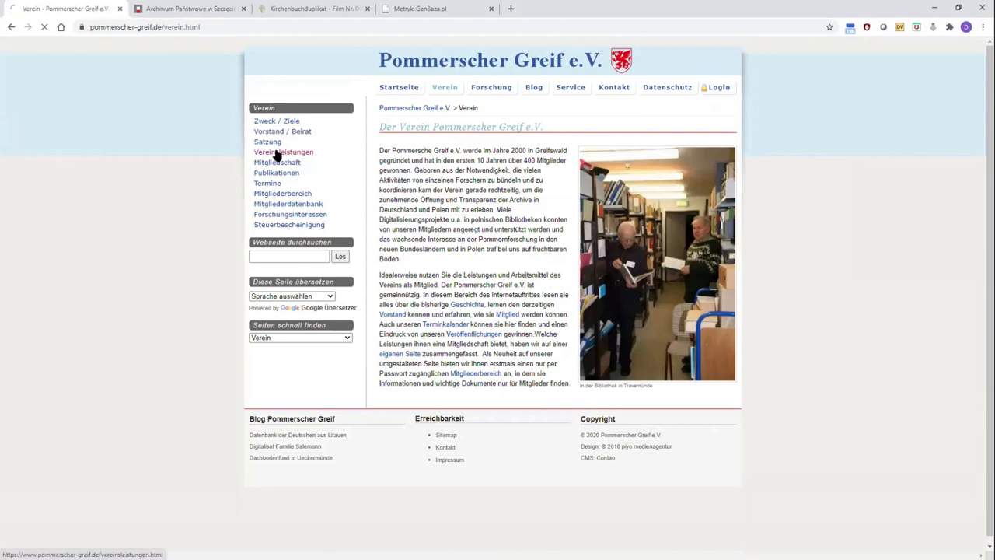
left_click(283, 152)
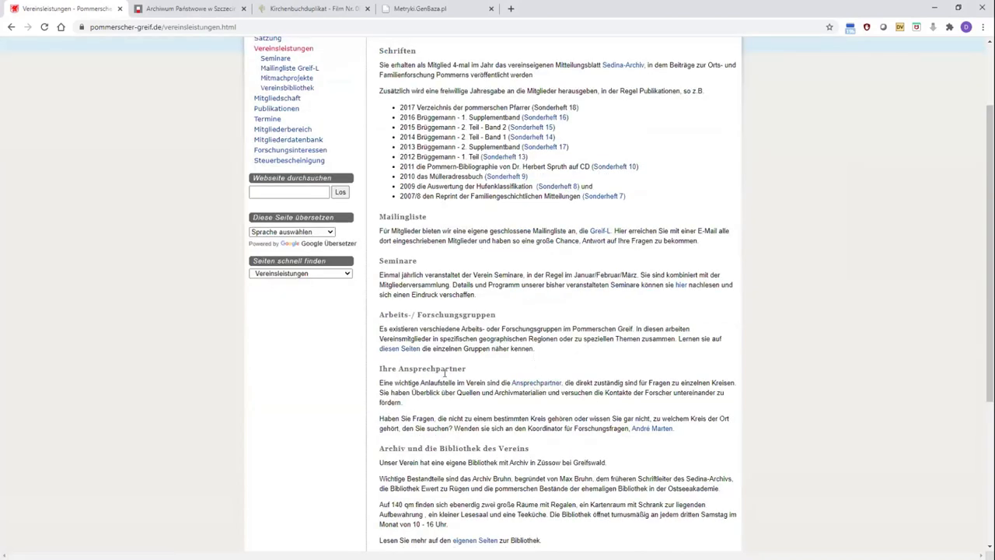
mouse_move(531, 391)
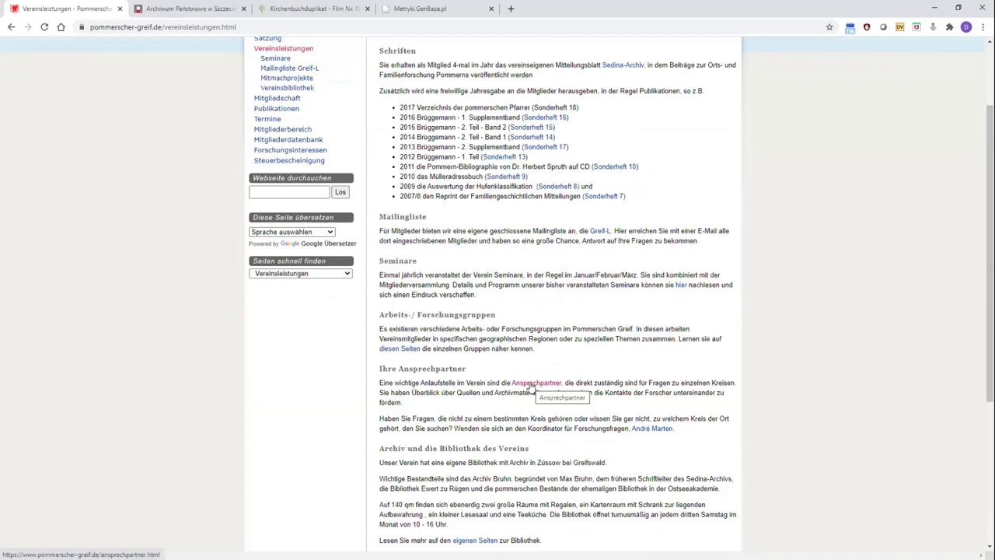
left_click(535, 382)
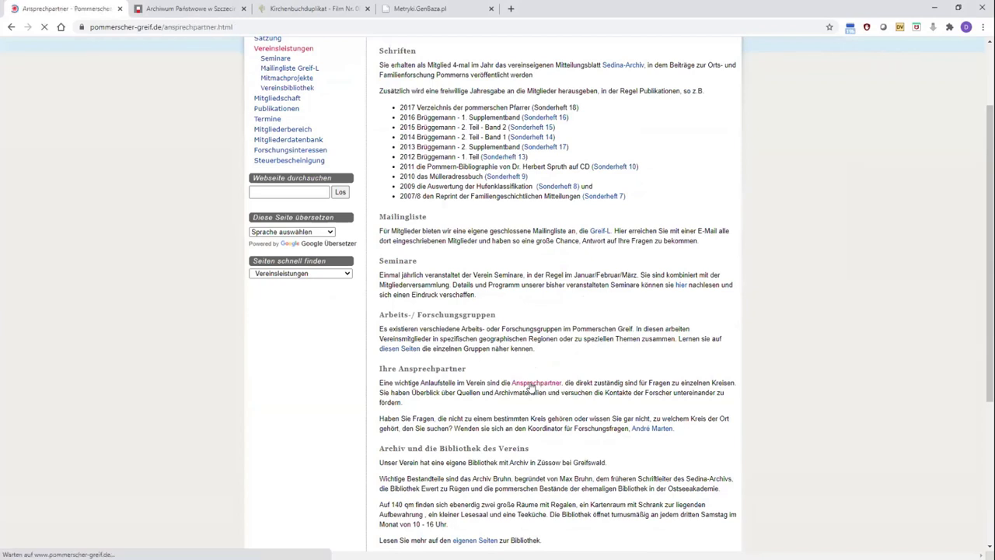
Let the Ansprechpartner contact persons page load and stay at its top
left_click(535, 382)
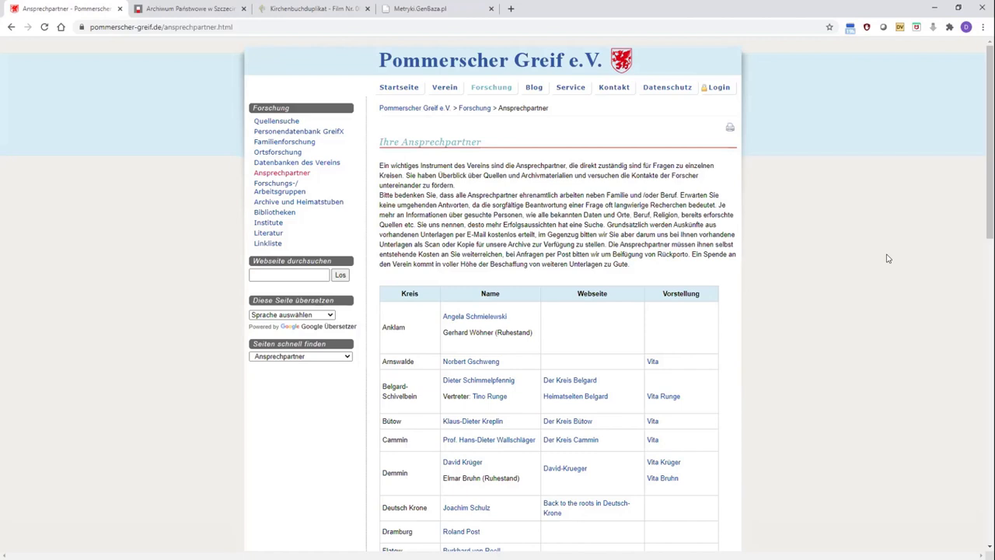
mouse_move(672, 136)
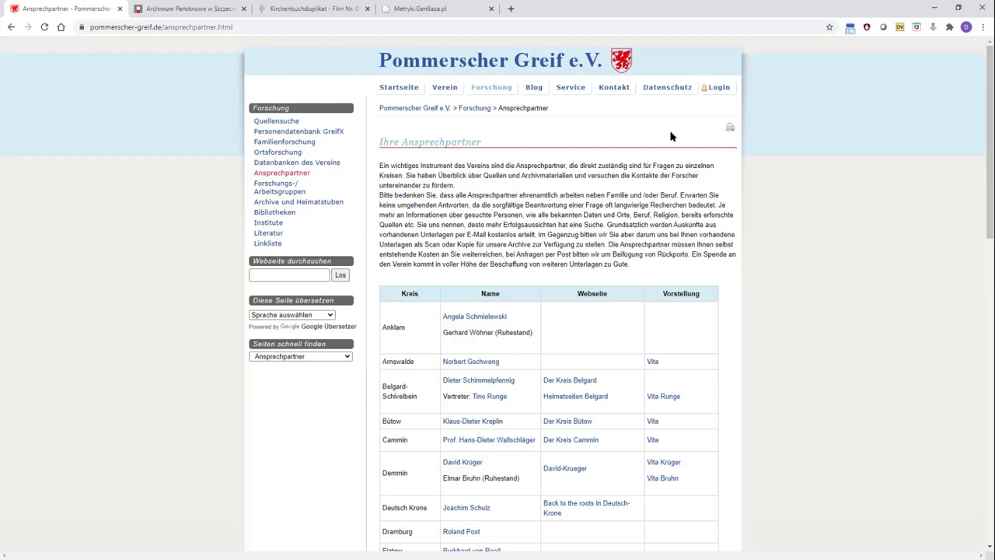
mouse_move(684, 286)
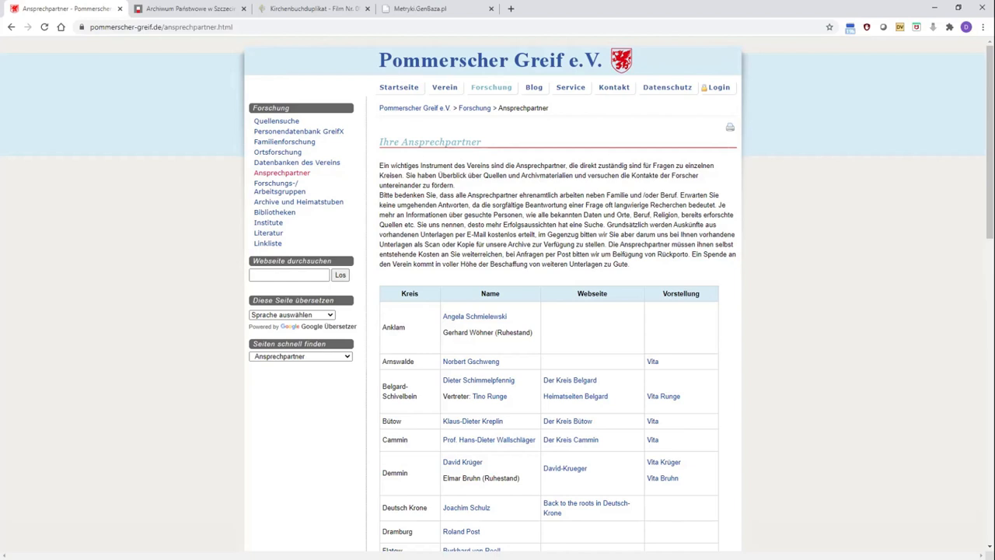
mouse_move(567, 314)
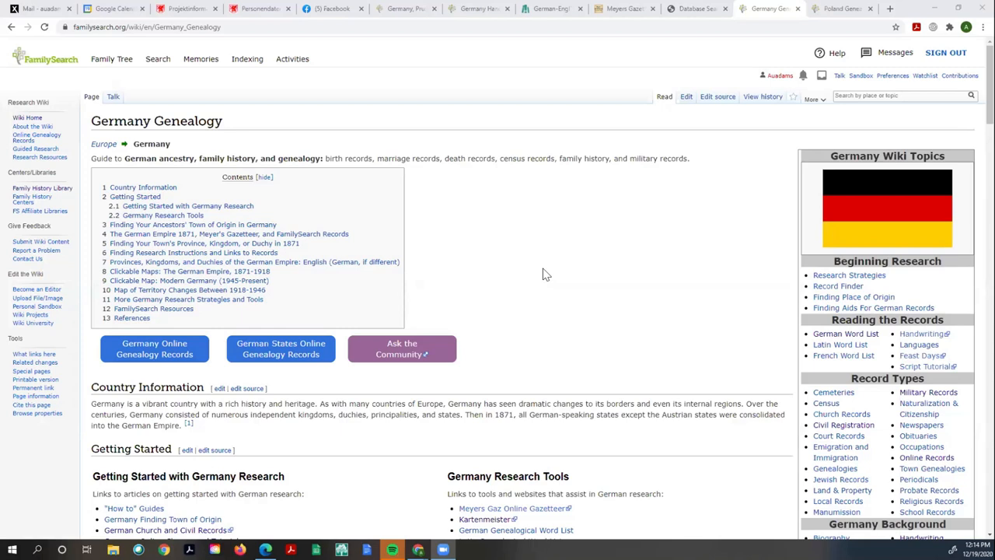
mouse_move(586, 271)
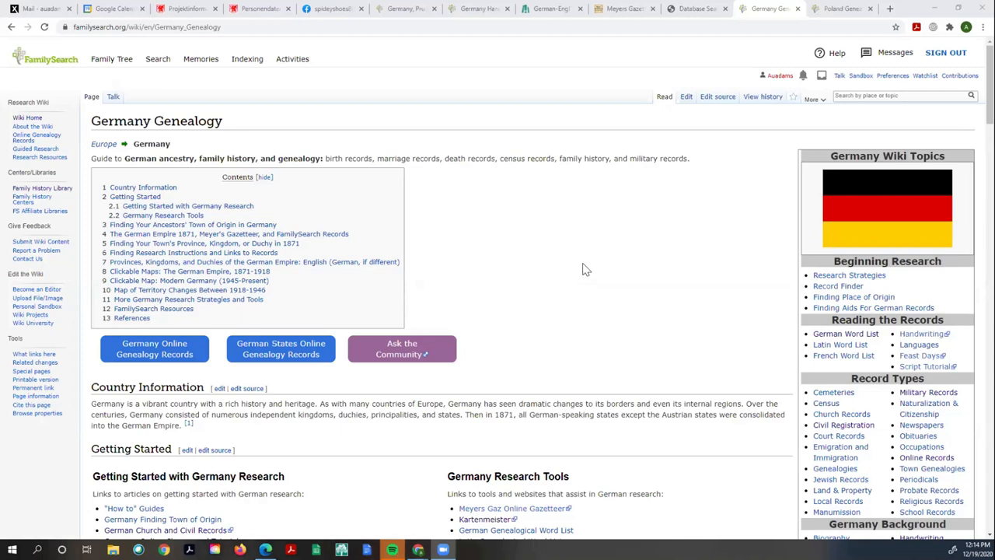
mouse_move(594, 224)
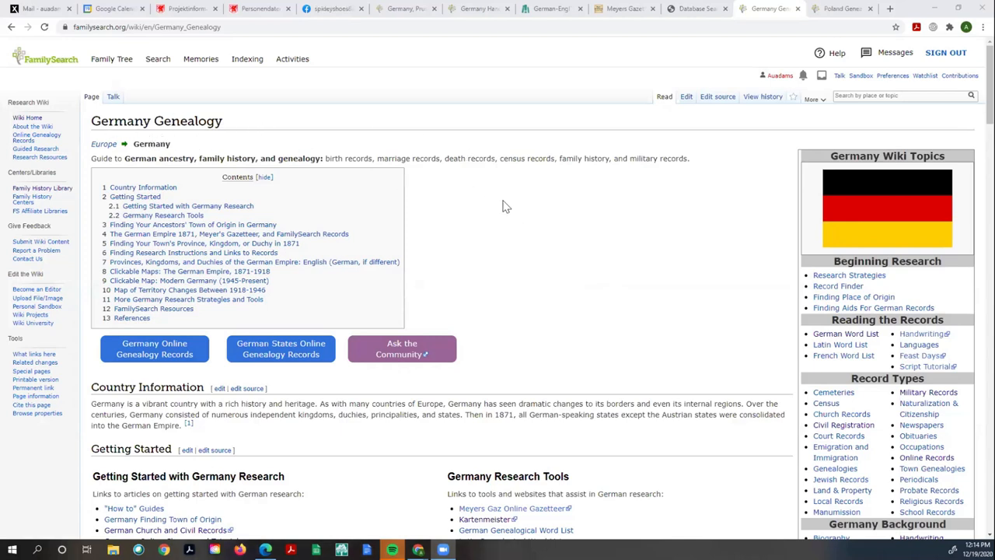
mouse_move(358, 428)
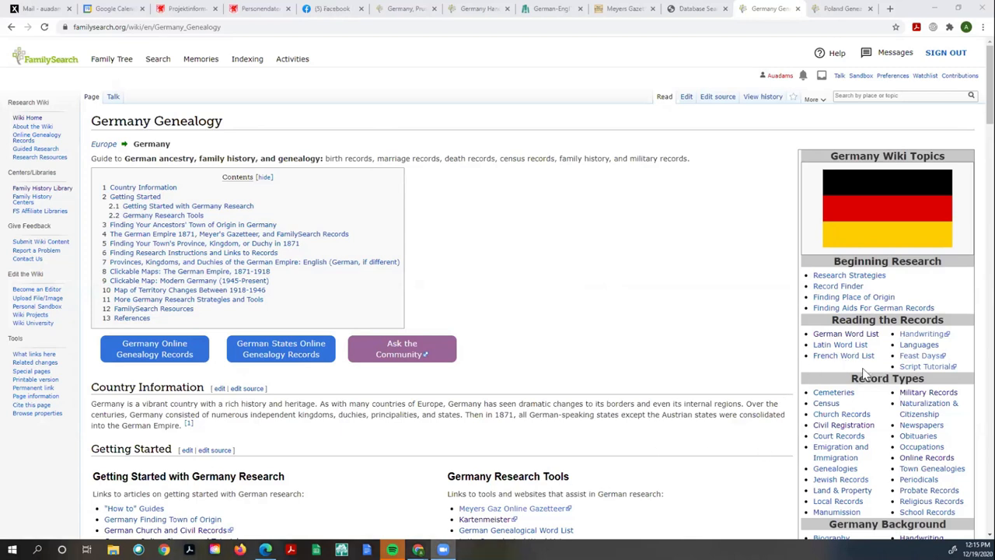
mouse_move(839, 436)
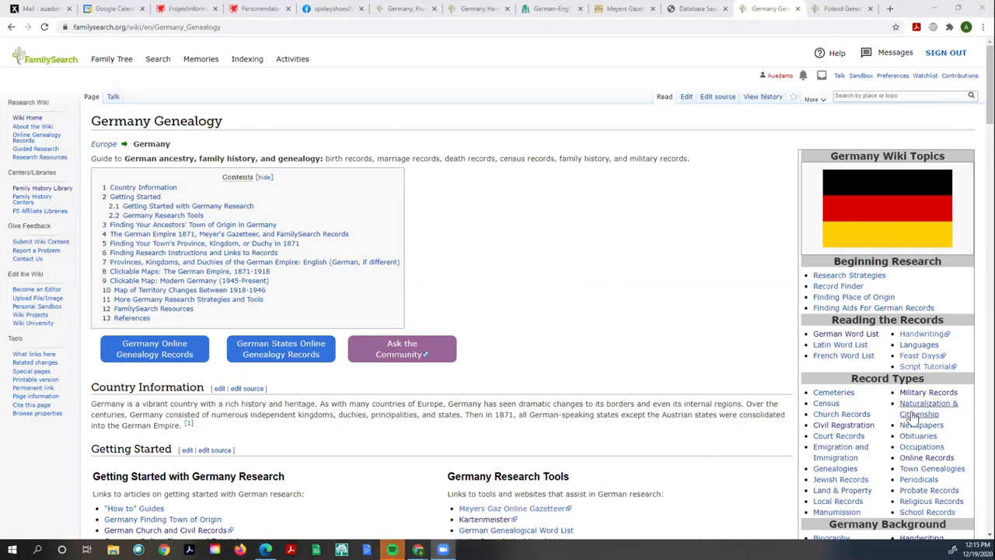
mouse_move(920, 407)
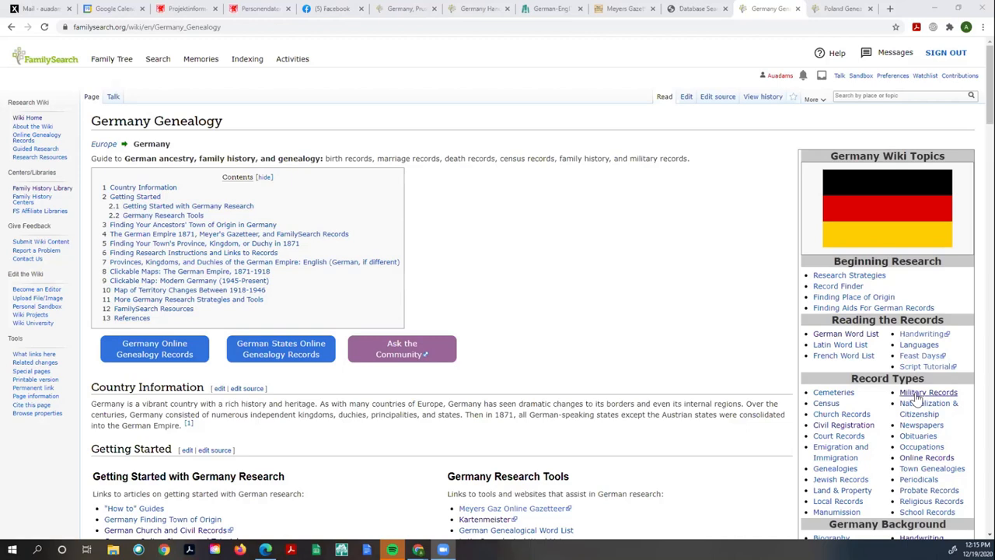
Browse the Germany Genealogy Wiki Topics and begin a wiki search for 'Hamb' (Hamburg)
scroll("down", 3)
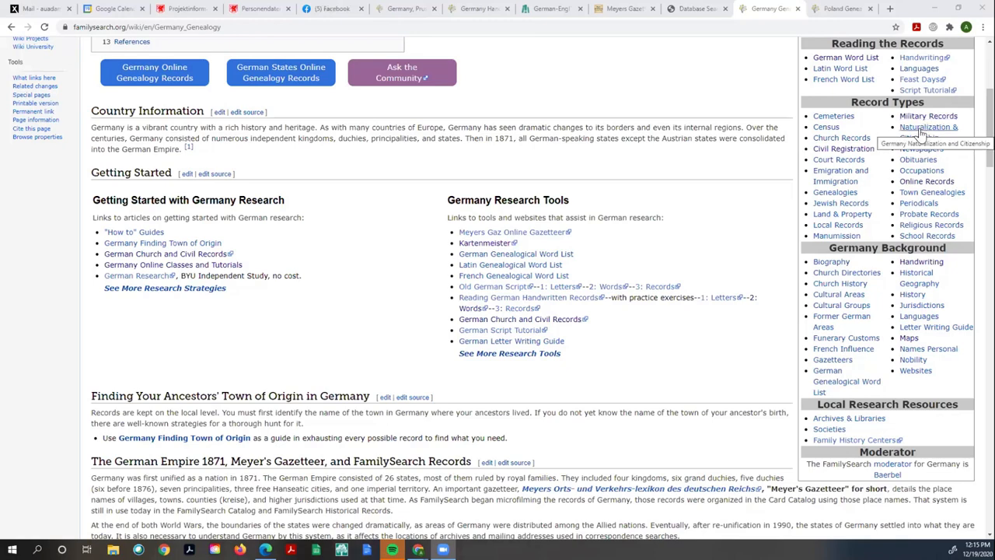
left_click(927, 128)
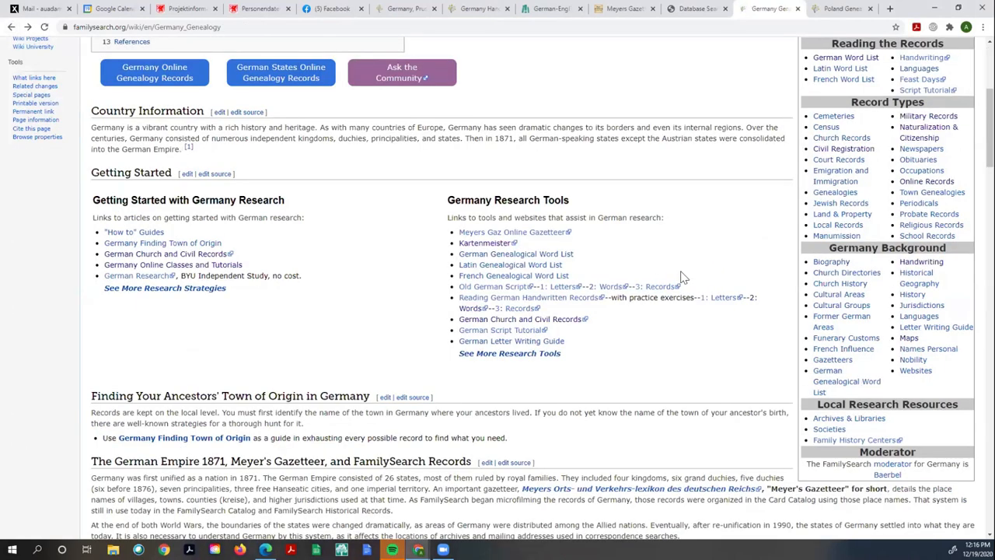
scroll("up", 3)
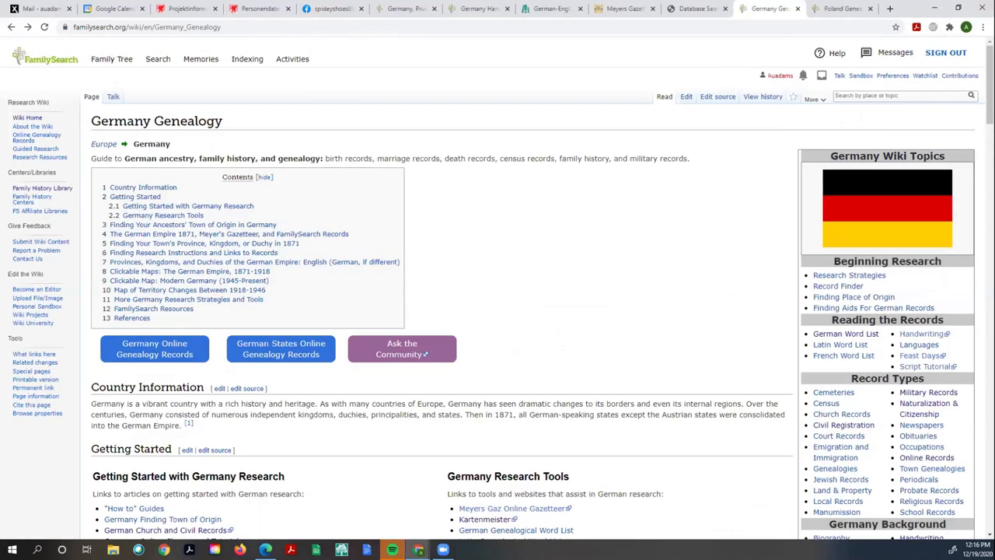
type("Hamburg")
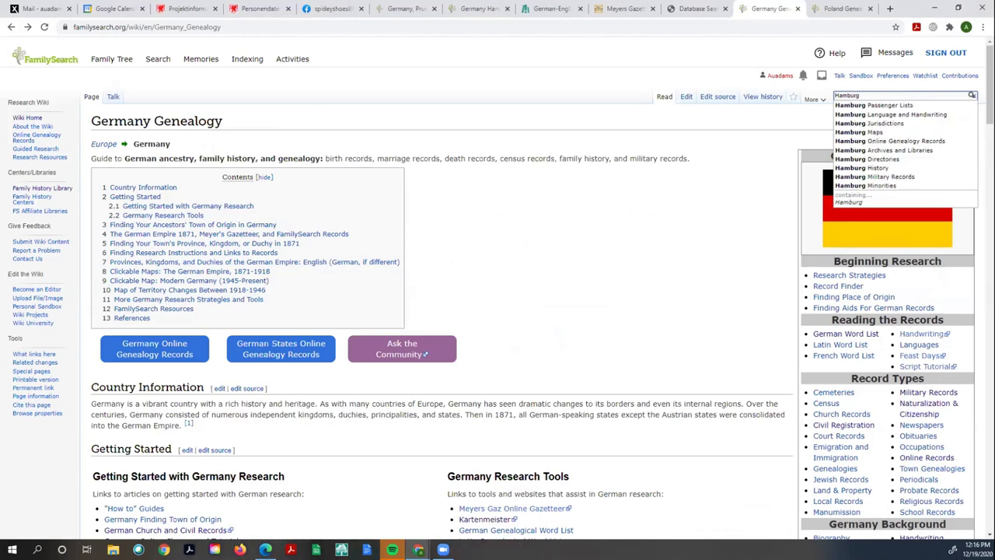
mouse_move(889, 115)
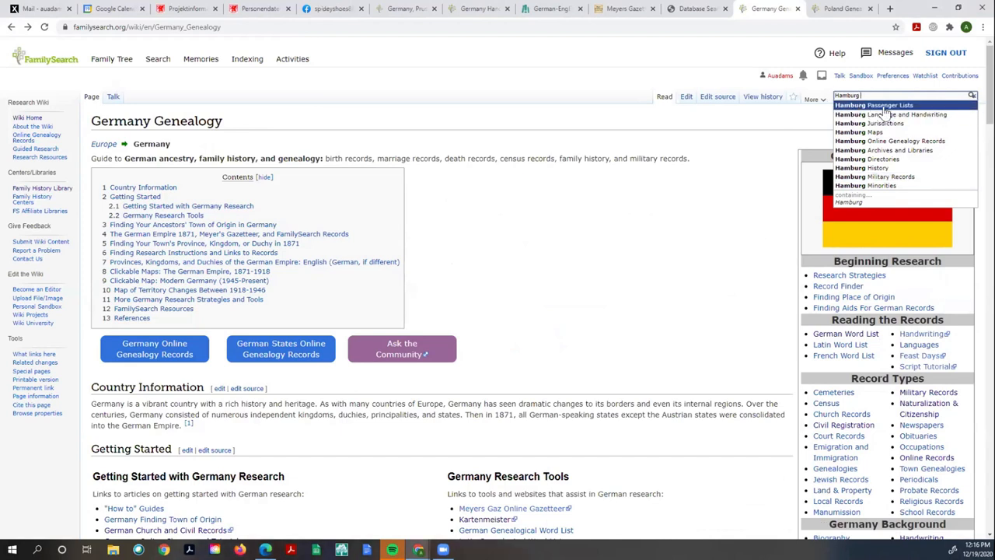
mouse_move(889, 185)
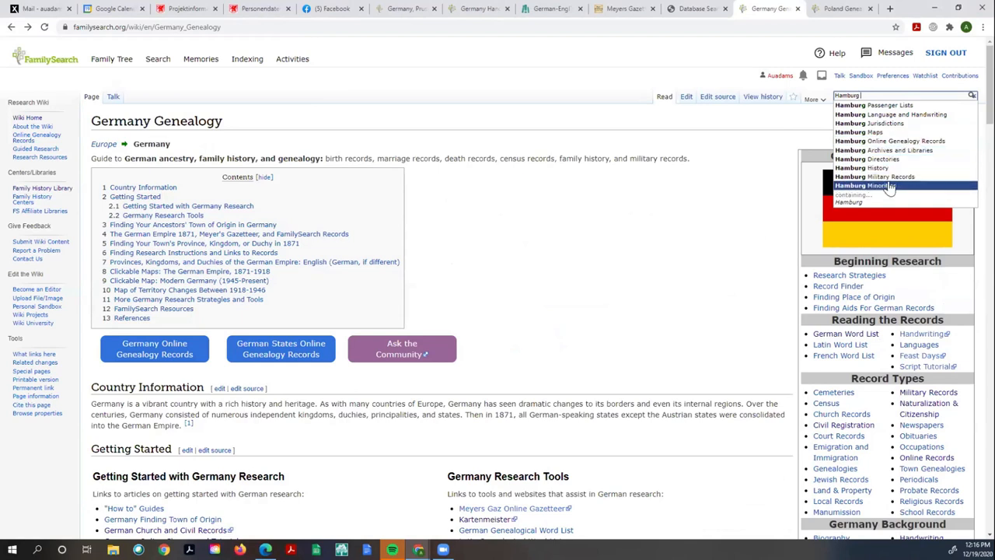
mouse_move(874, 104)
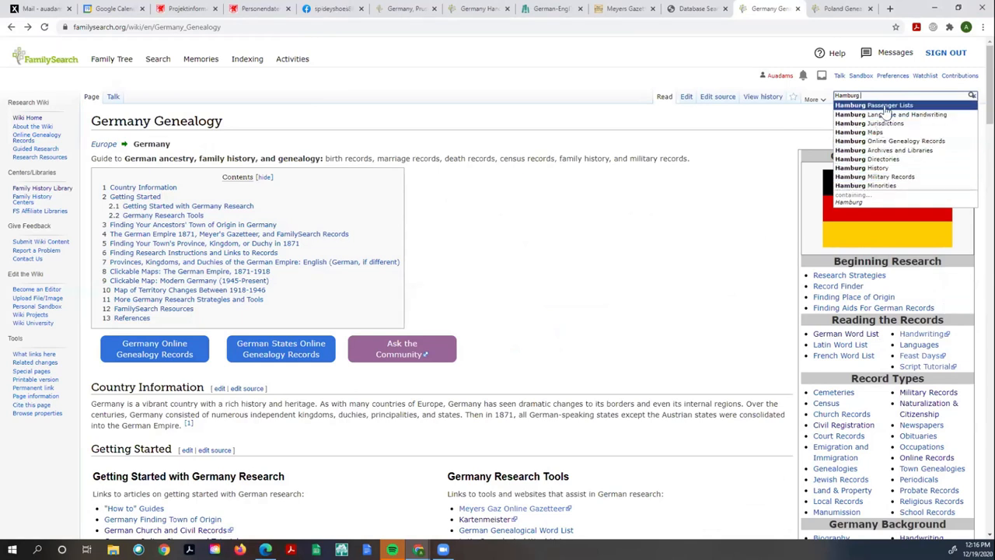
Visit Hamburg Passenger Lists, then search 'Pom' to reach the Pomerania (Pommern) page
left_click(874, 106)
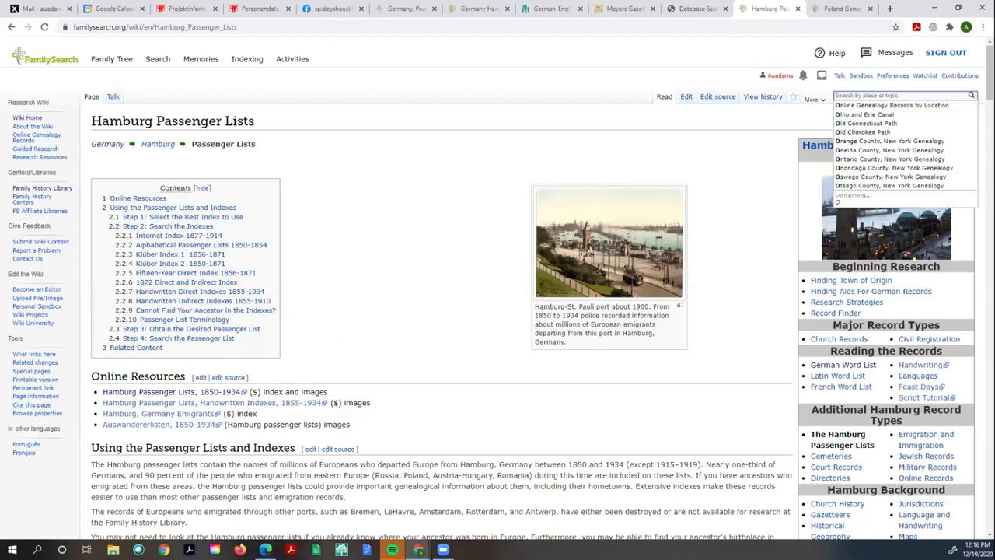
type("Pom")
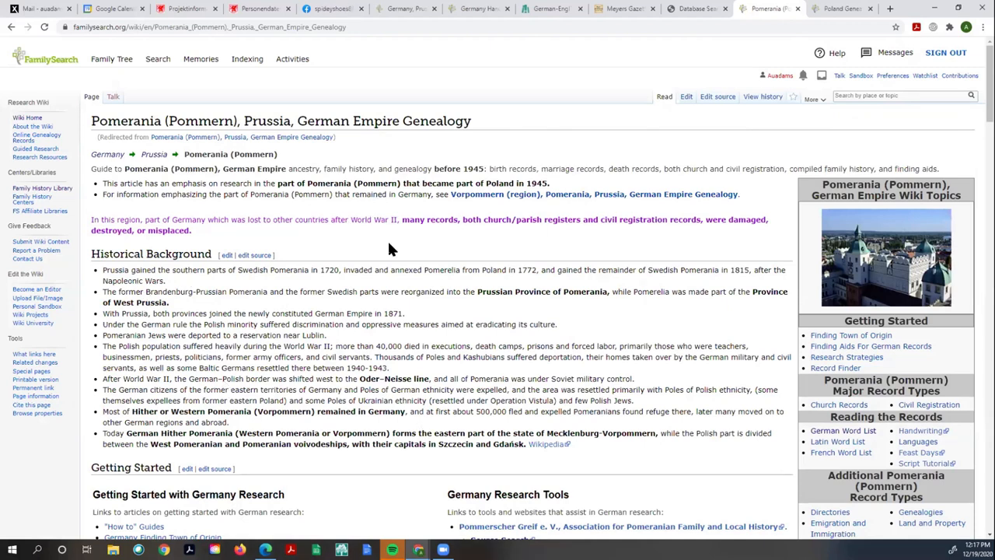
scroll("down", 3)
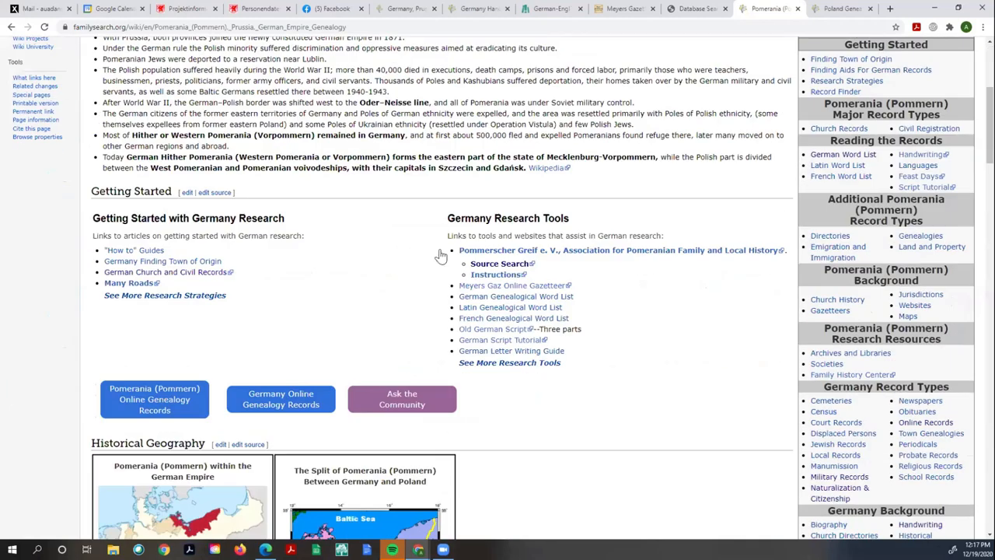
scroll("down", 3)
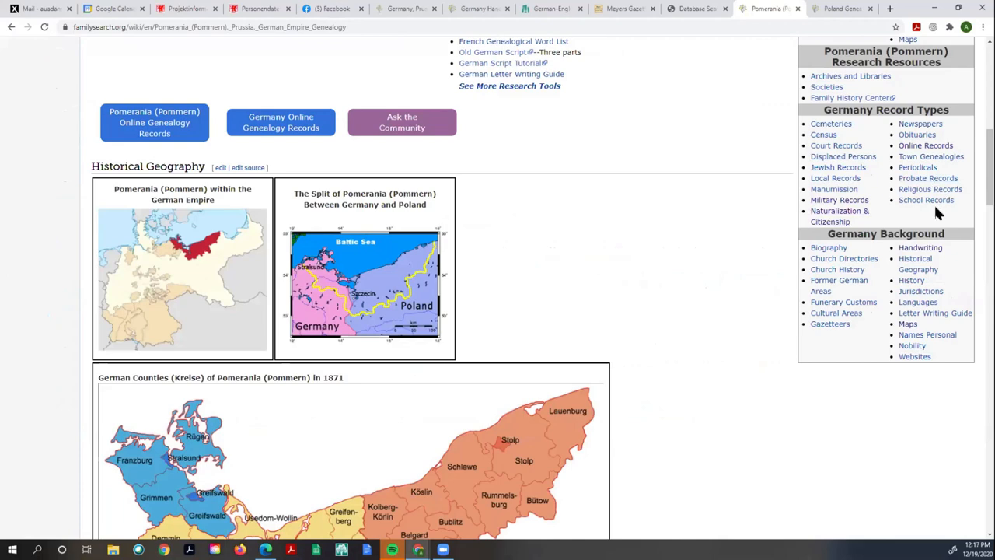
scroll("down", 3)
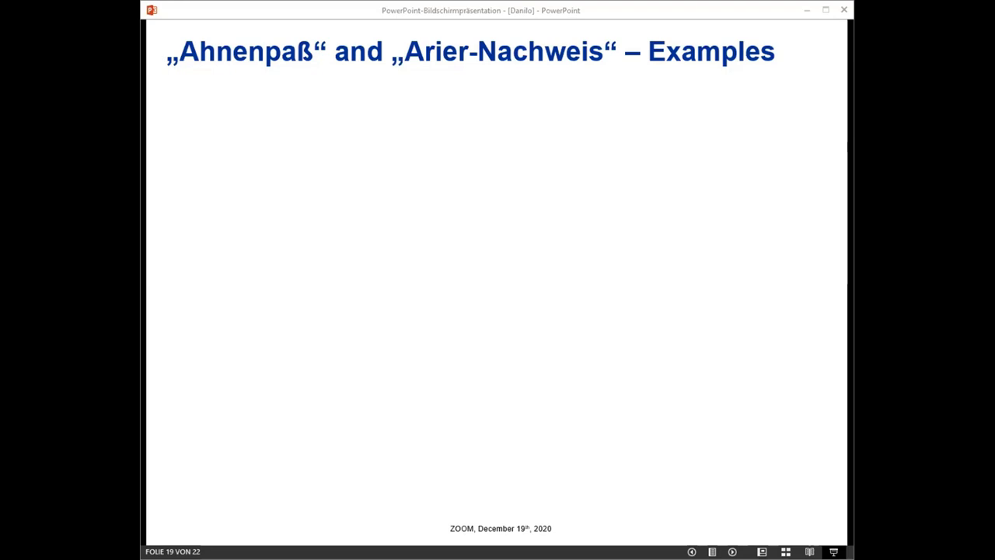
mouse_move(758, 505)
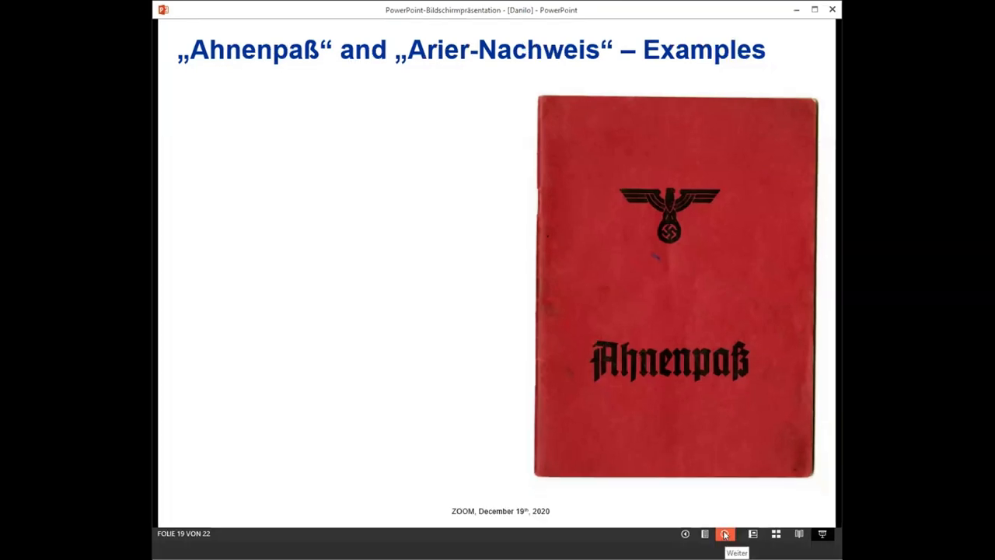
Reveal the Ahnenpaß title page image beside the red booklet cover on slide 19
left_click(725, 534)
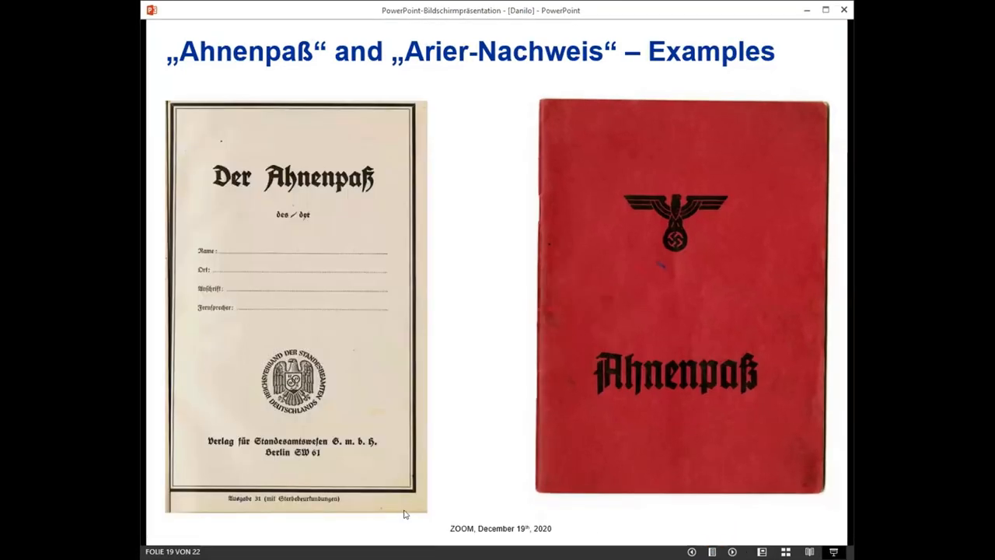
mouse_move(294, 432)
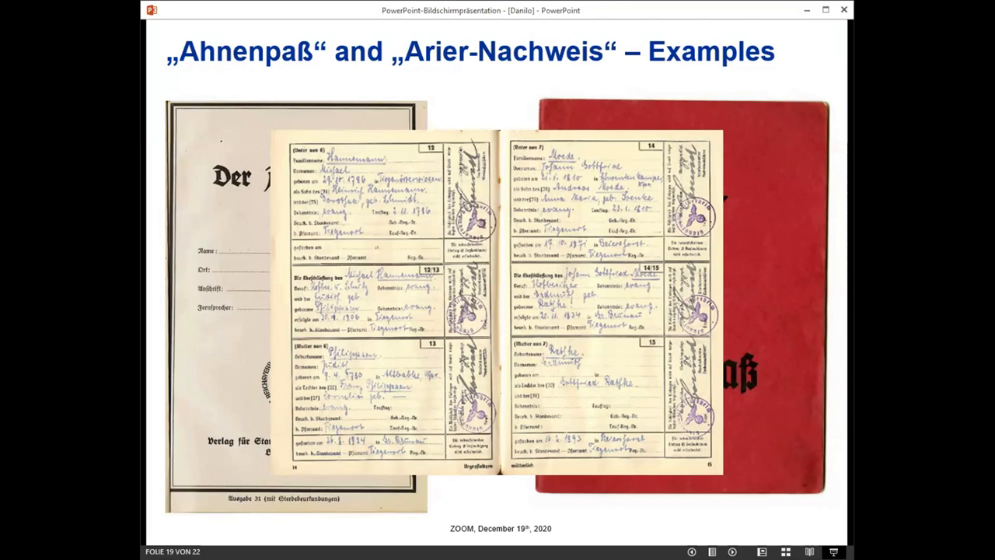
mouse_move(721, 477)
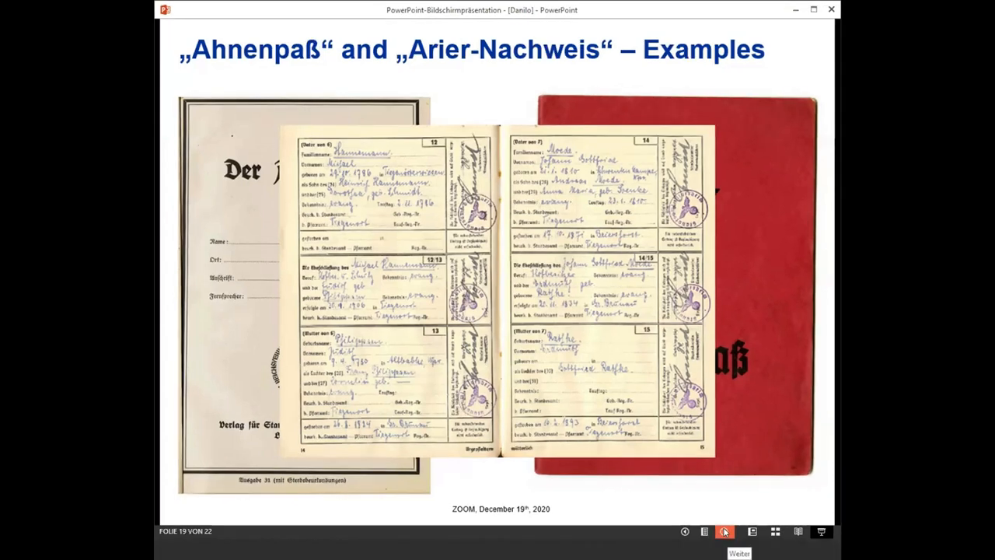
Advance the slideshow to slide 20, Ahnenpaß and Arier-Nachweis – Context
left_click(723, 531)
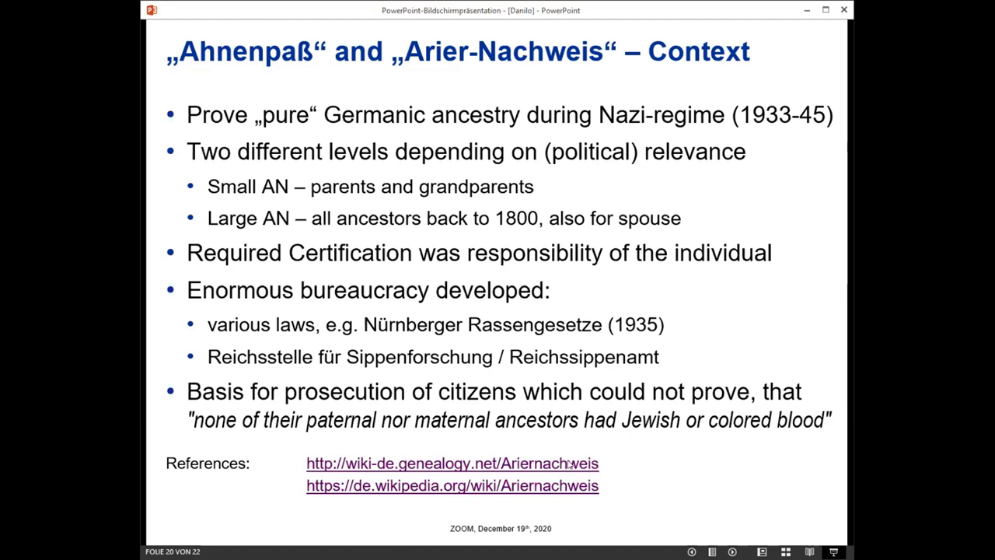
mouse_move(642, 495)
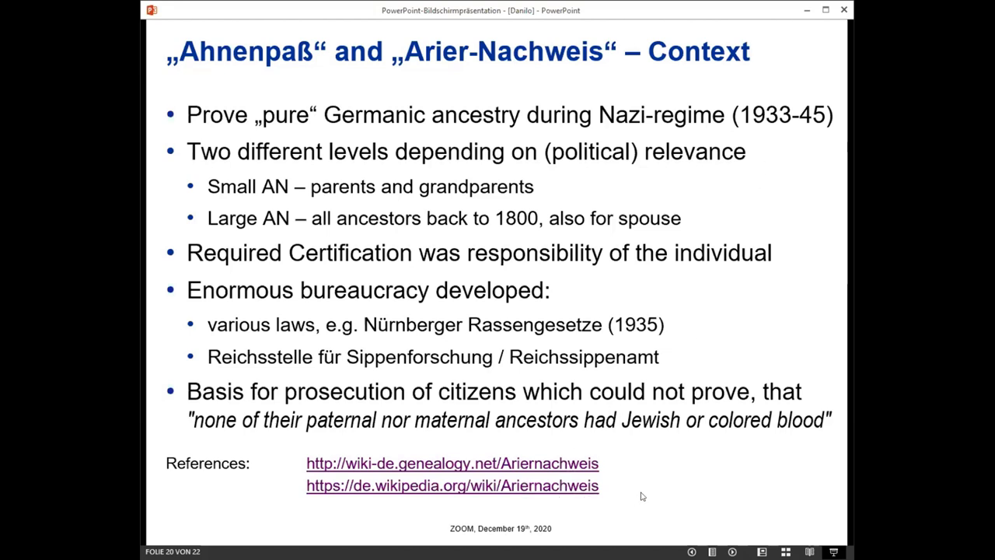
mouse_move(664, 488)
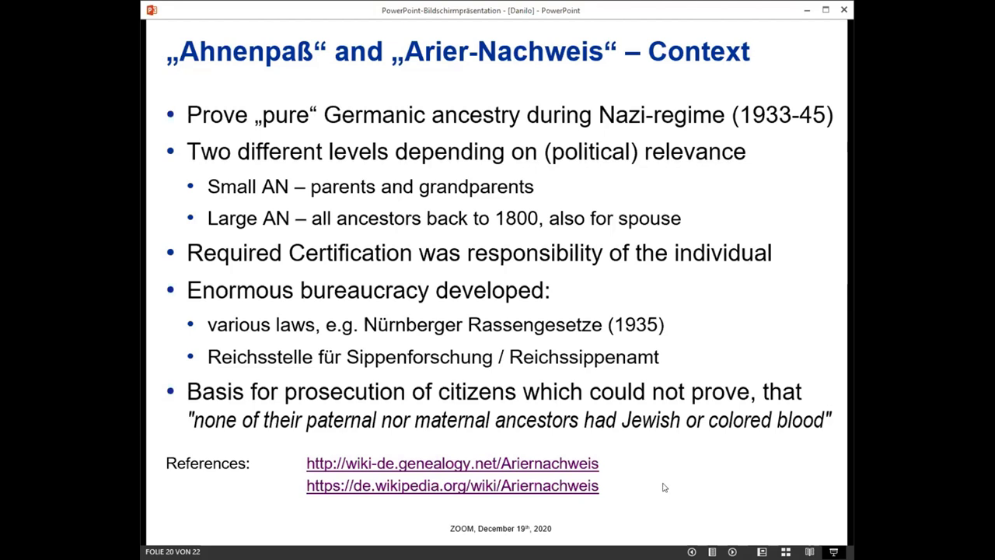
mouse_move(558, 472)
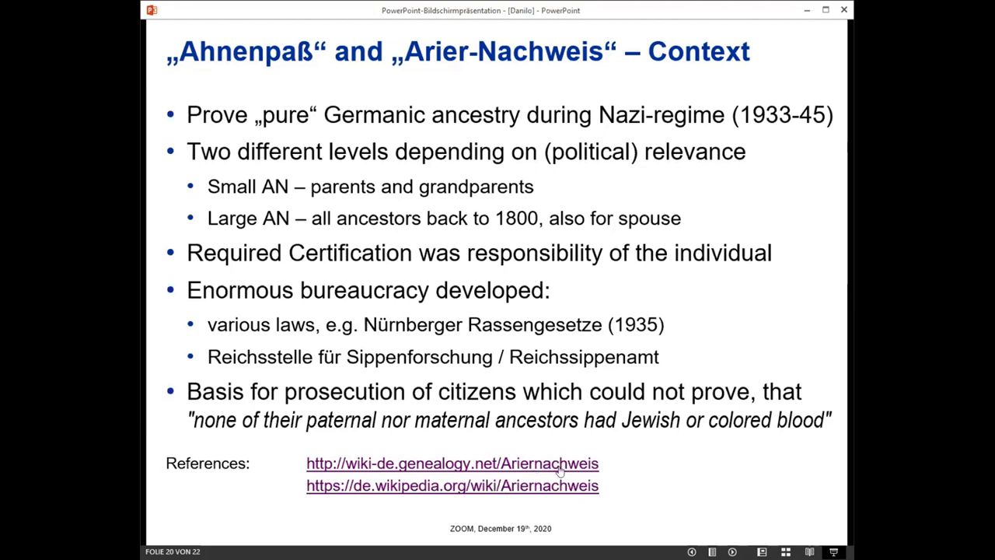
mouse_move(827, 426)
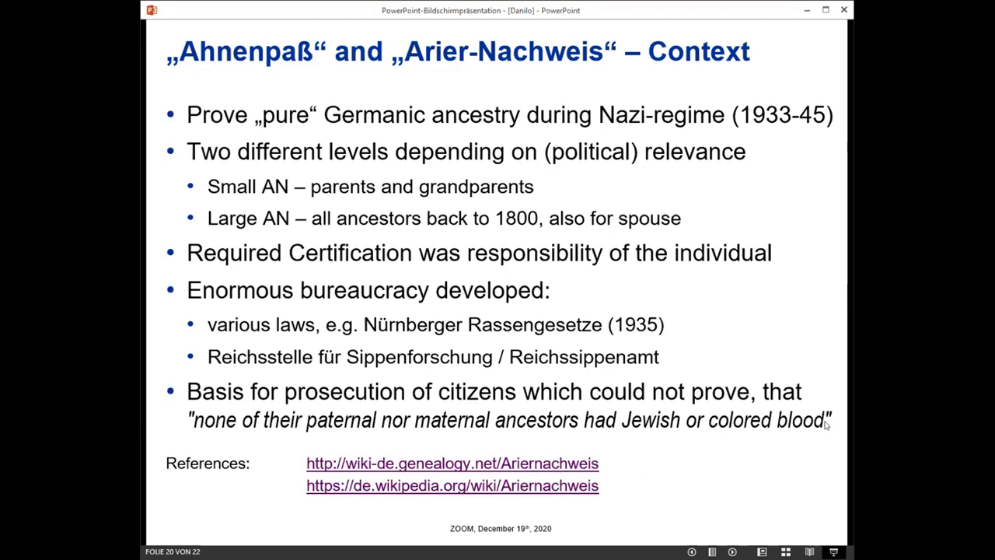
mouse_move(830, 502)
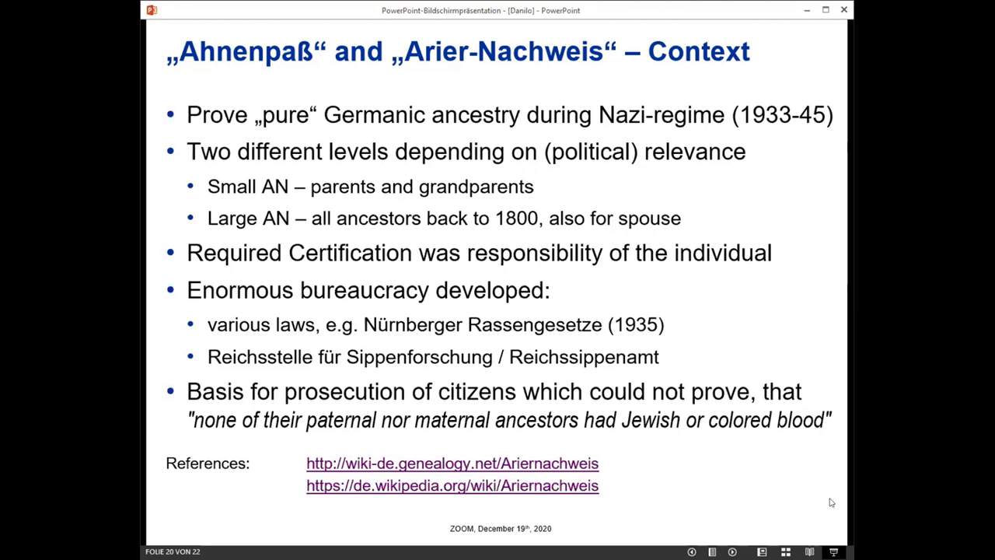
mouse_move(547, 403)
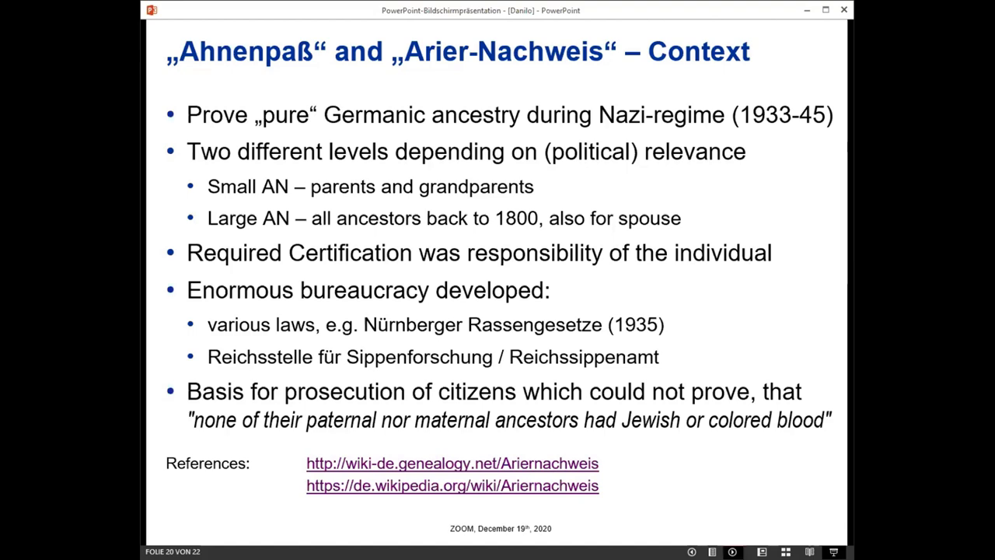
key("Right")
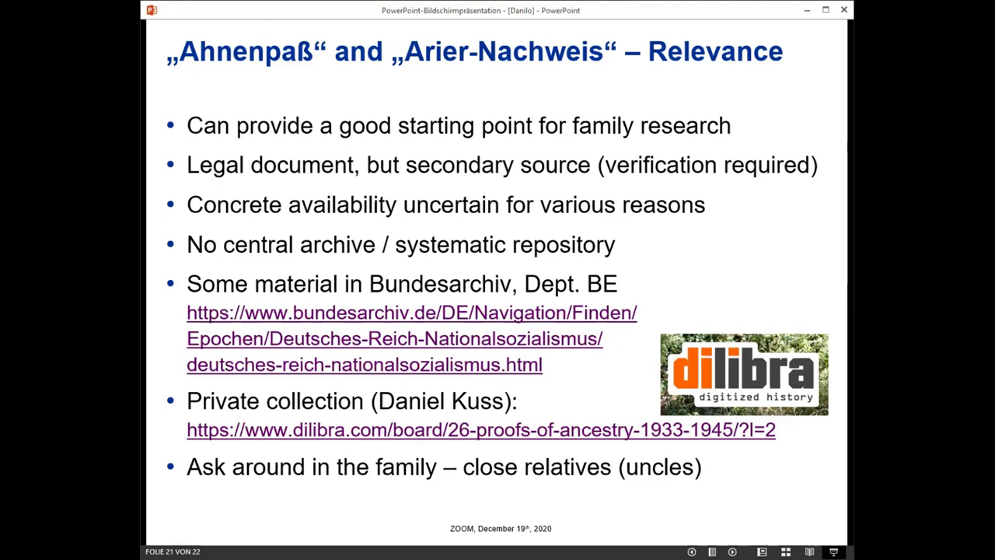
mouse_move(289, 354)
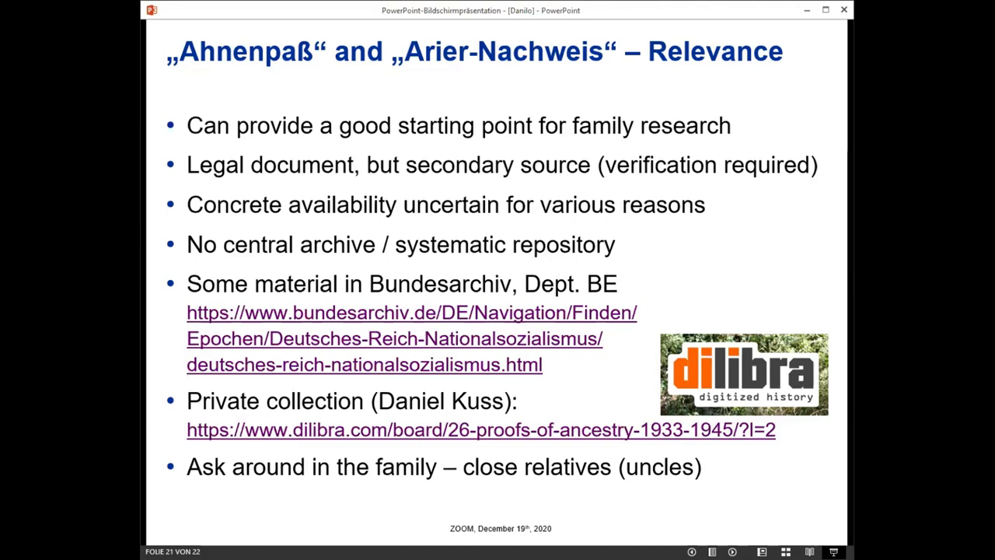
Advance to slide 22, the dilibra Proofs of ancestry (1933-1945) forum screenshot
left_click(479, 429)
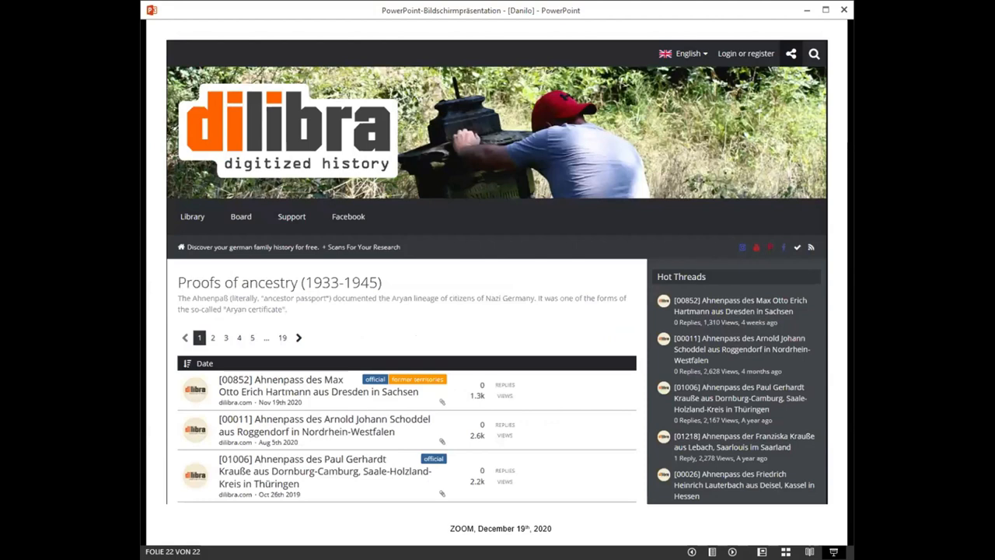
mouse_move(396, 421)
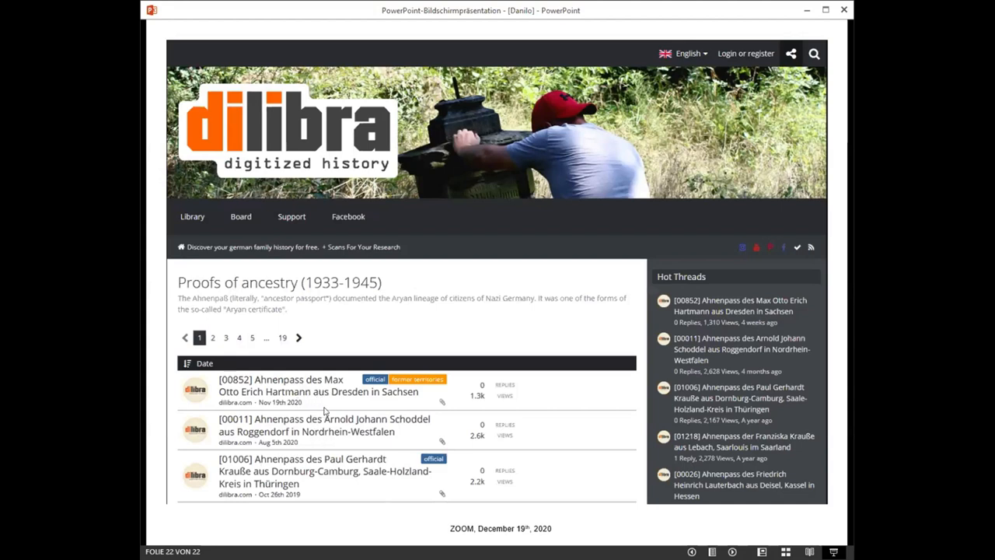
mouse_move(314, 399)
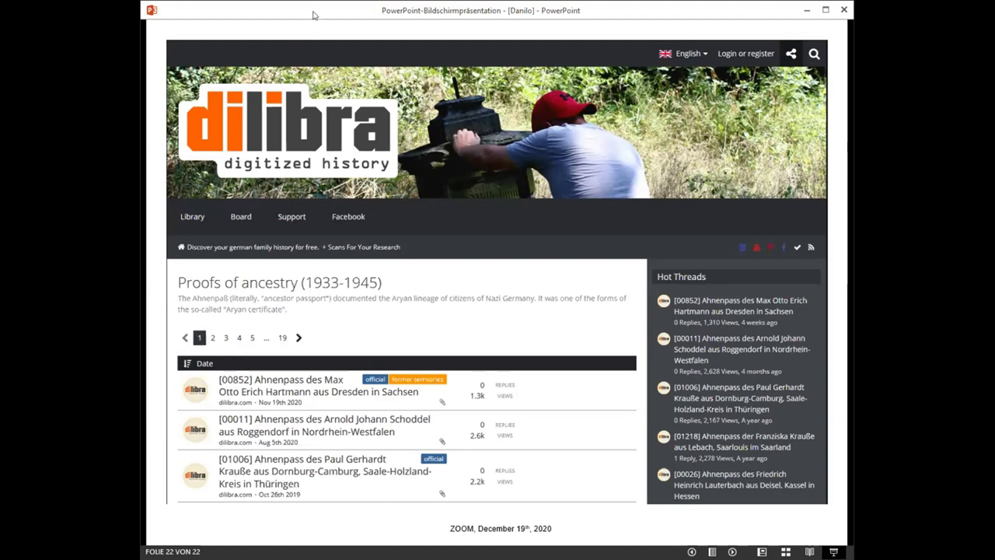
mouse_move(426, 181)
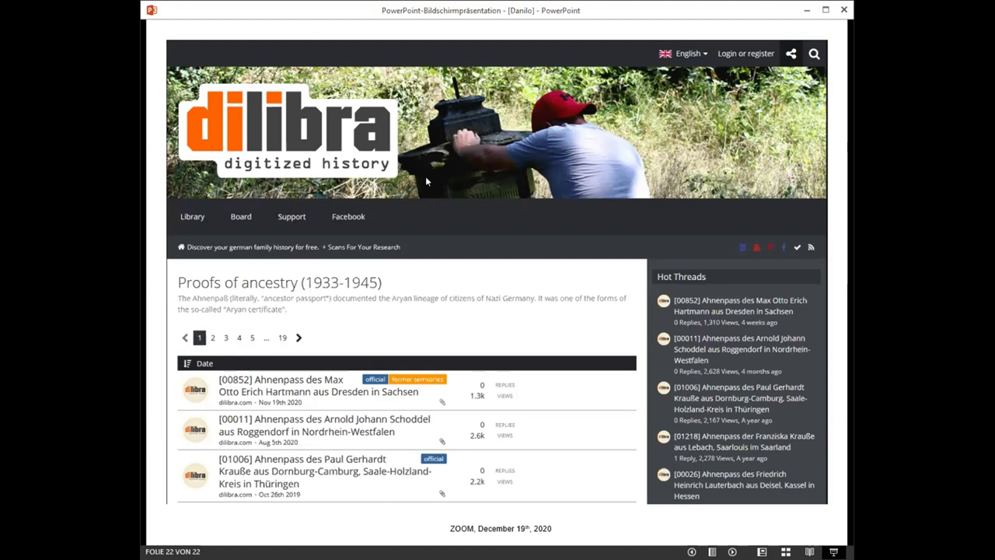
mouse_move(790, 354)
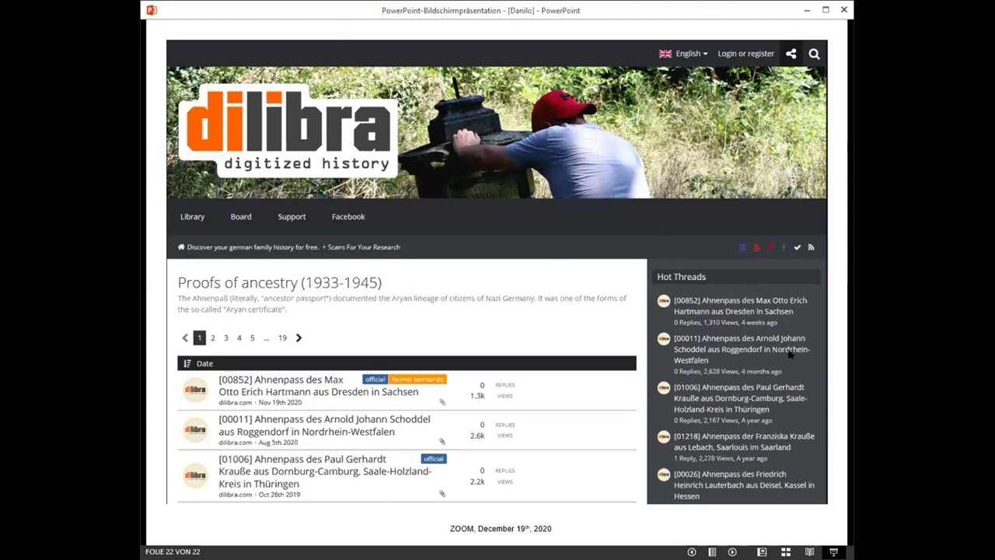
mouse_move(833, 370)
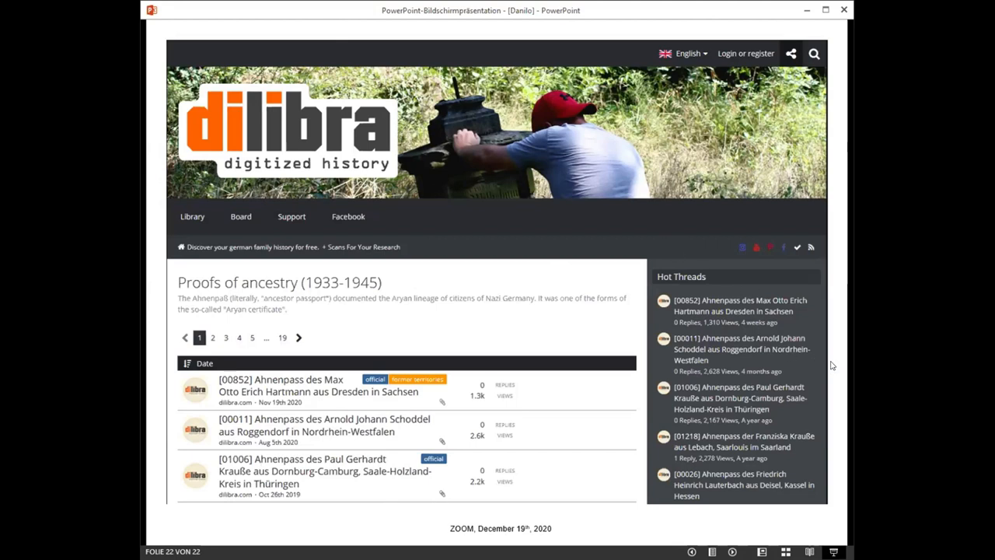
mouse_move(605, 351)
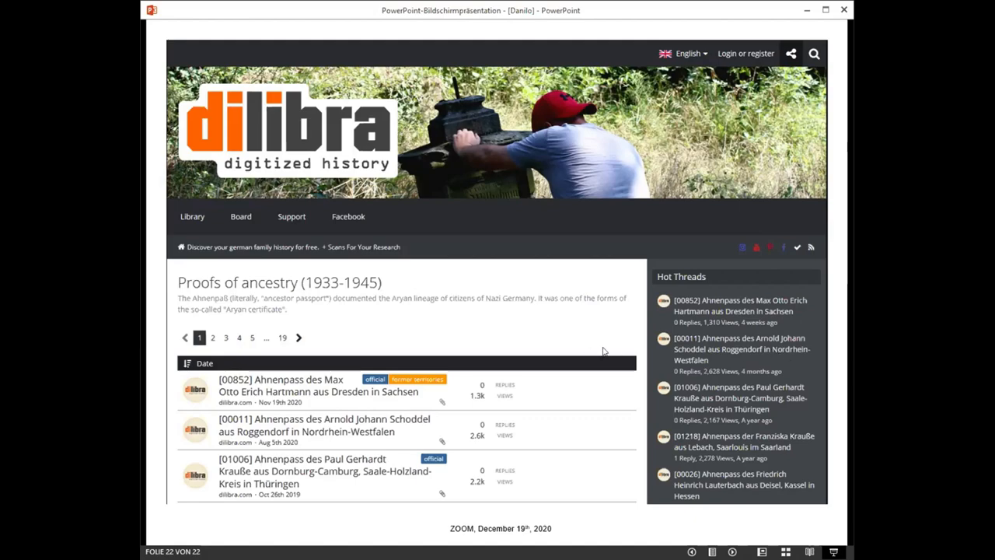